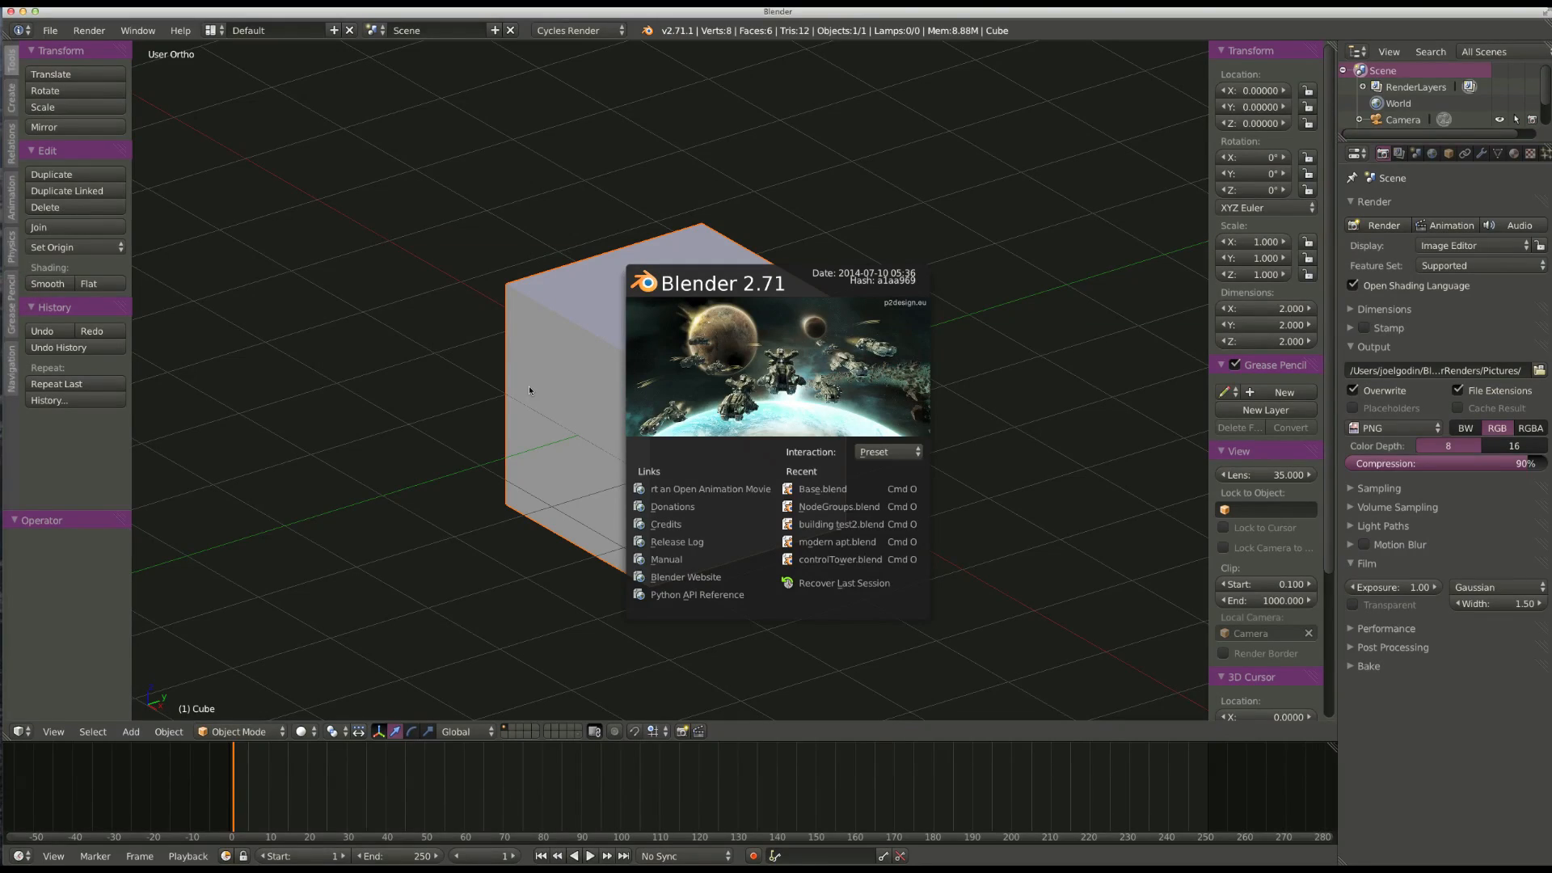
Switch to the BoolTool 0.2 thread tab and scroll to post #144's 'How to install' section.
{"action": "left_click", "coordinate": [530, 387]}
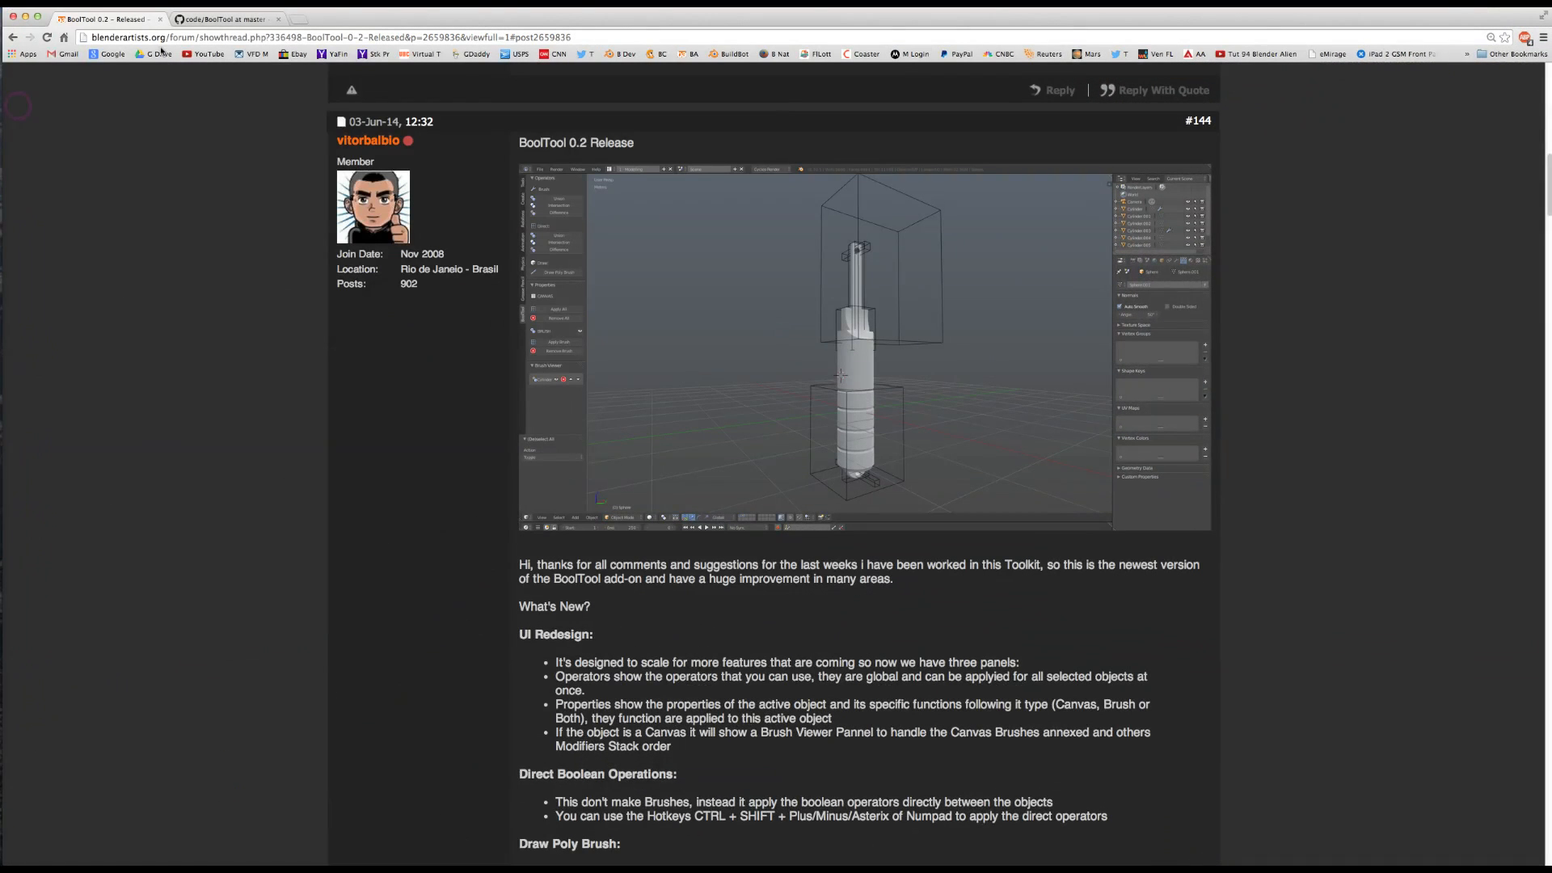
{"action": "scroll", "scroll_direction": "up", "scroll_amount": 3}
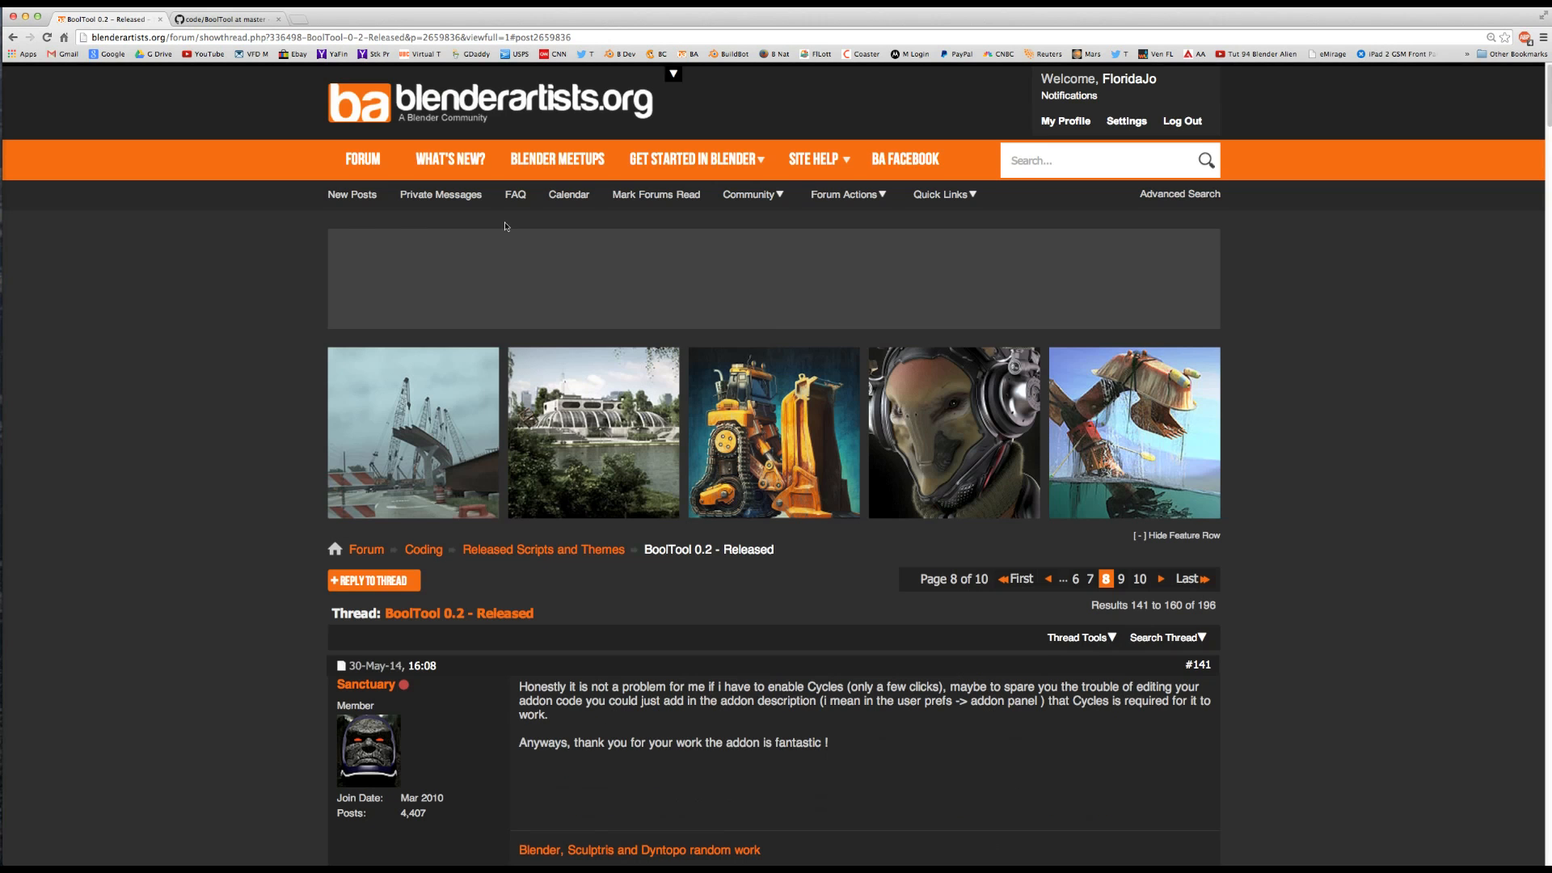
{"action": "scroll", "scroll_direction": "down", "scroll_amount": 3}
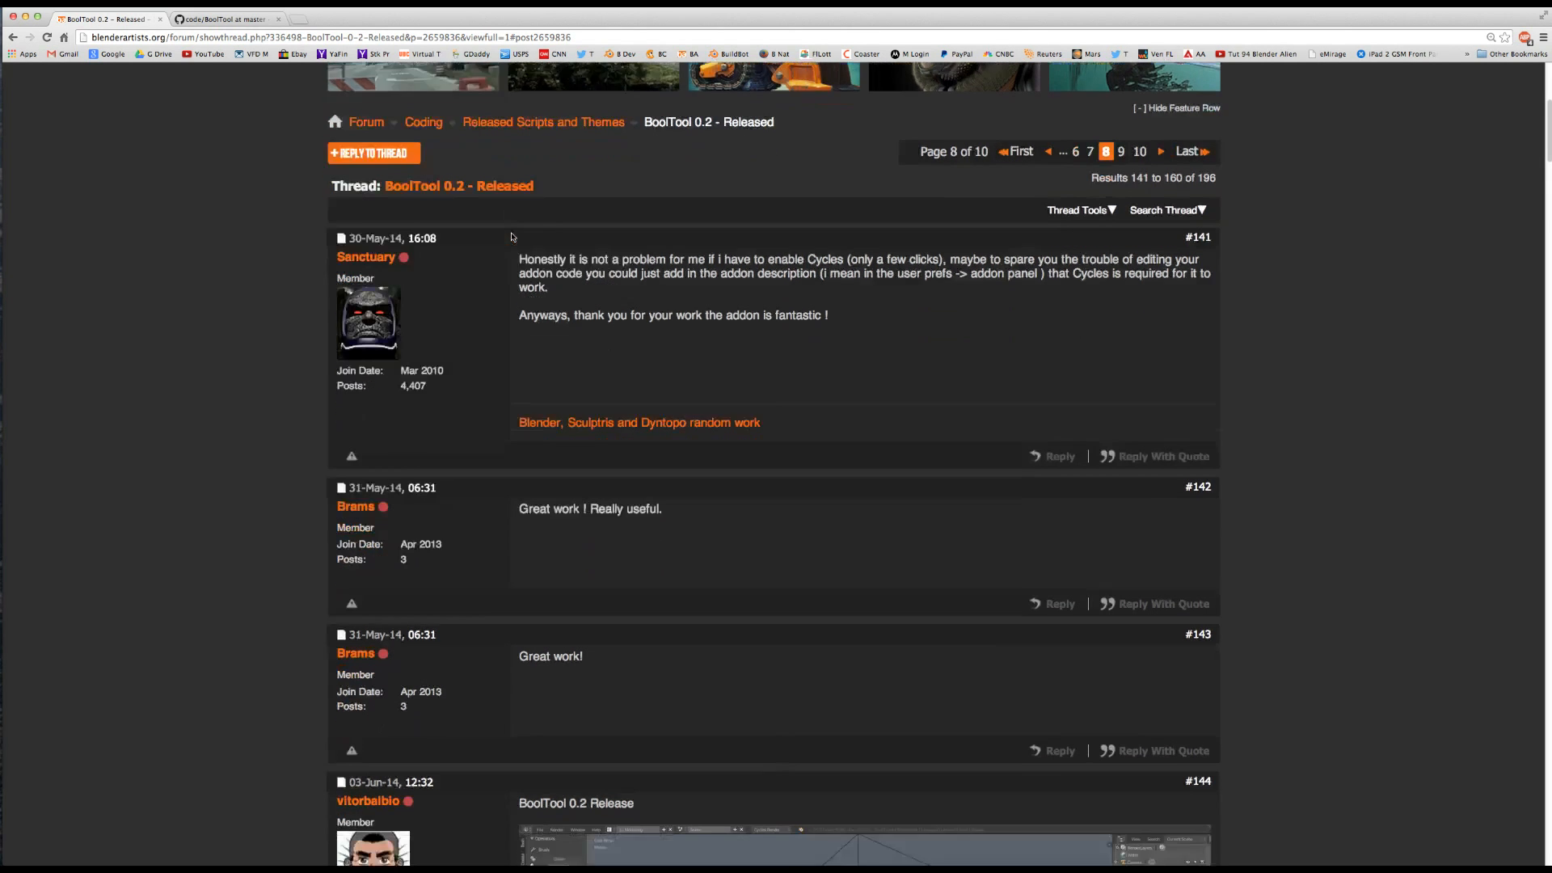
{"action": "scroll", "scroll_direction": "down", "scroll_amount": 3}
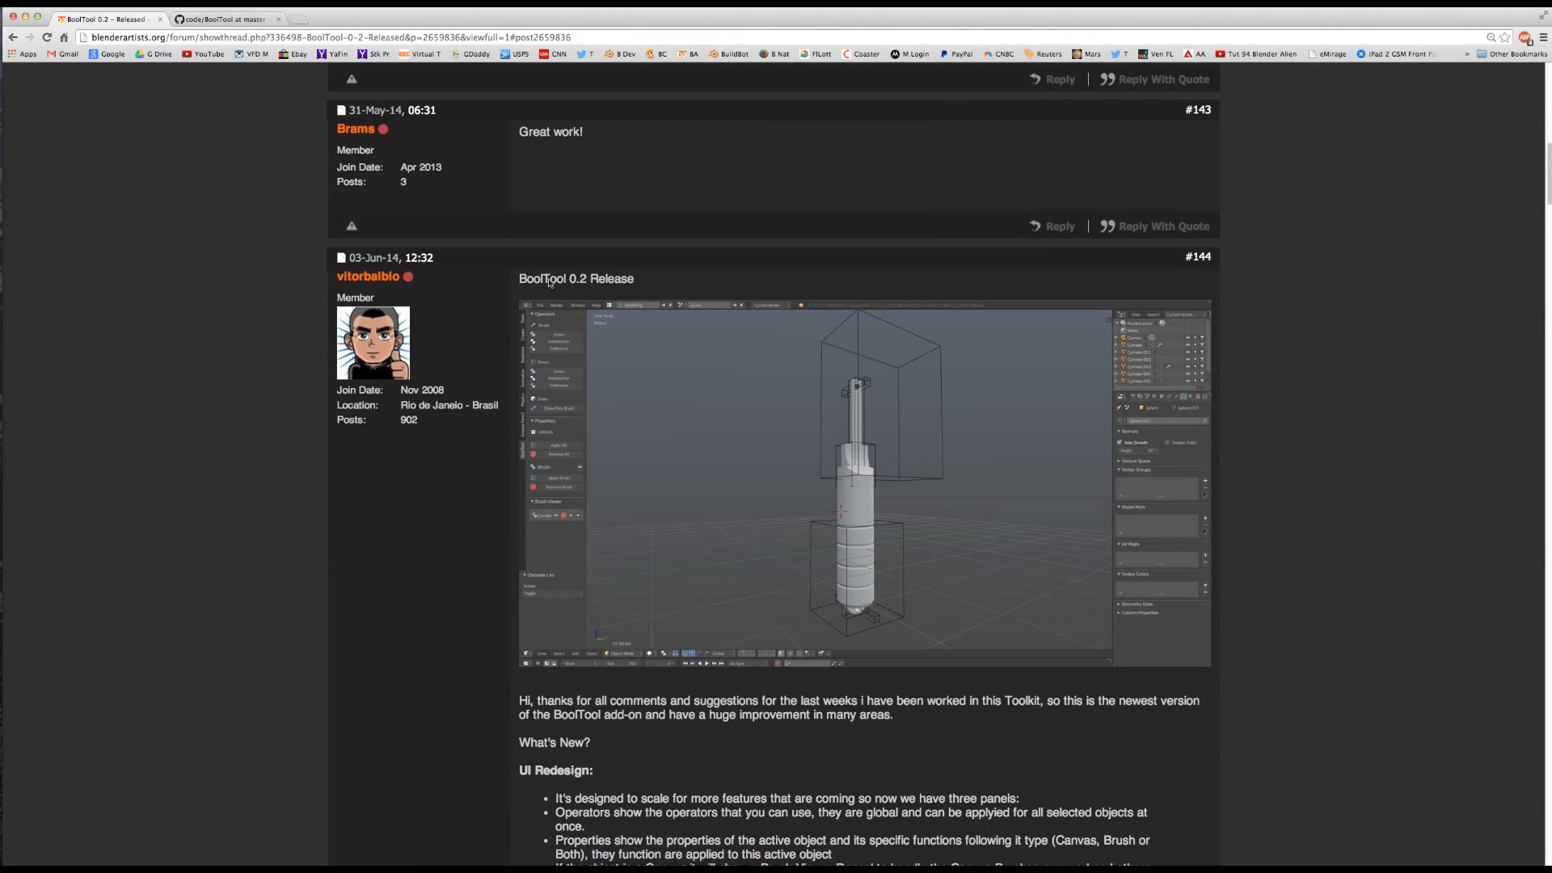
{"action": "scroll", "scroll_direction": "down", "scroll_amount": 3}
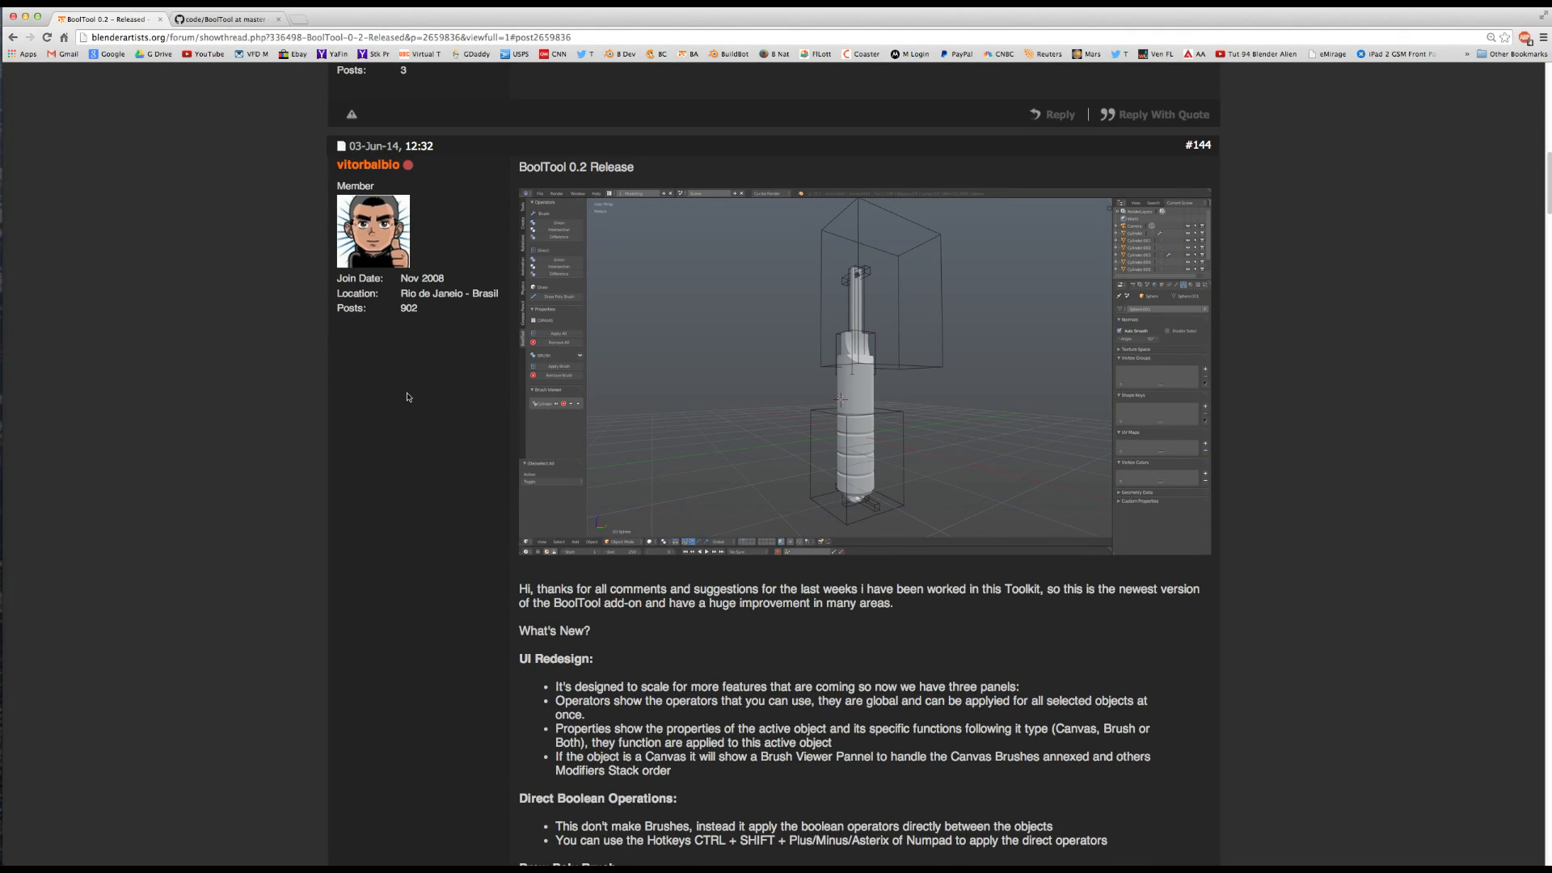
{"action": "scroll", "scroll_direction": "down", "scroll_amount": 3}
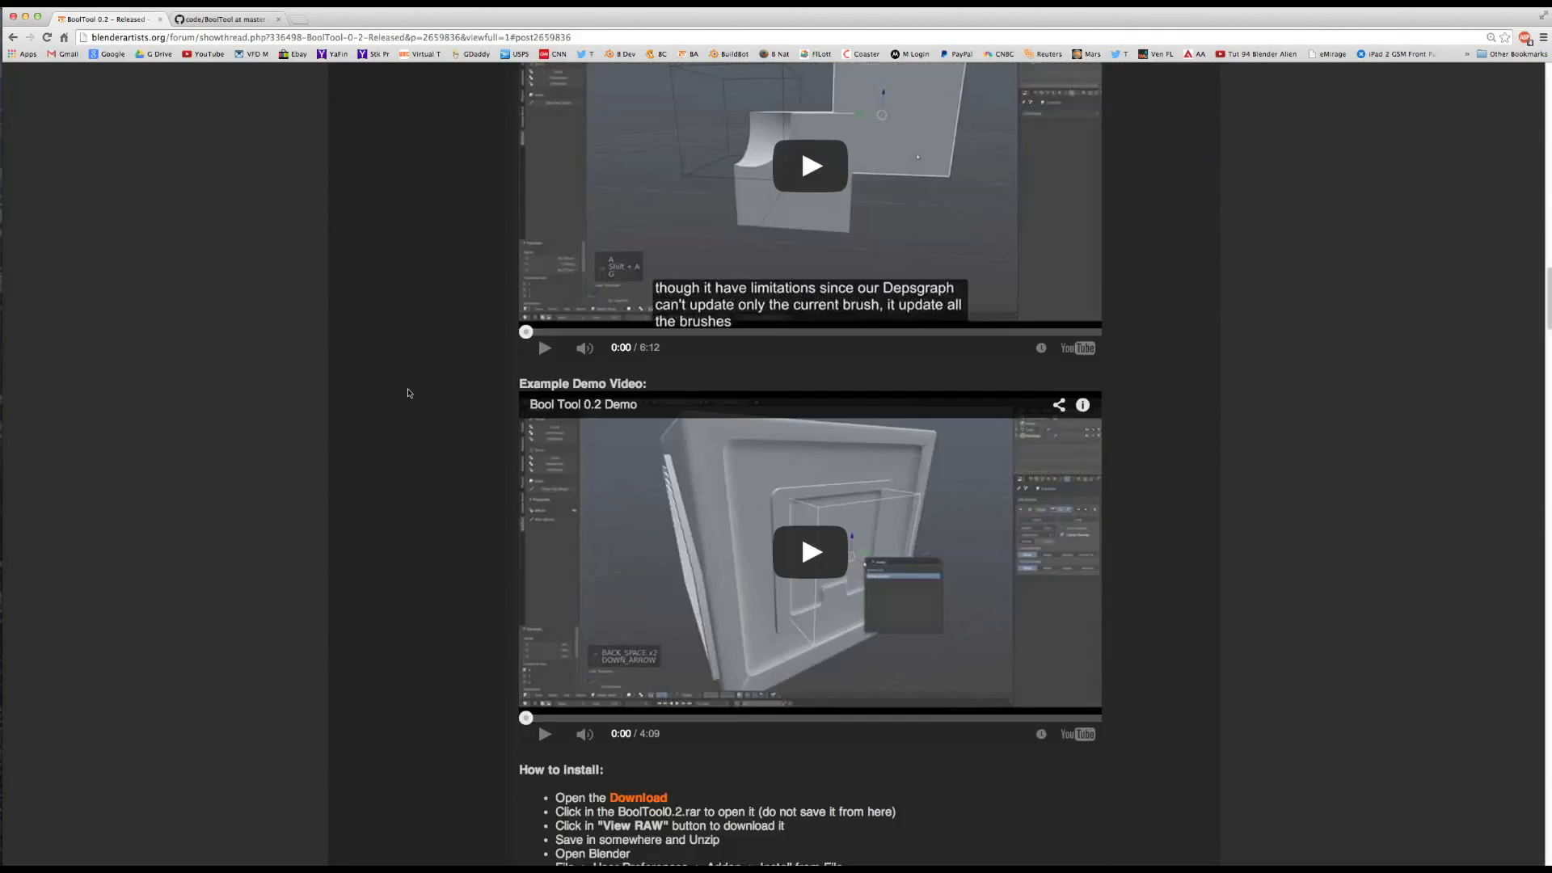
{"action": "scroll", "scroll_direction": "down", "scroll_amount": 3}
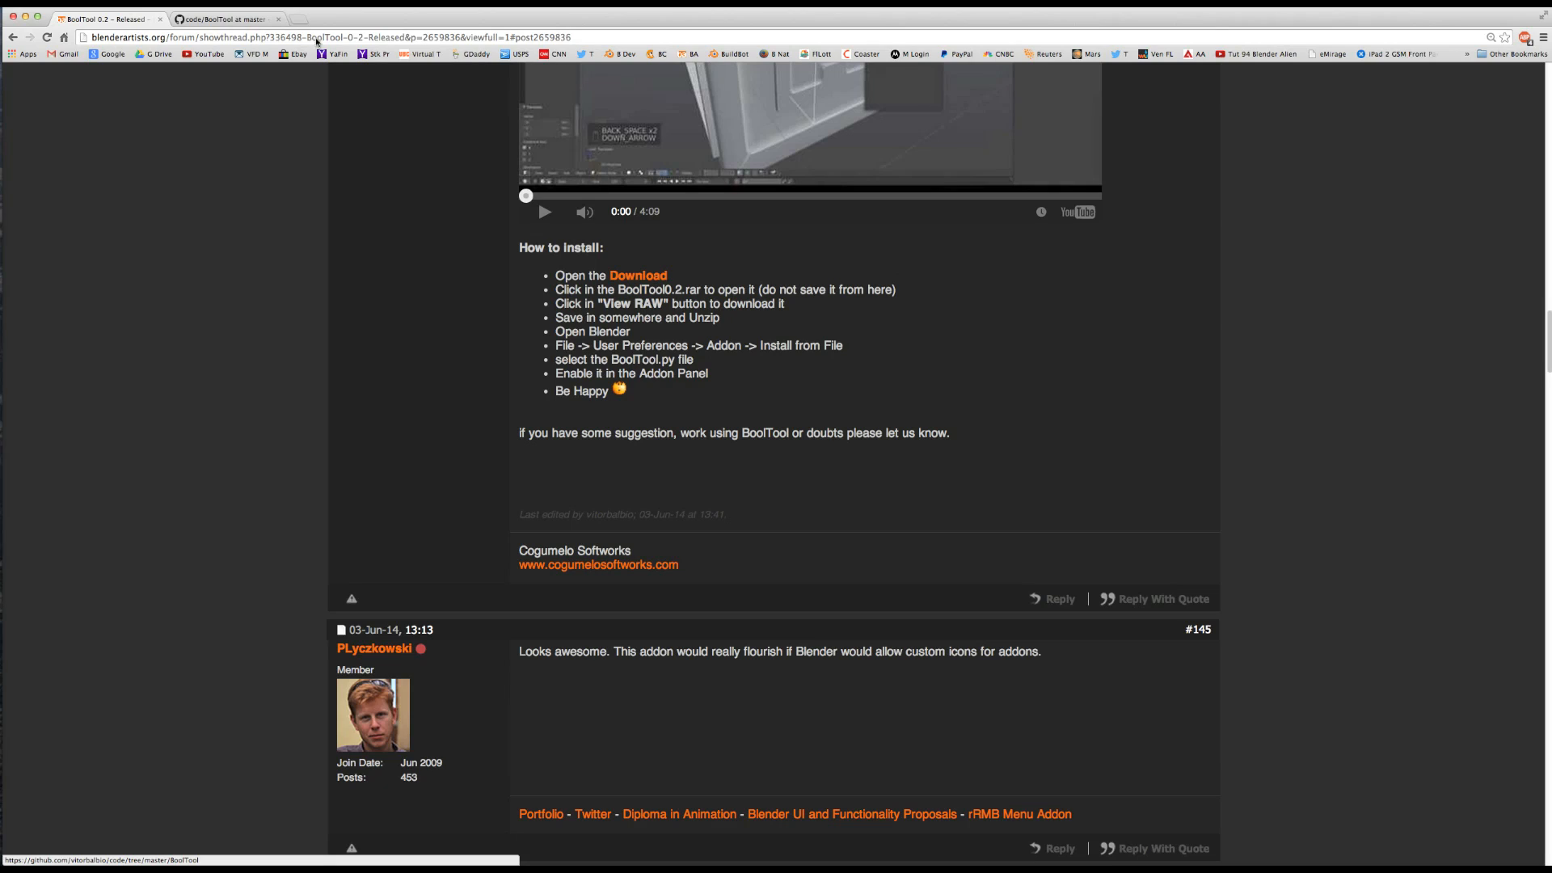
Follow the post's Download link to the GitHub folder listing the BoolTool 0.1 and 0.2 rar files.
{"action": "left_click", "coordinate": [225, 19]}
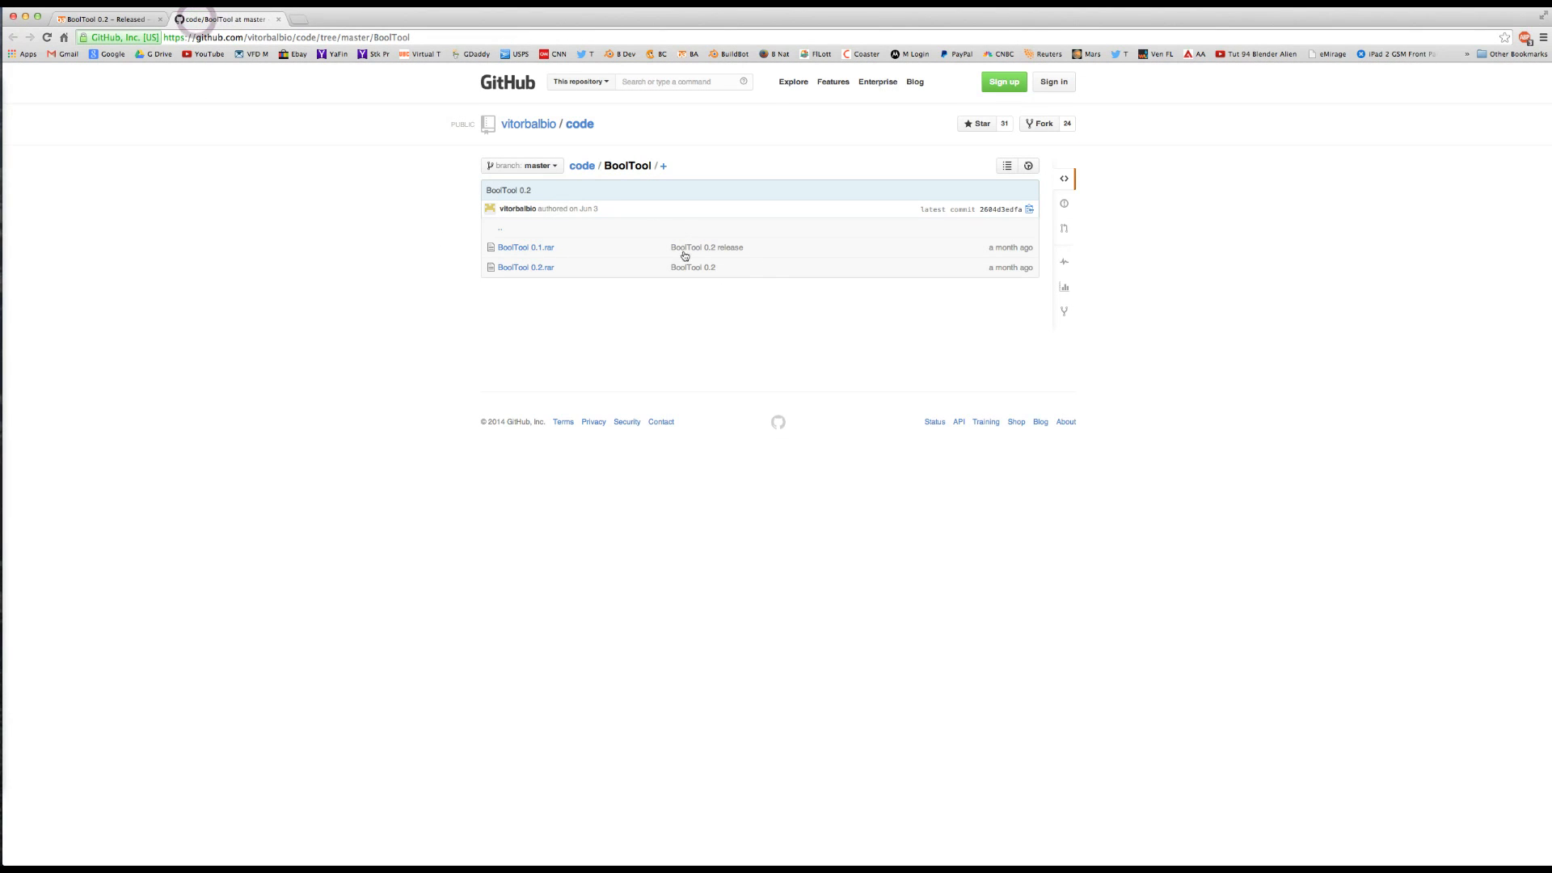
{"action": "mouse_move", "coordinate": [707, 247]}
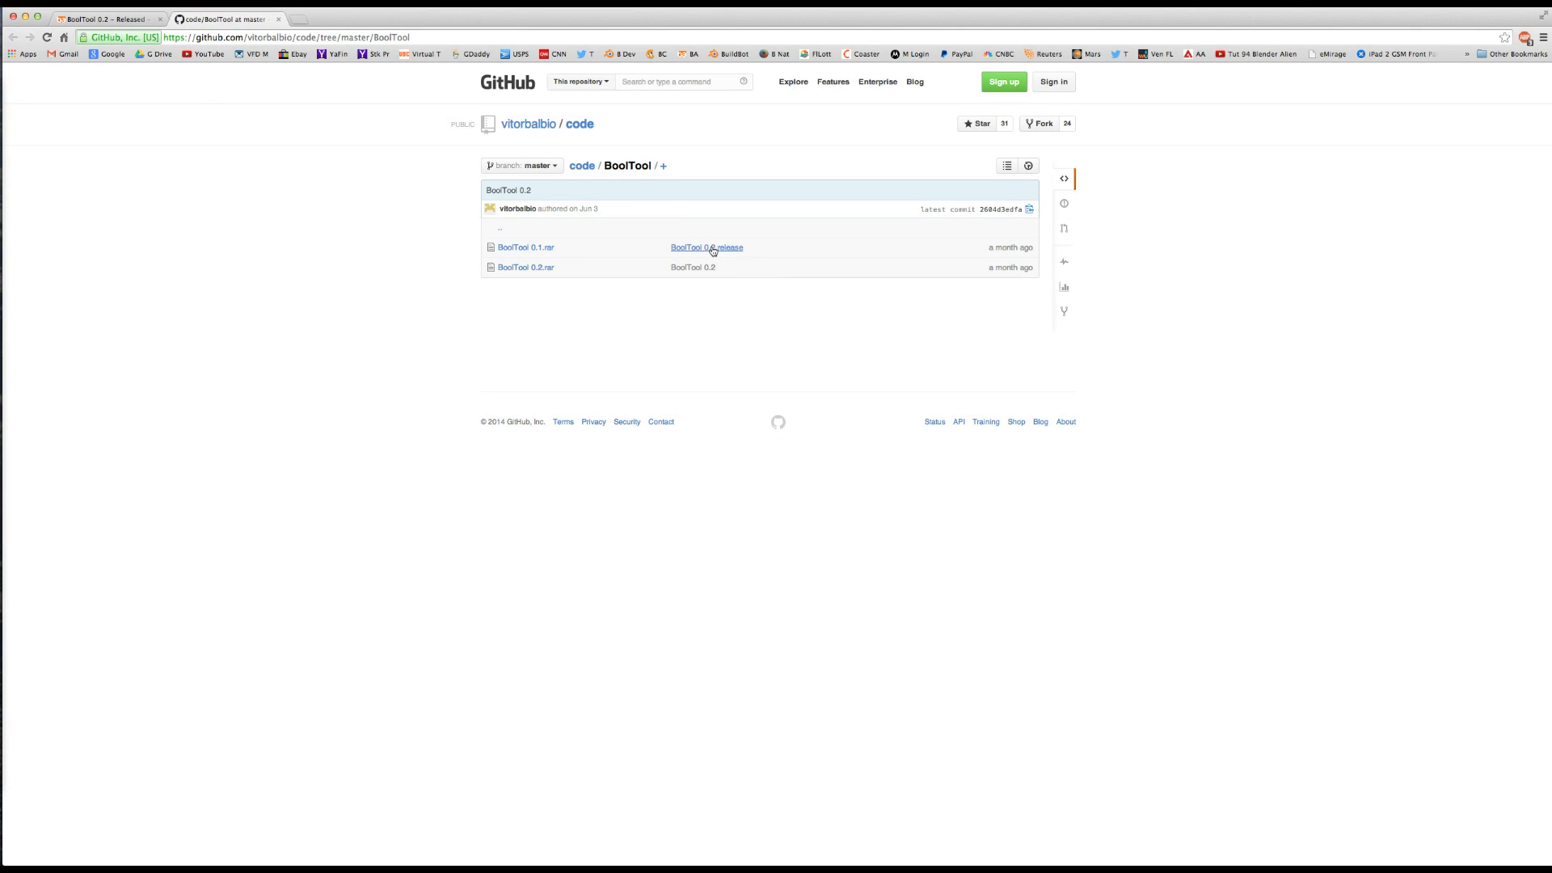
{"action": "mouse_move", "coordinate": [542, 256]}
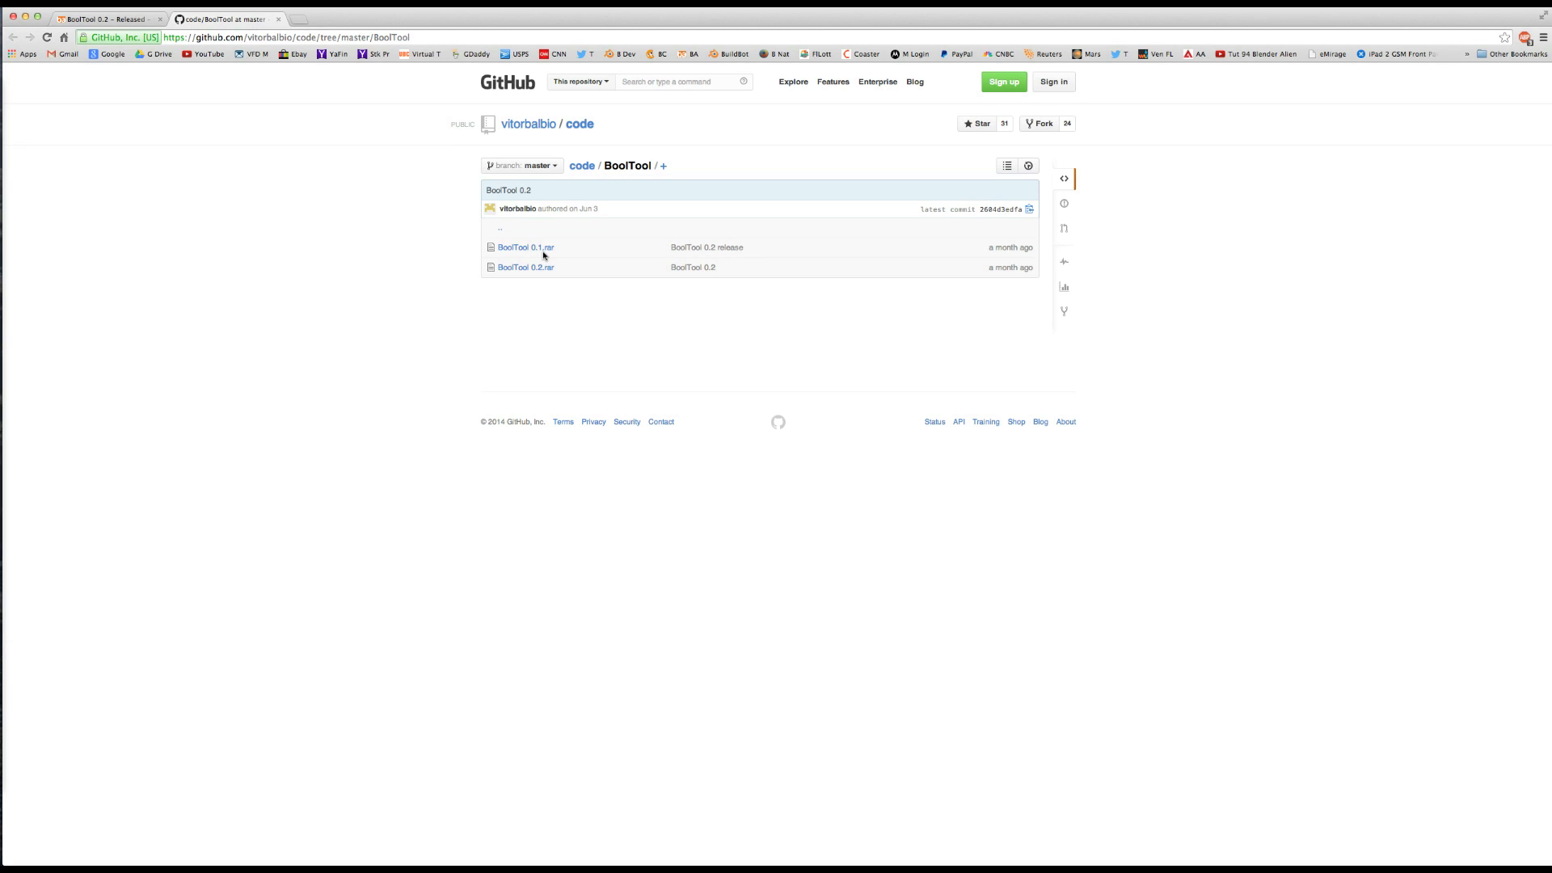
{"action": "mouse_move", "coordinate": [525, 268]}
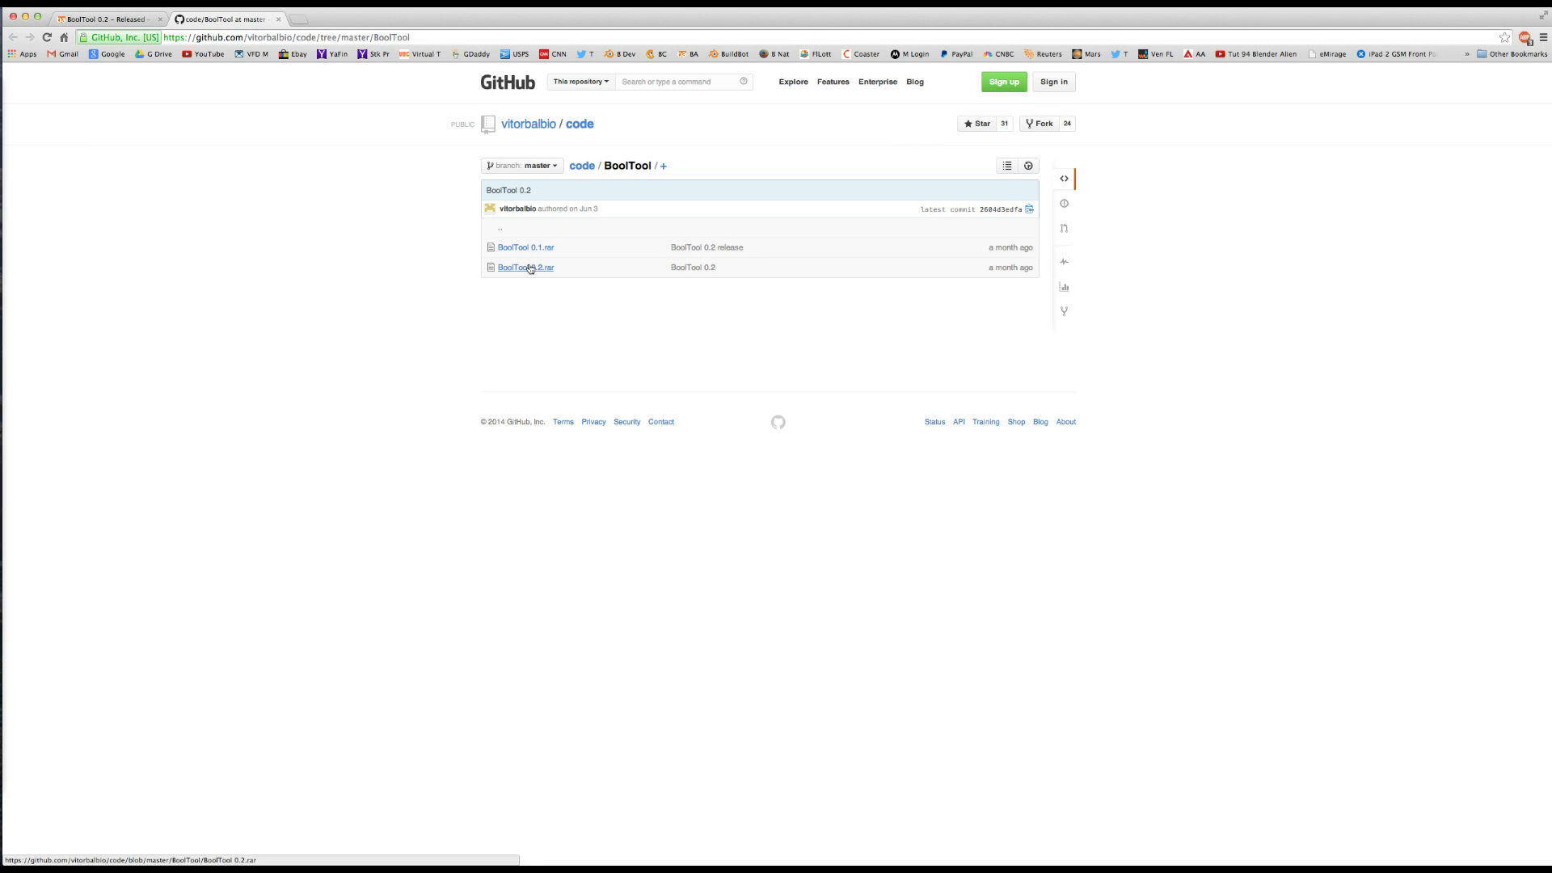
{"action": "mouse_move", "coordinate": [703, 253]}
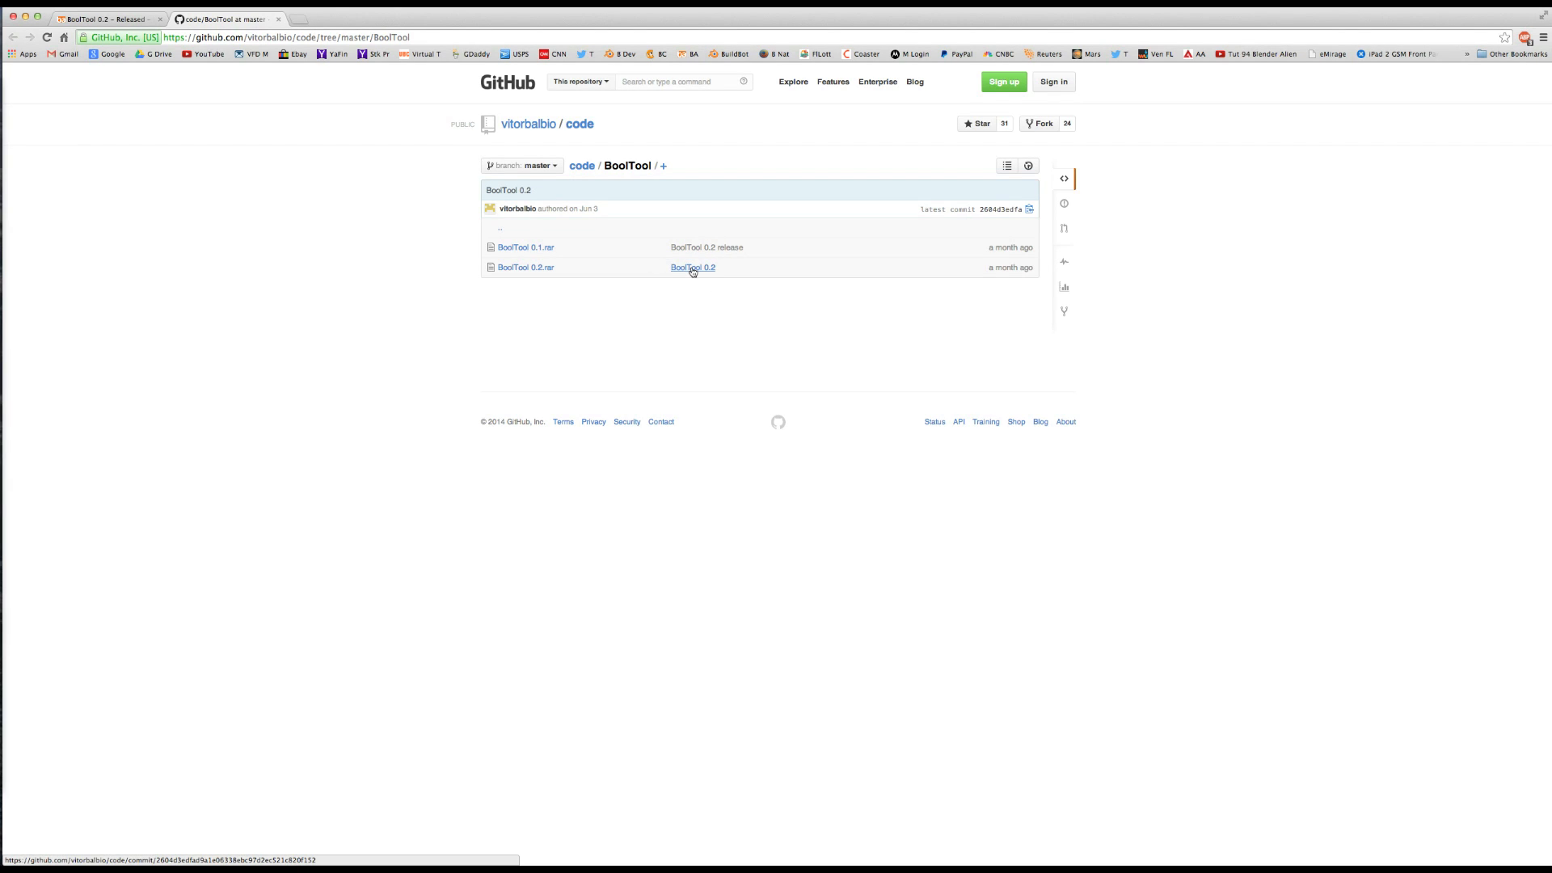
{"action": "mouse_move", "coordinate": [717, 269]}
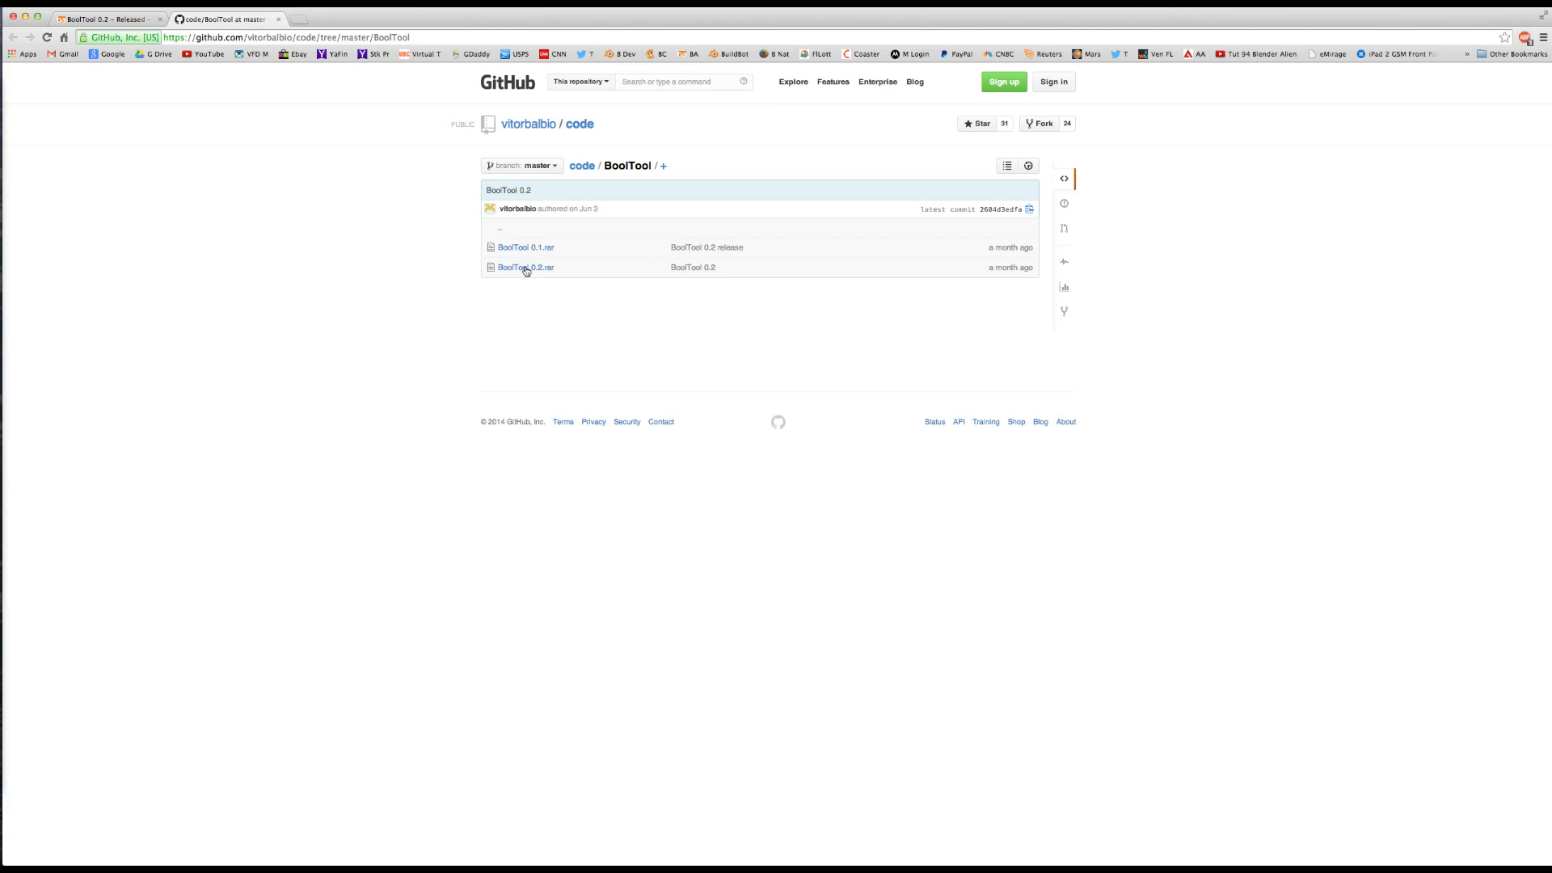
{"action": "mouse_move", "coordinate": [524, 268]}
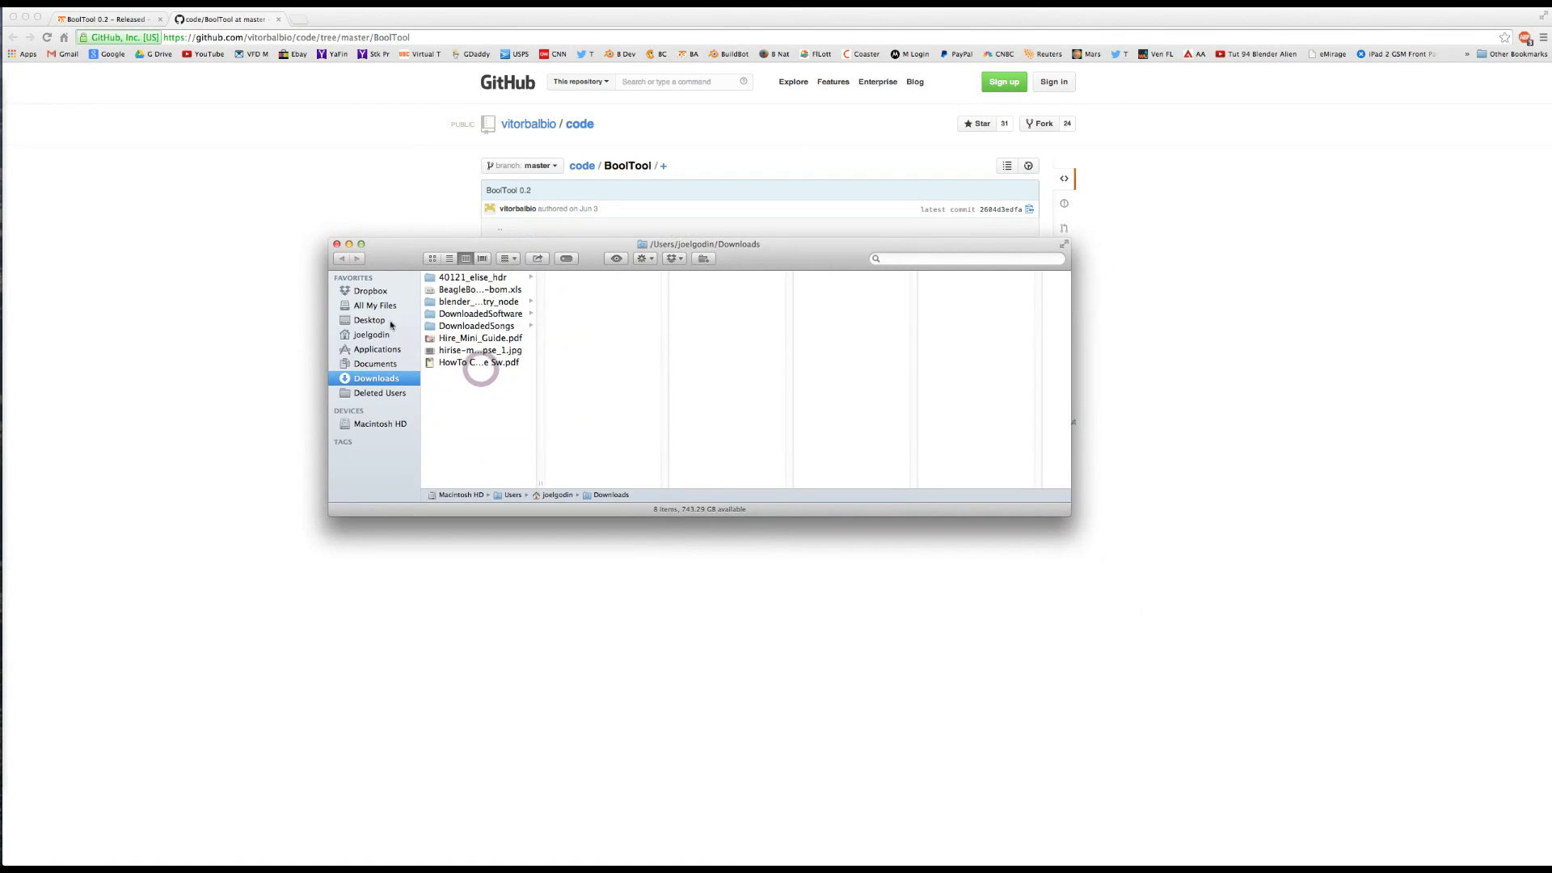
Browse Finder to Applications > Blender > PythonScripts, select BoolTool.py, and bring up Blender.
{"action": "left_click", "coordinate": [336, 243]}
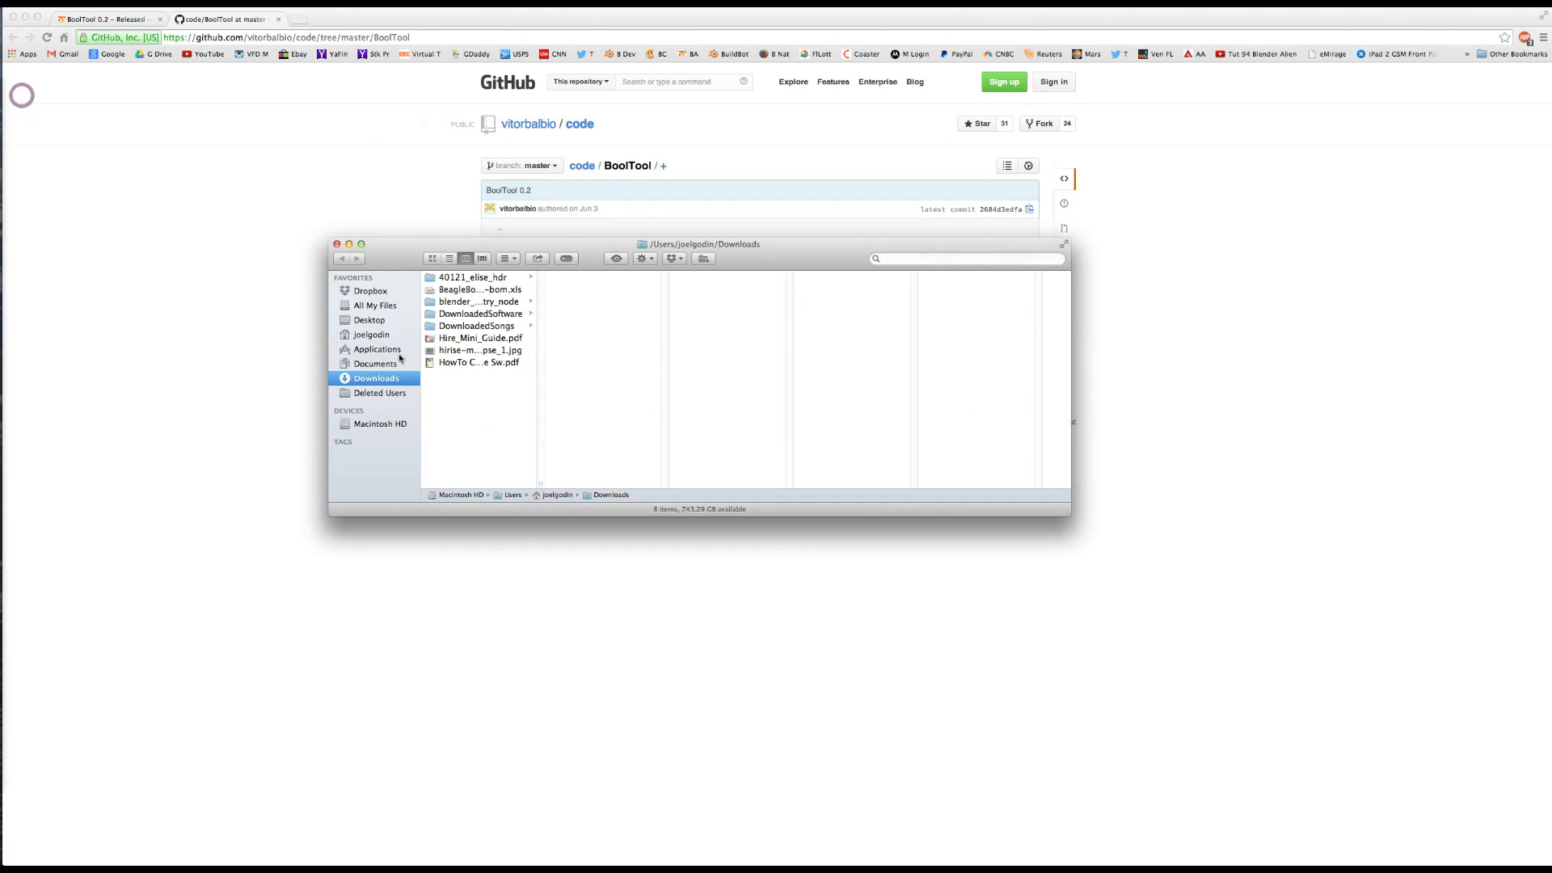
{"action": "left_click", "coordinate": [376, 349]}
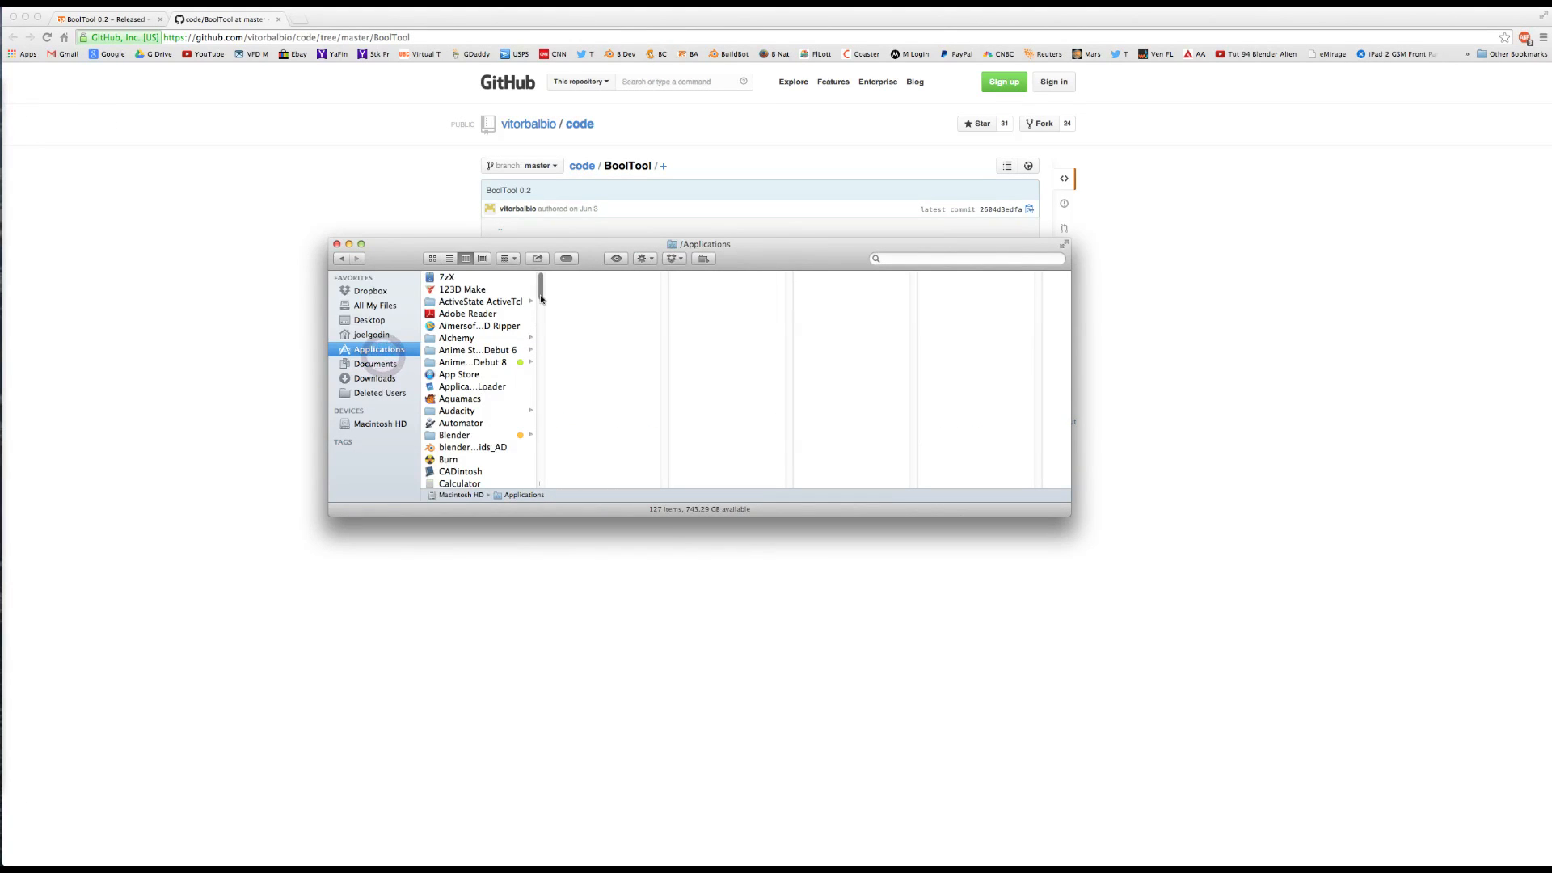
{"action": "scroll", "scroll_direction": "down", "scroll_amount": 3}
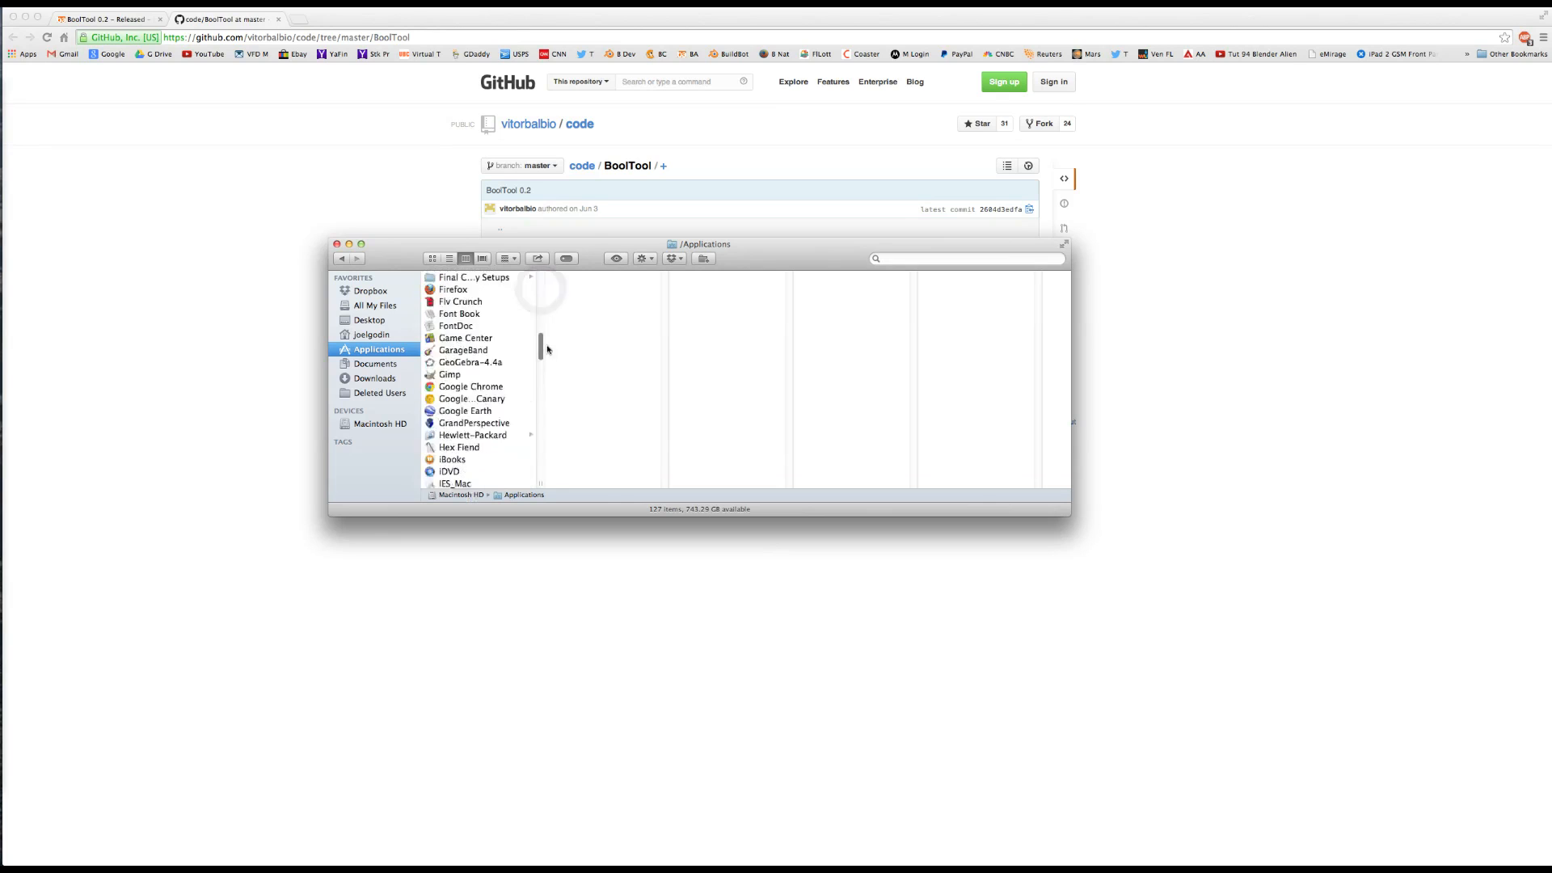
{"action": "scroll", "scroll_direction": "up", "scroll_amount": 3}
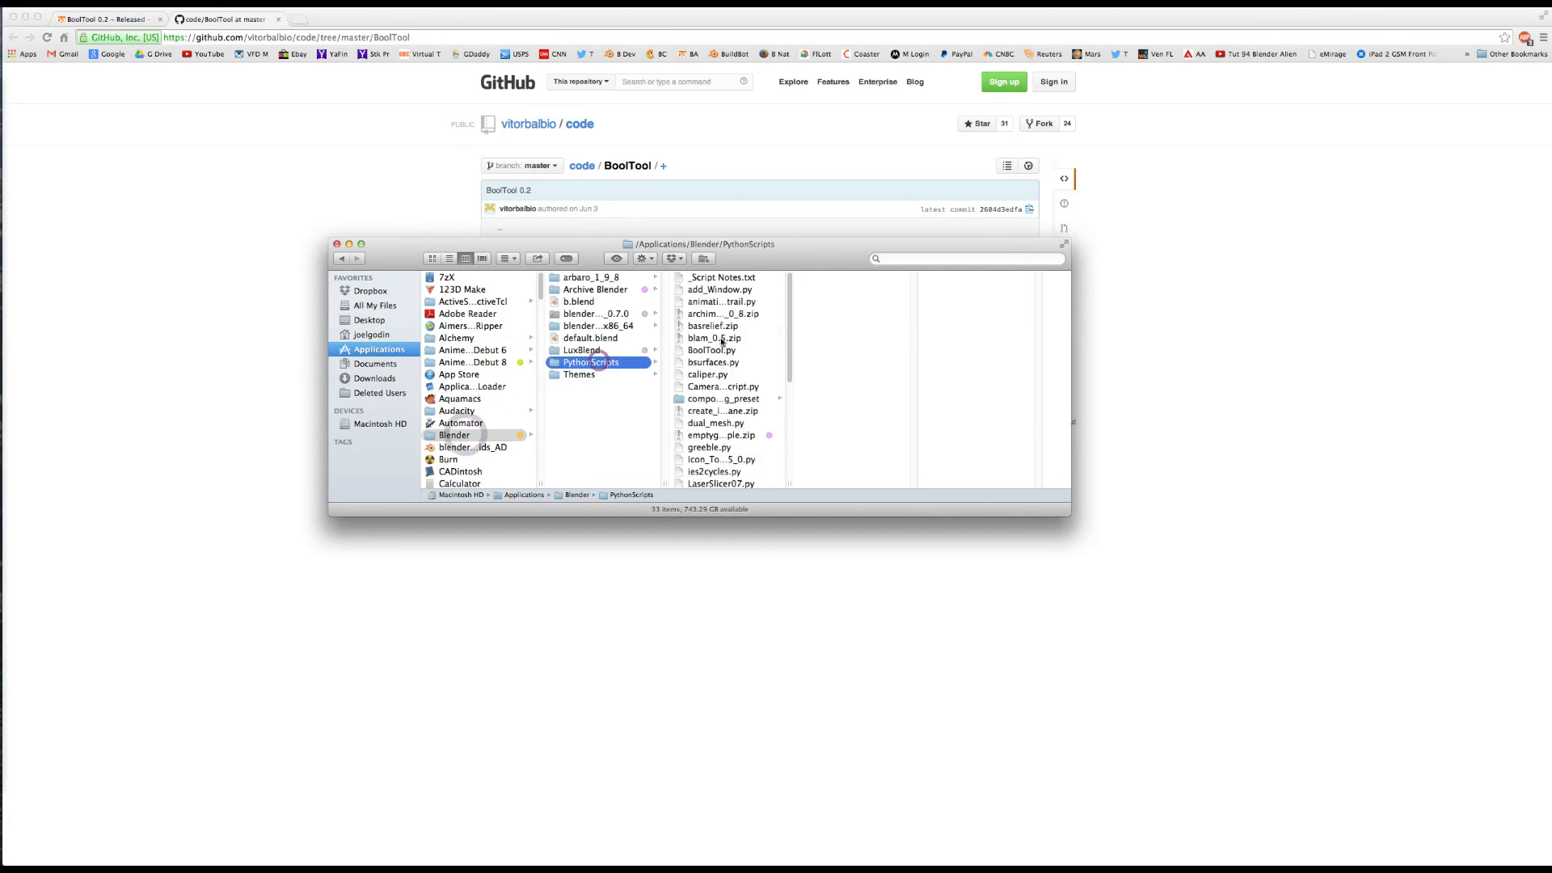
{"action": "left_click", "coordinate": [711, 350]}
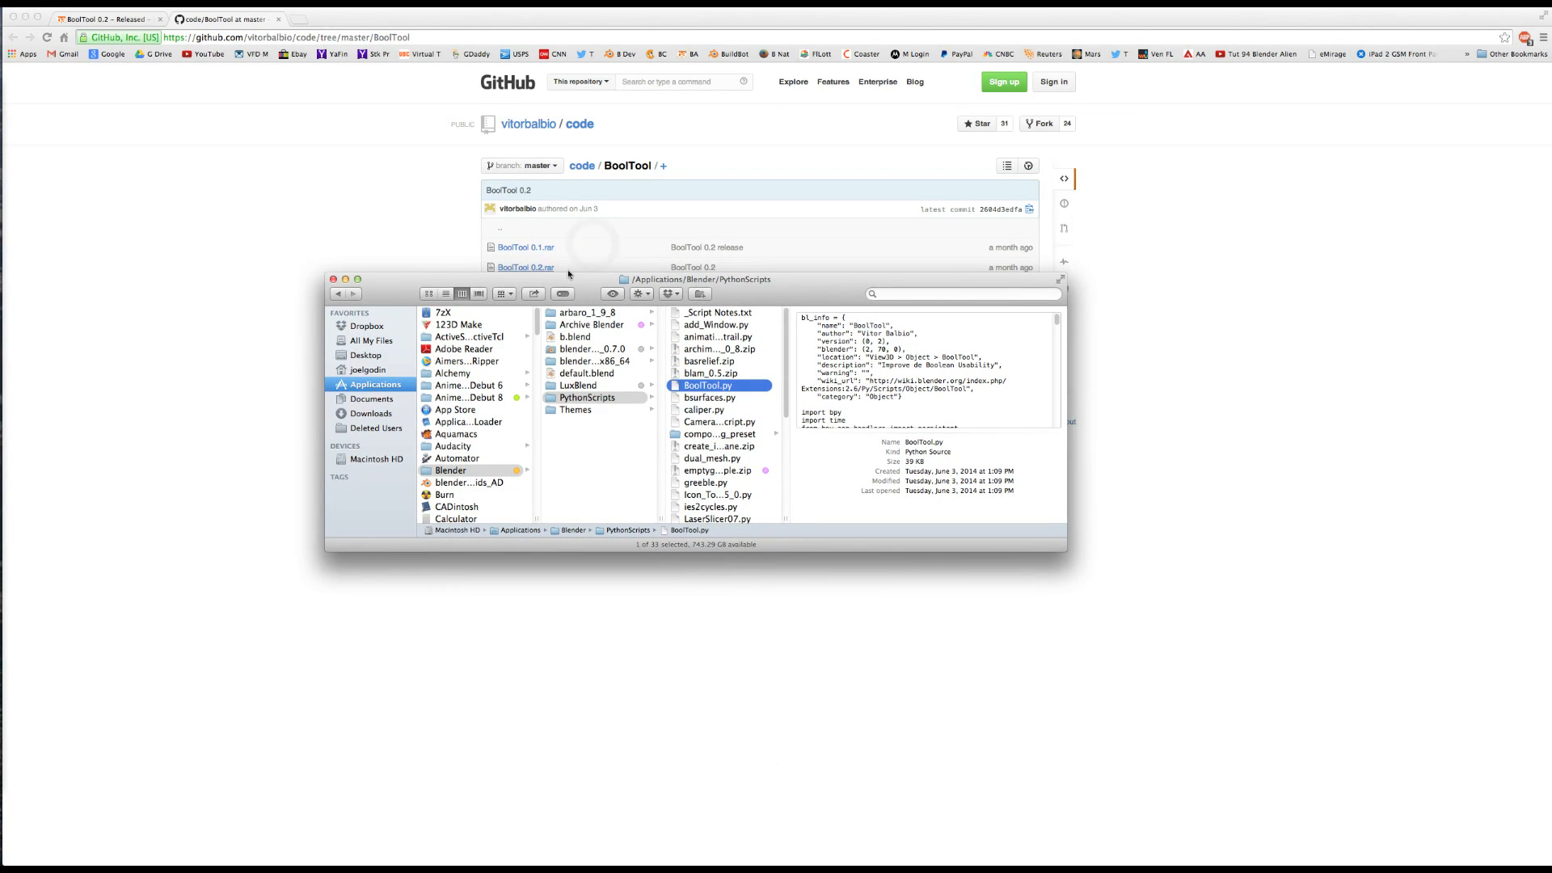
{"action": "mouse_move", "coordinate": [709, 393]}
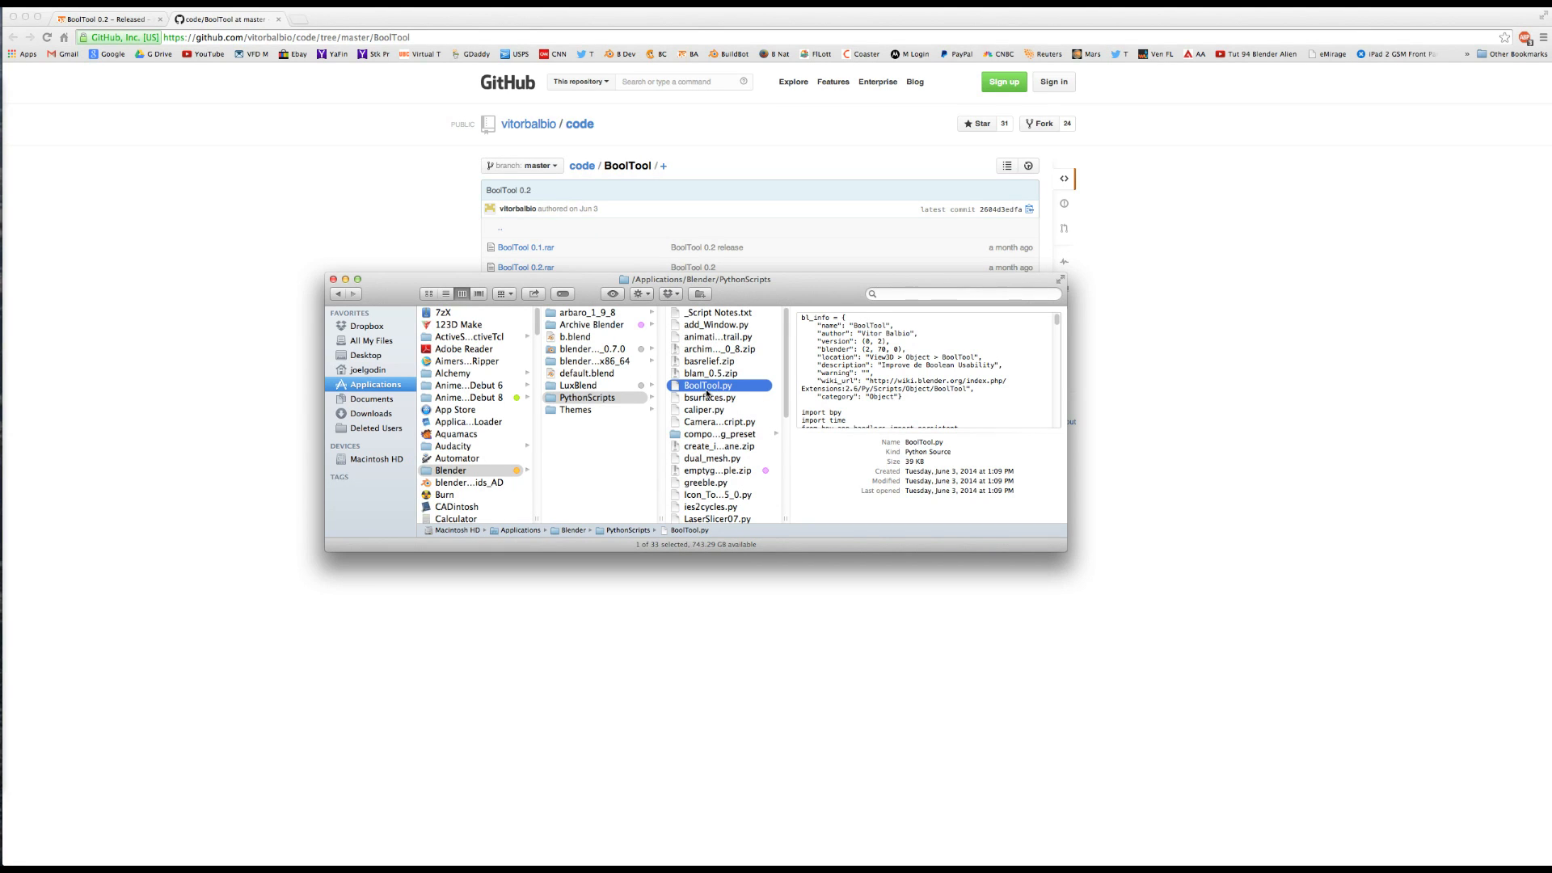
{"action": "left_click", "coordinate": [332, 279]}
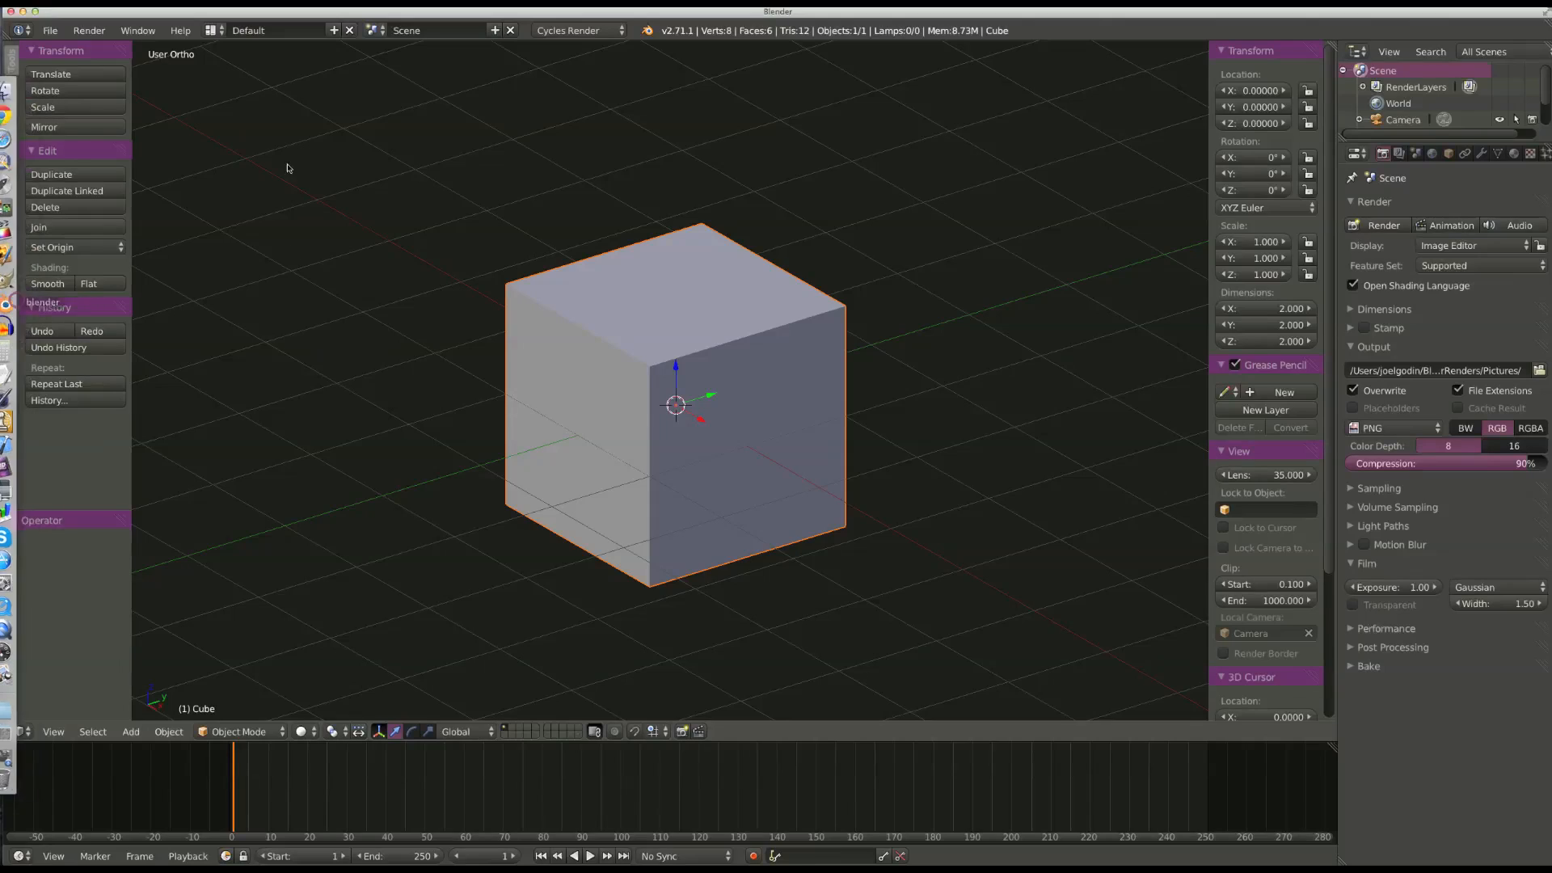
Search 'bool' in User Preferences add-ons and tick the Object: BoolTool checkbox.
{"action": "left_click", "coordinate": [49, 29]}
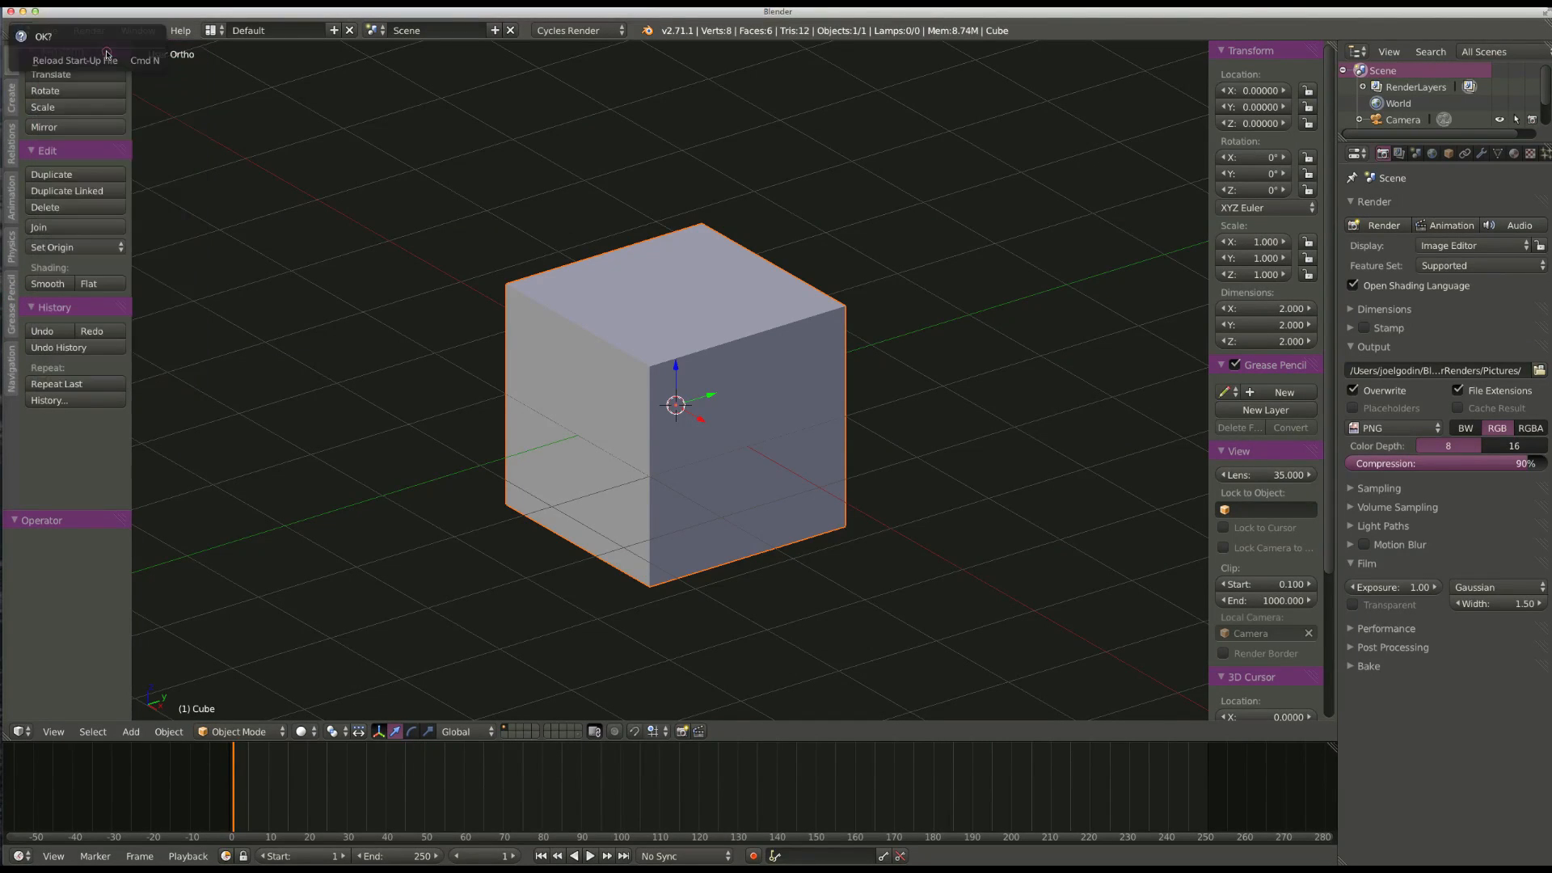
{"action": "left_click", "coordinate": [48, 30]}
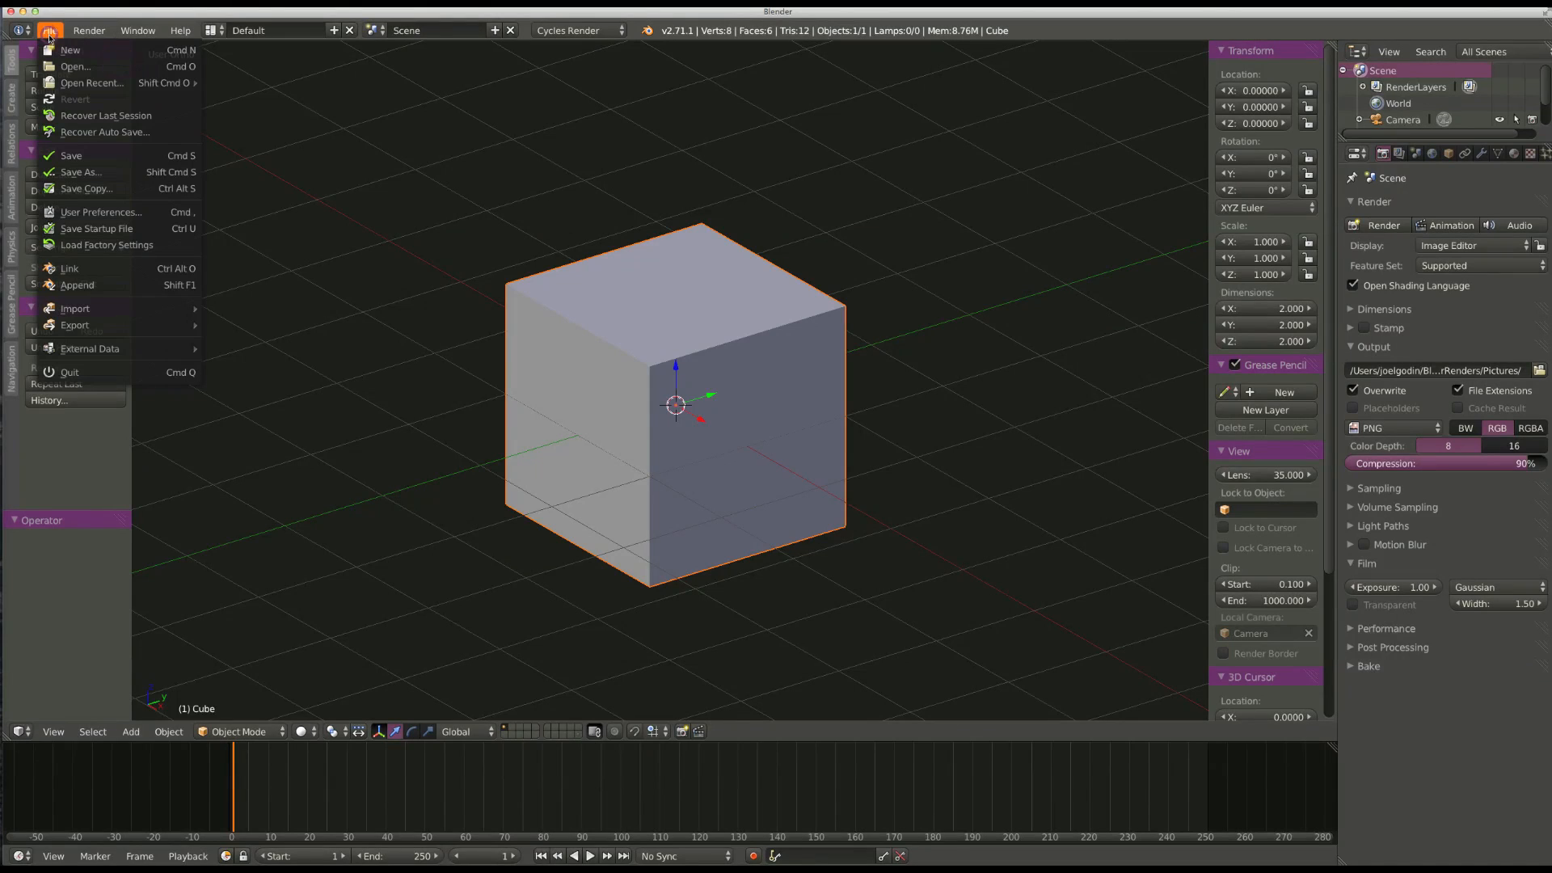
{"action": "left_click", "coordinate": [101, 211]}
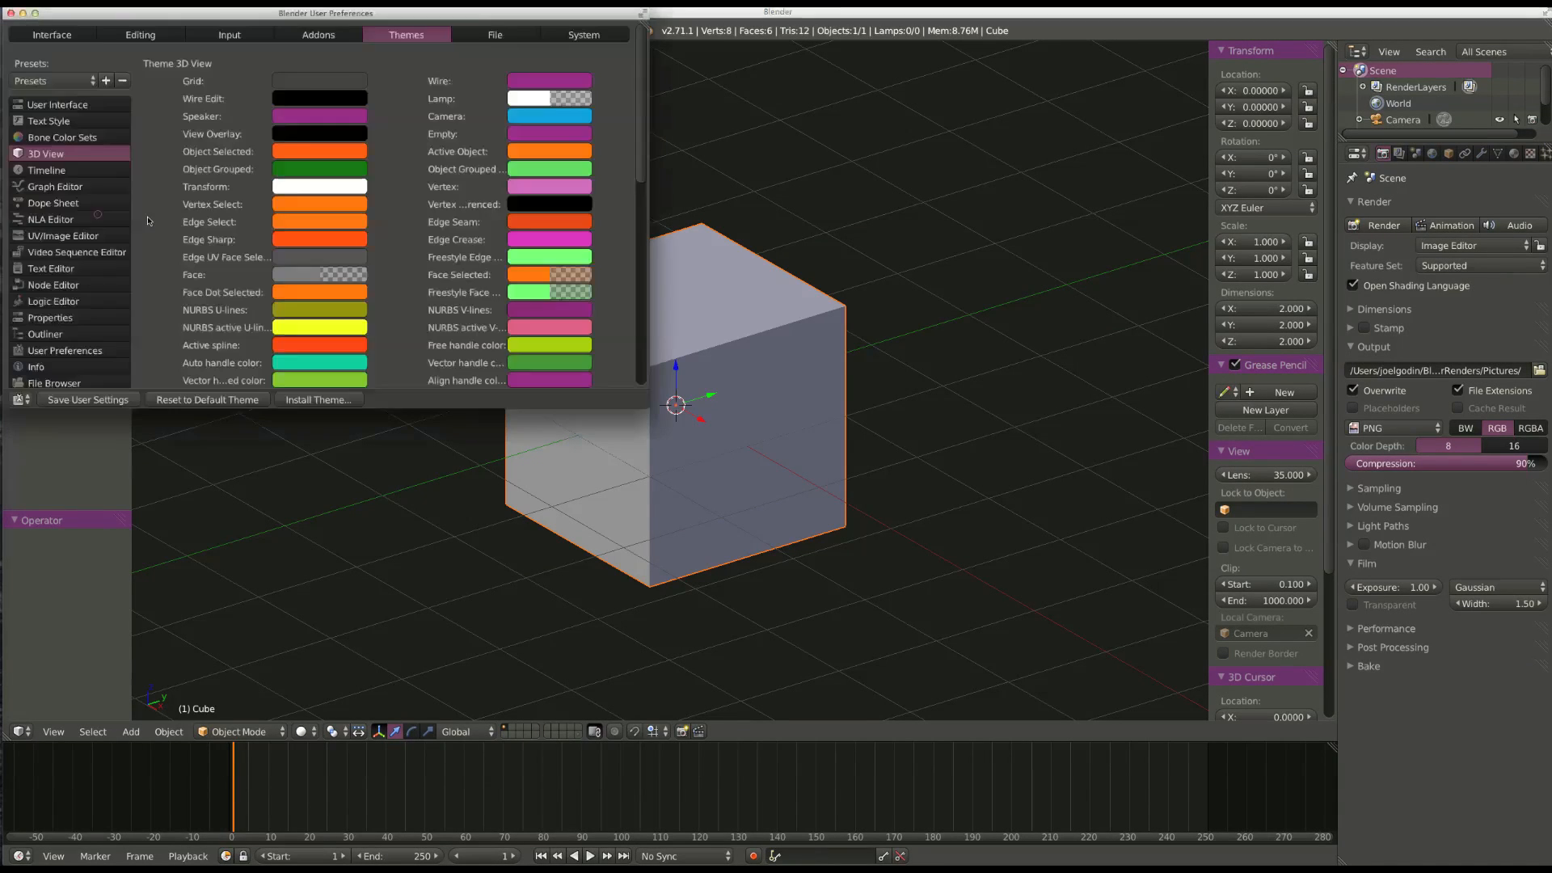
{"action": "left_click", "coordinate": [317, 35]}
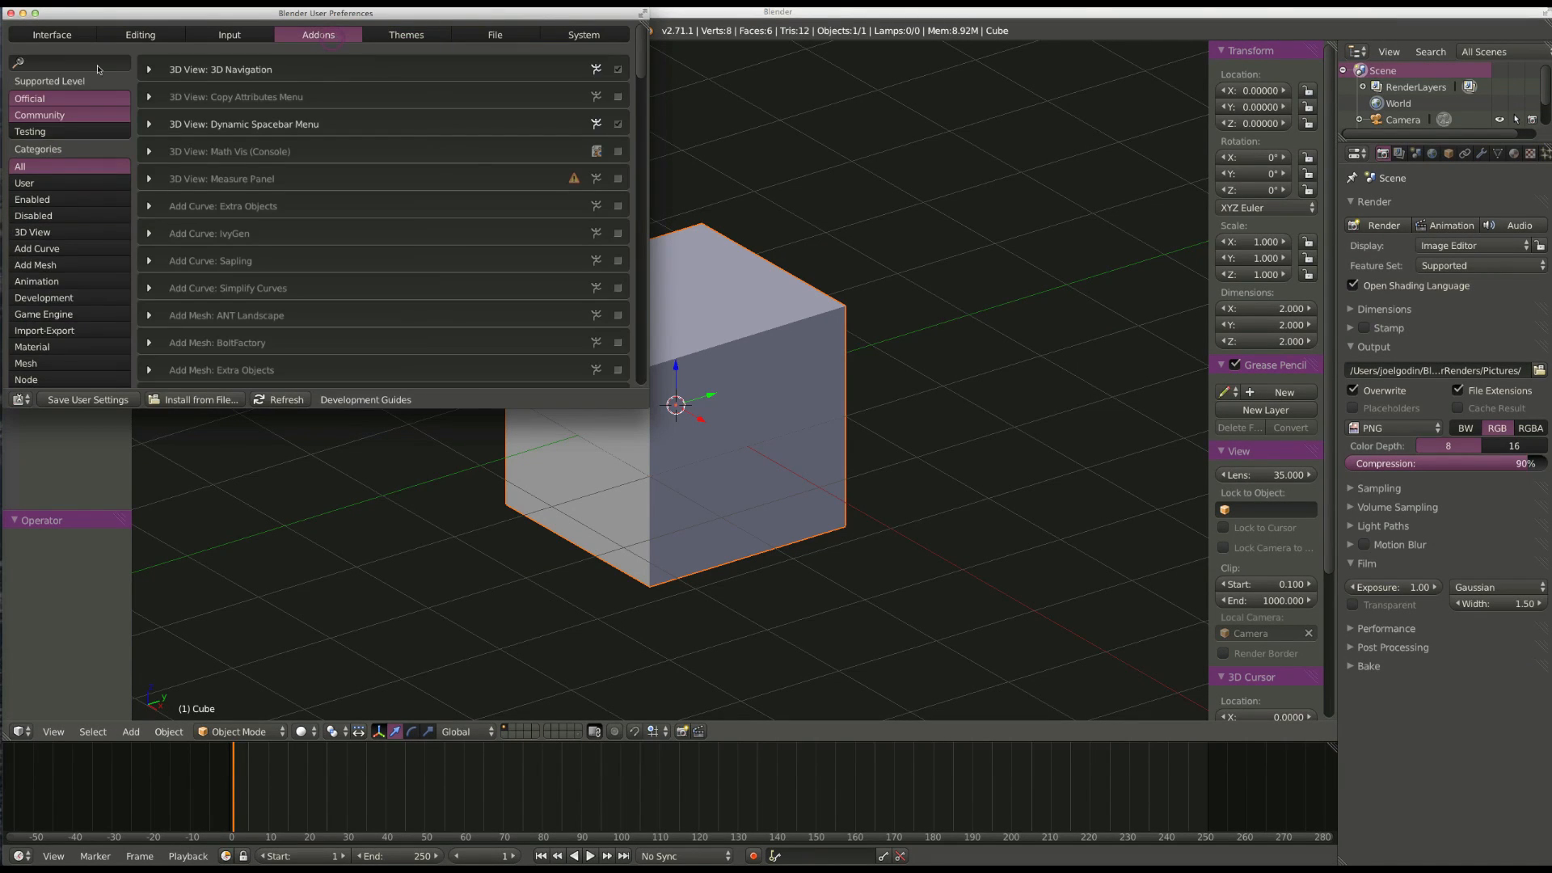
{"action": "type", "text": "boo"}
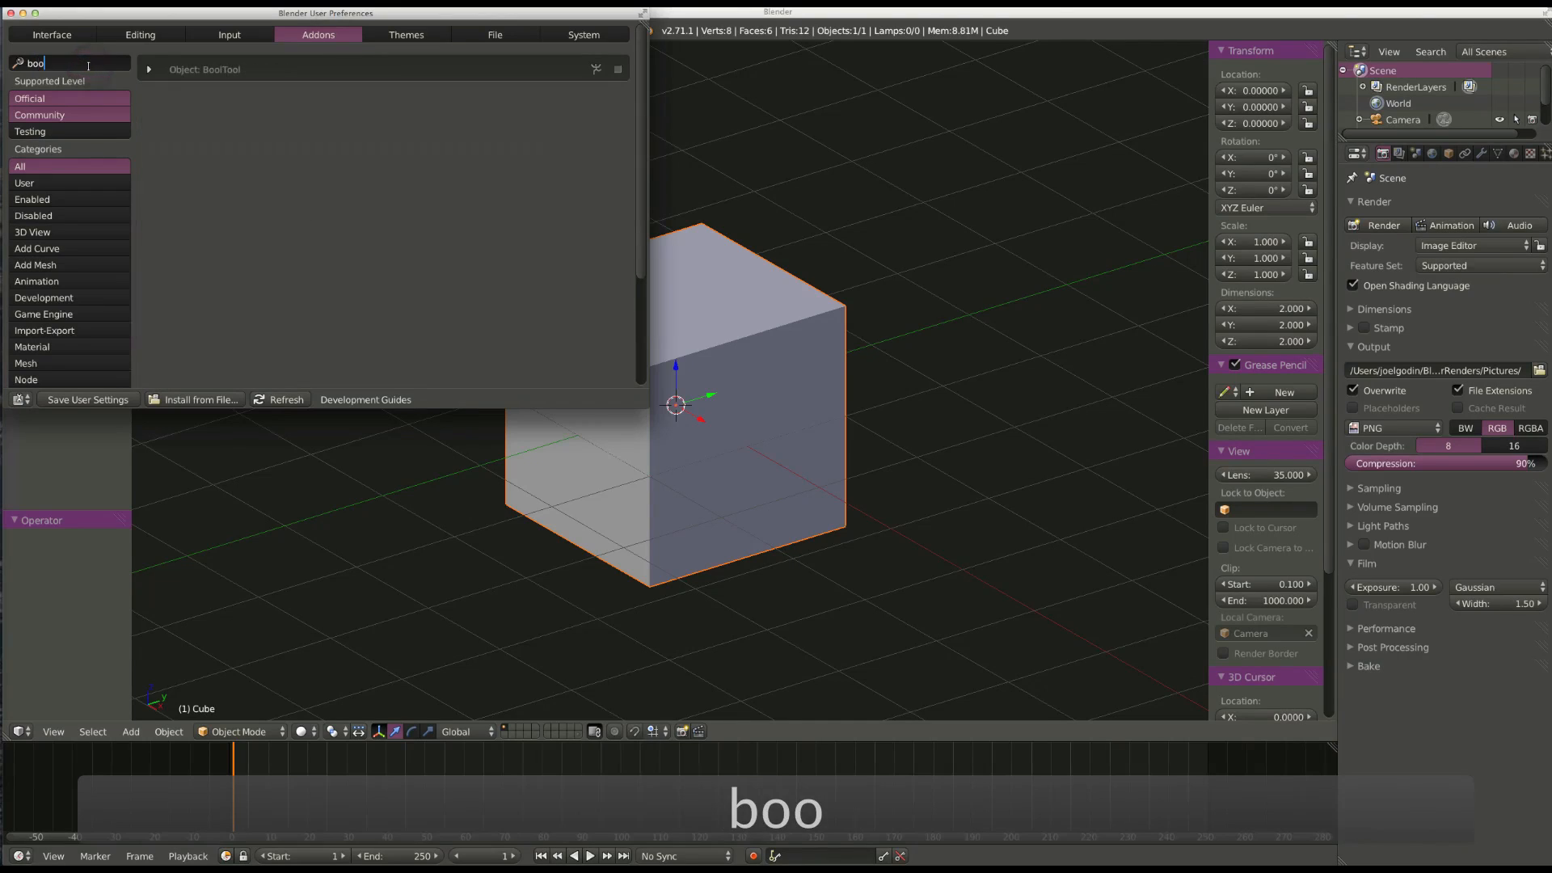
{"action": "type", "text": "l"}
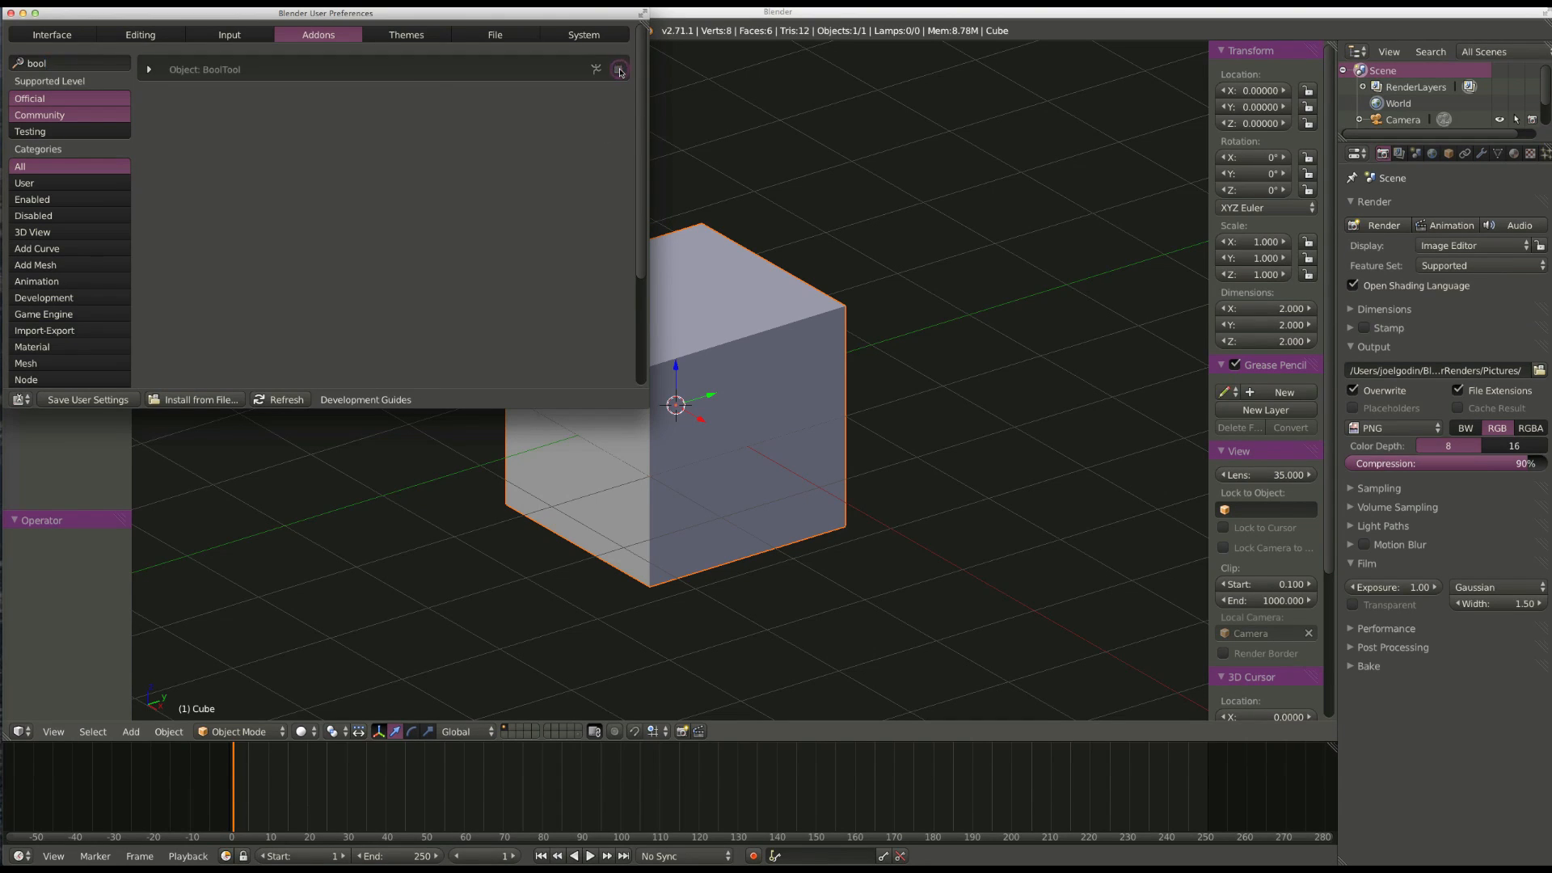
{"action": "left_click", "coordinate": [147, 70]}
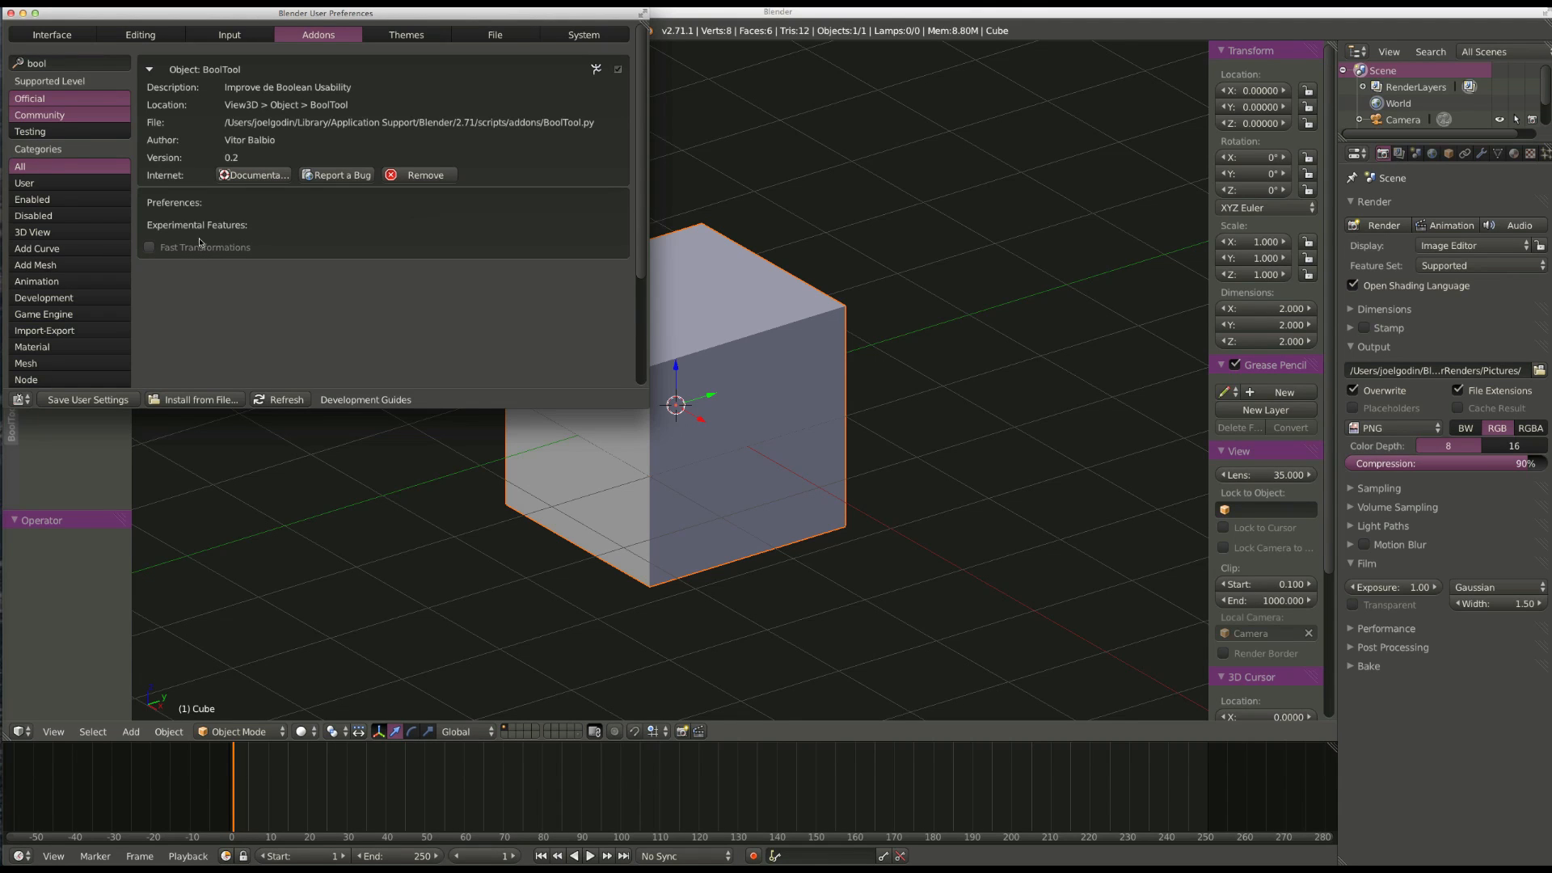
{"action": "left_click", "coordinate": [149, 68]}
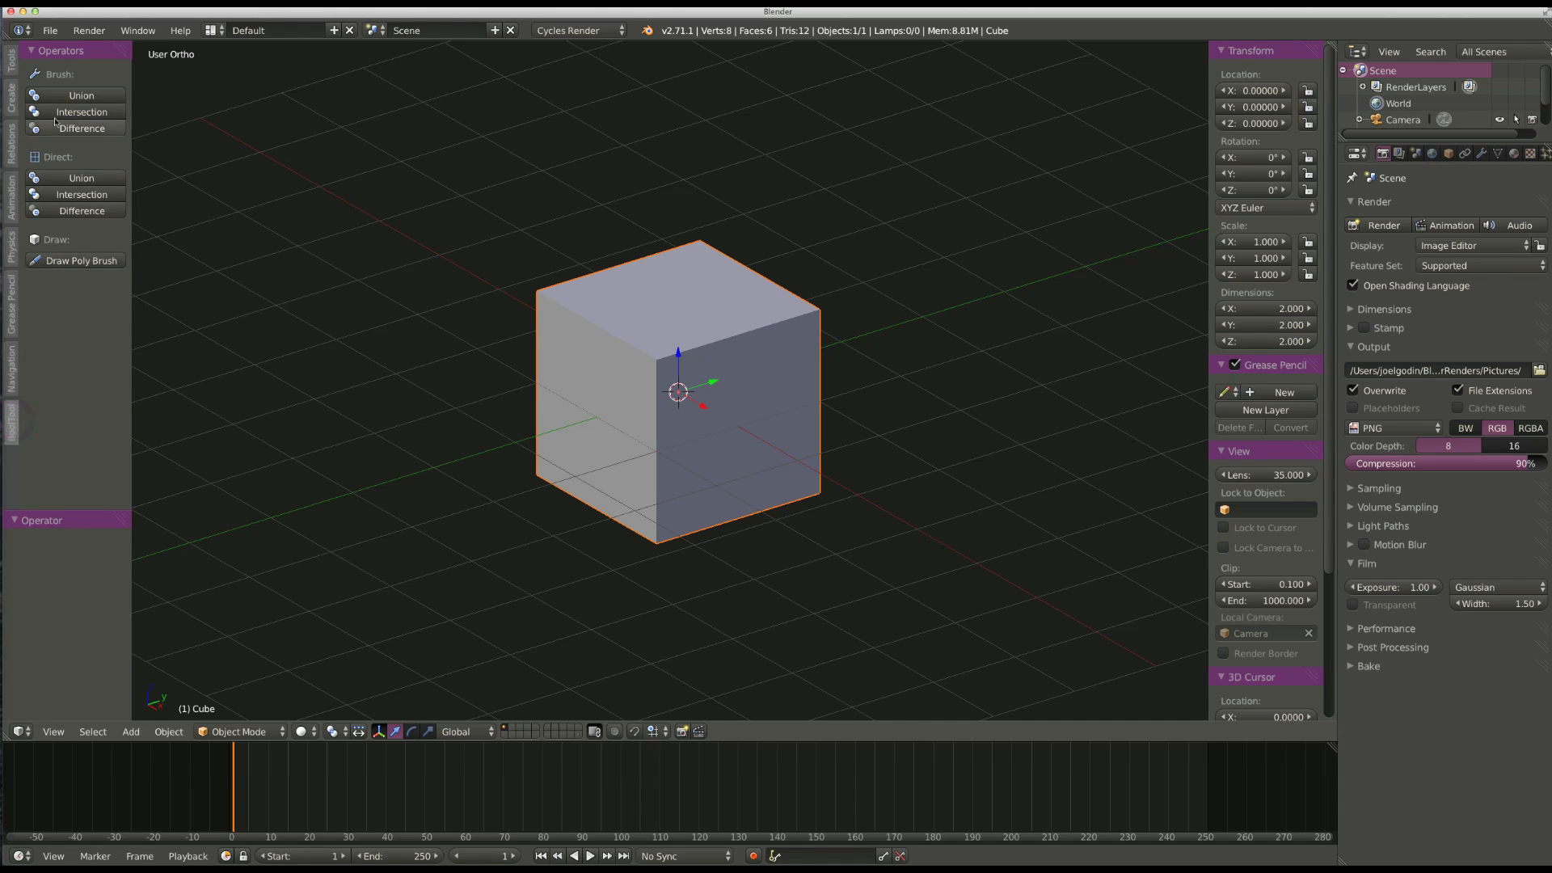
{"action": "mouse_move", "coordinate": [745, 332]}
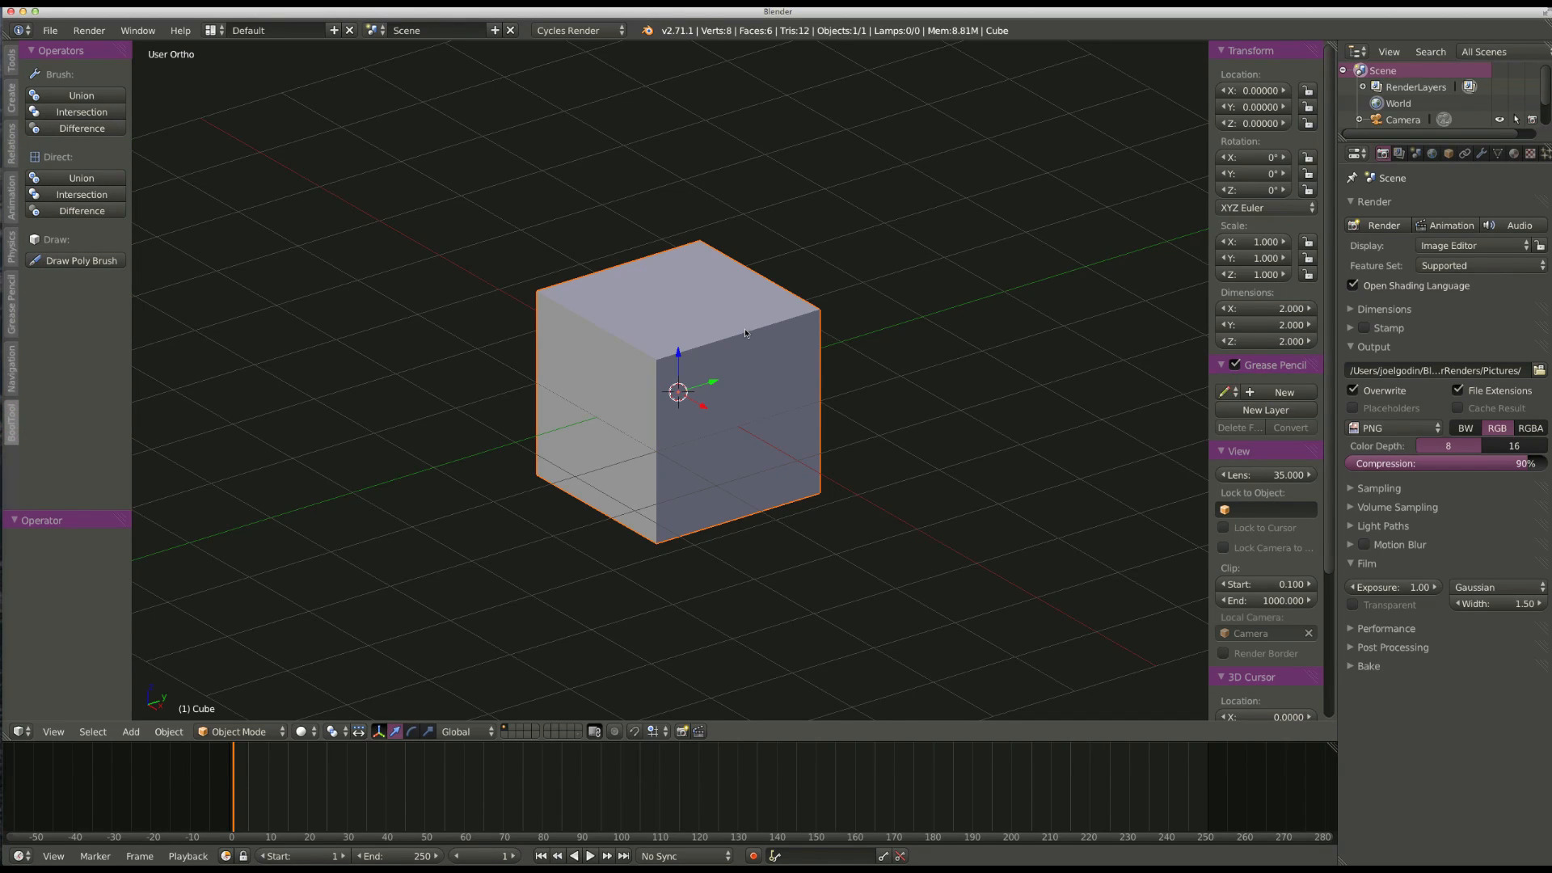
{"action": "mouse_move", "coordinate": [707, 329]}
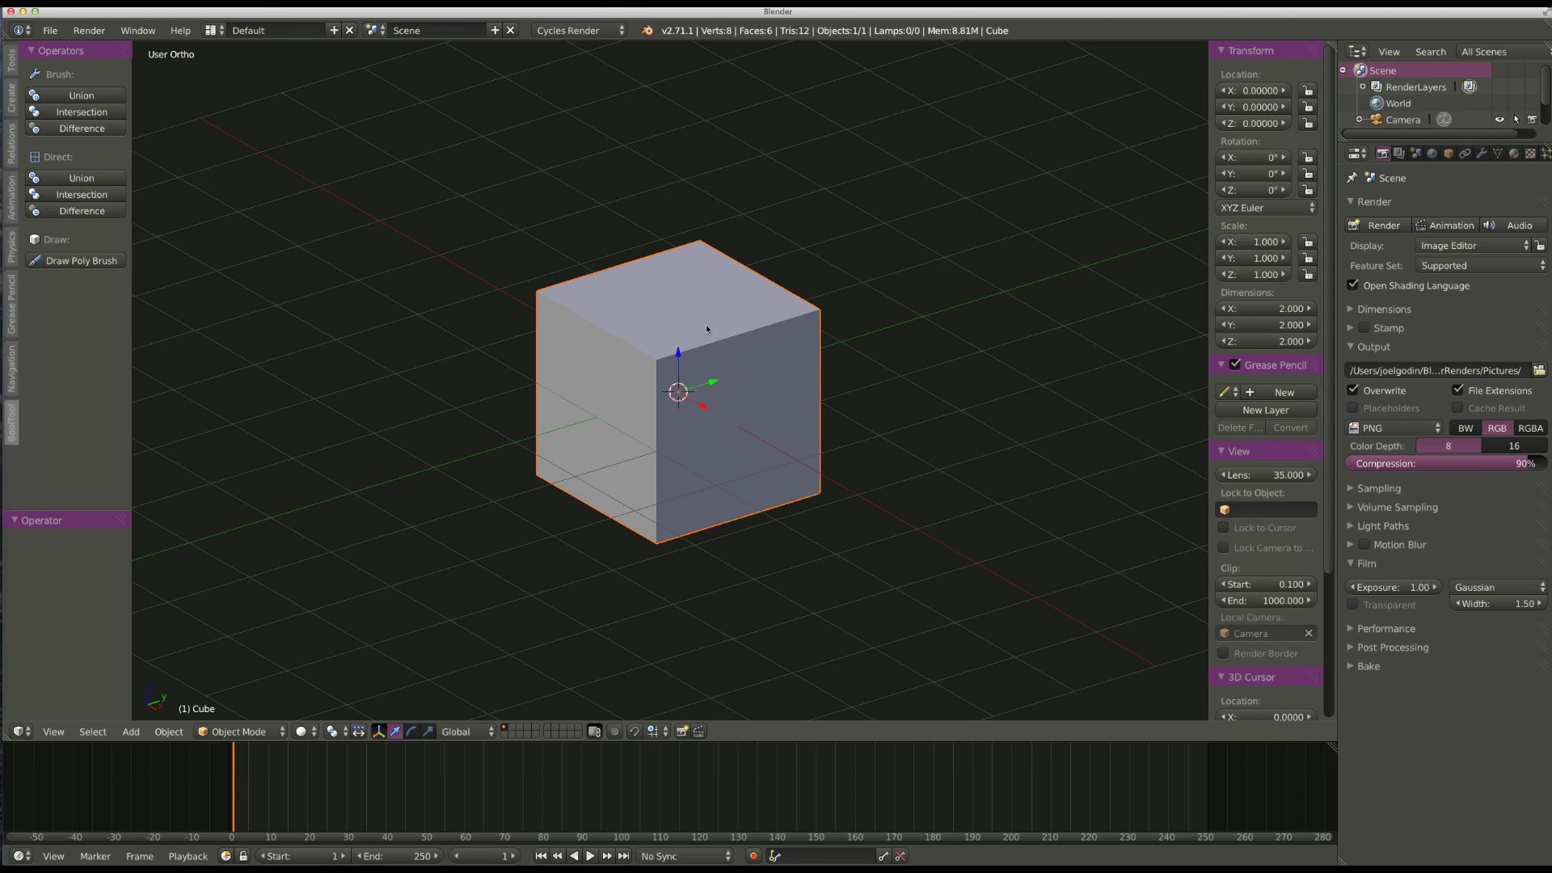
{"action": "mouse_move", "coordinate": [636, 344]}
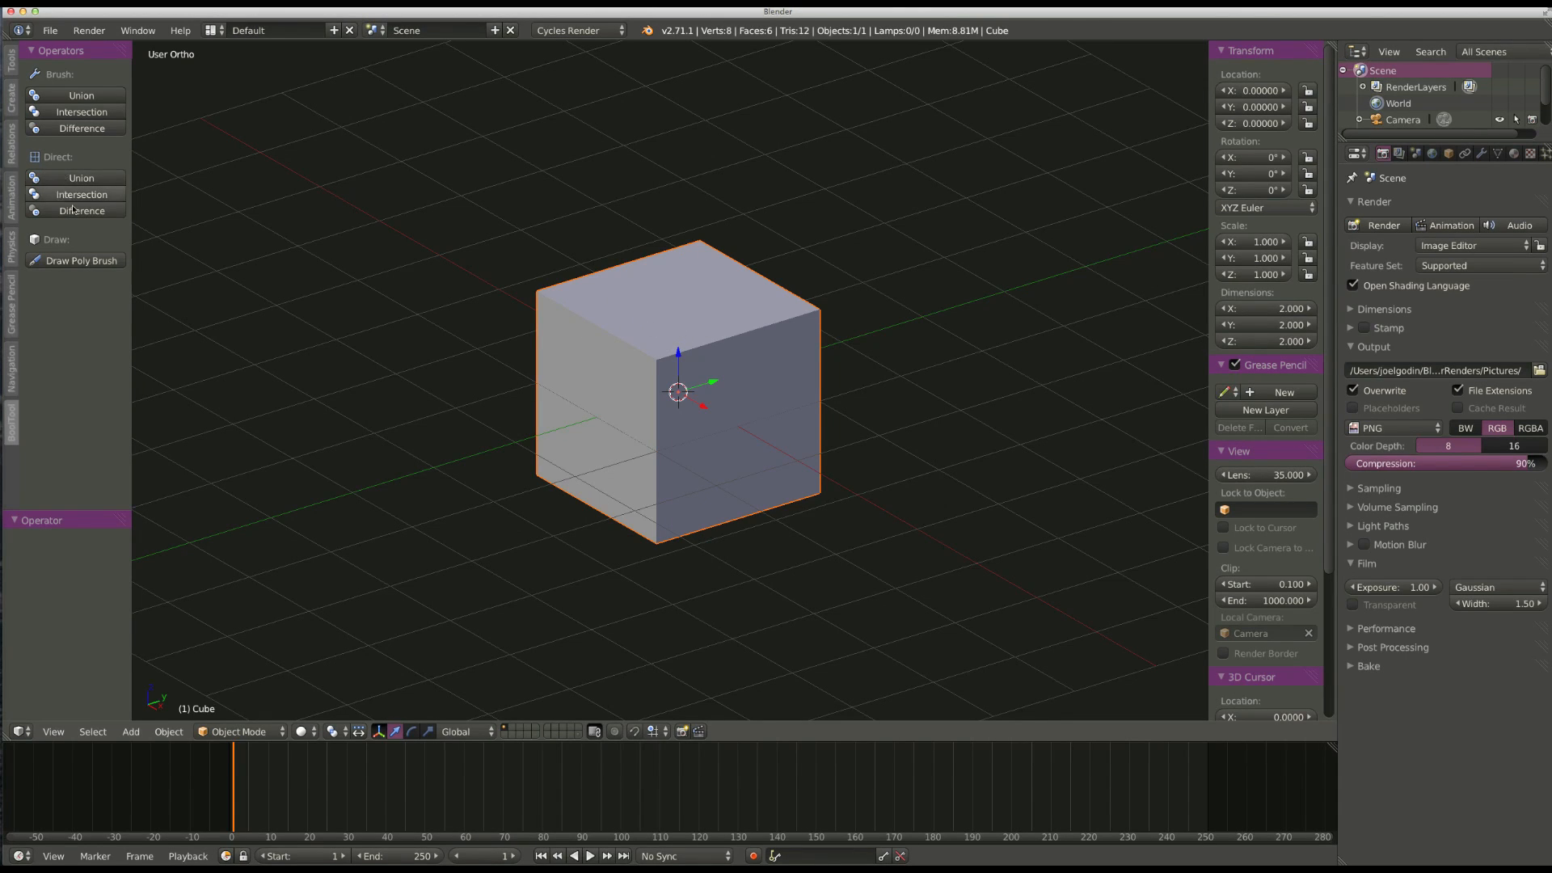
{"action": "mouse_move", "coordinate": [696, 384]}
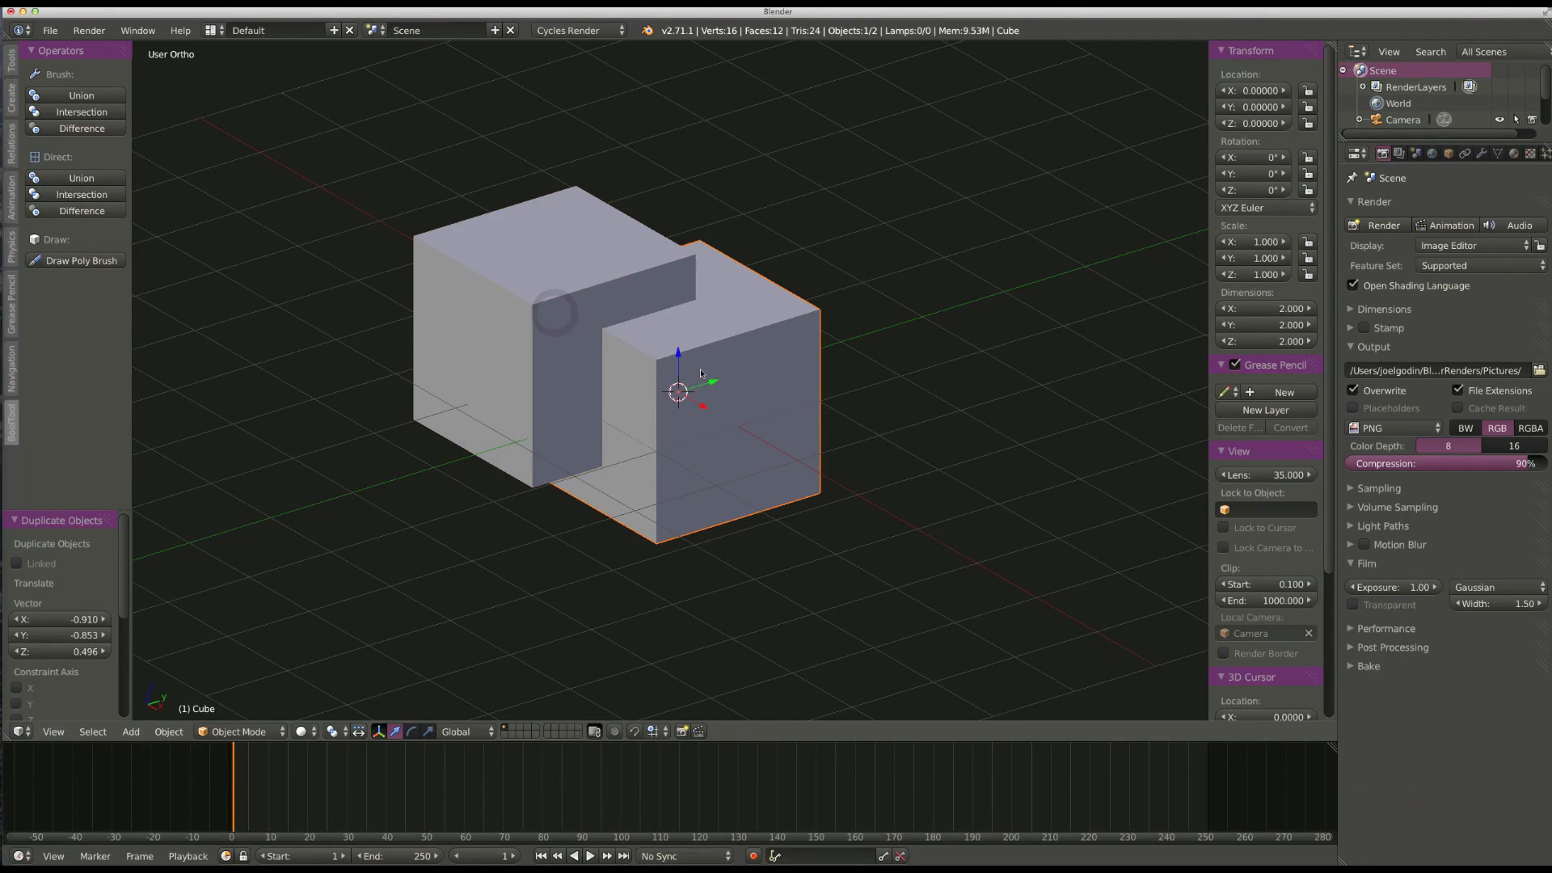
Duplicate the cube for a second offset copy and shift-select both copies with the original.
{"action": "key", "text": "d"}
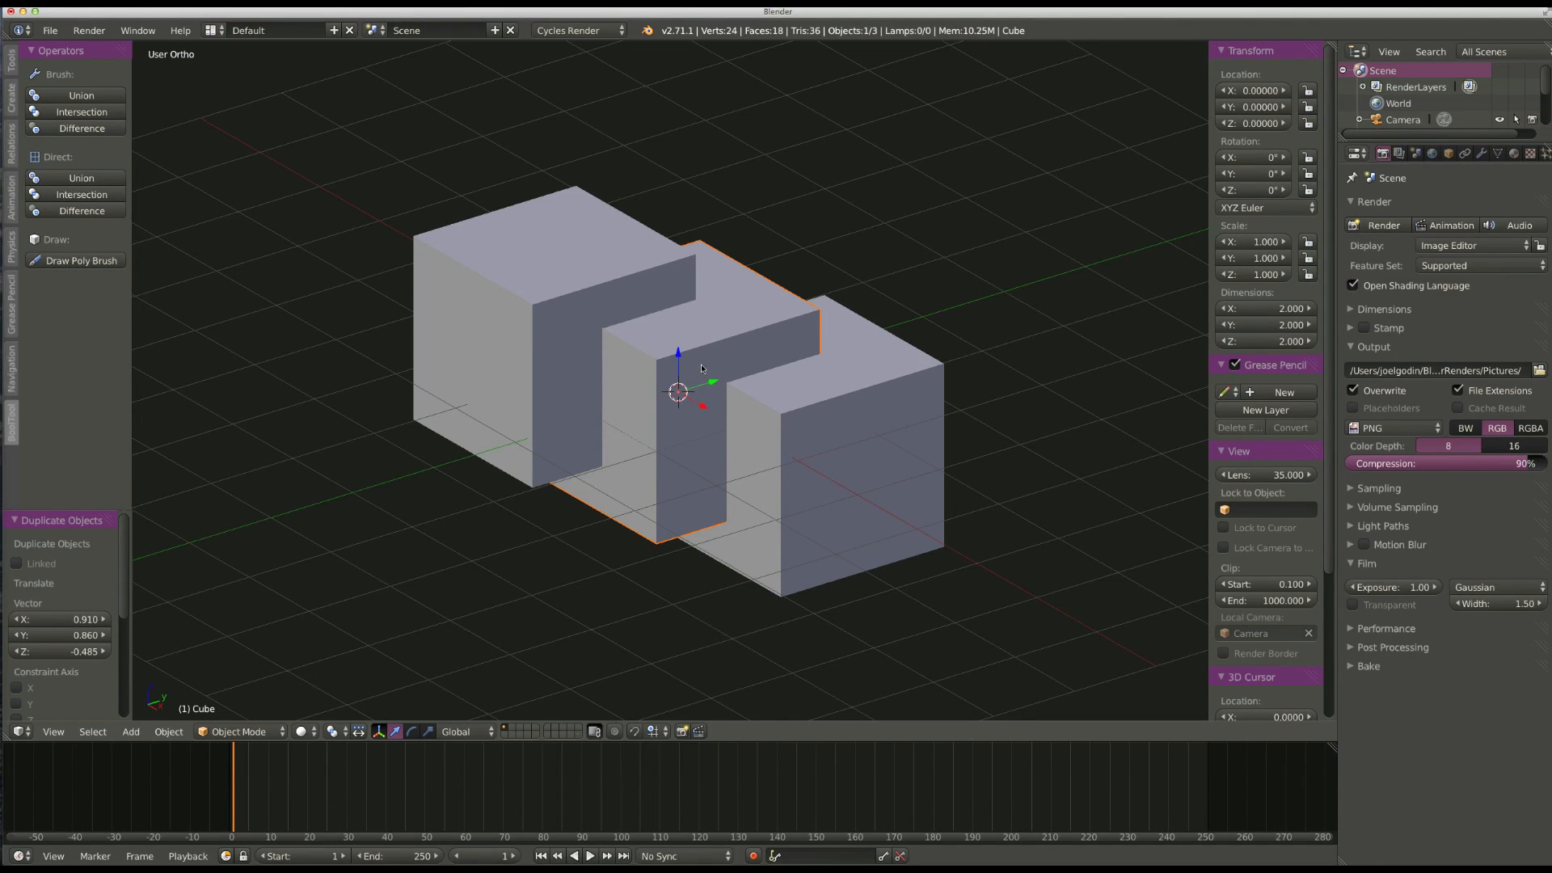
{"action": "mouse_move", "coordinate": [696, 376]}
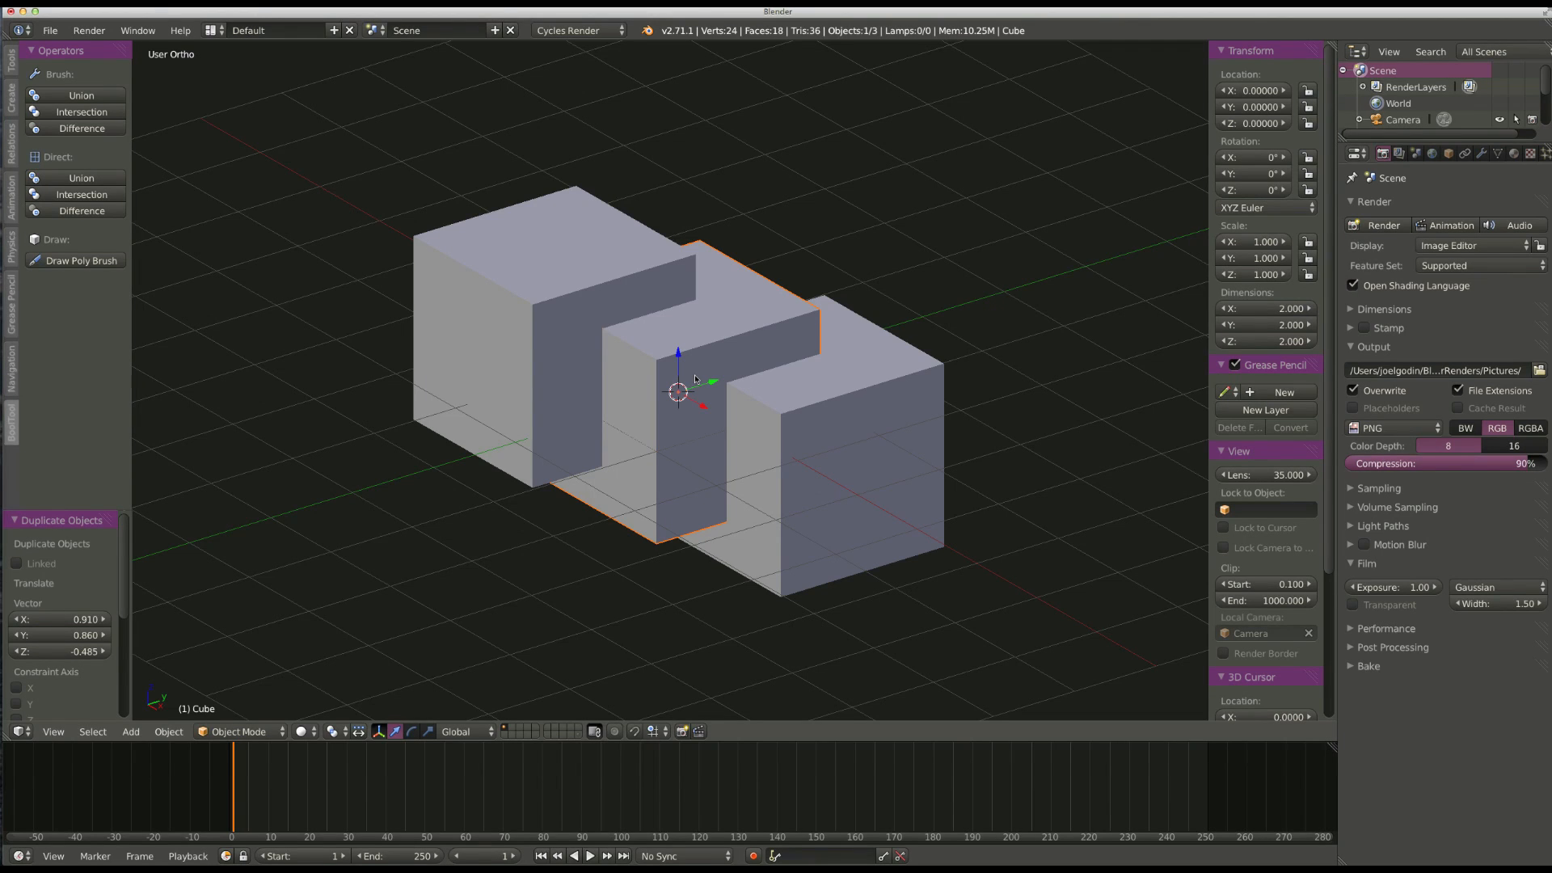
{"action": "mouse_move", "coordinate": [699, 403]}
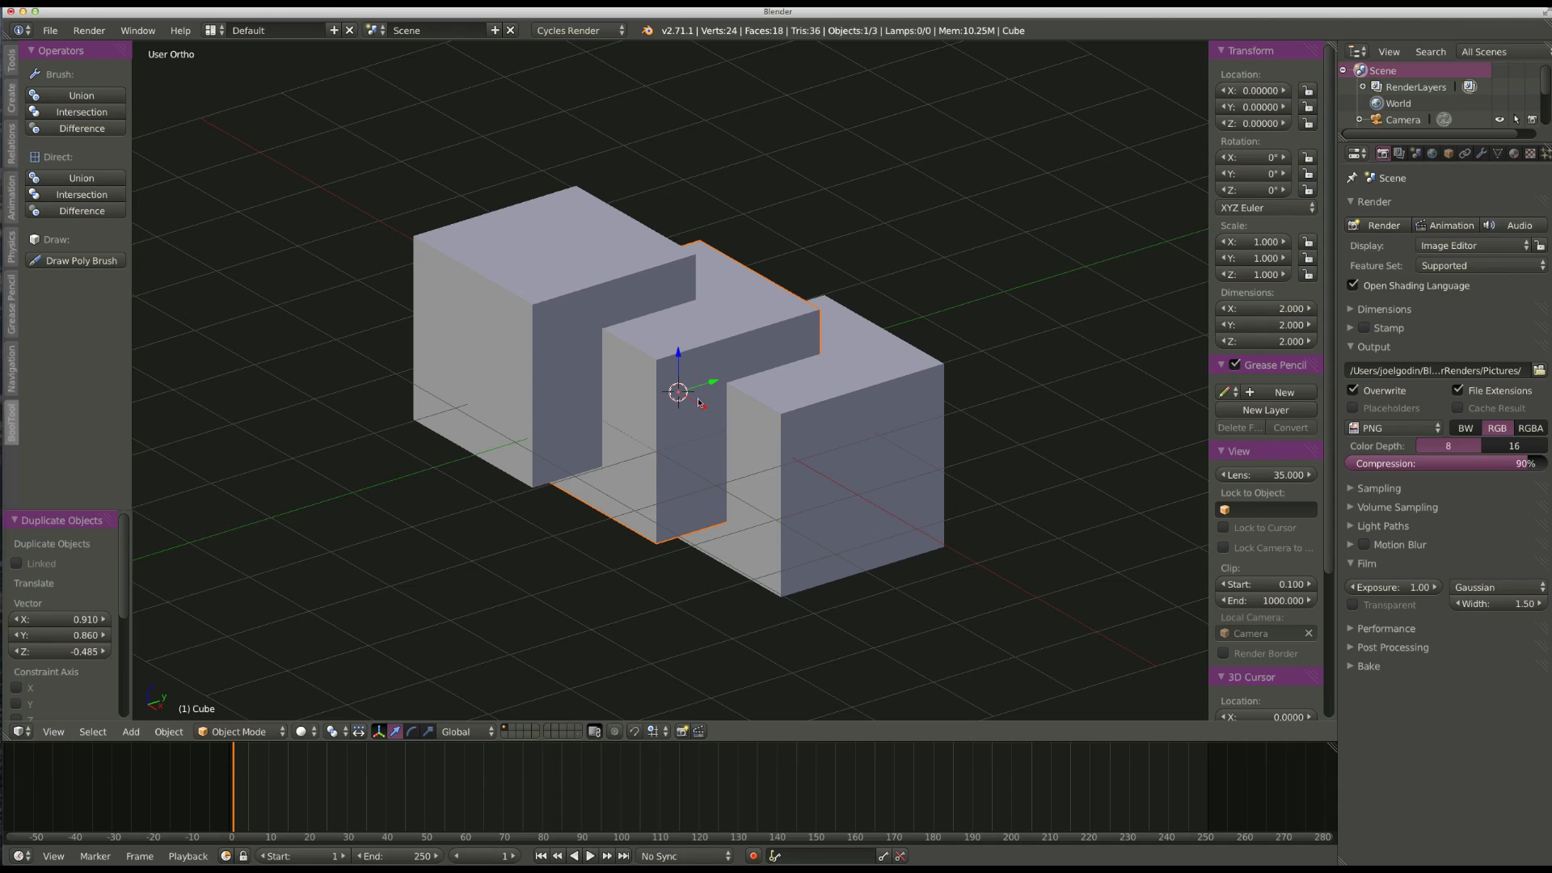
{"action": "mouse_move", "coordinate": [696, 350]}
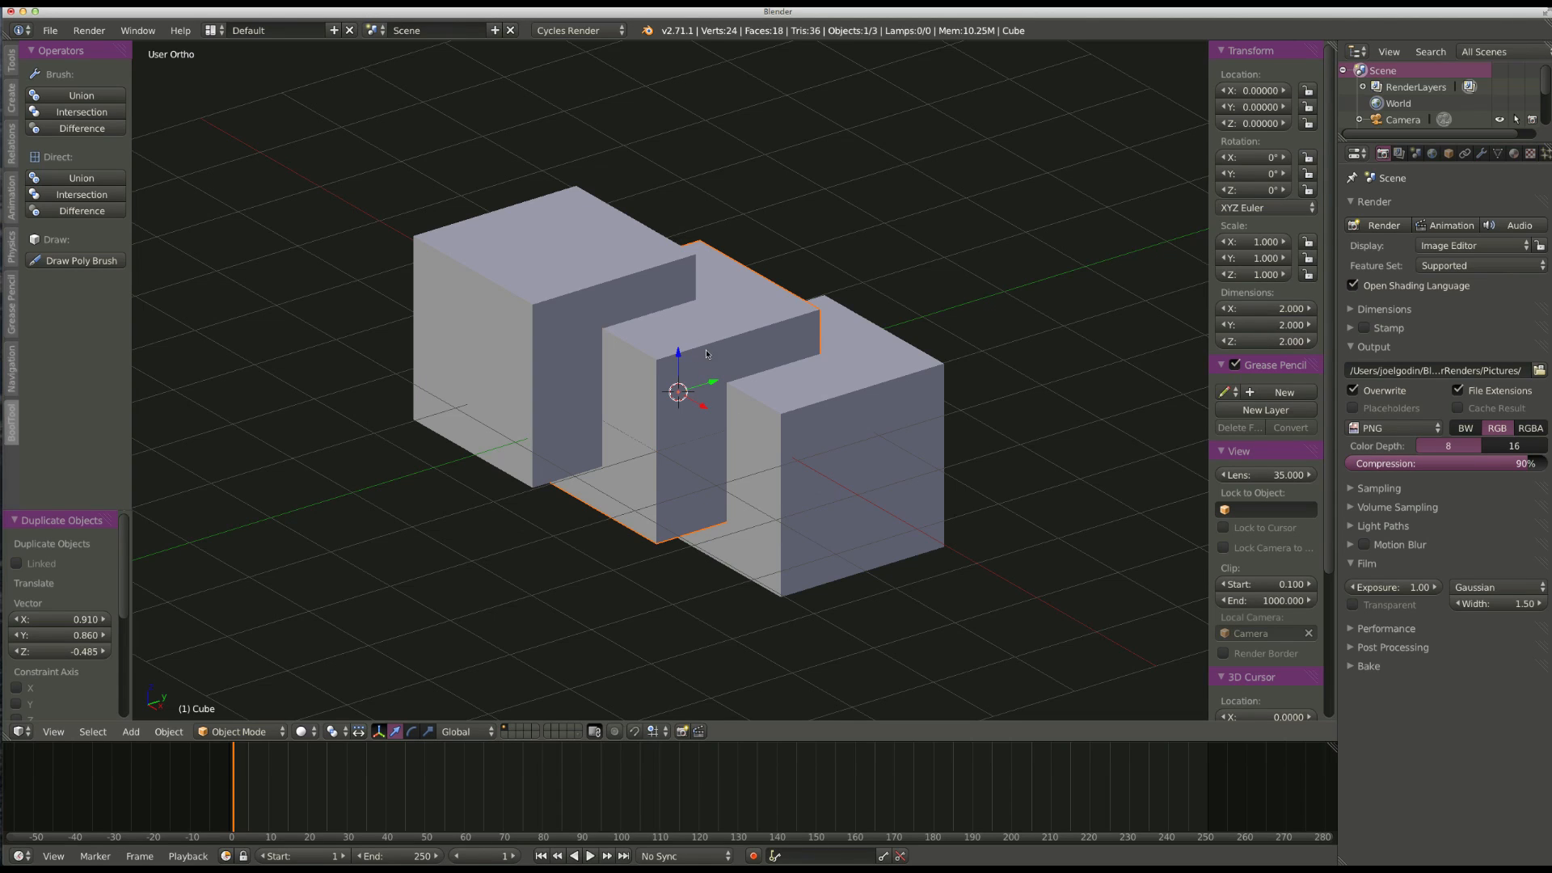
{"action": "mouse_move", "coordinate": [721, 340]}
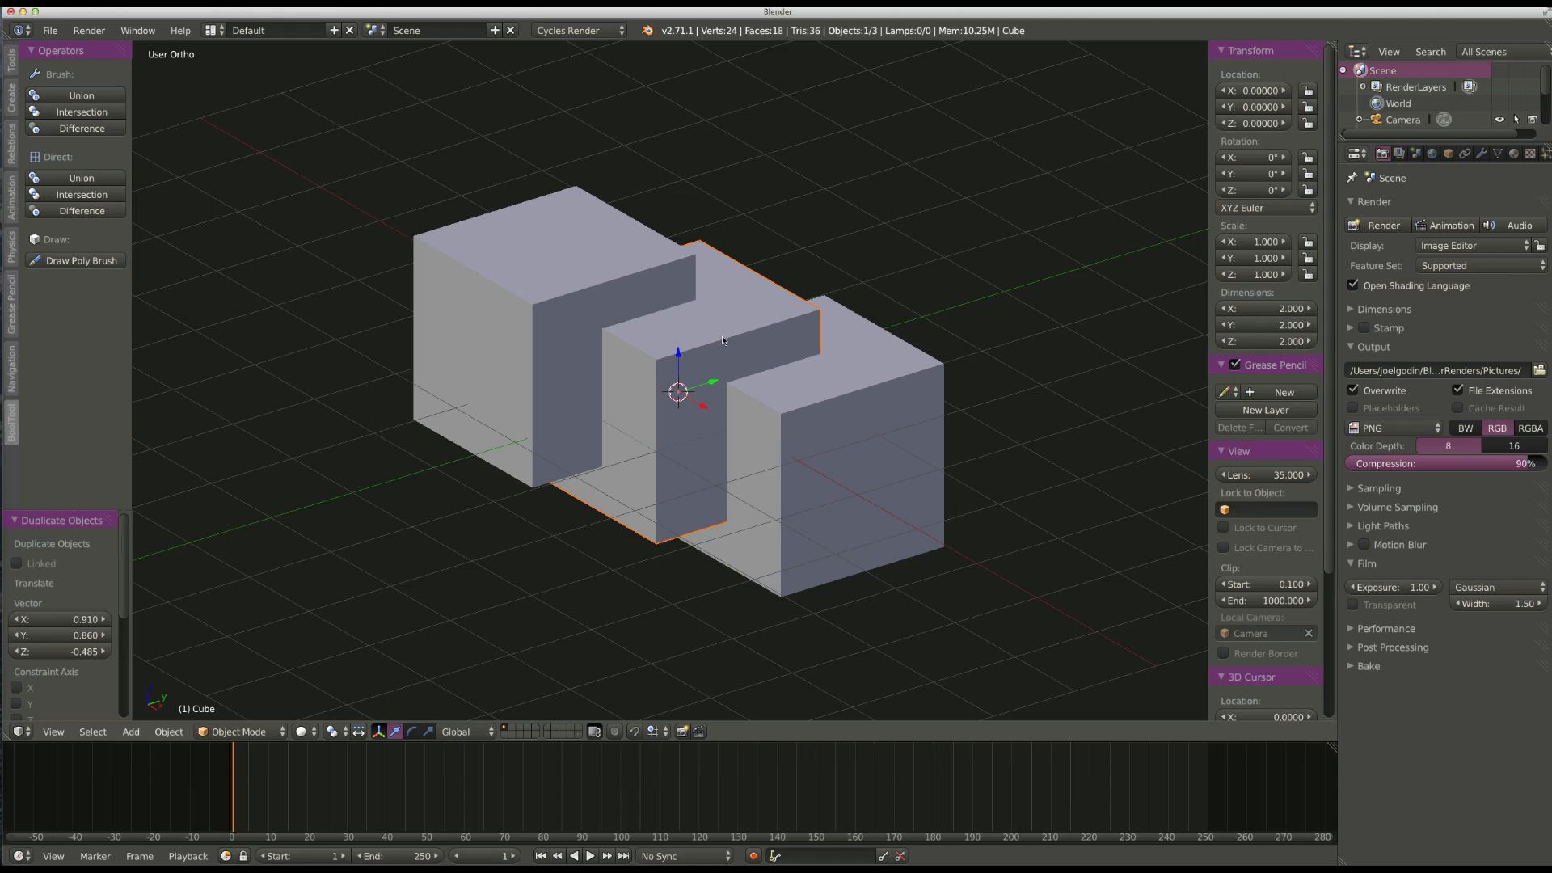
{"action": "mouse_move", "coordinate": [739, 308]}
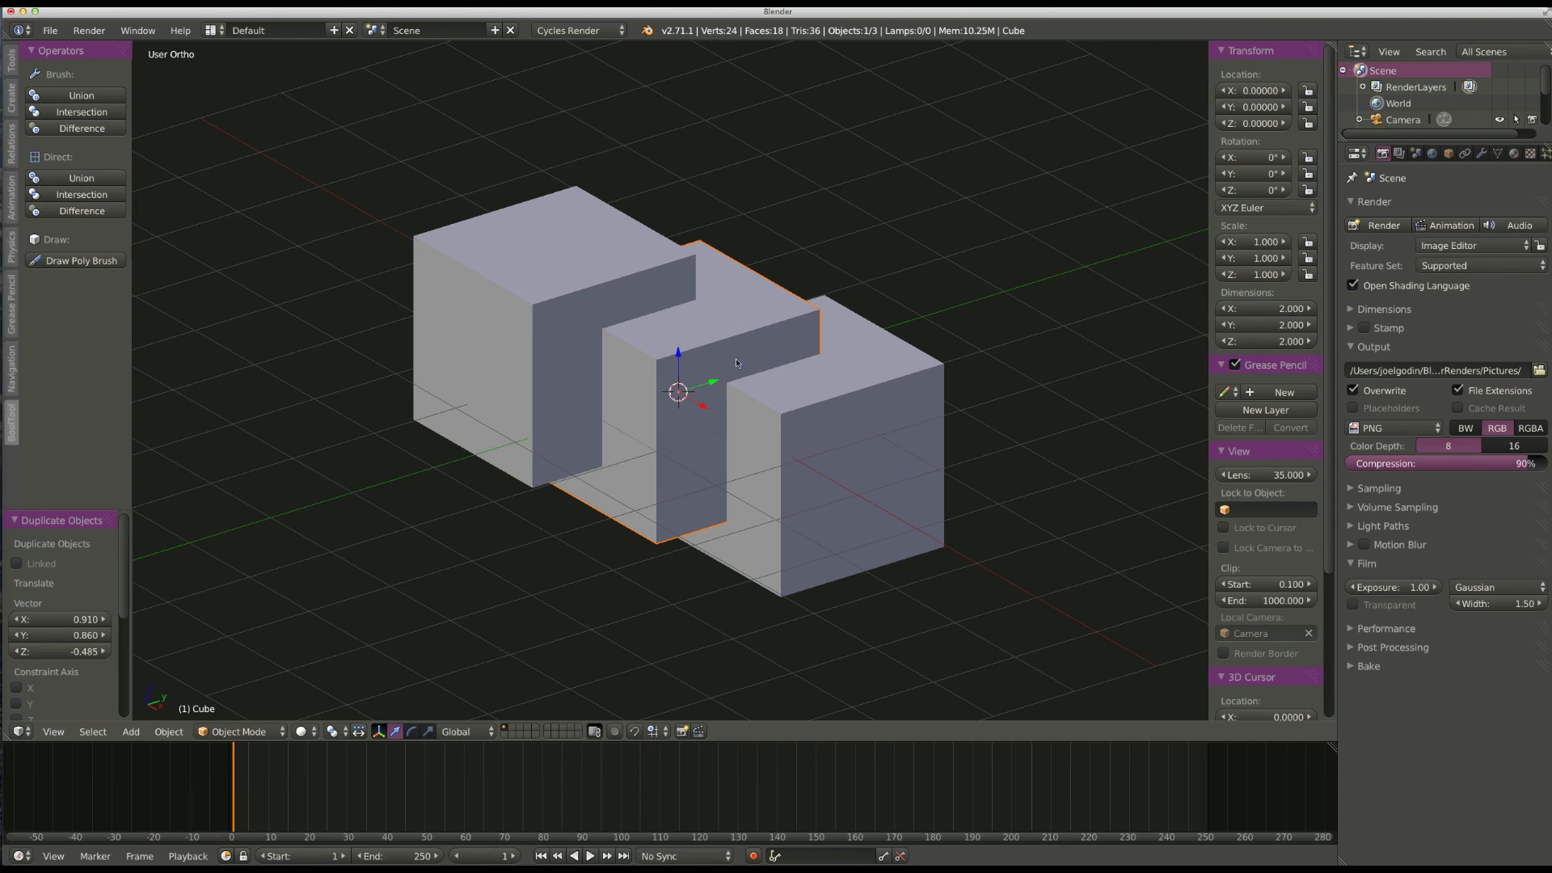
{"action": "mouse_move", "coordinate": [524, 260]}
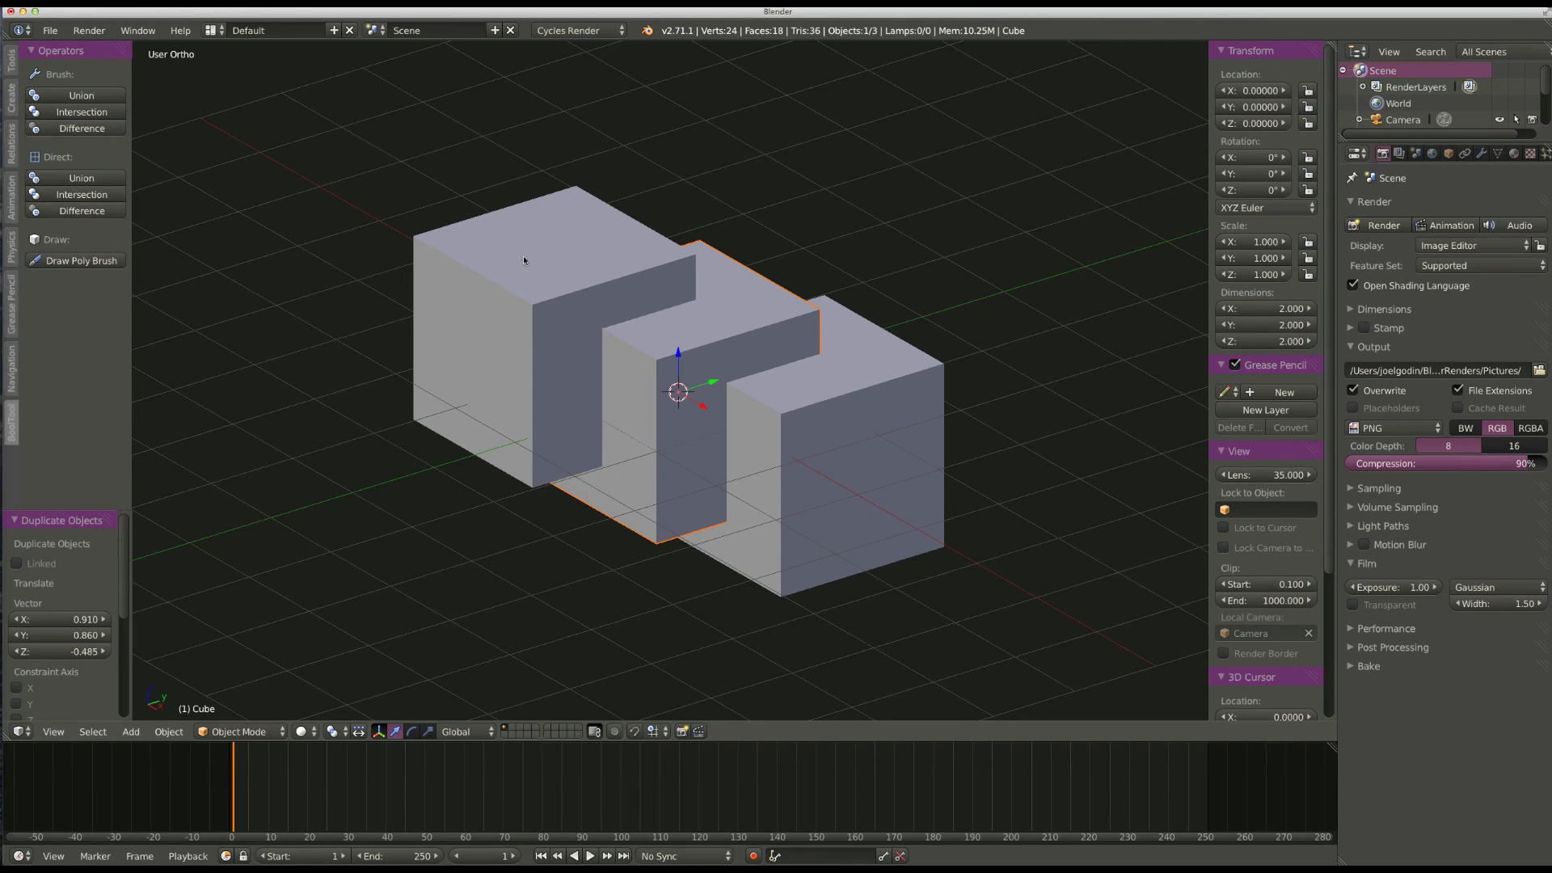
{"action": "mouse_move", "coordinate": [544, 247]}
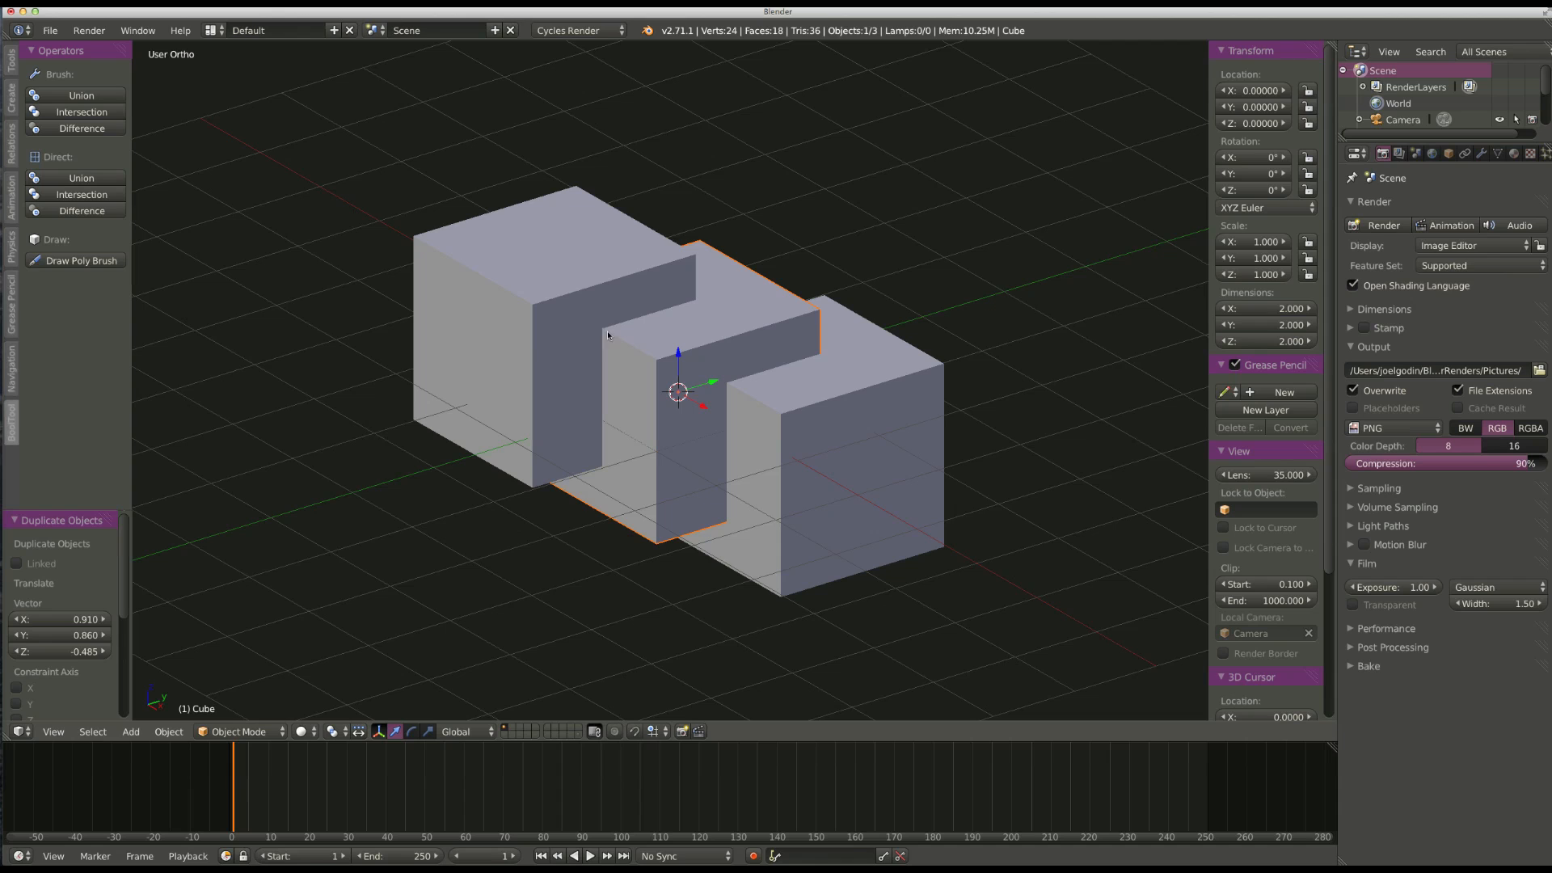
{"action": "mouse_move", "coordinate": [701, 322]}
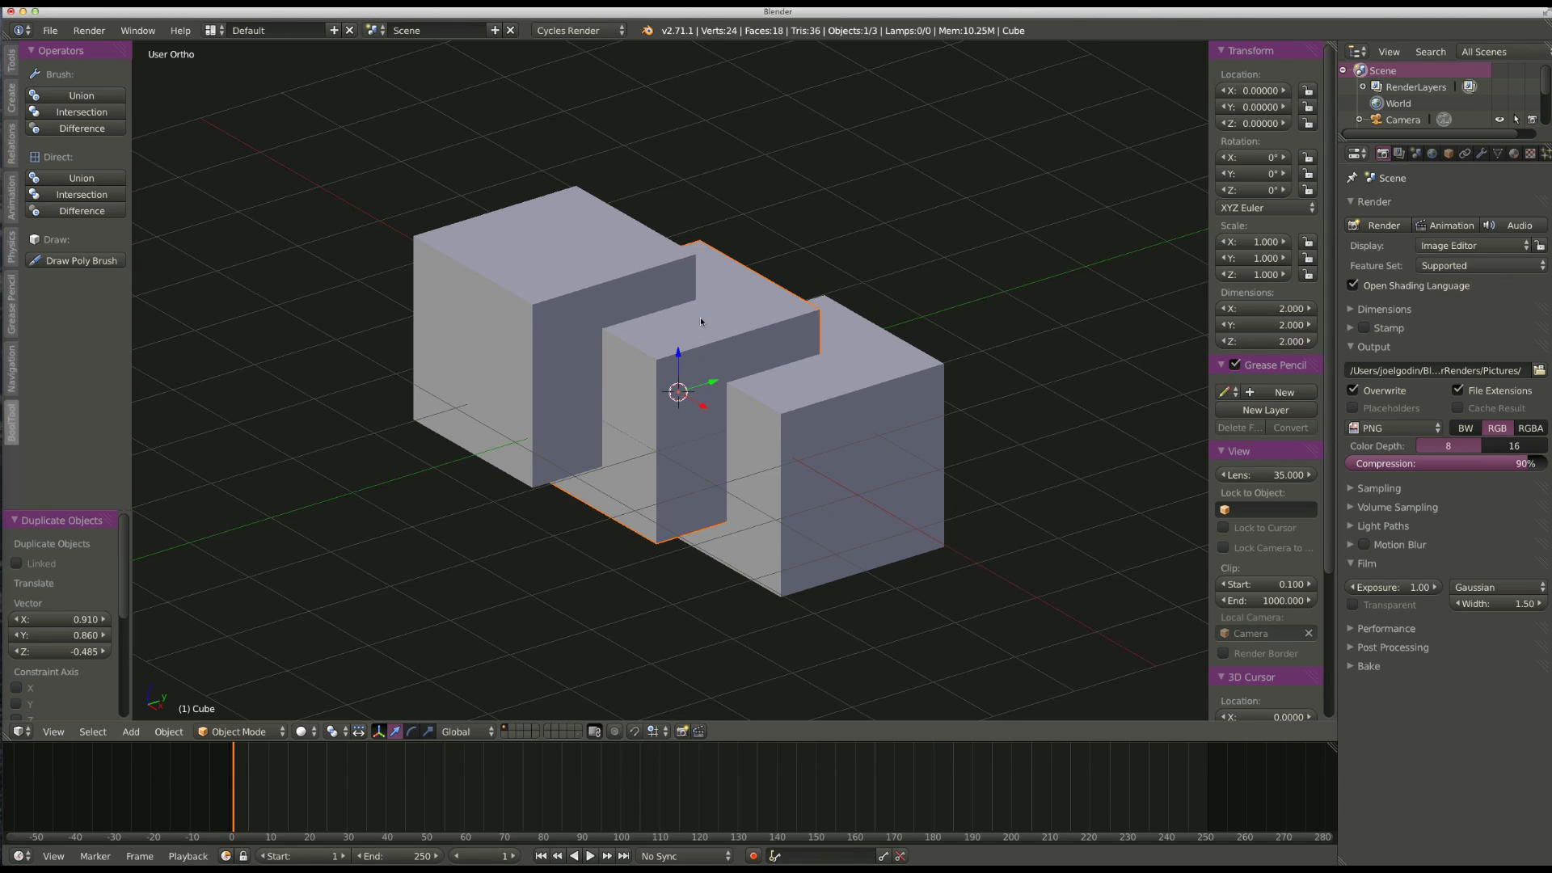
{"action": "mouse_move", "coordinate": [793, 384]}
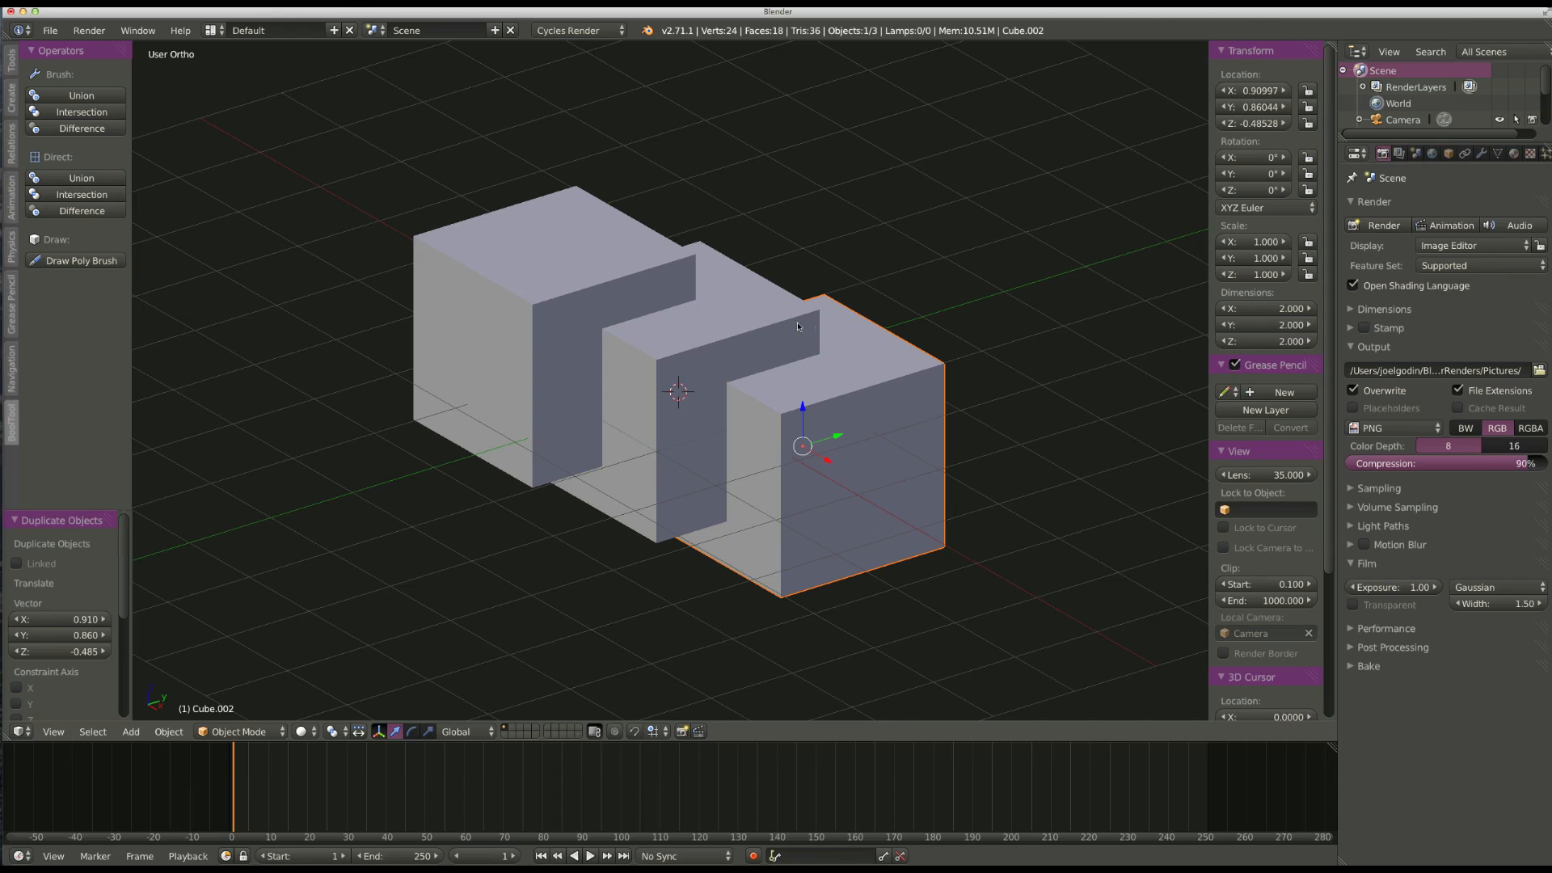
{"action": "left_click", "coordinate": [503, 265]}
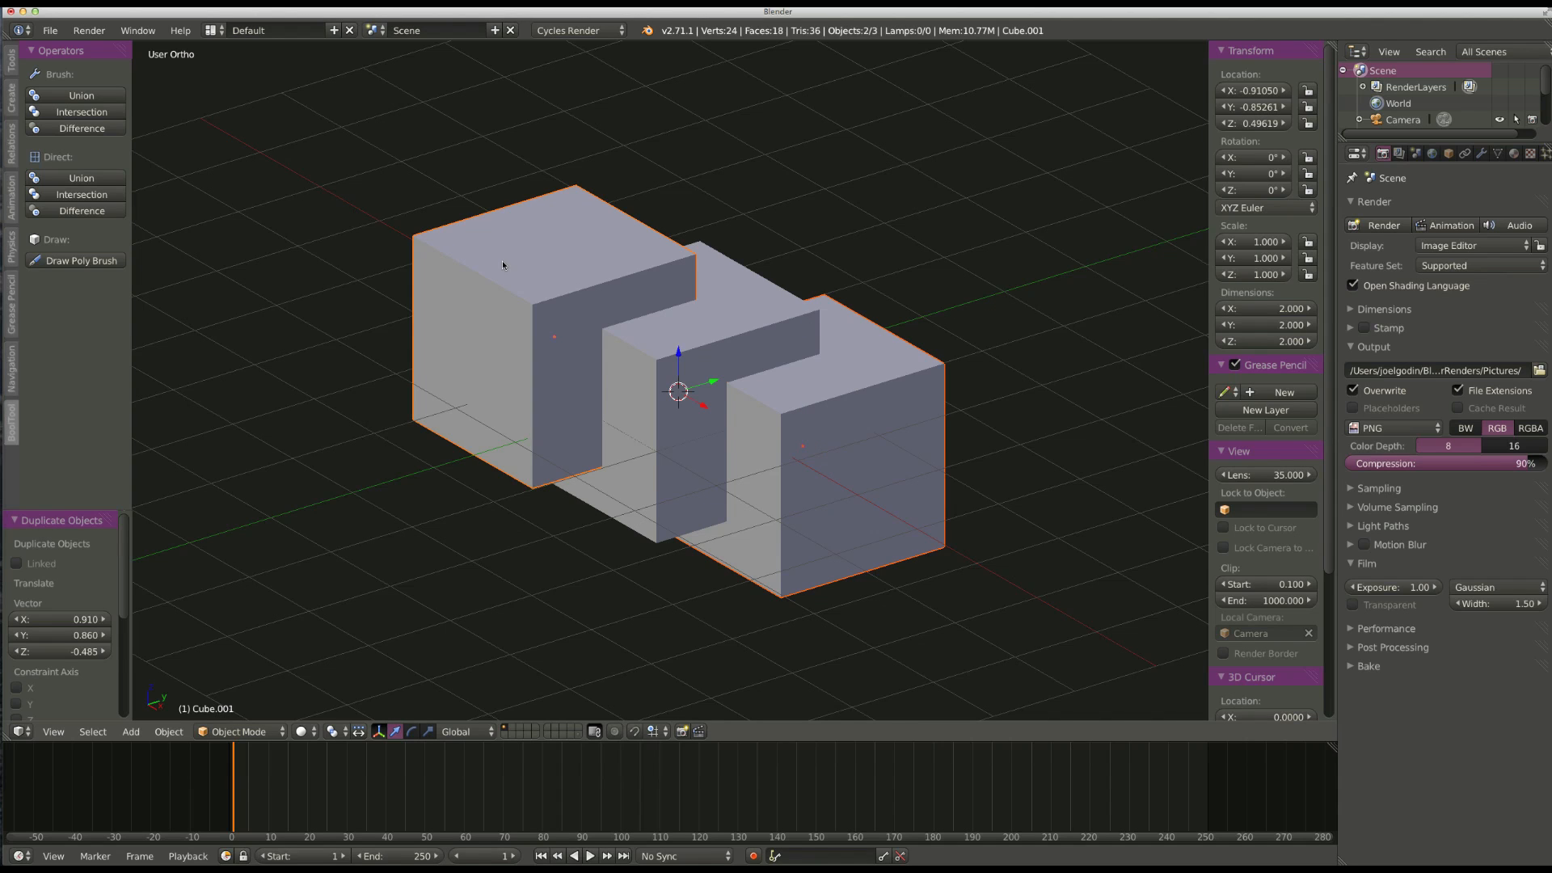
{"action": "mouse_move", "coordinate": [720, 340]}
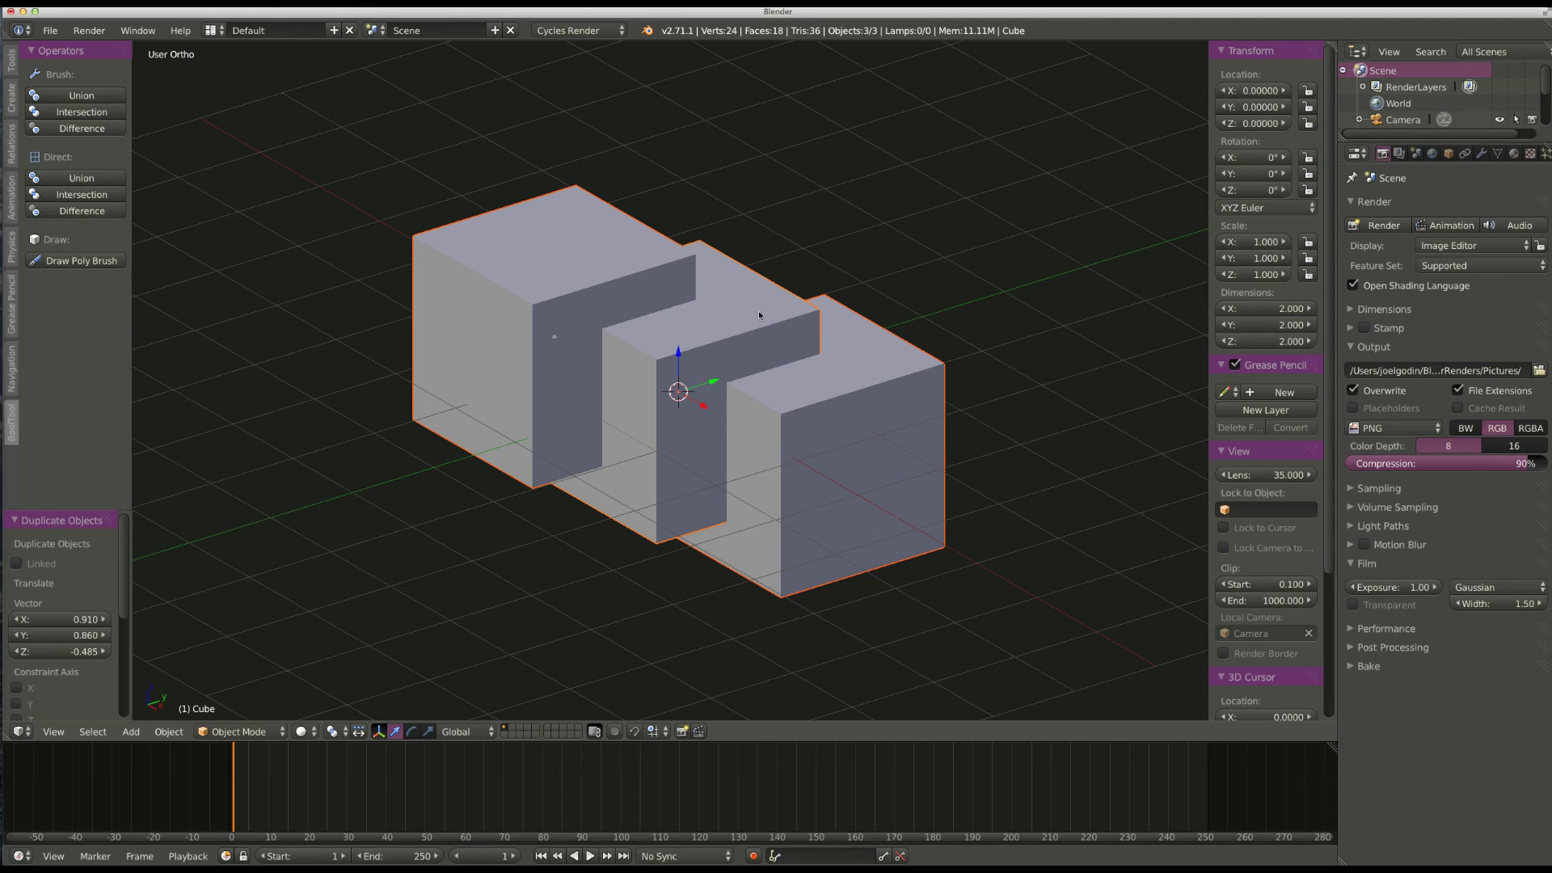
{"action": "mouse_move", "coordinate": [731, 263]}
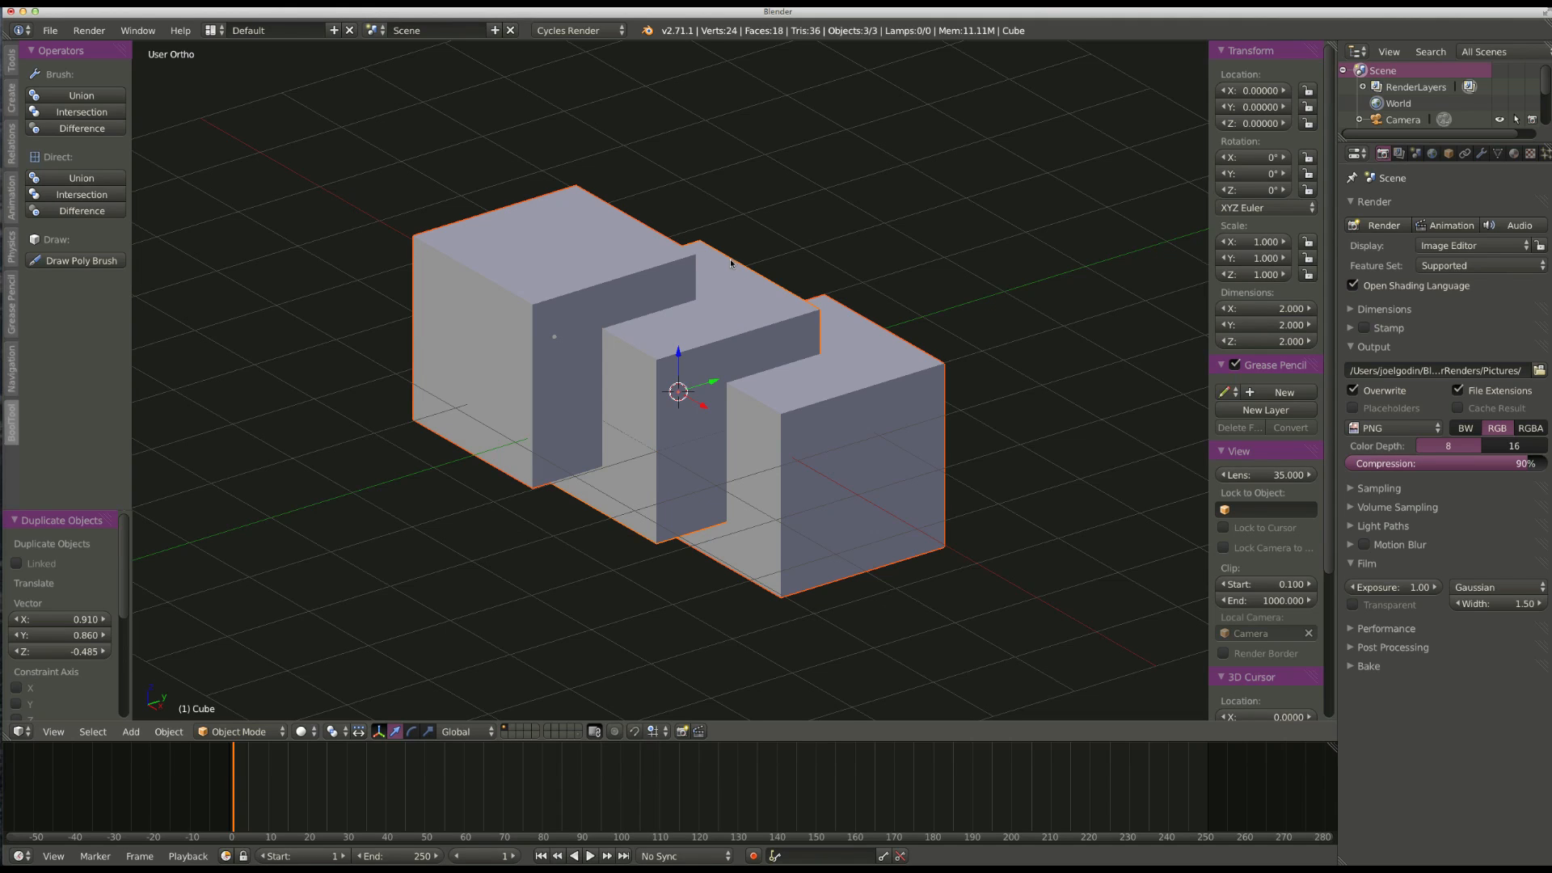
{"action": "mouse_move", "coordinate": [647, 227]}
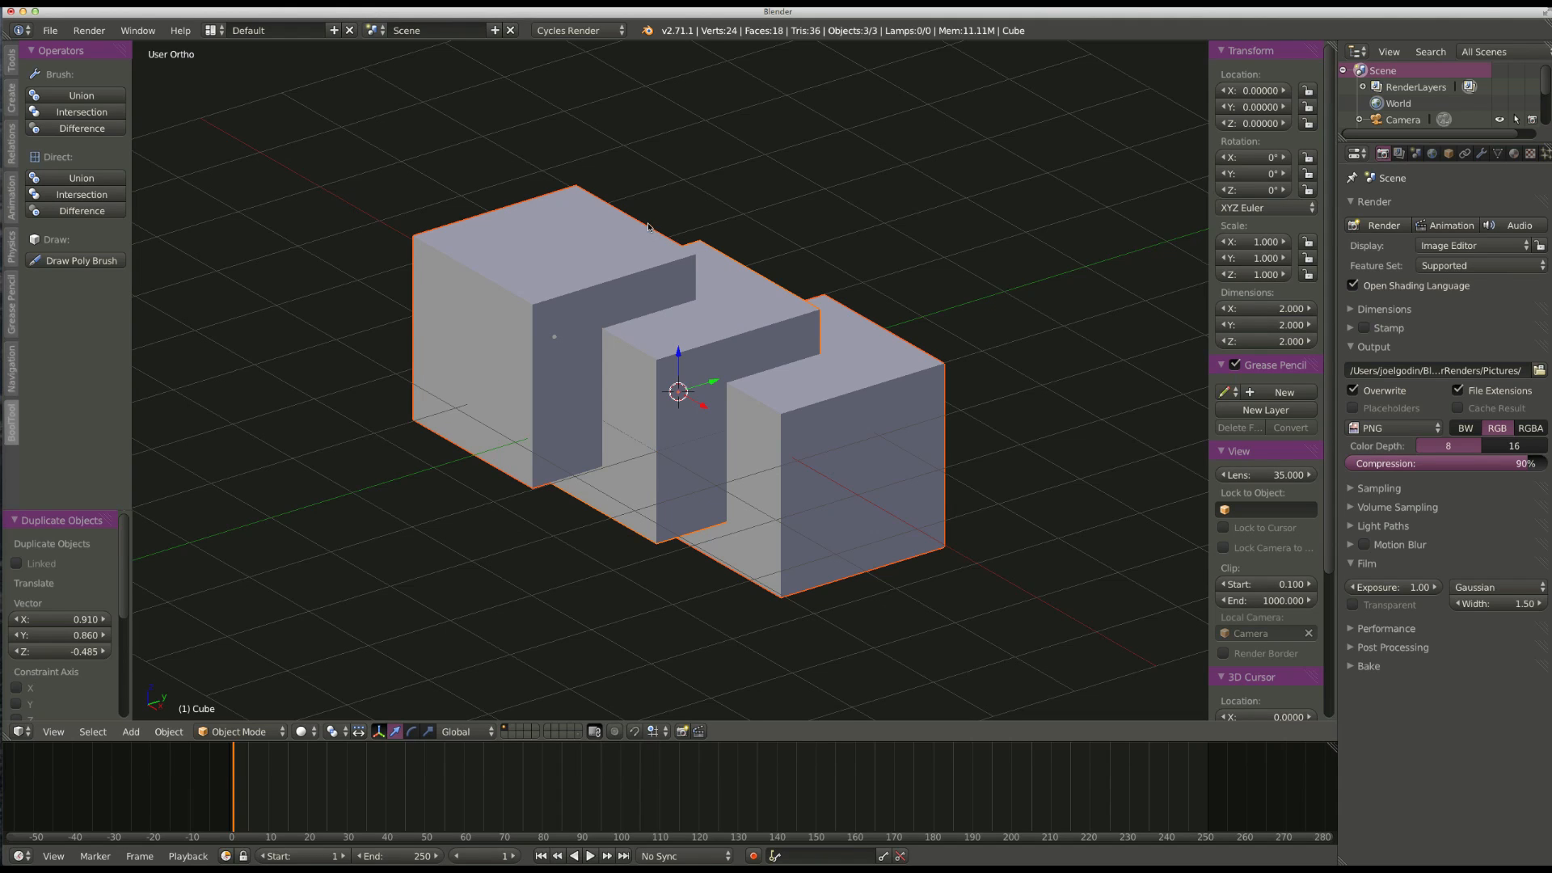
{"action": "mouse_move", "coordinate": [650, 273]}
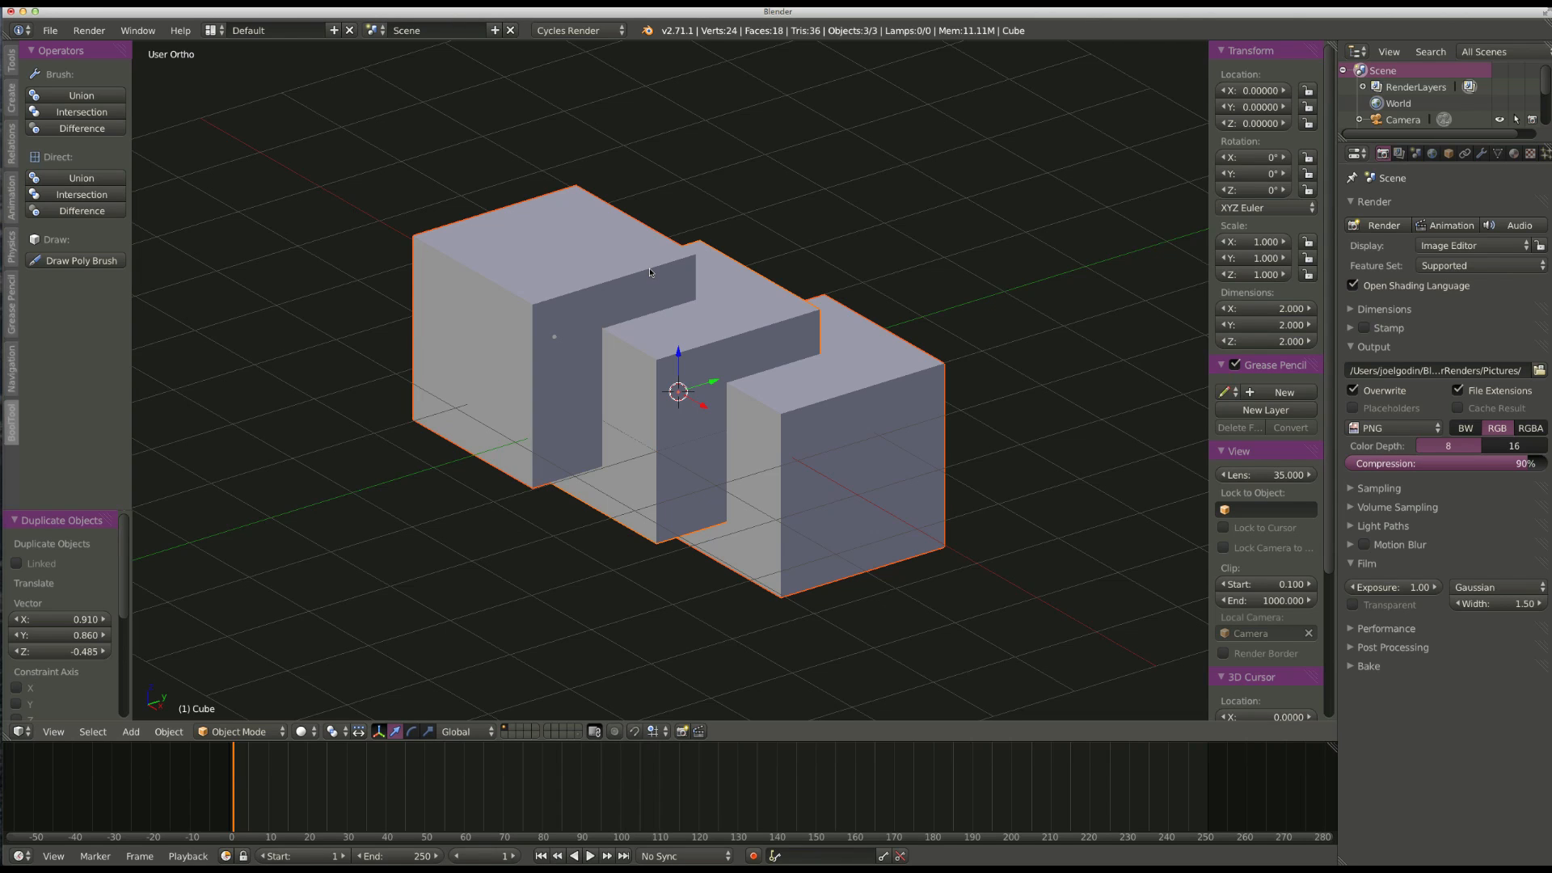
{"action": "mouse_move", "coordinate": [625, 247]}
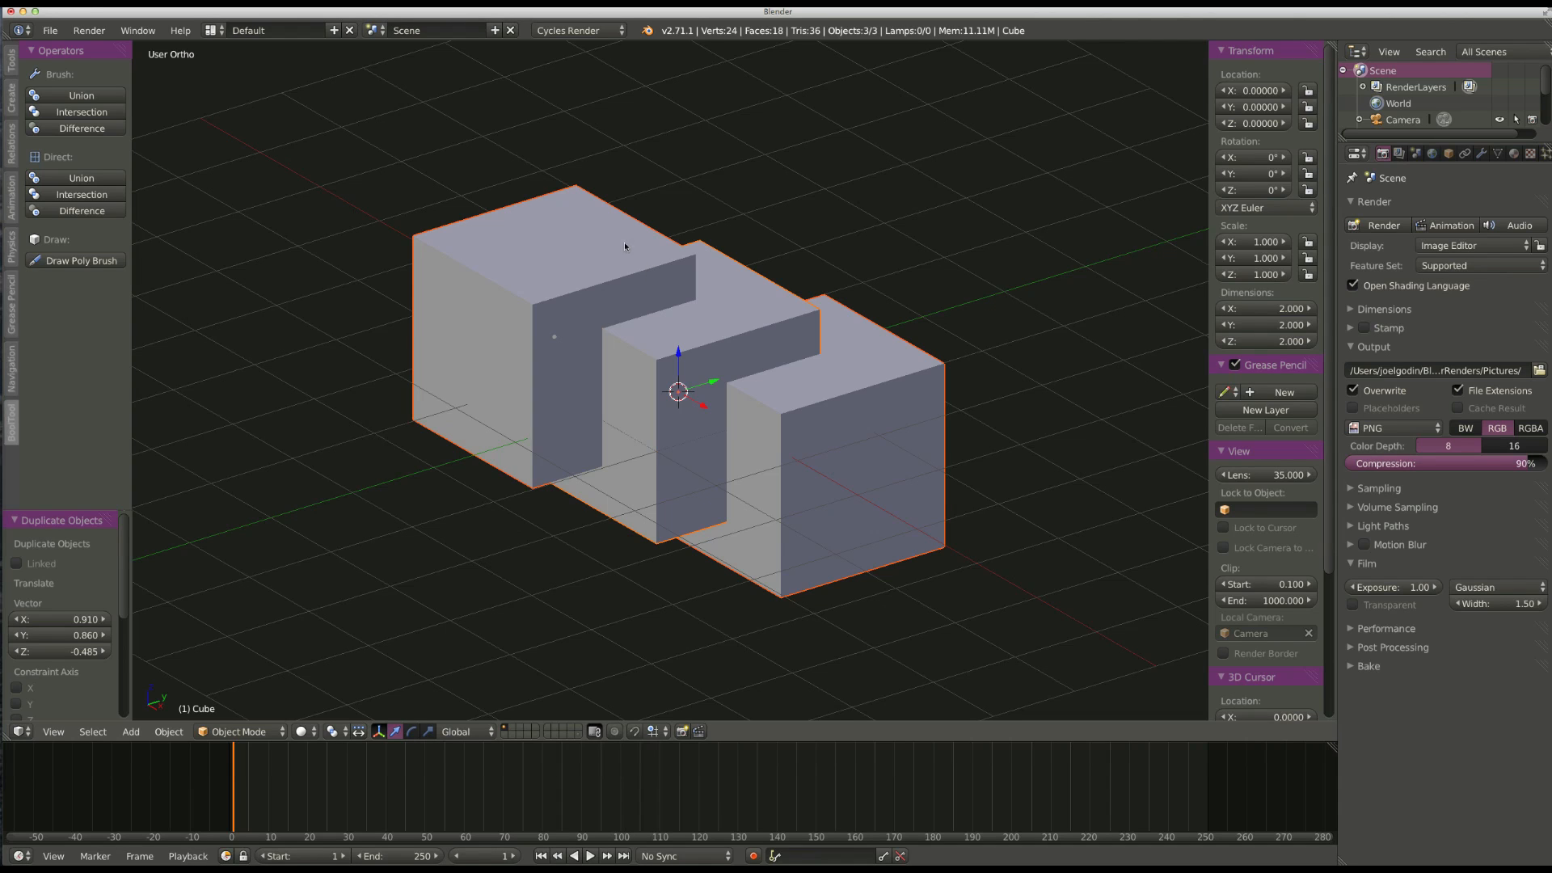
Preview BoolTool Difference, Intersection and Union on the cubes, then settle on Difference.
{"action": "left_click", "coordinate": [83, 128]}
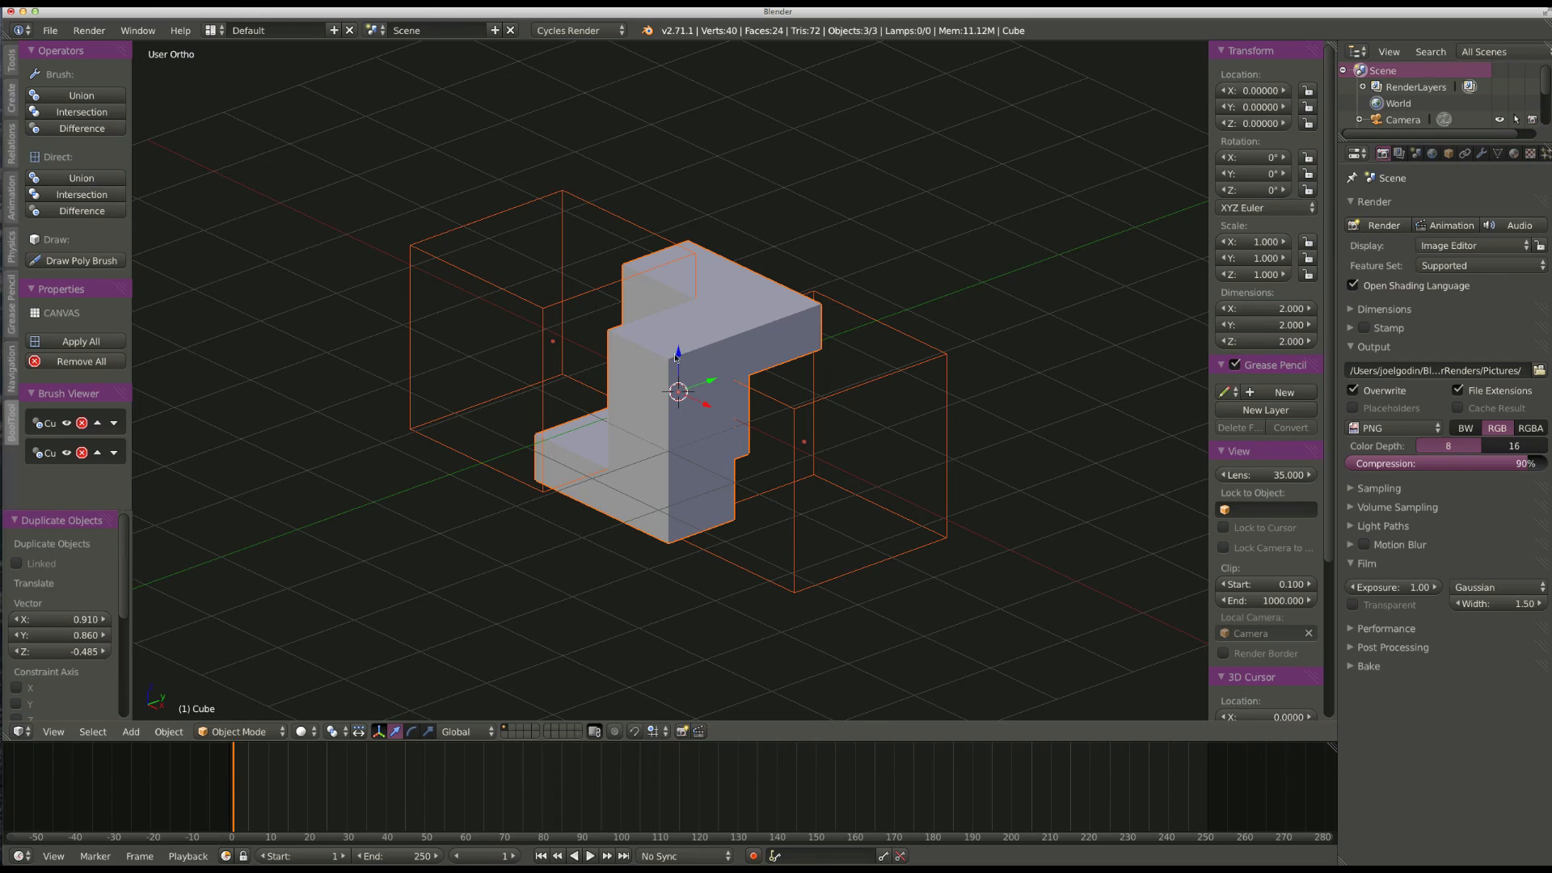
{"action": "mouse_move", "coordinate": [142, 115]}
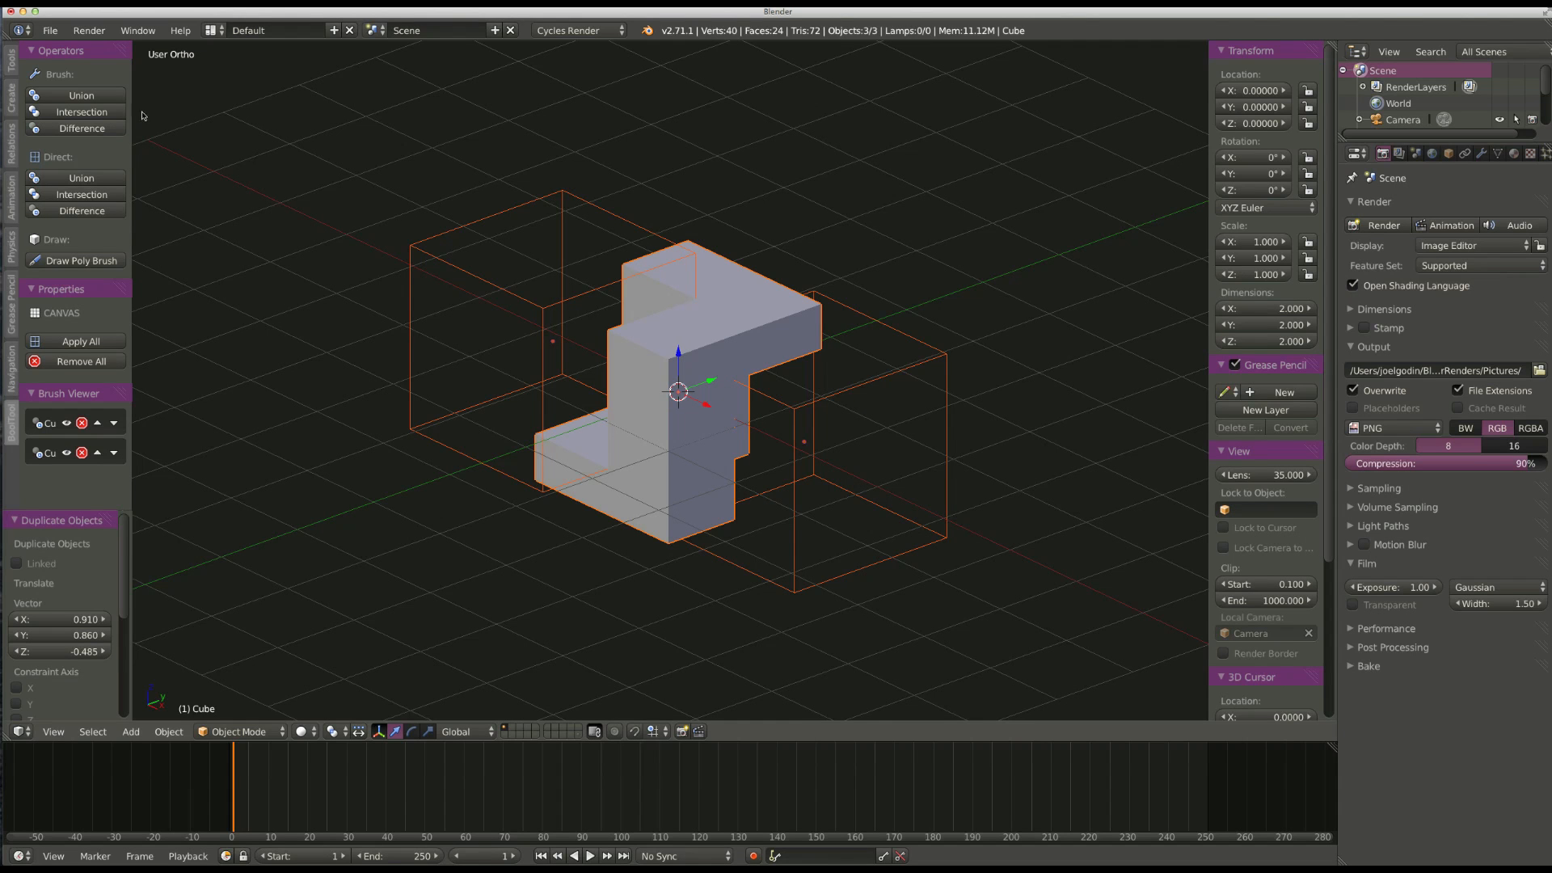
{"action": "left_click", "coordinate": [81, 111]}
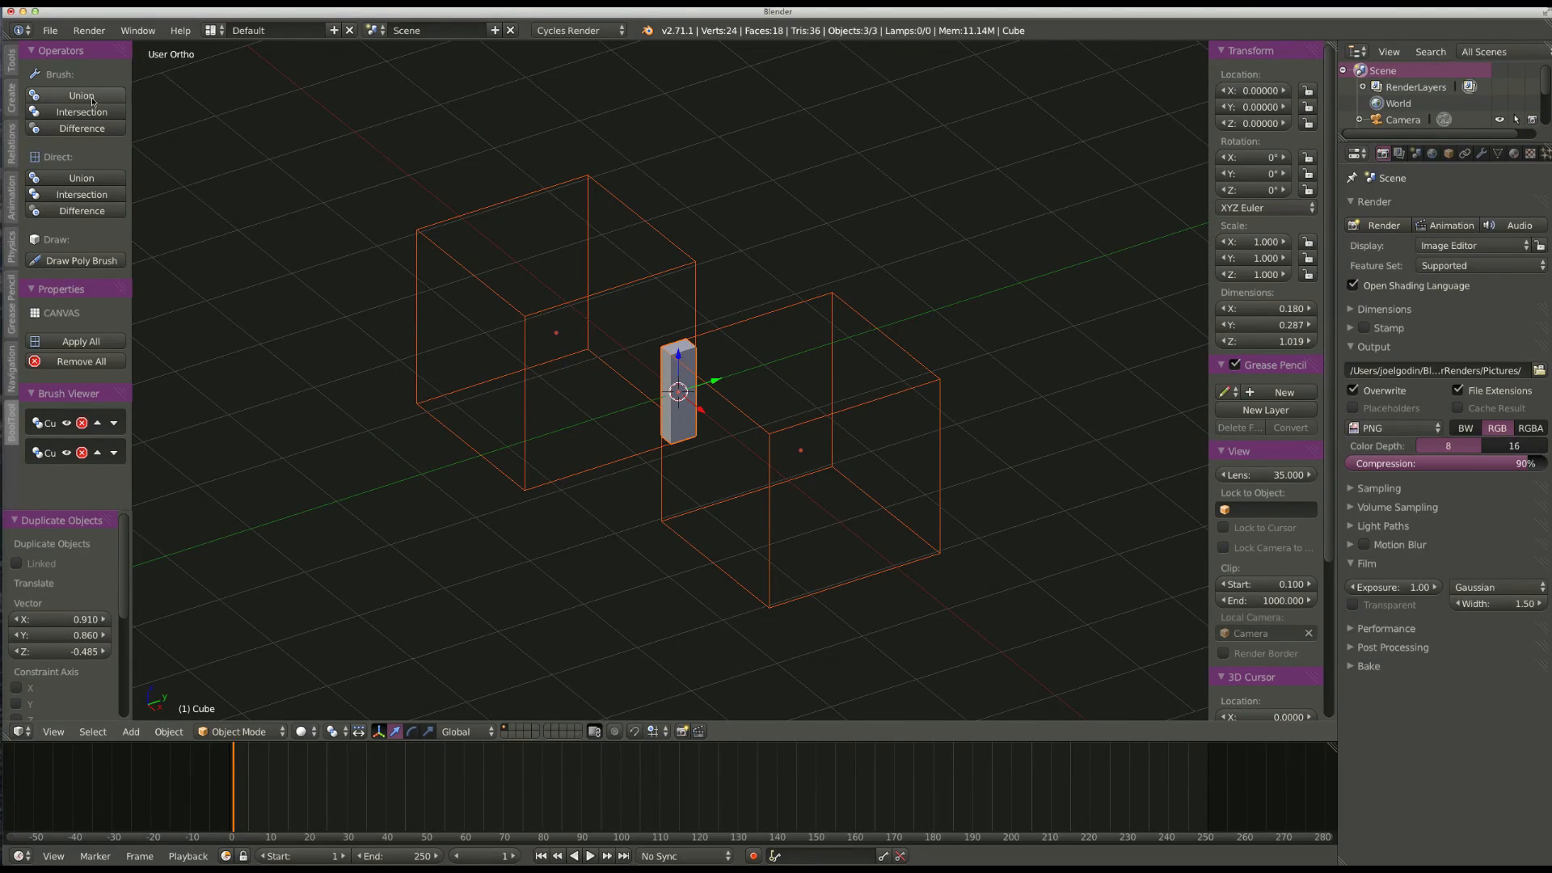
{"action": "left_click", "coordinate": [81, 96]}
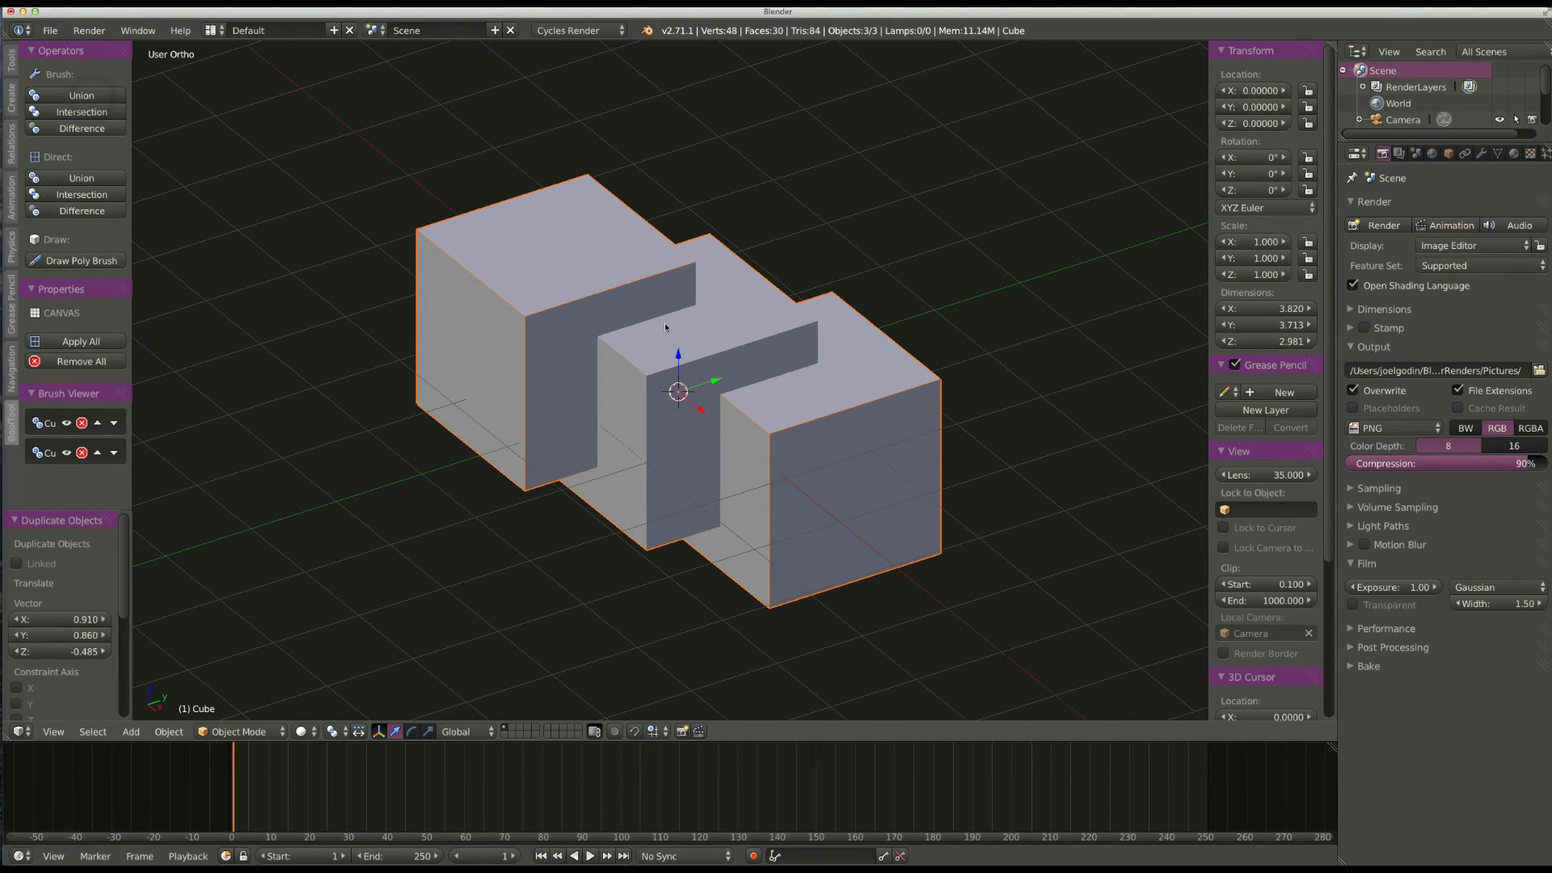
{"action": "left_click", "coordinate": [82, 128]}
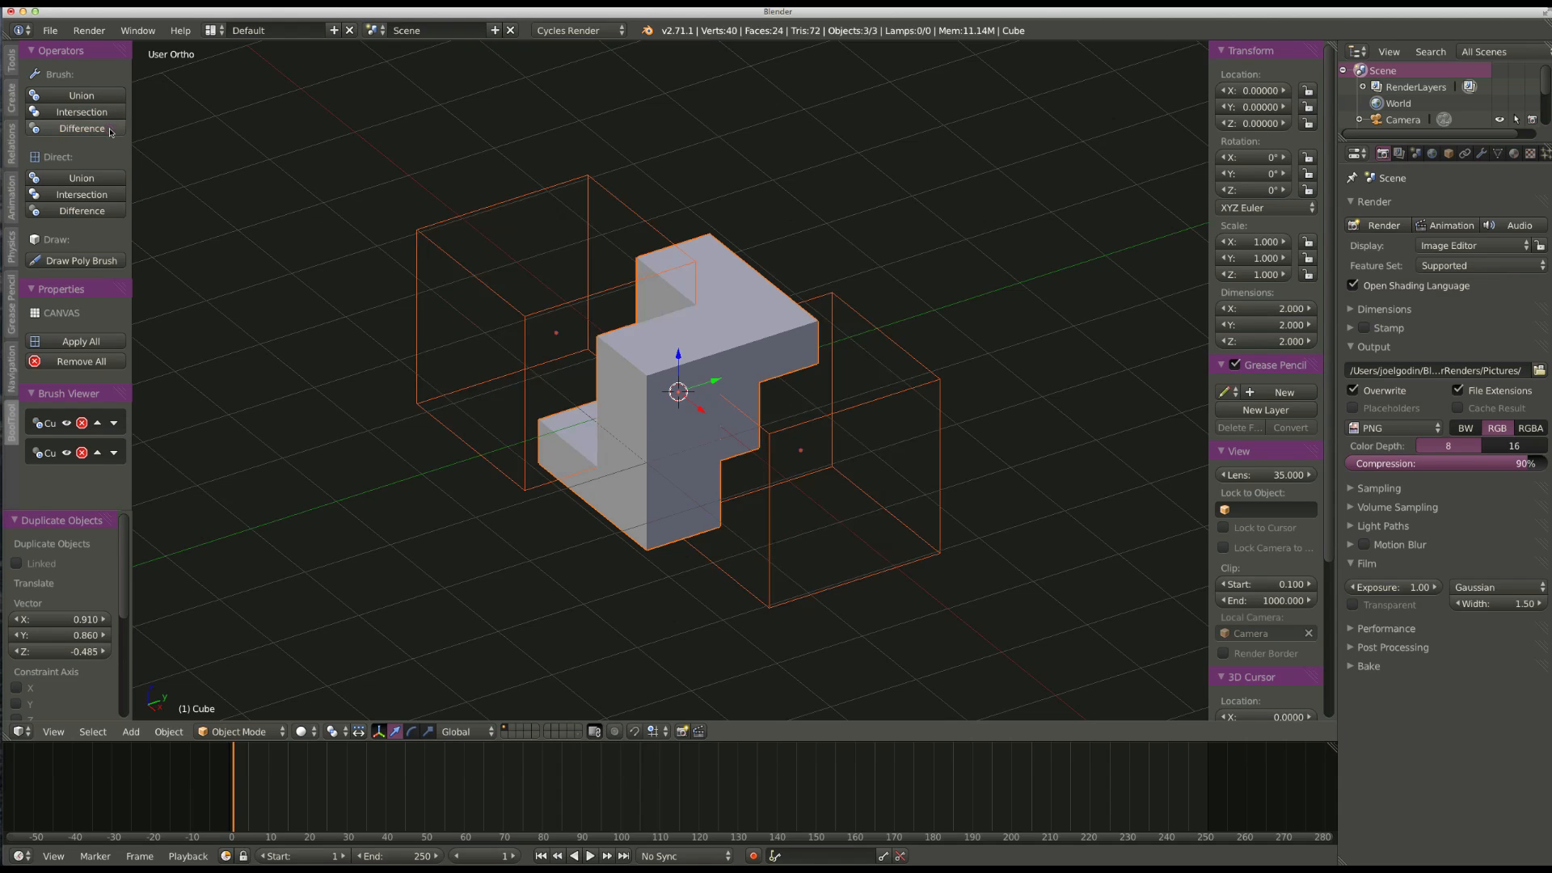
{"action": "mouse_move", "coordinate": [504, 281]}
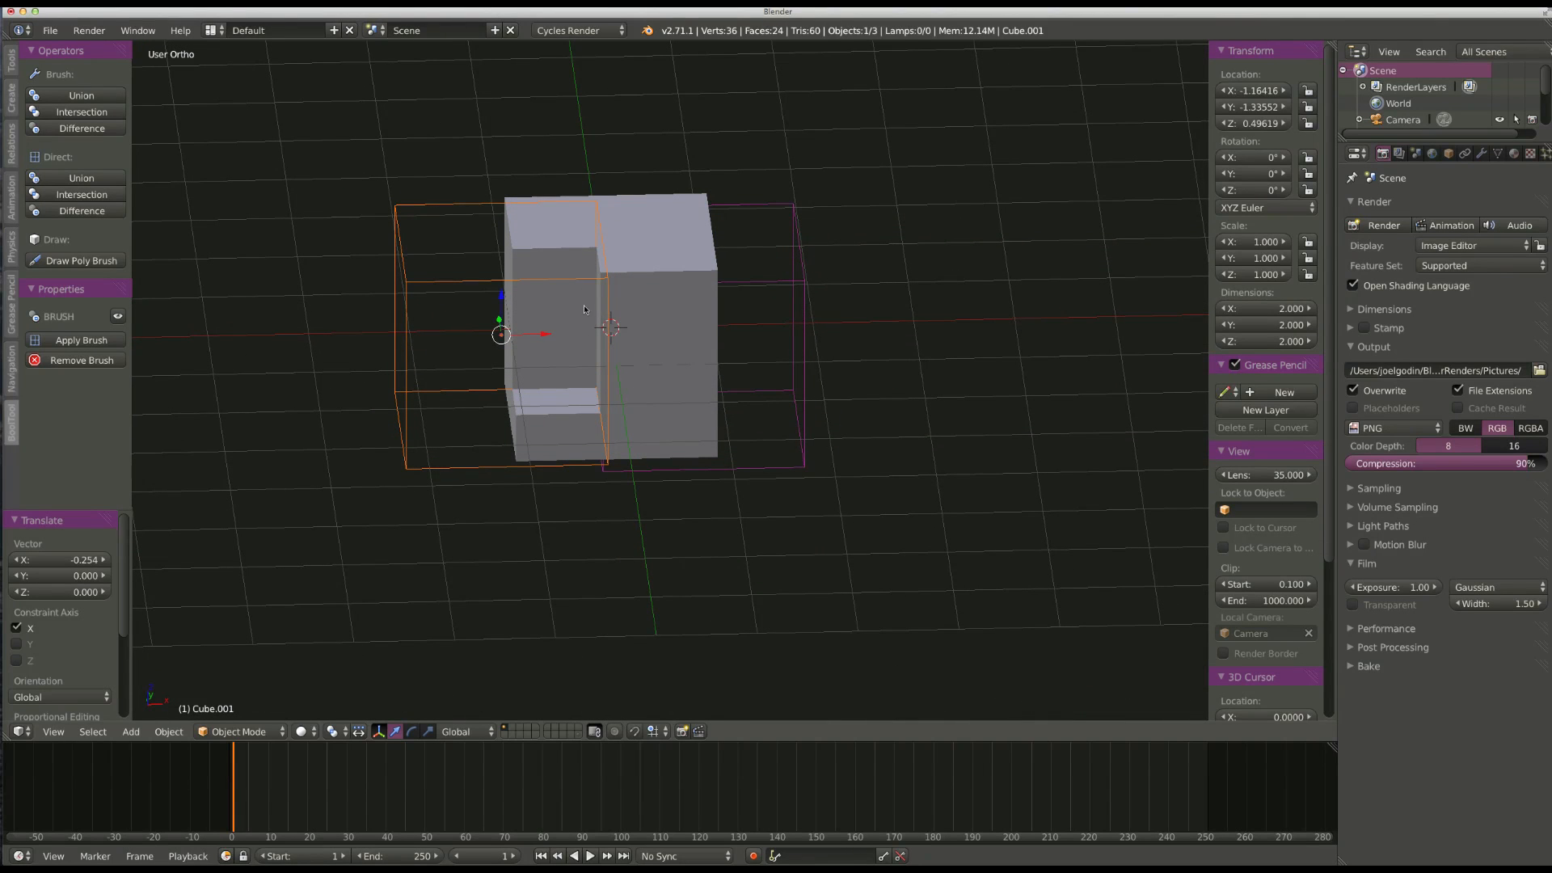
{"action": "mouse_move", "coordinate": [505, 329]}
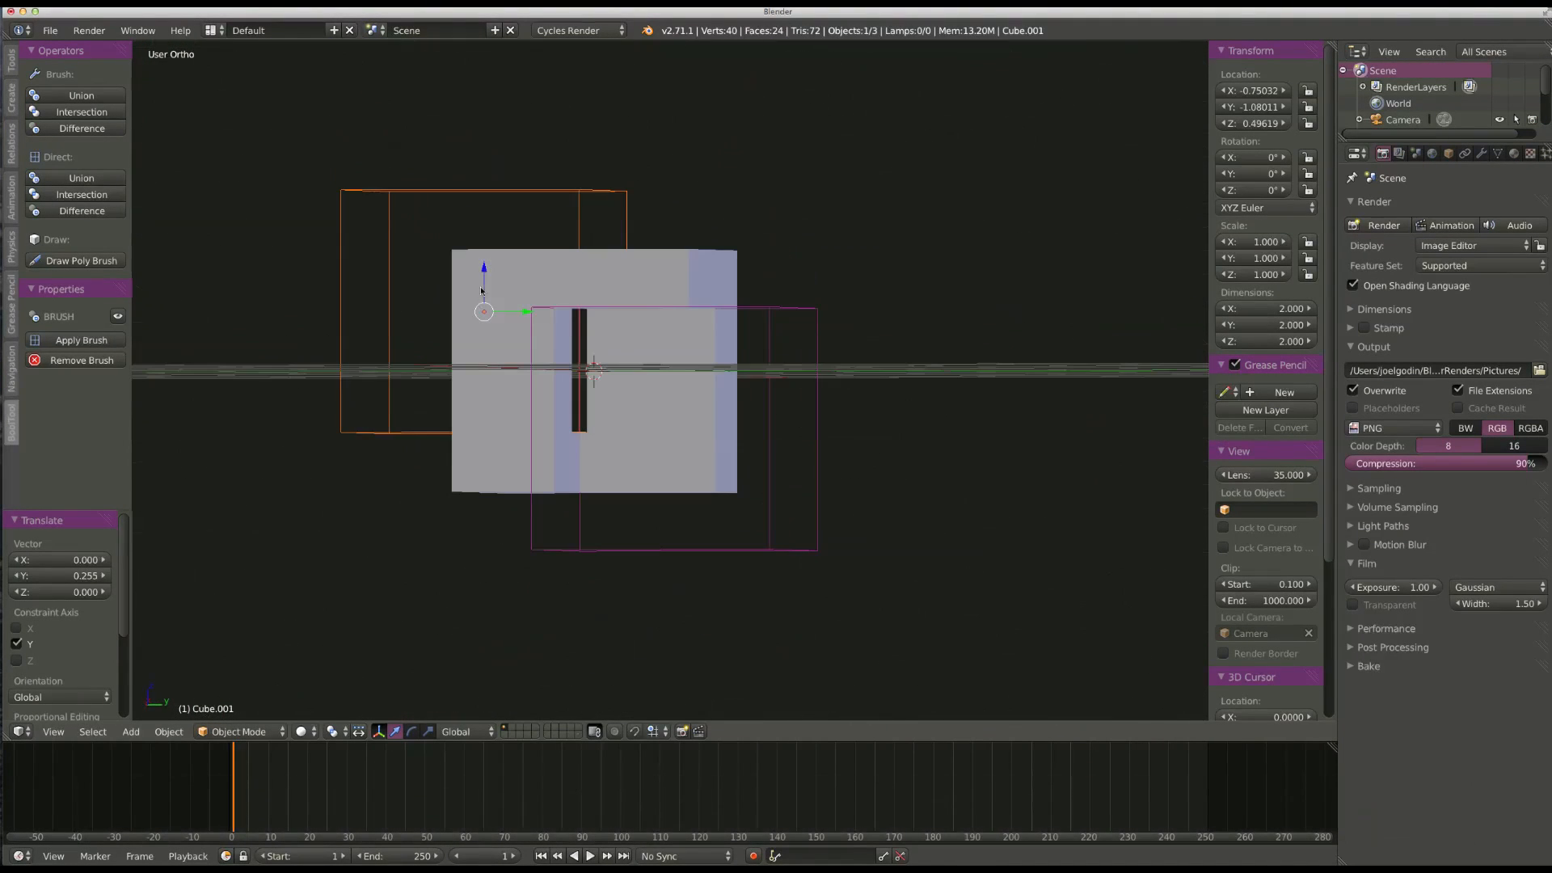
Move the cutter cubes into place so the difference cuts a narrow slot.
{"action": "left_click", "coordinate": [759, 319]}
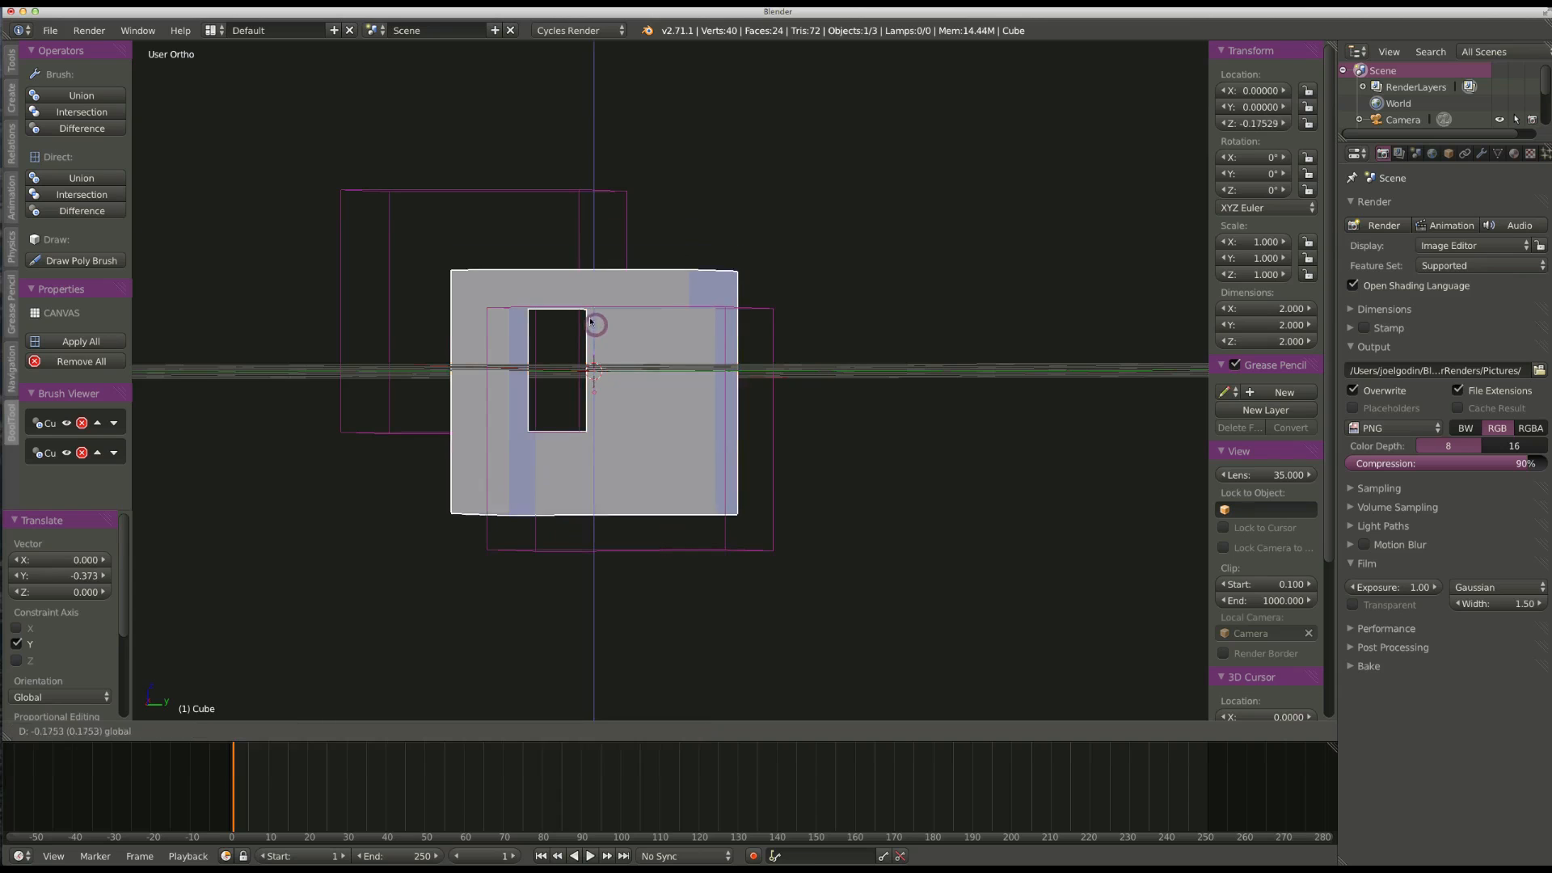
{"action": "left_click", "coordinate": [591, 327]}
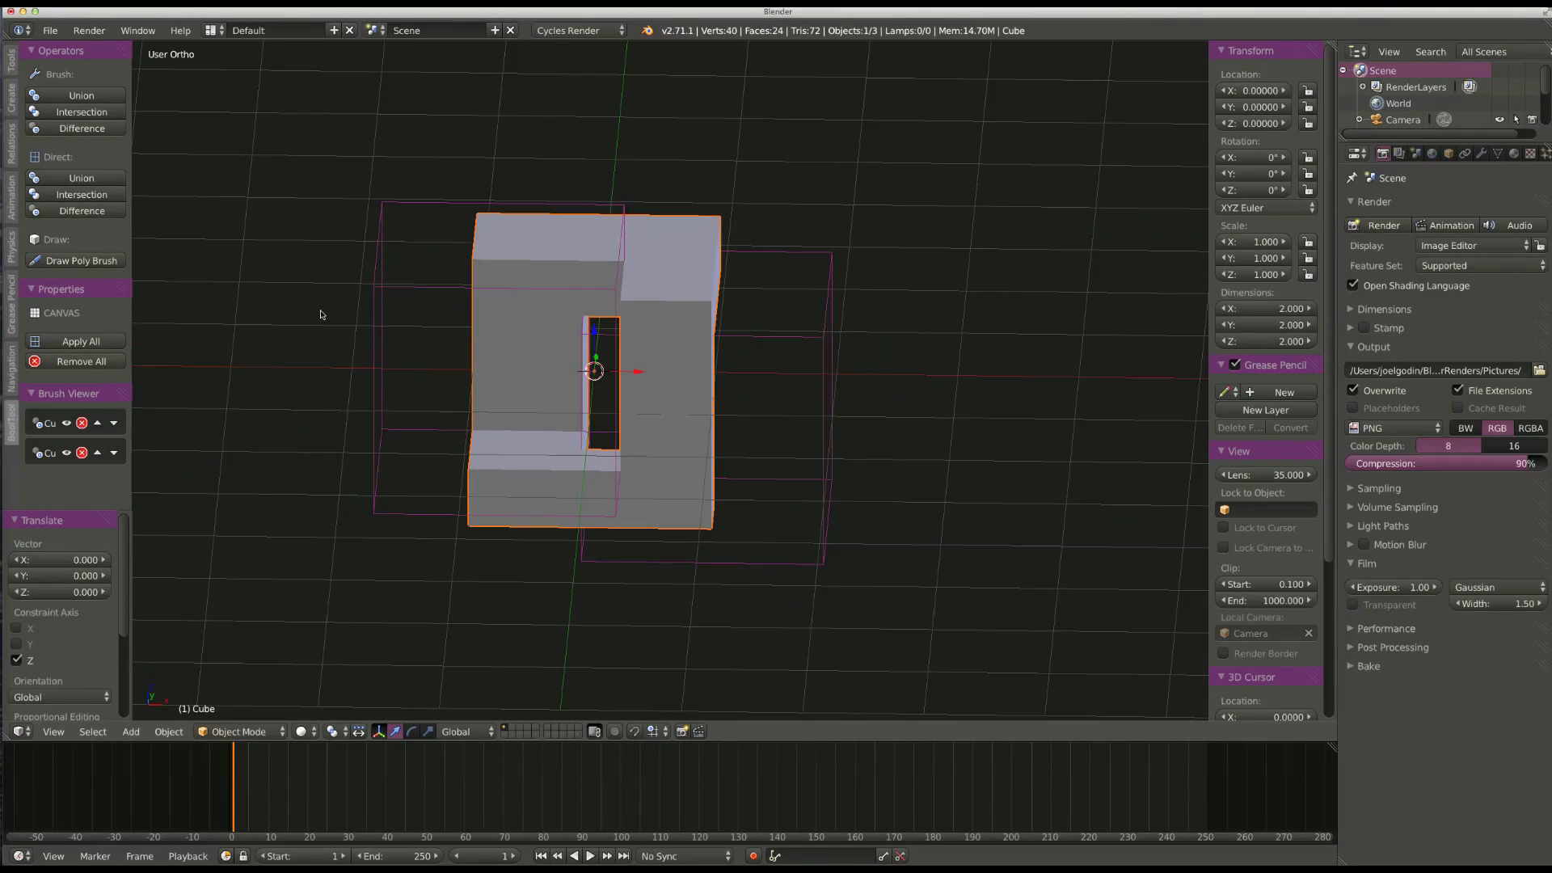
{"action": "mouse_move", "coordinate": [99, 346]}
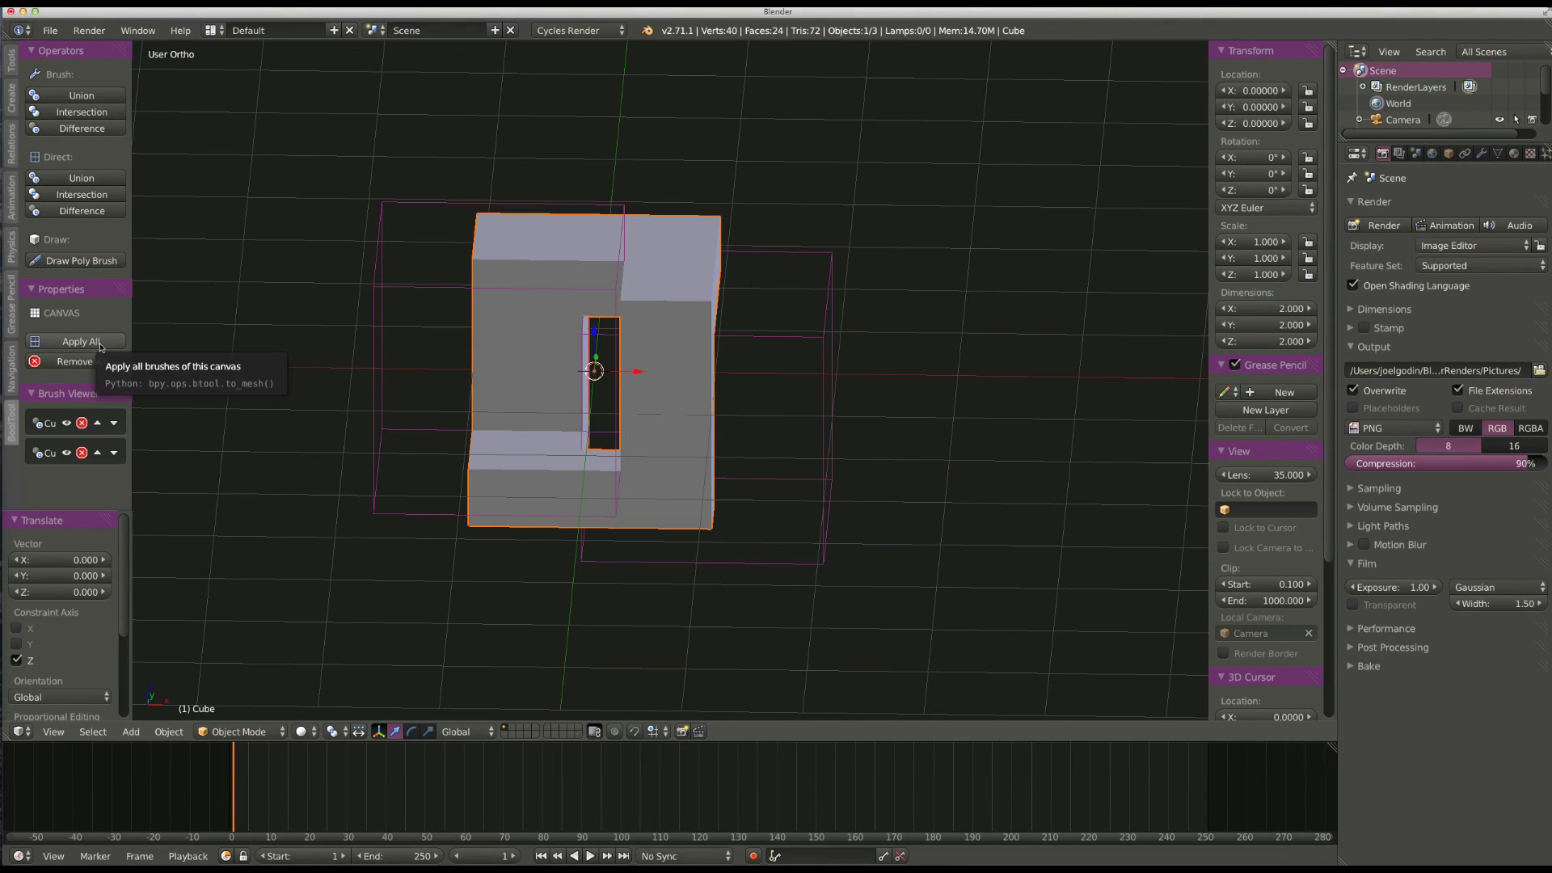
{"action": "mouse_move", "coordinate": [1209, 210]}
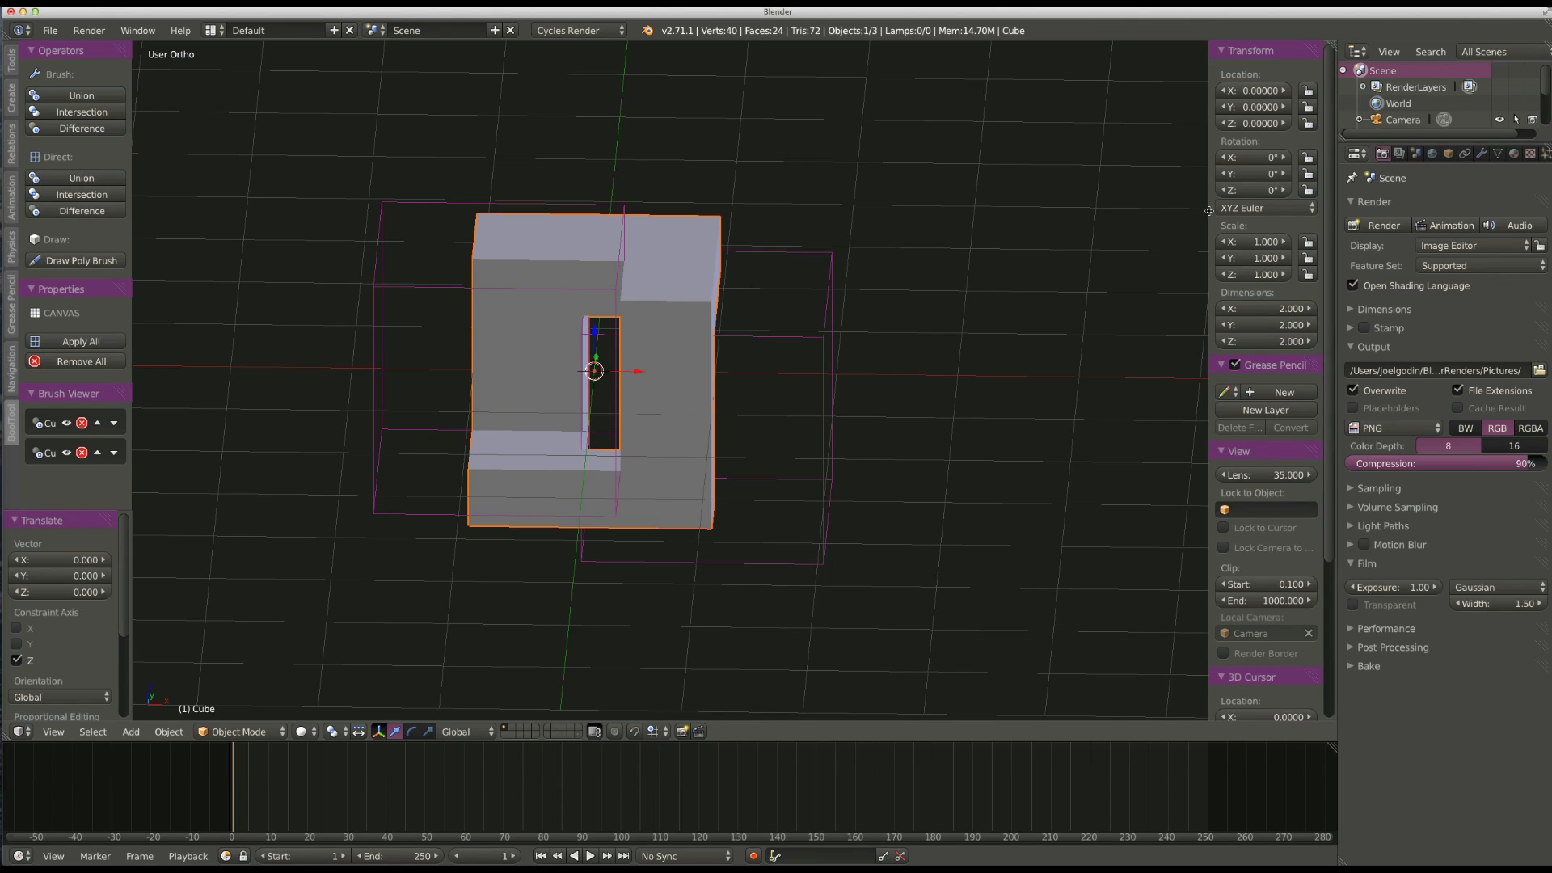
Check the cube's boolean modifiers, then Apply All to bake the cuts and remove the brushes.
{"action": "left_click", "coordinate": [1481, 154]}
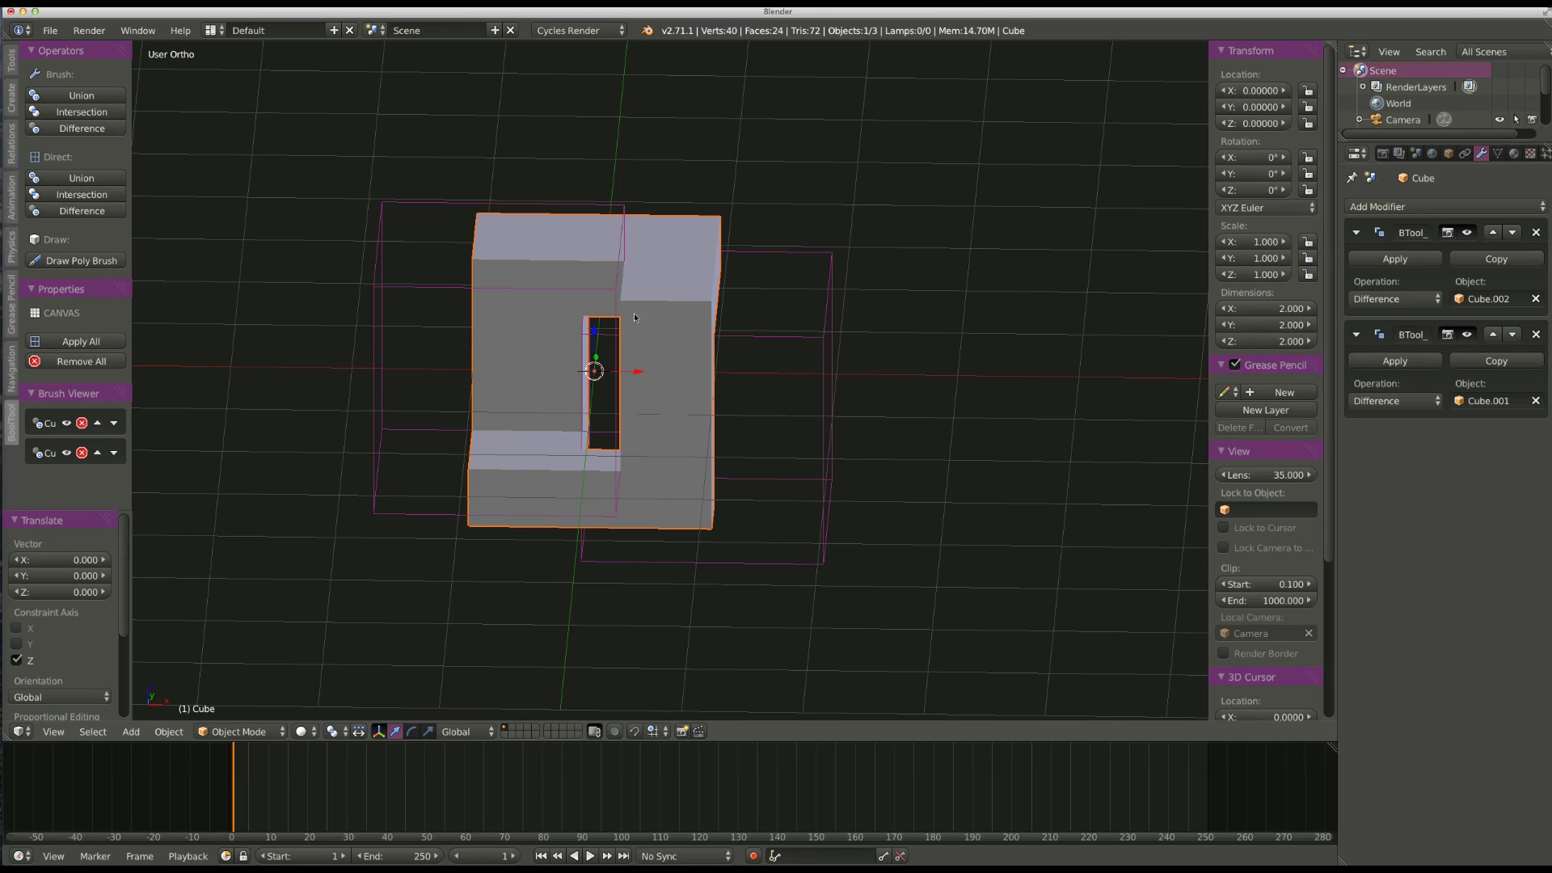
{"action": "mouse_move", "coordinate": [675, 323]}
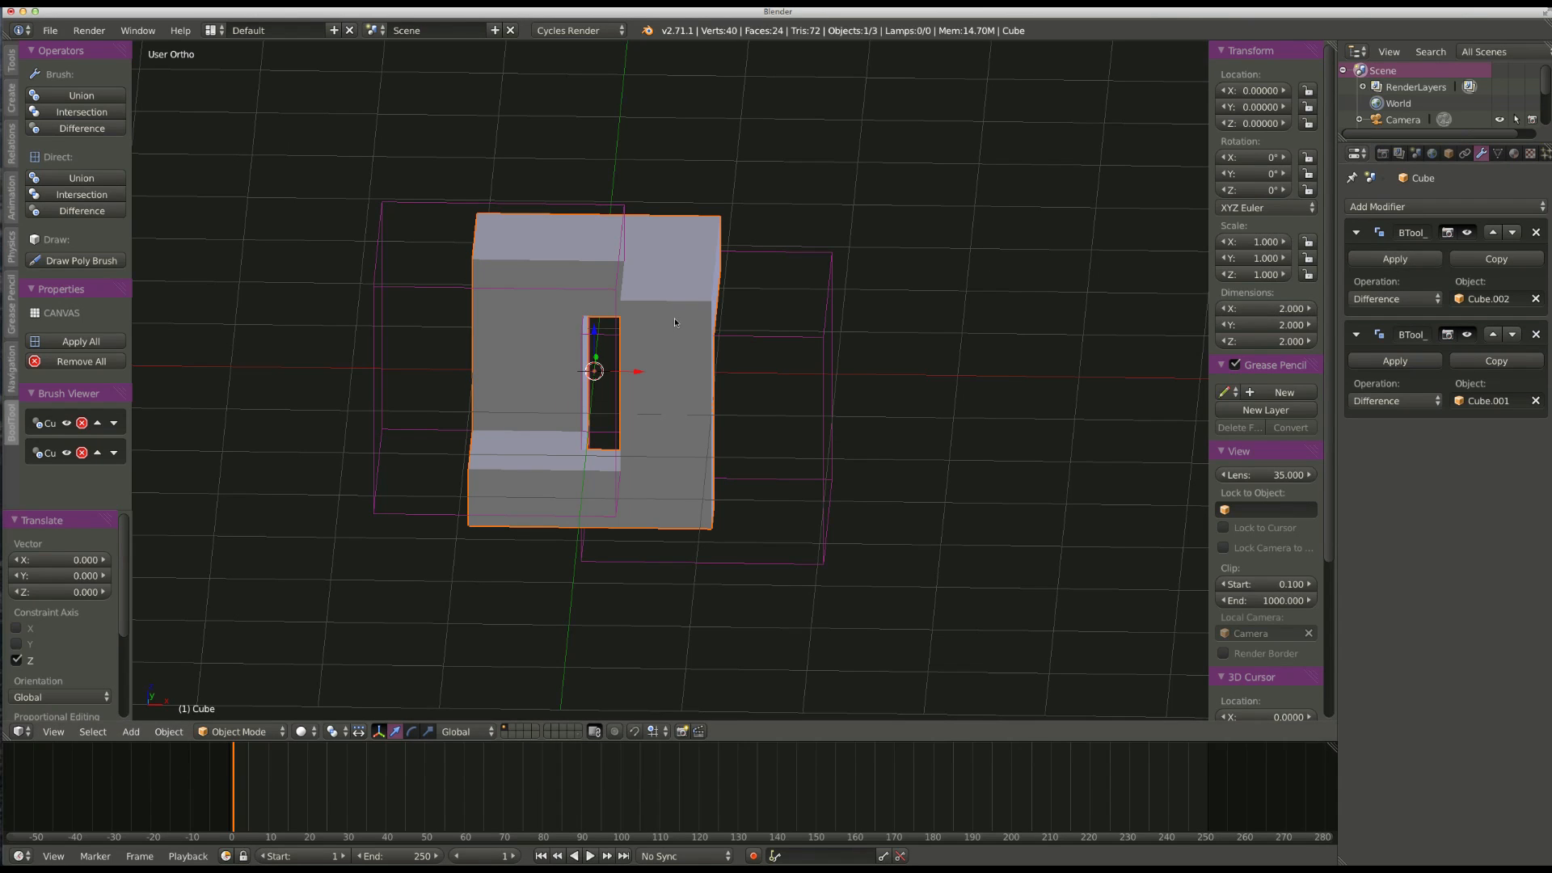
{"action": "mouse_move", "coordinate": [92, 435]}
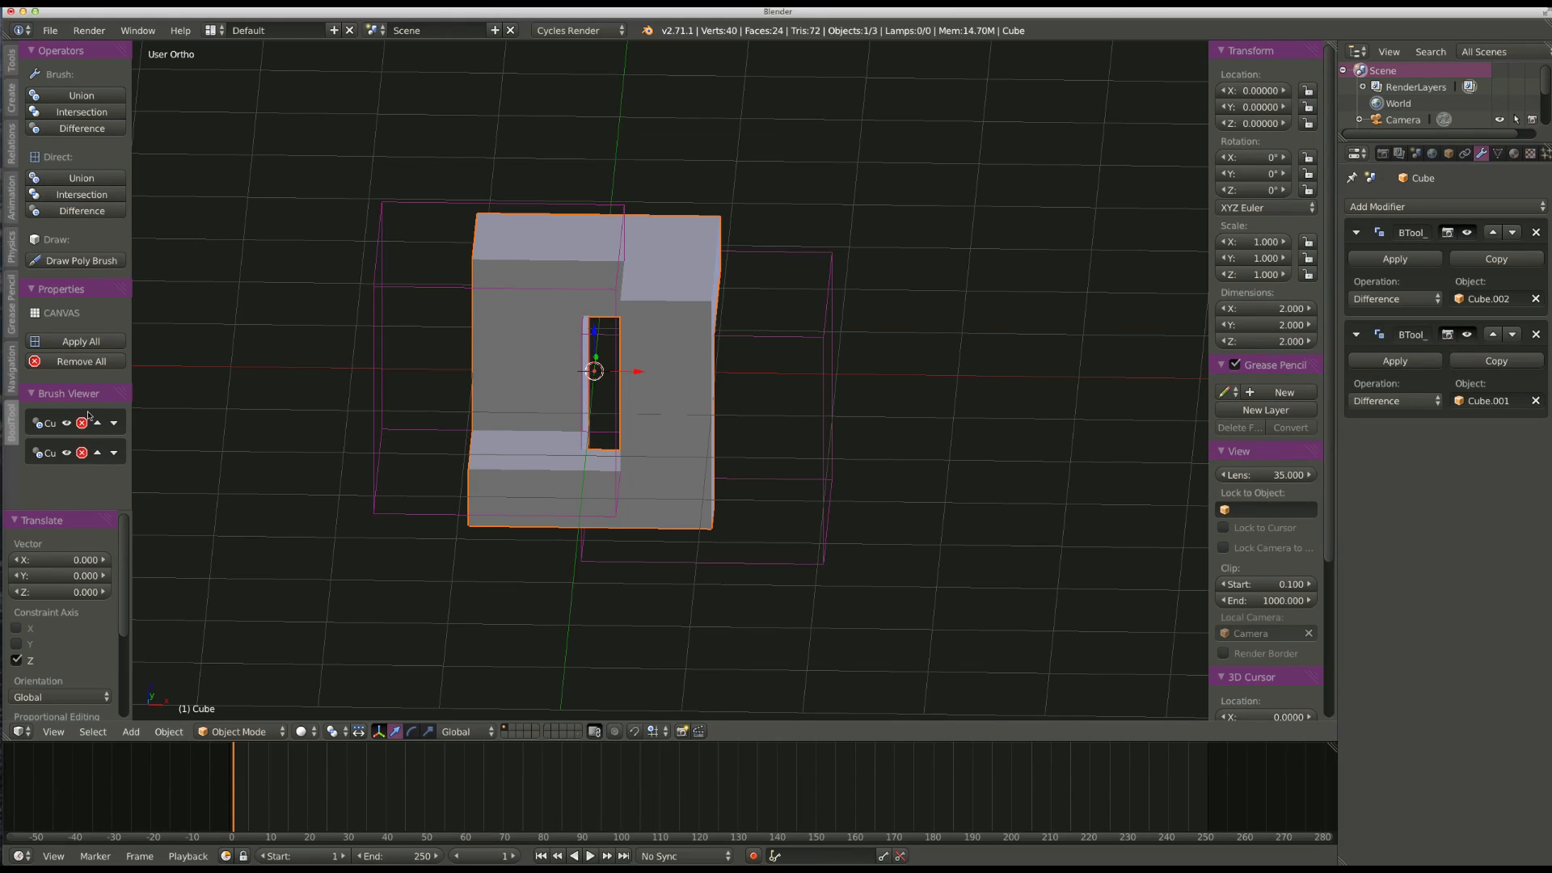
{"action": "mouse_move", "coordinate": [93, 444]}
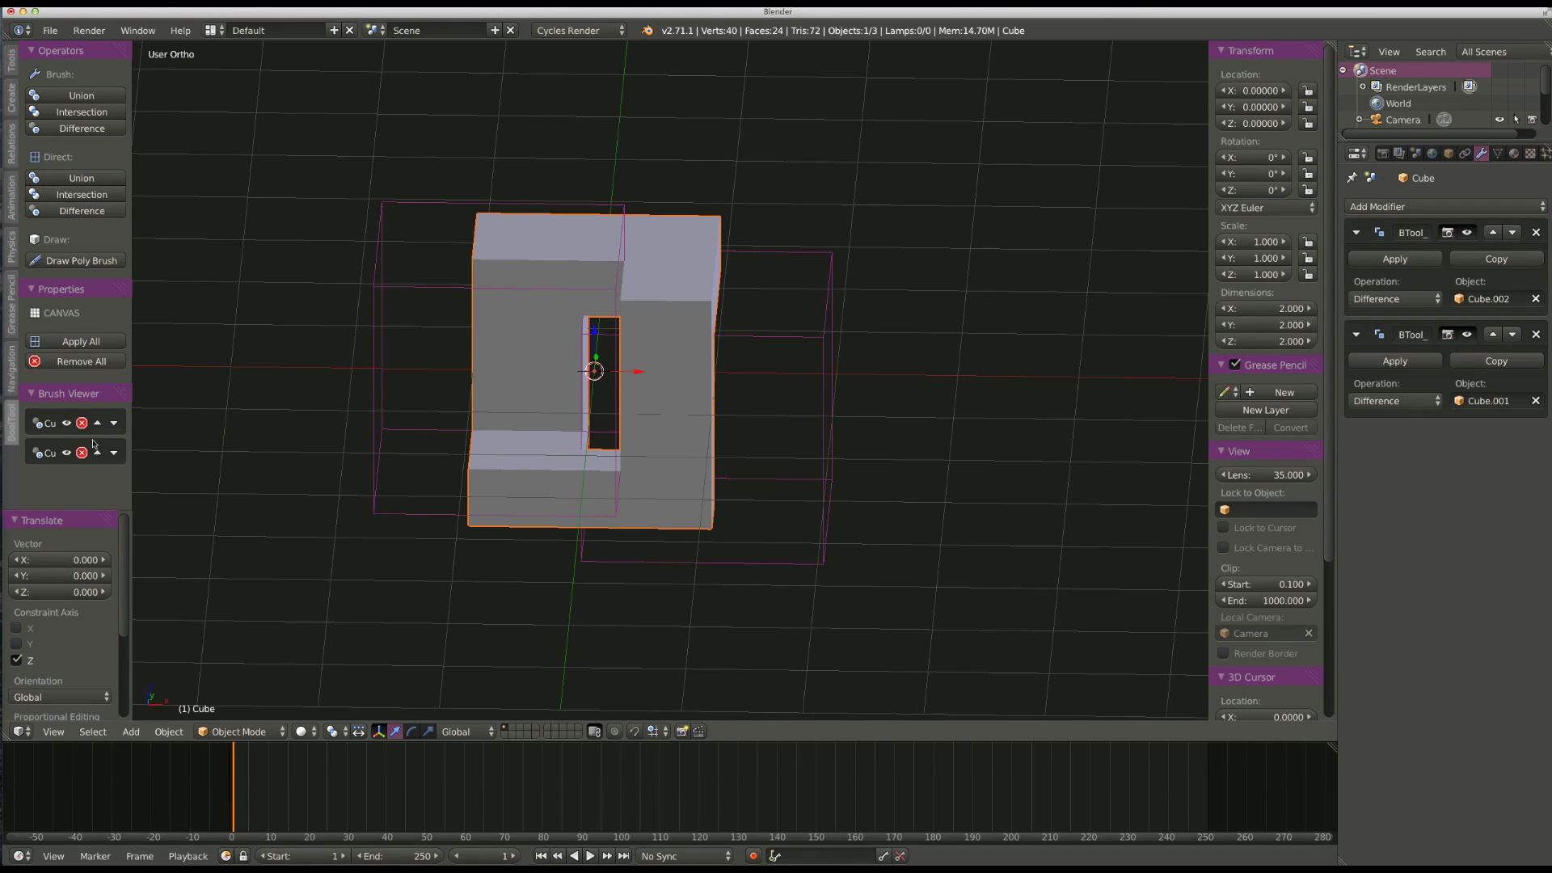
{"action": "mouse_move", "coordinate": [75, 340]}
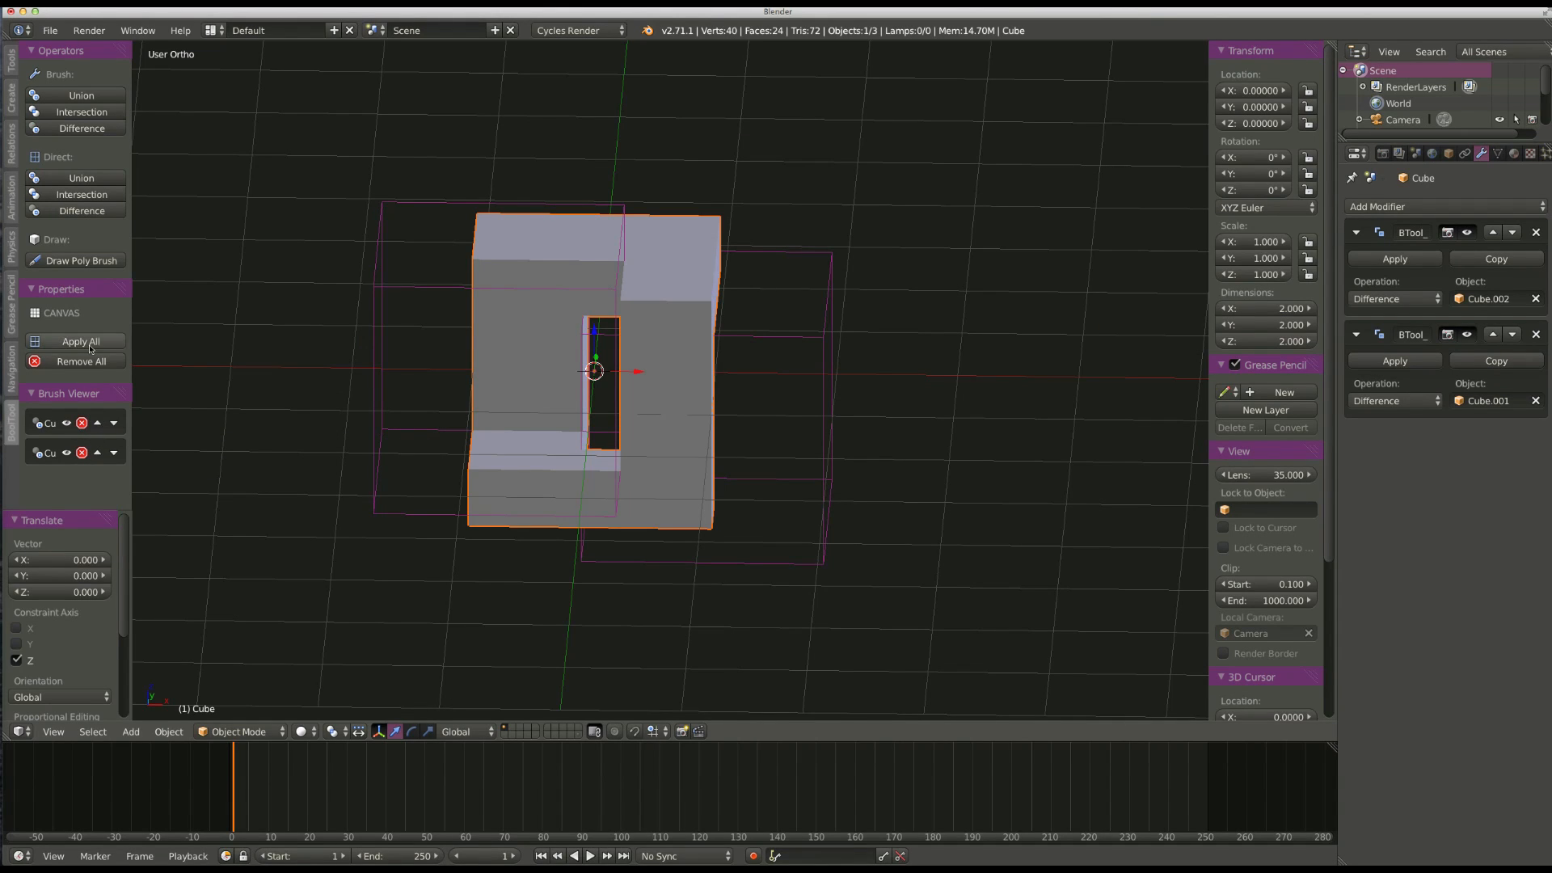
{"action": "mouse_move", "coordinate": [83, 361]}
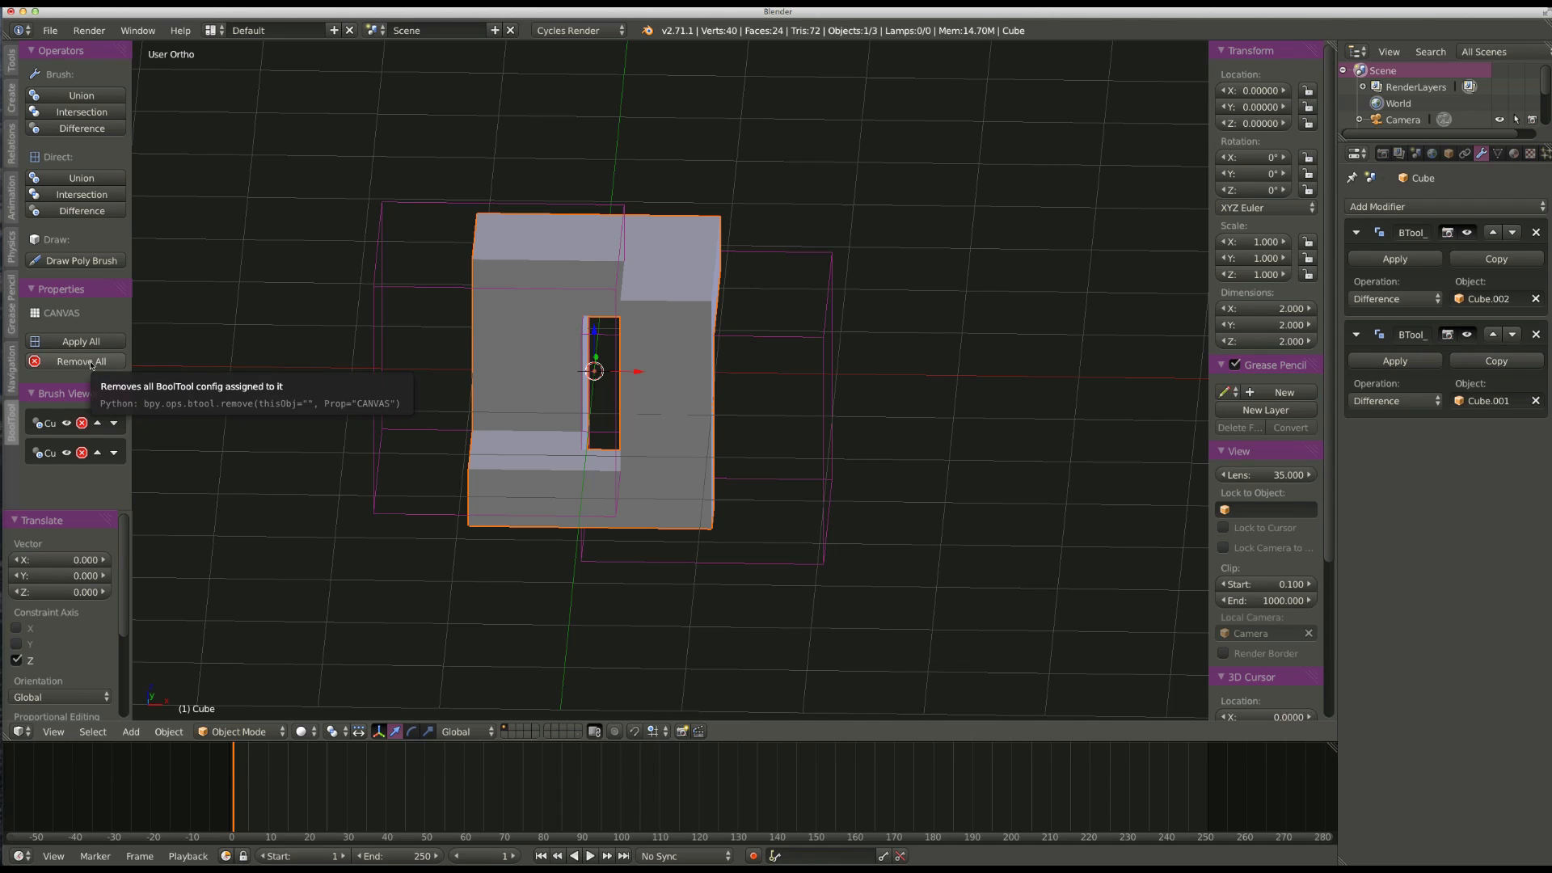
{"action": "left_click", "coordinate": [75, 341]}
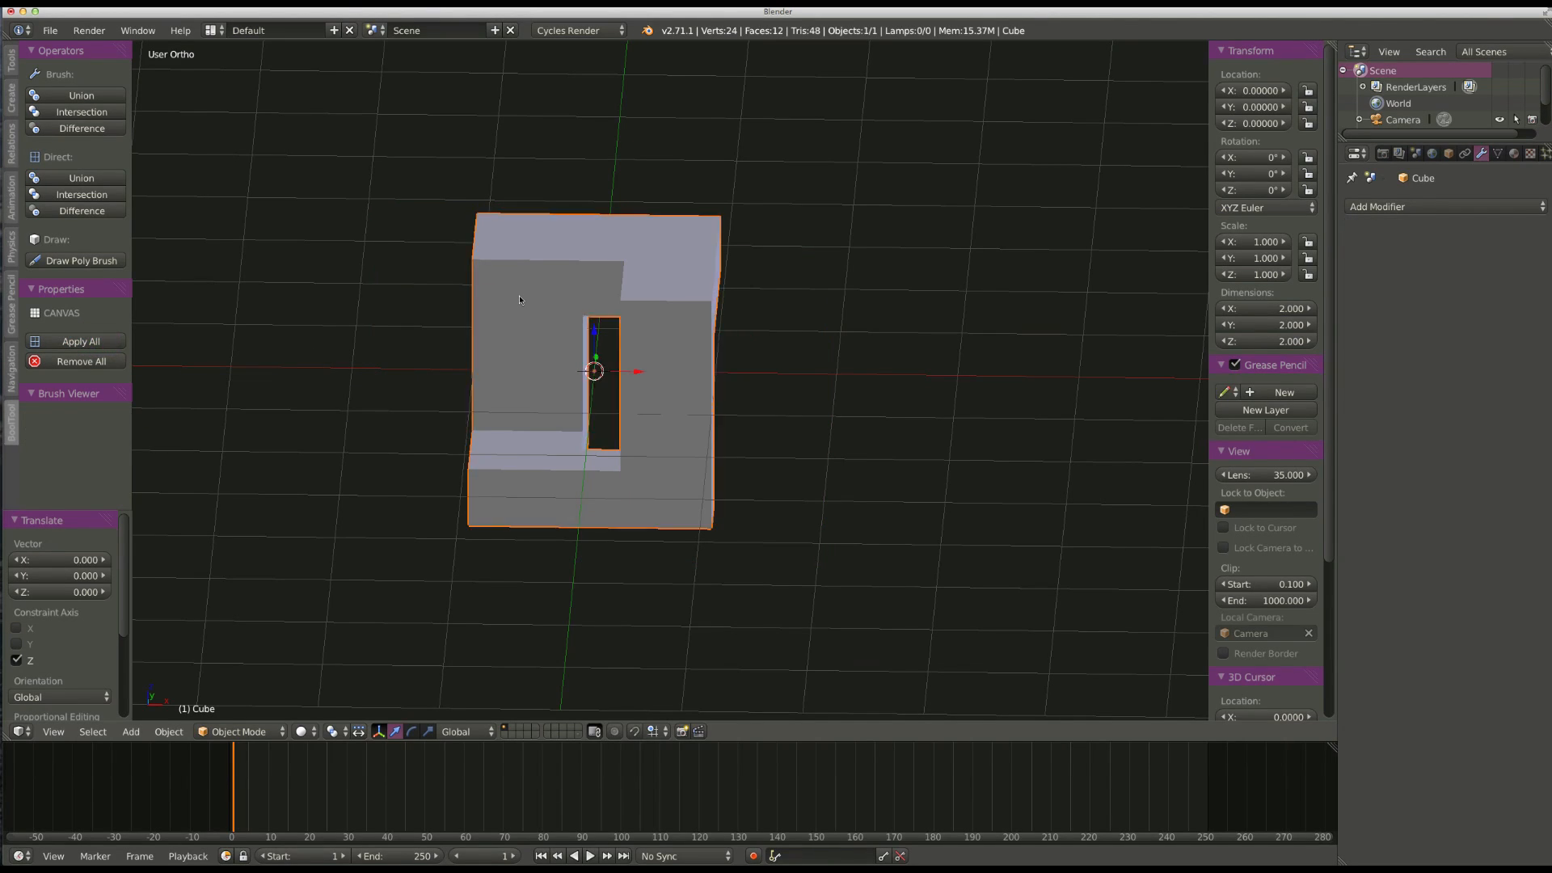
{"action": "mouse_move", "coordinate": [784, 277]}
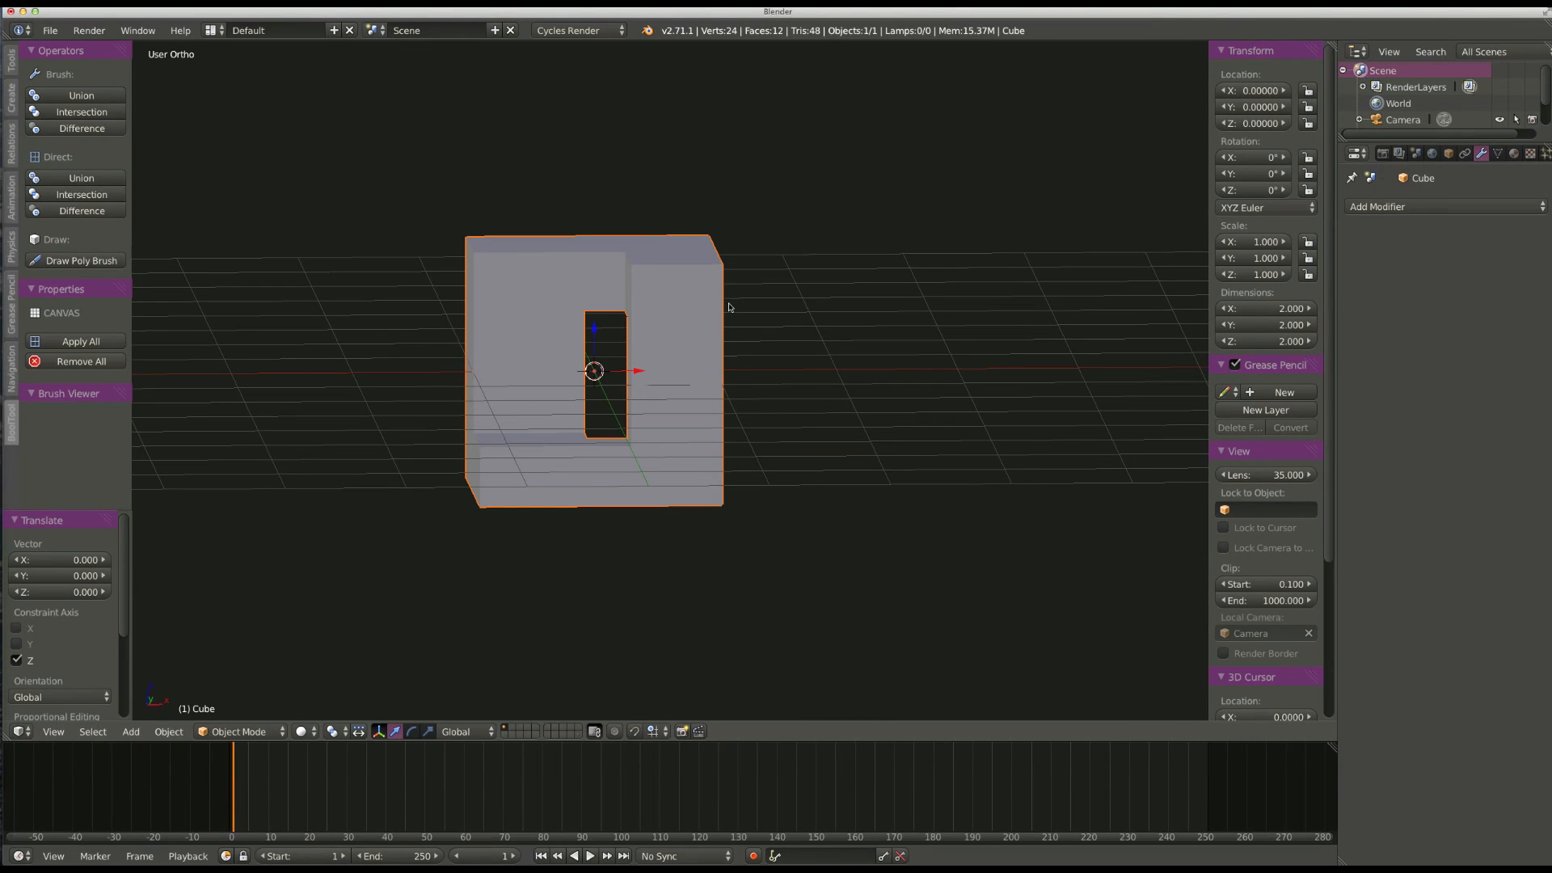
{"action": "mouse_move", "coordinate": [81, 211]}
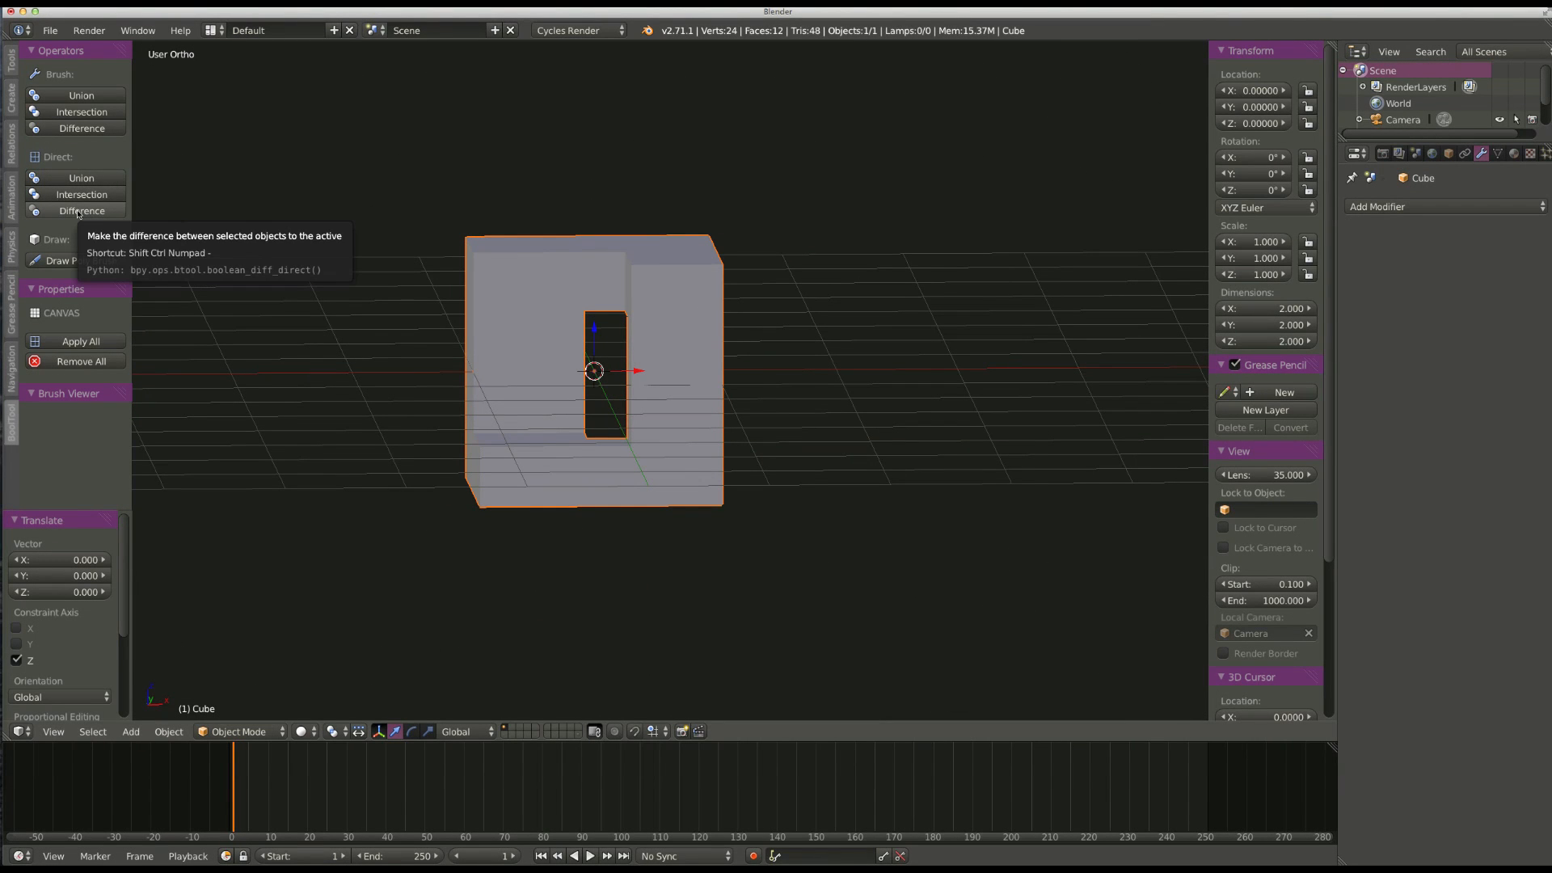
{"action": "mouse_move", "coordinate": [548, 274]}
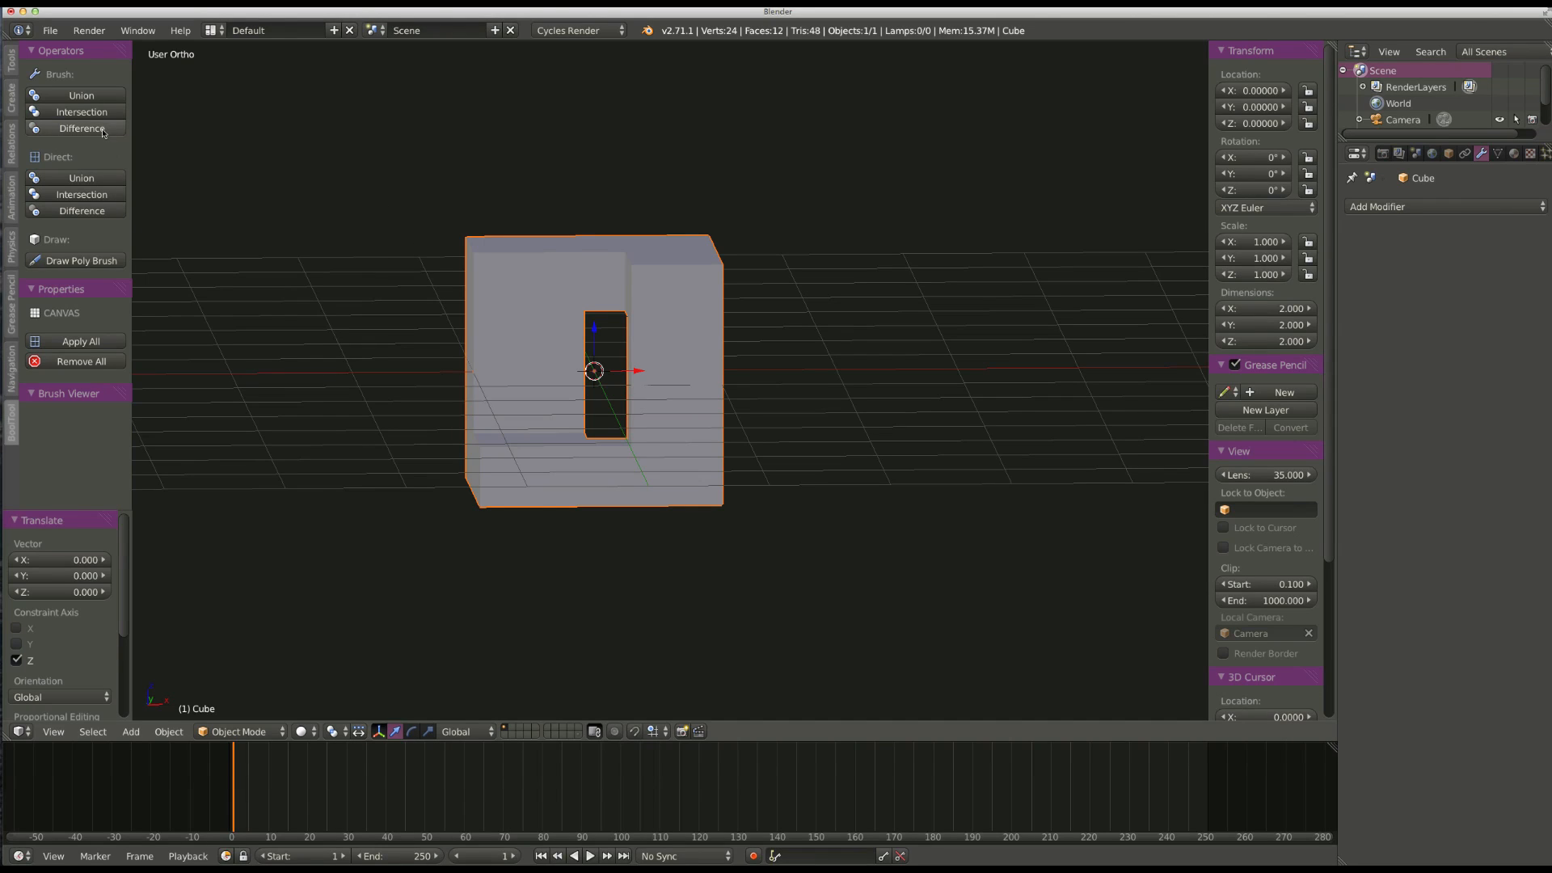
{"action": "mouse_move", "coordinate": [583, 307]}
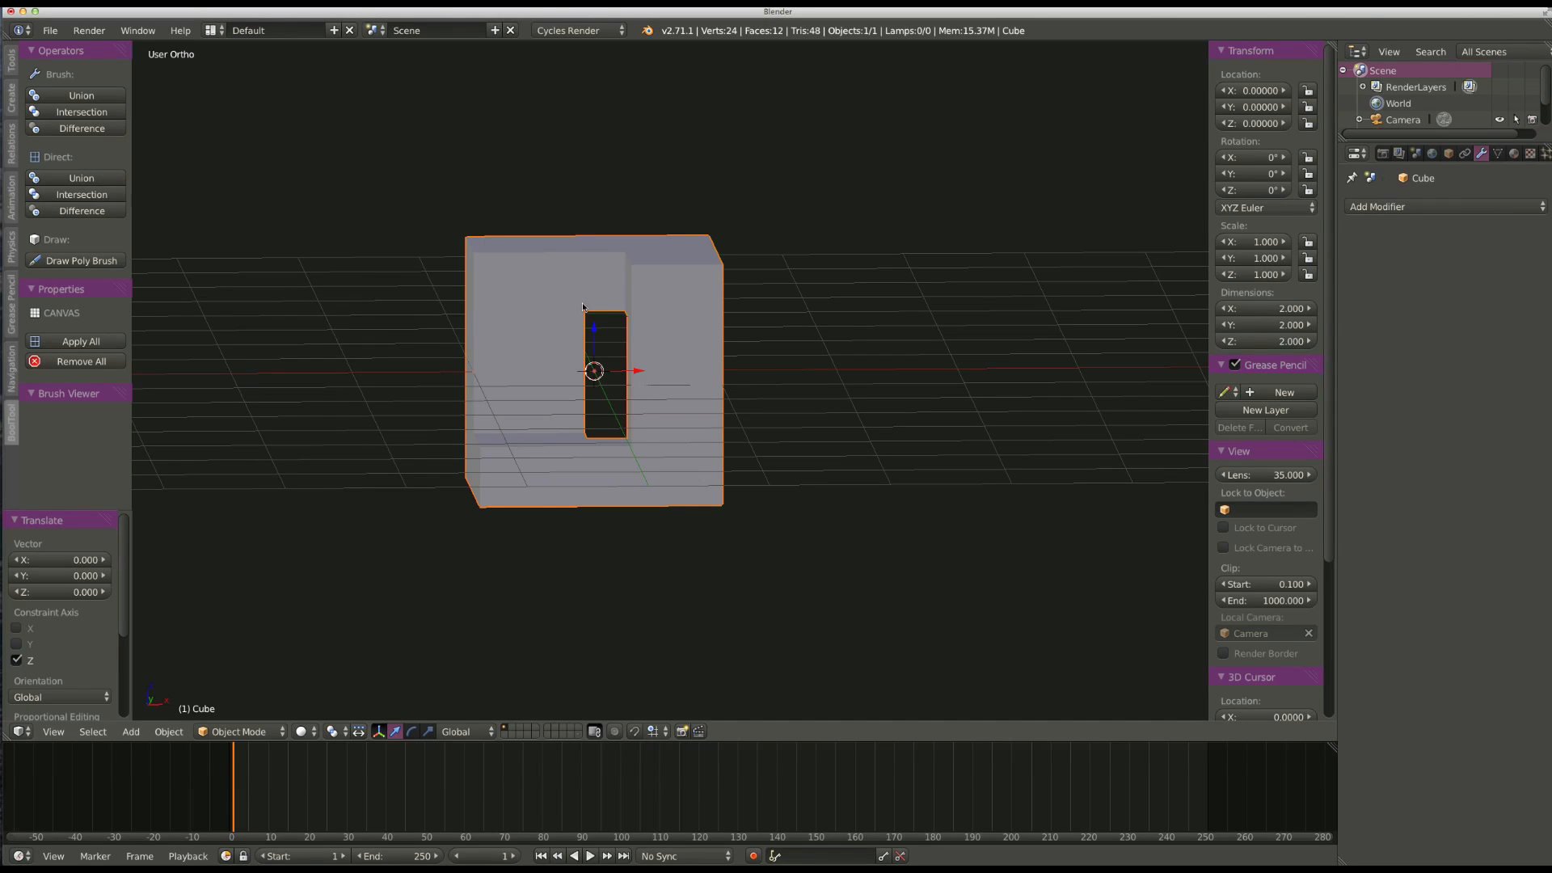
{"action": "key", "text": "Tab"}
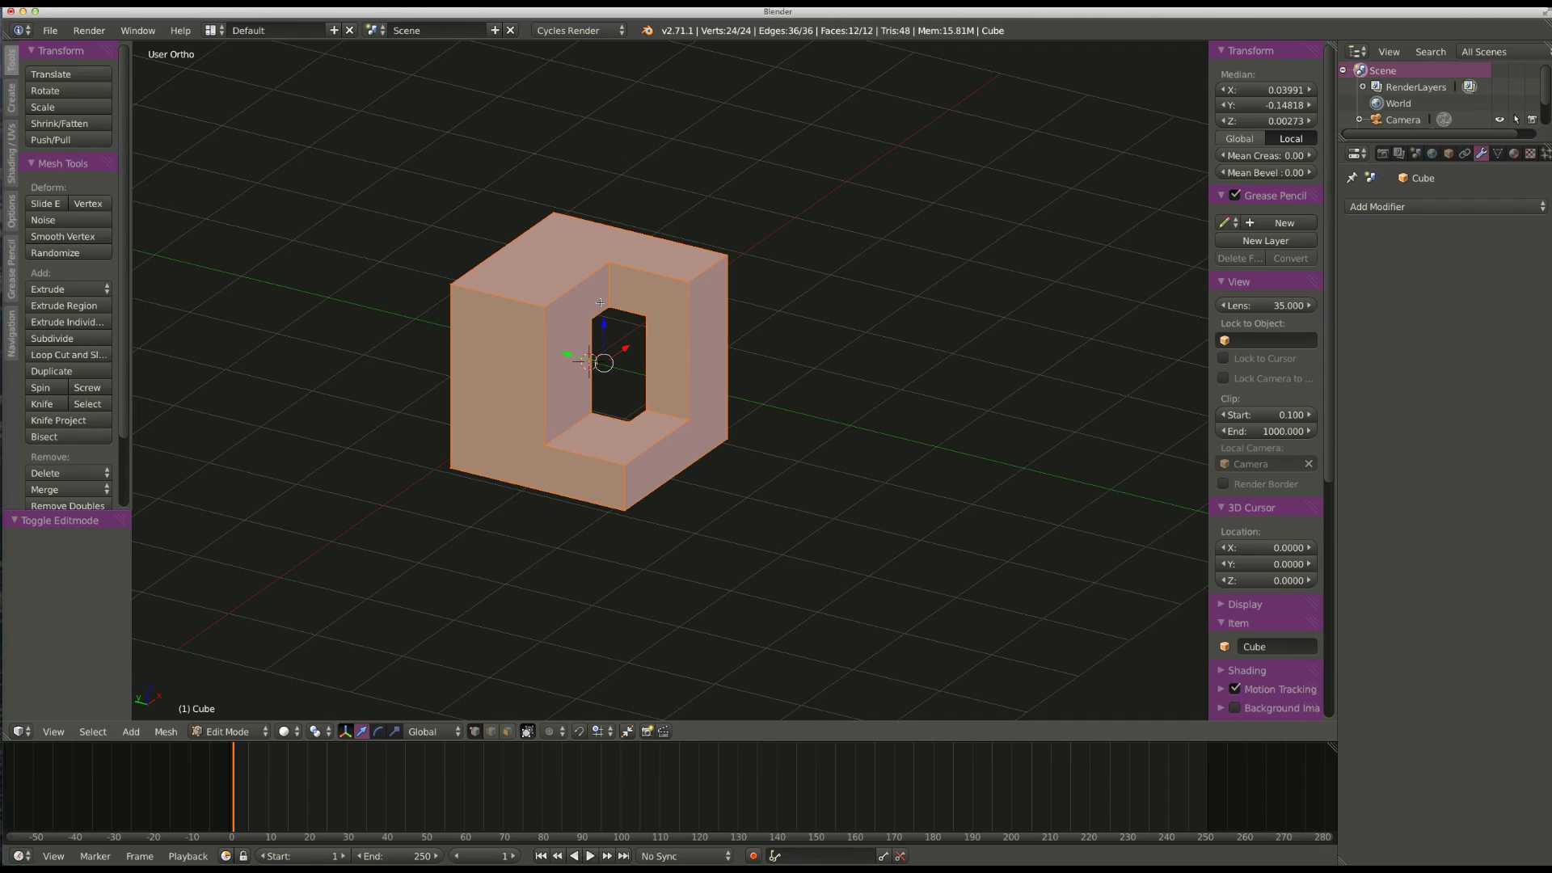
Triangulate all the slotted cube's faces with Ctrl+T, then convert them back to quads with Alt+J.
{"action": "key", "text": "ctrl+t"}
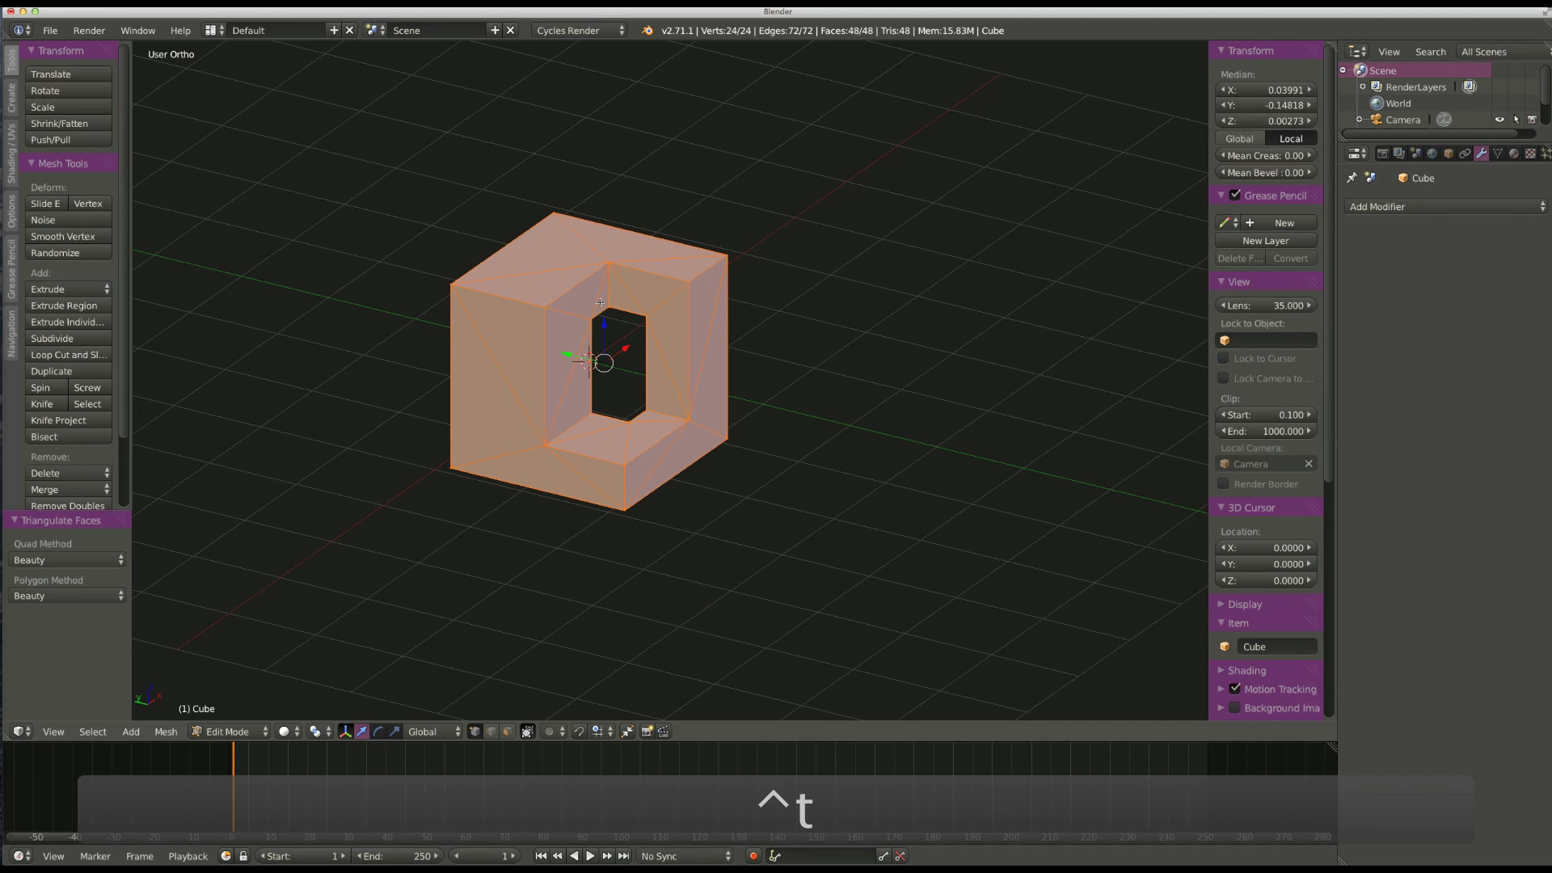
{"action": "key", "text": "Alt+J"}
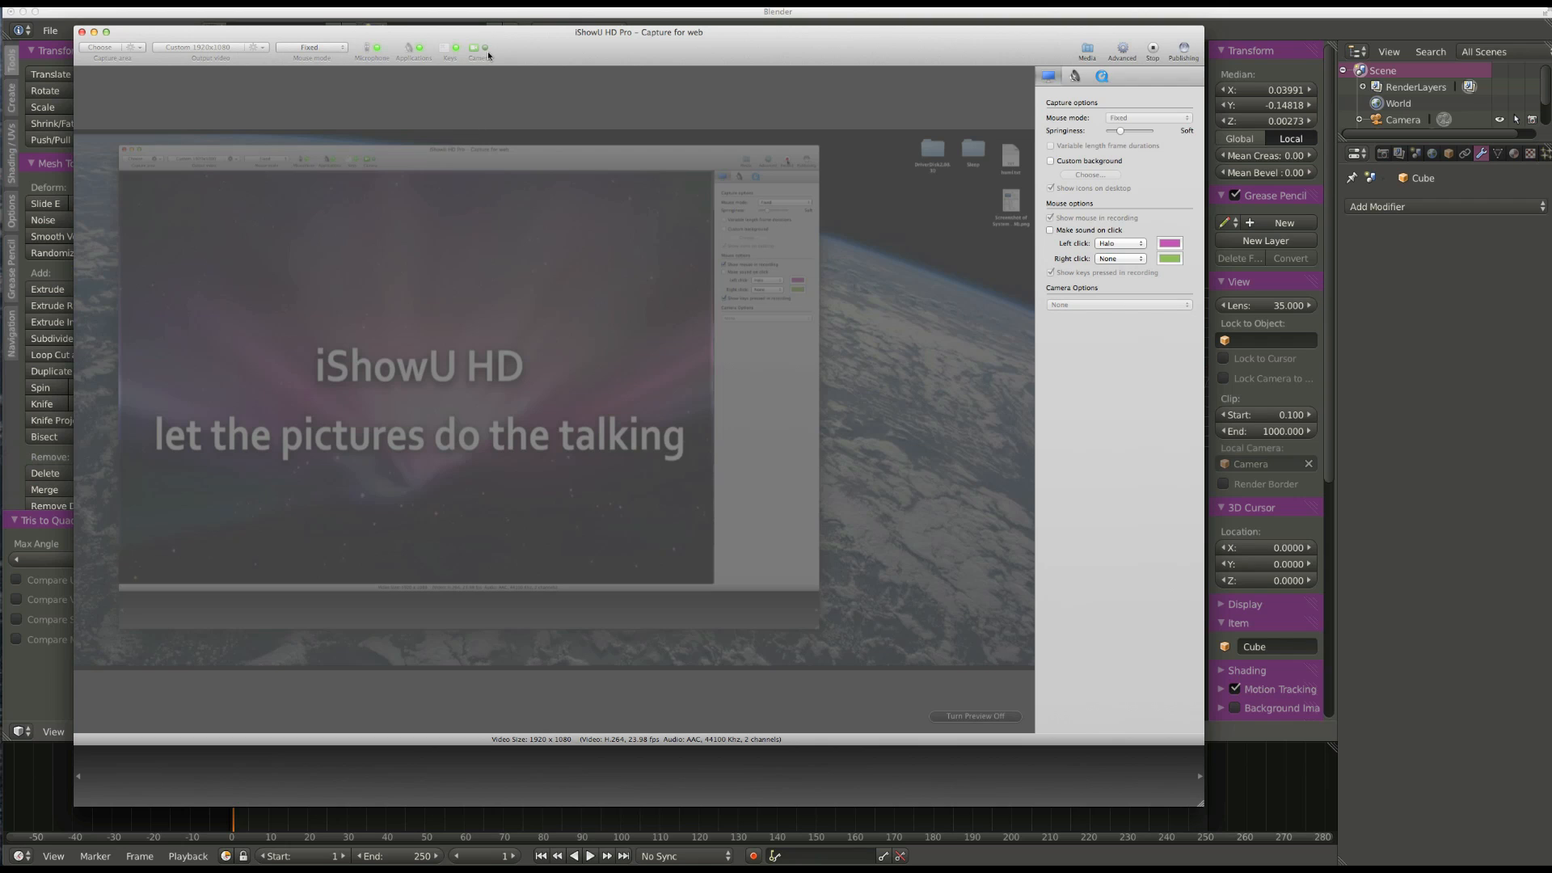
{"action": "mouse_move", "coordinate": [935, 73]}
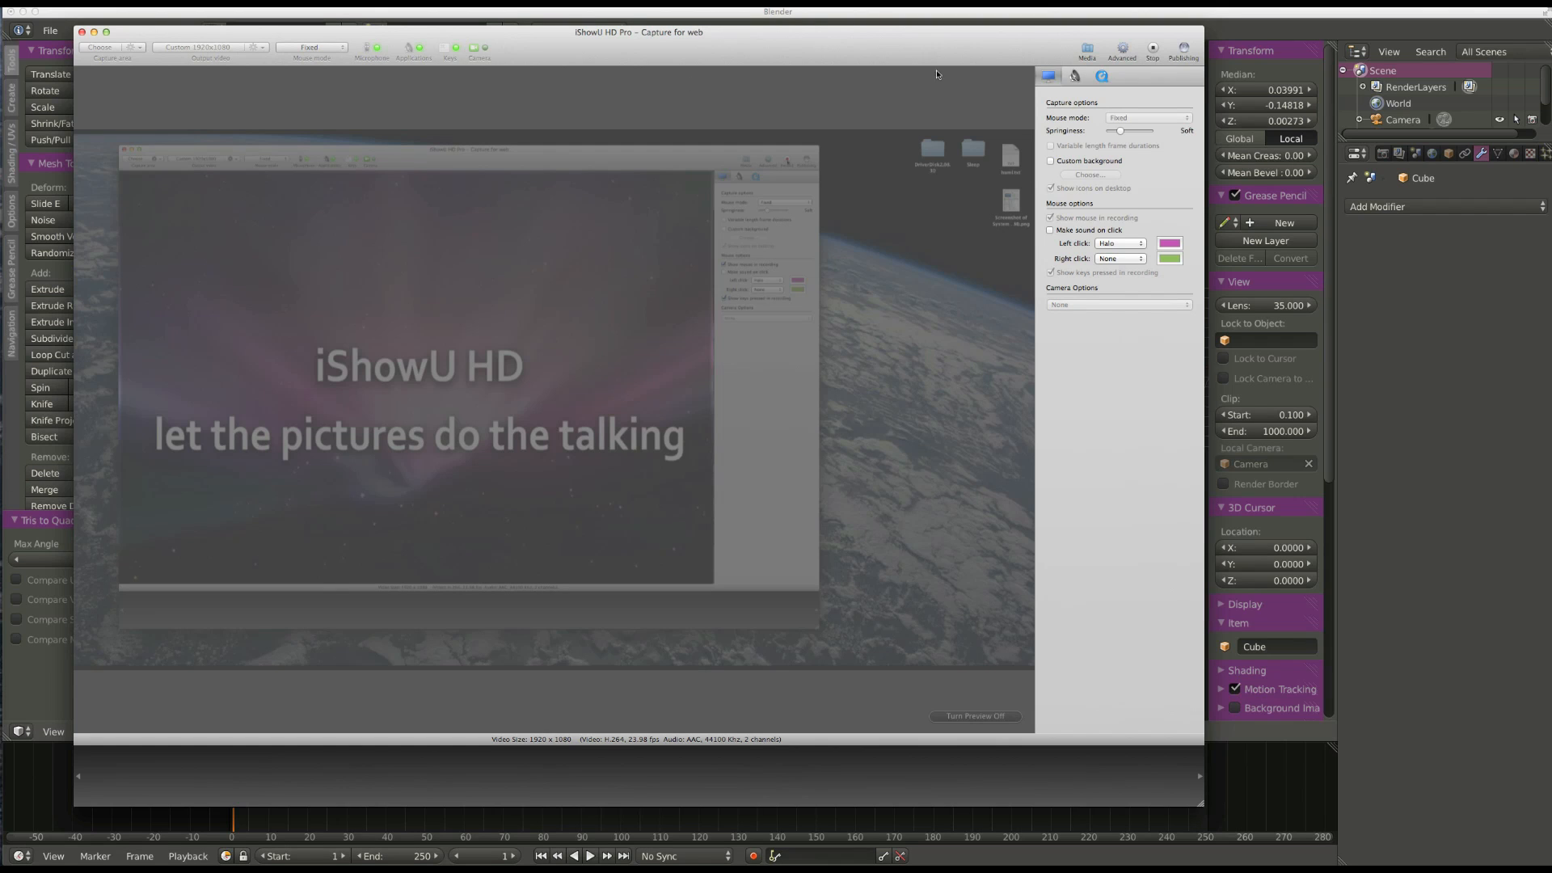
{"action": "mouse_move", "coordinate": [522, 57]}
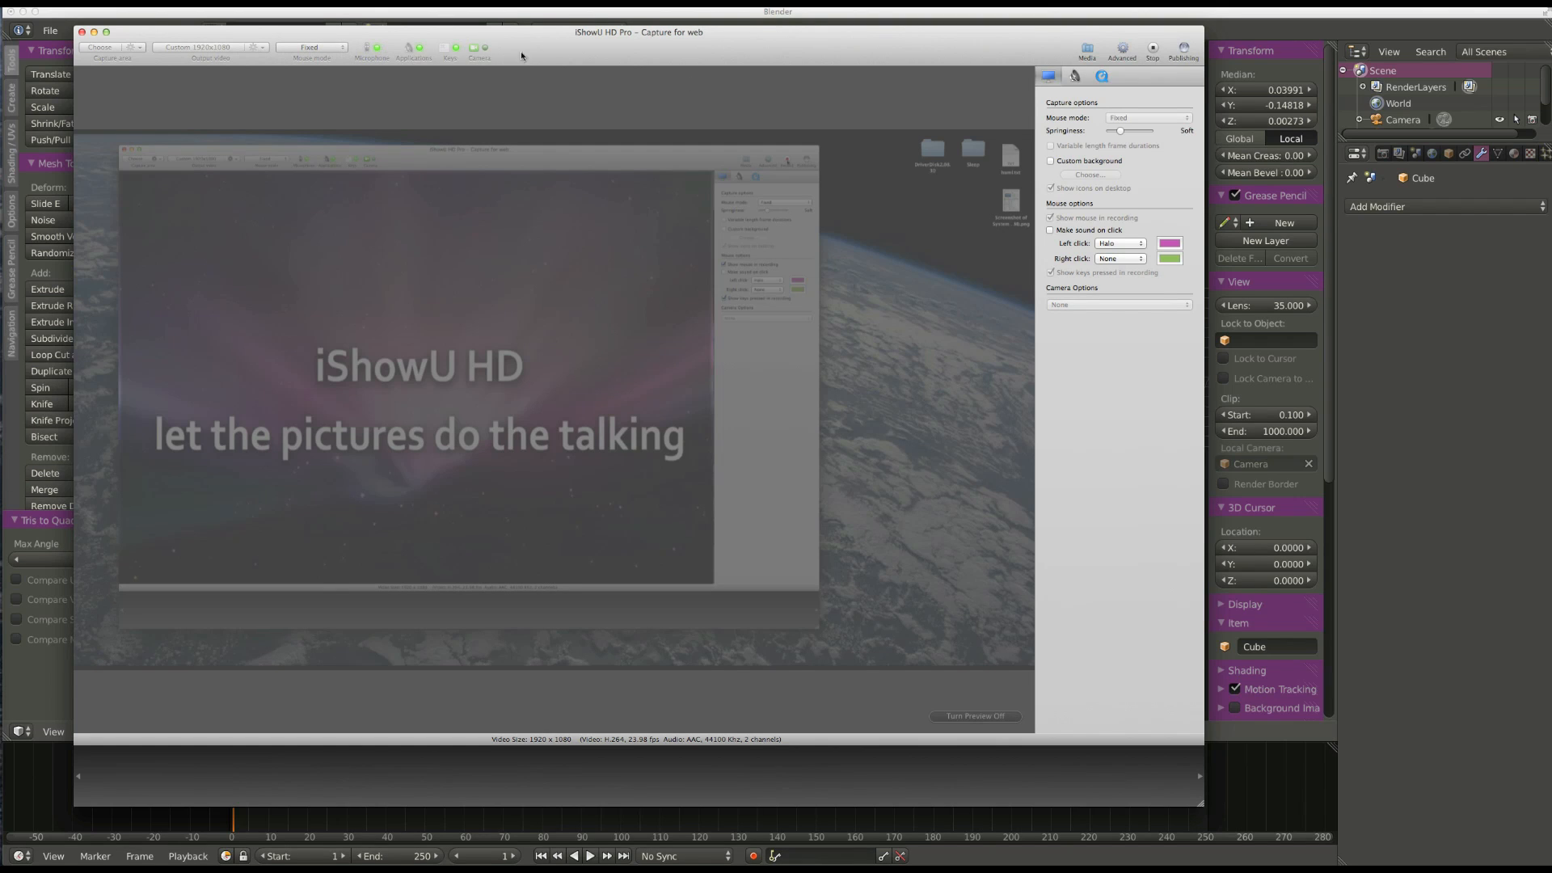
{"action": "mouse_move", "coordinate": [583, 361]}
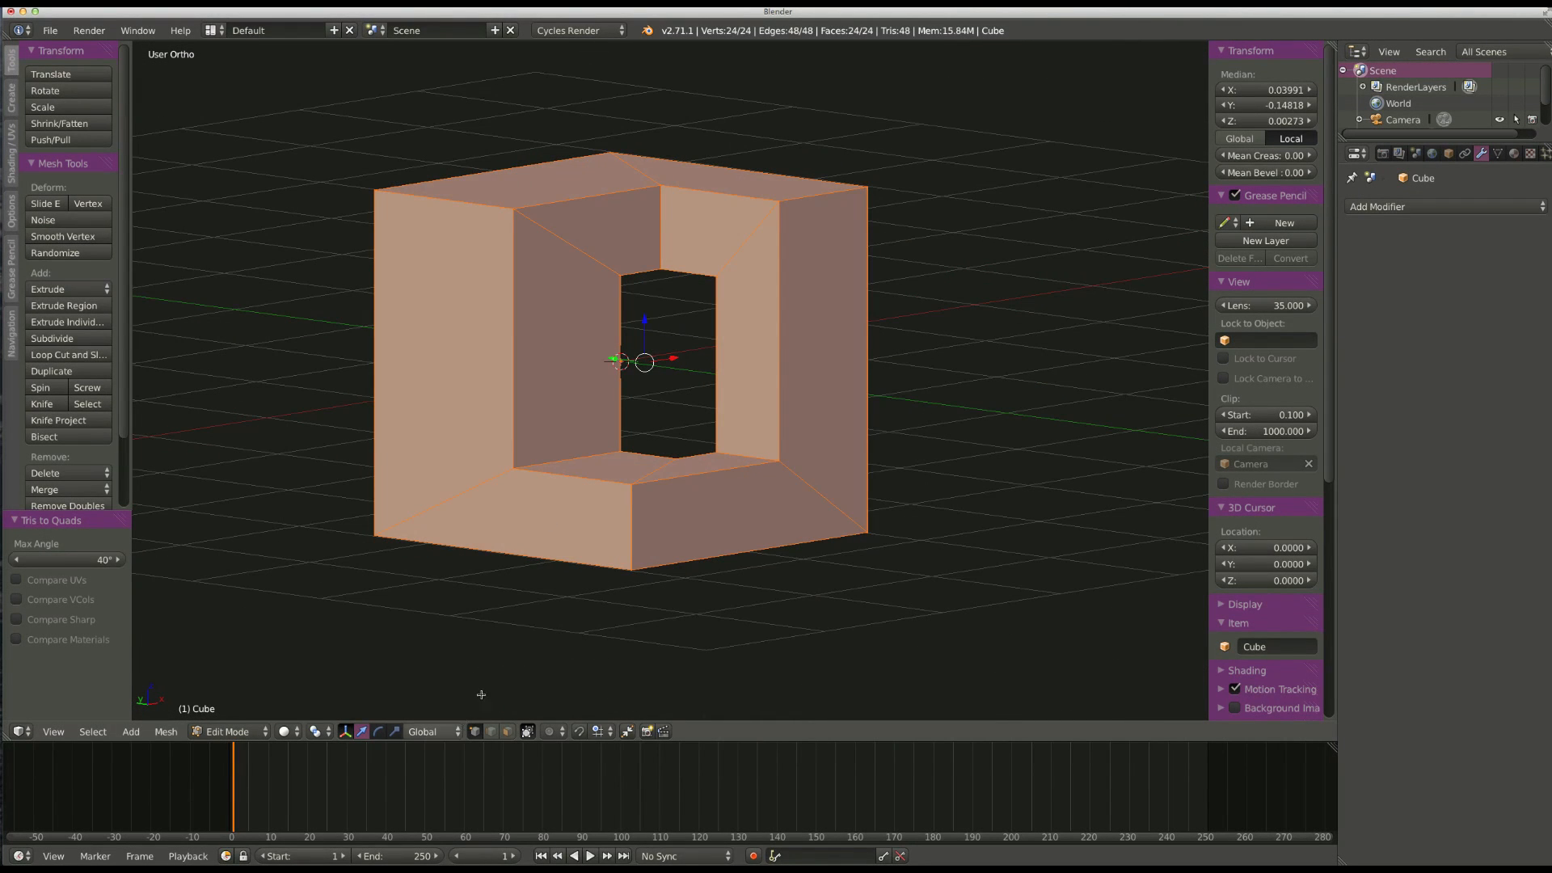
Return to Object Mode and delete the slotted cube, leaving an empty scene.
{"action": "key", "text": "Tab"}
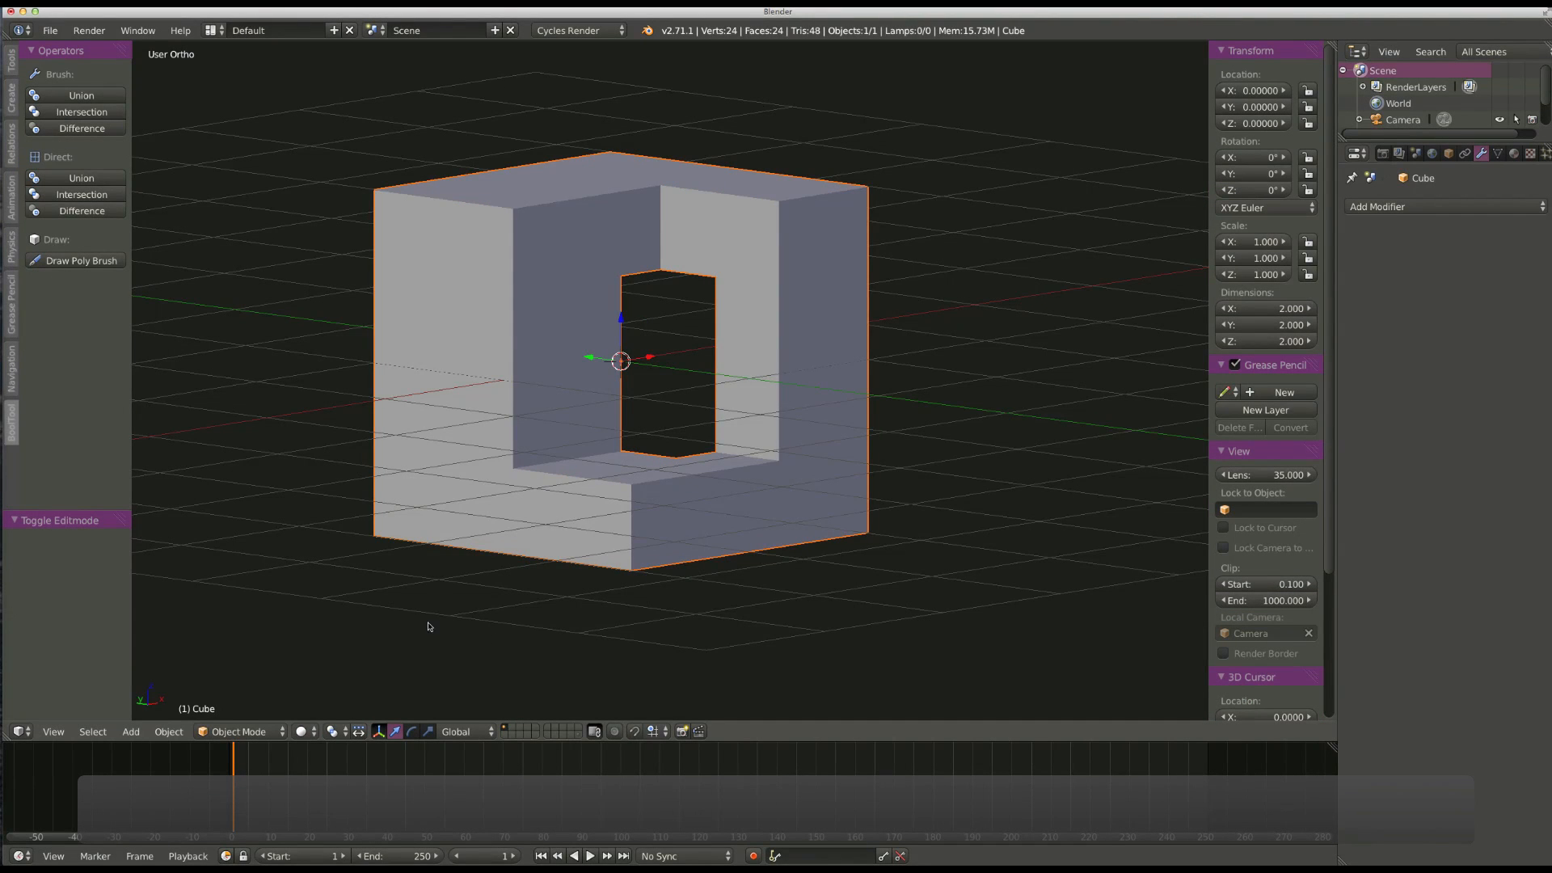
{"action": "key", "text": "x"}
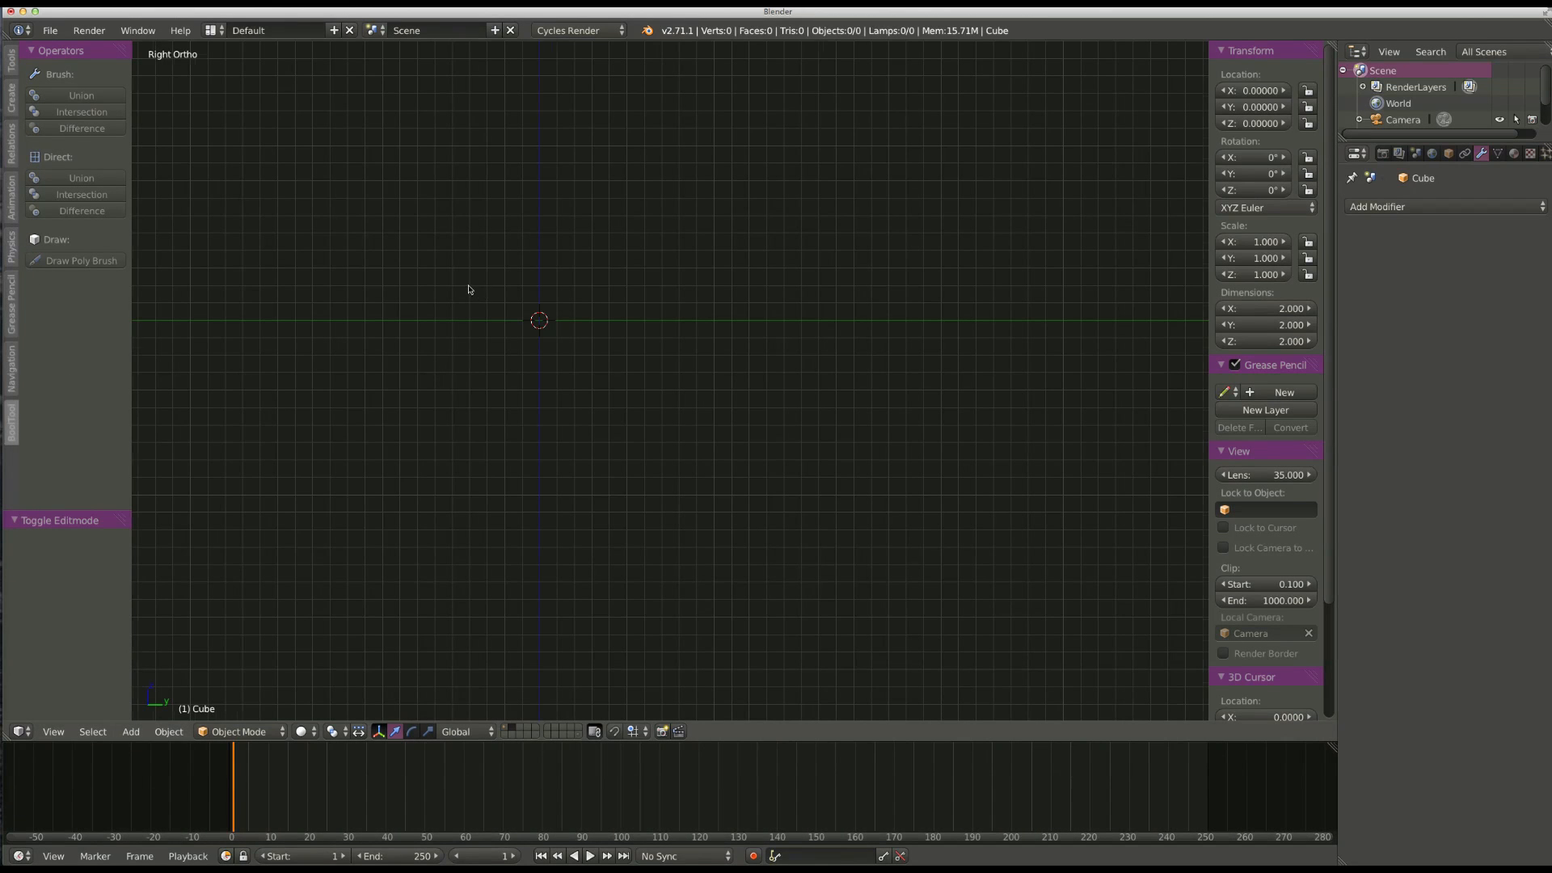
Add an 8-vertex circle mesh aligned to the view.
{"action": "key", "text": "space"}
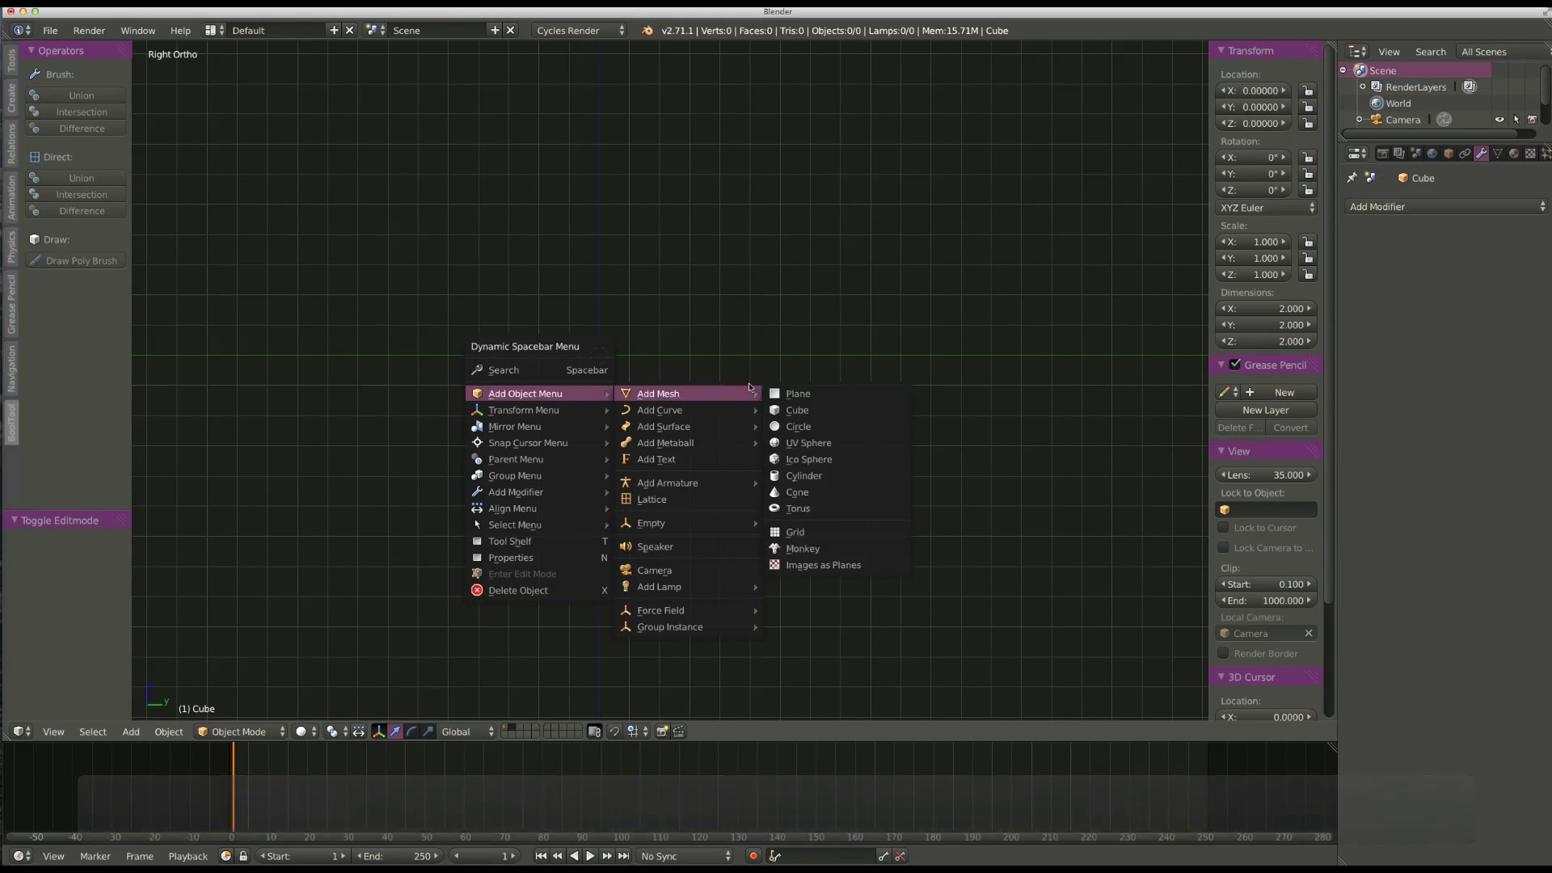
{"action": "left_click", "coordinate": [798, 426]}
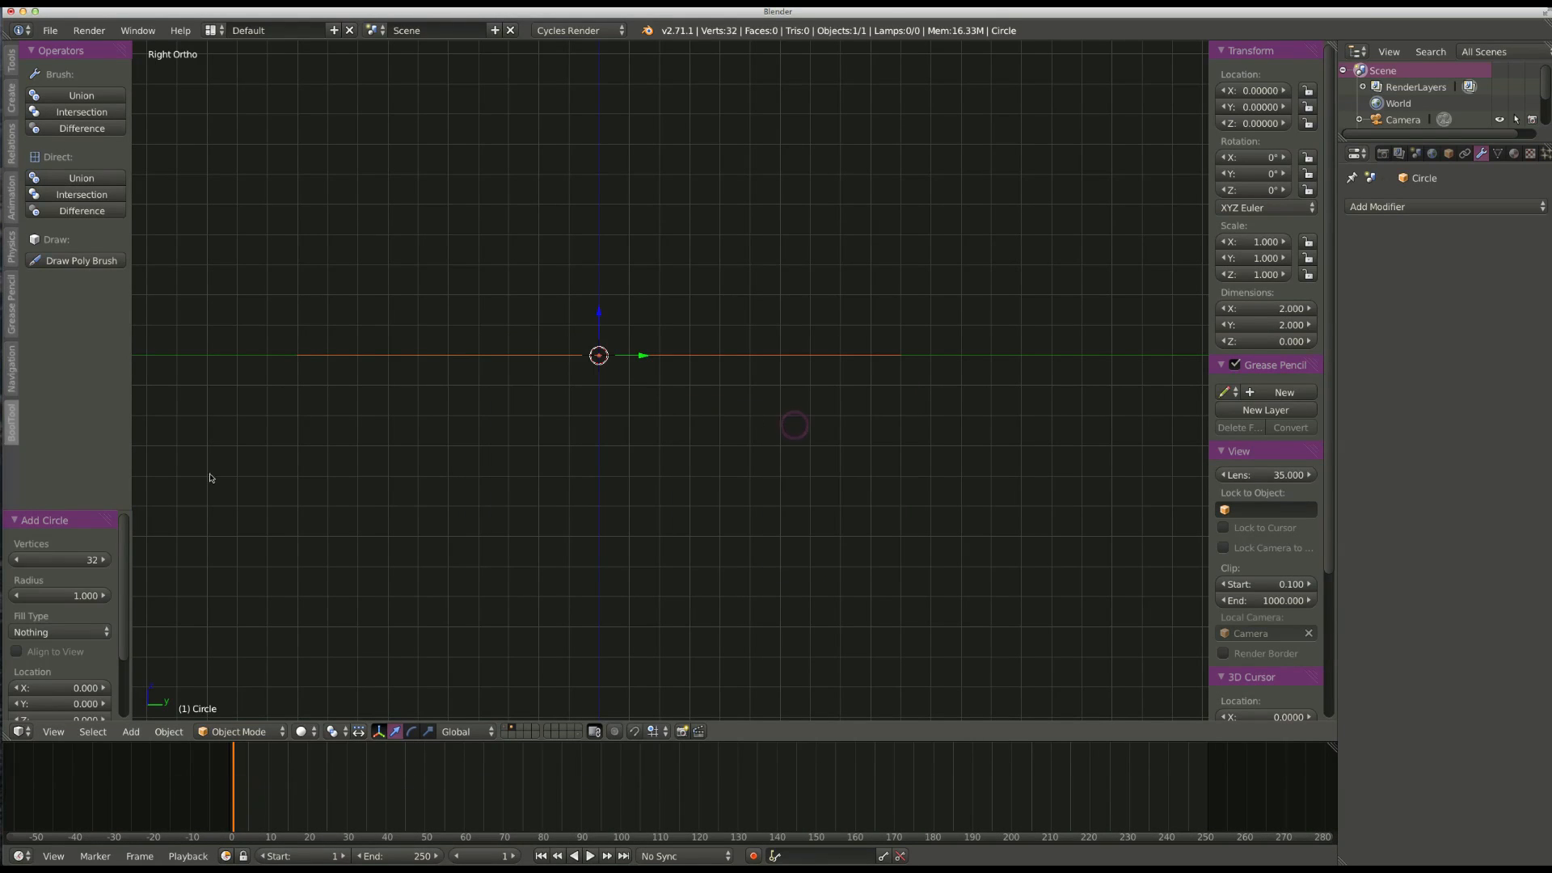
{"action": "left_click", "coordinate": [17, 651]}
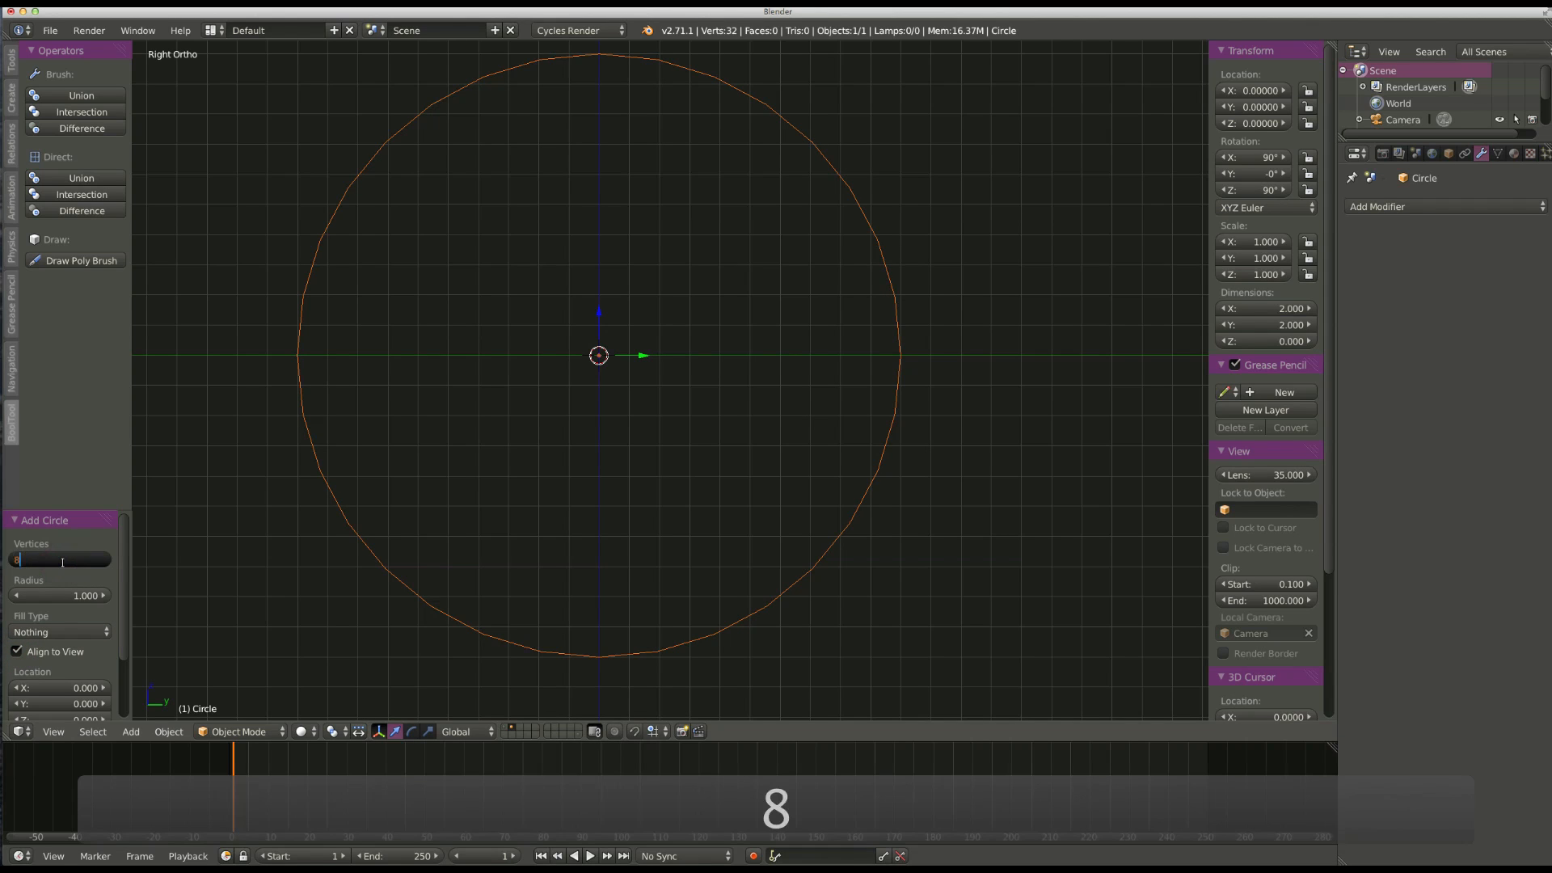
{"action": "type", "text": "8"}
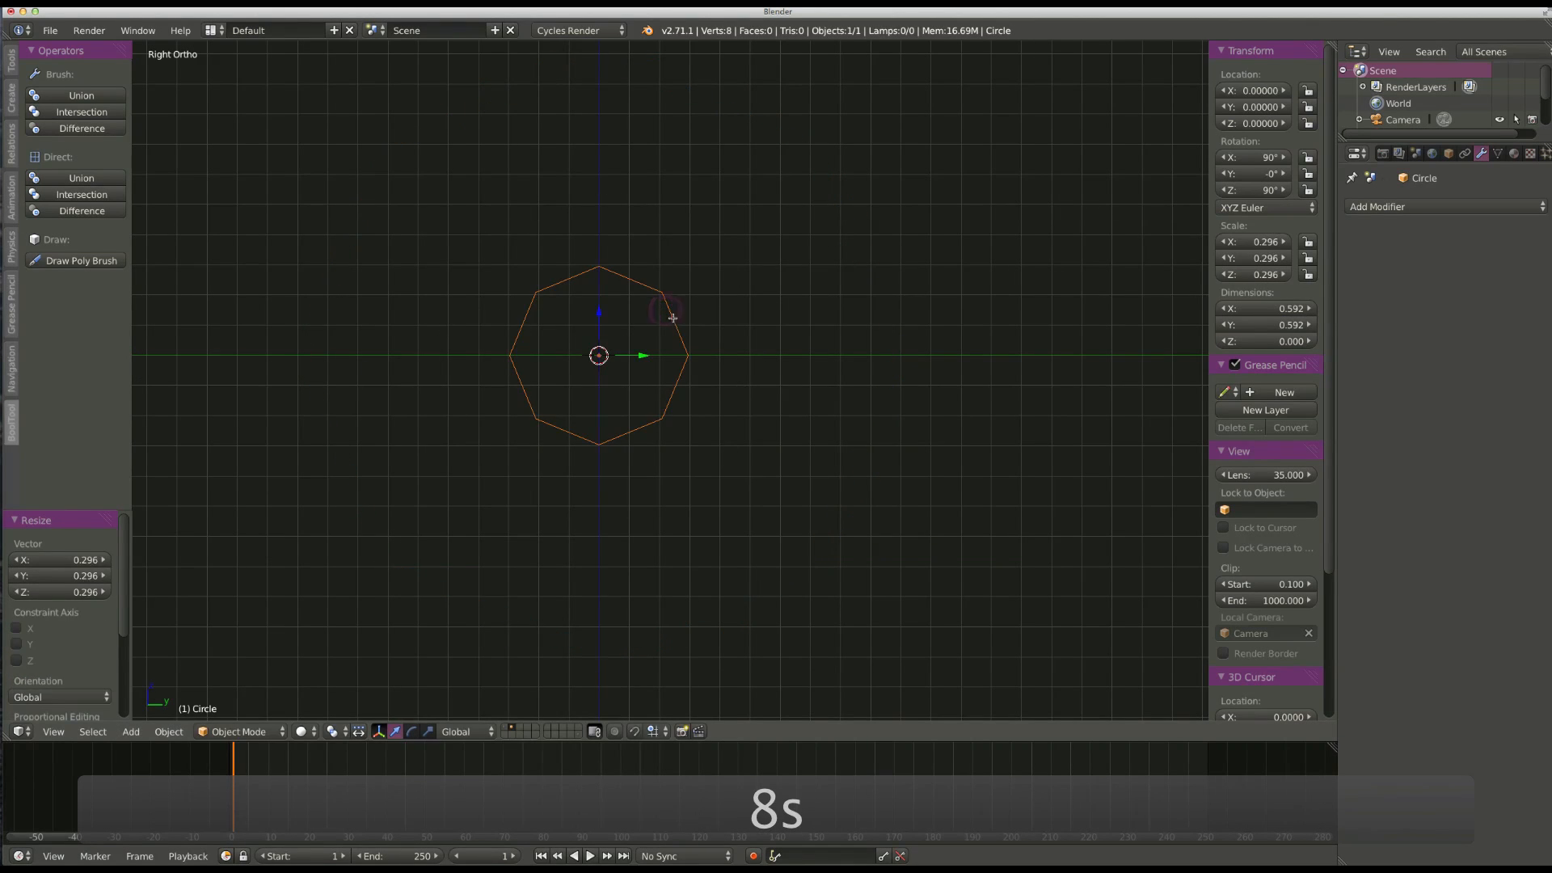
Fill the octagon with a face and extrude it along X into a prism.
{"action": "key", "text": "Tab"}
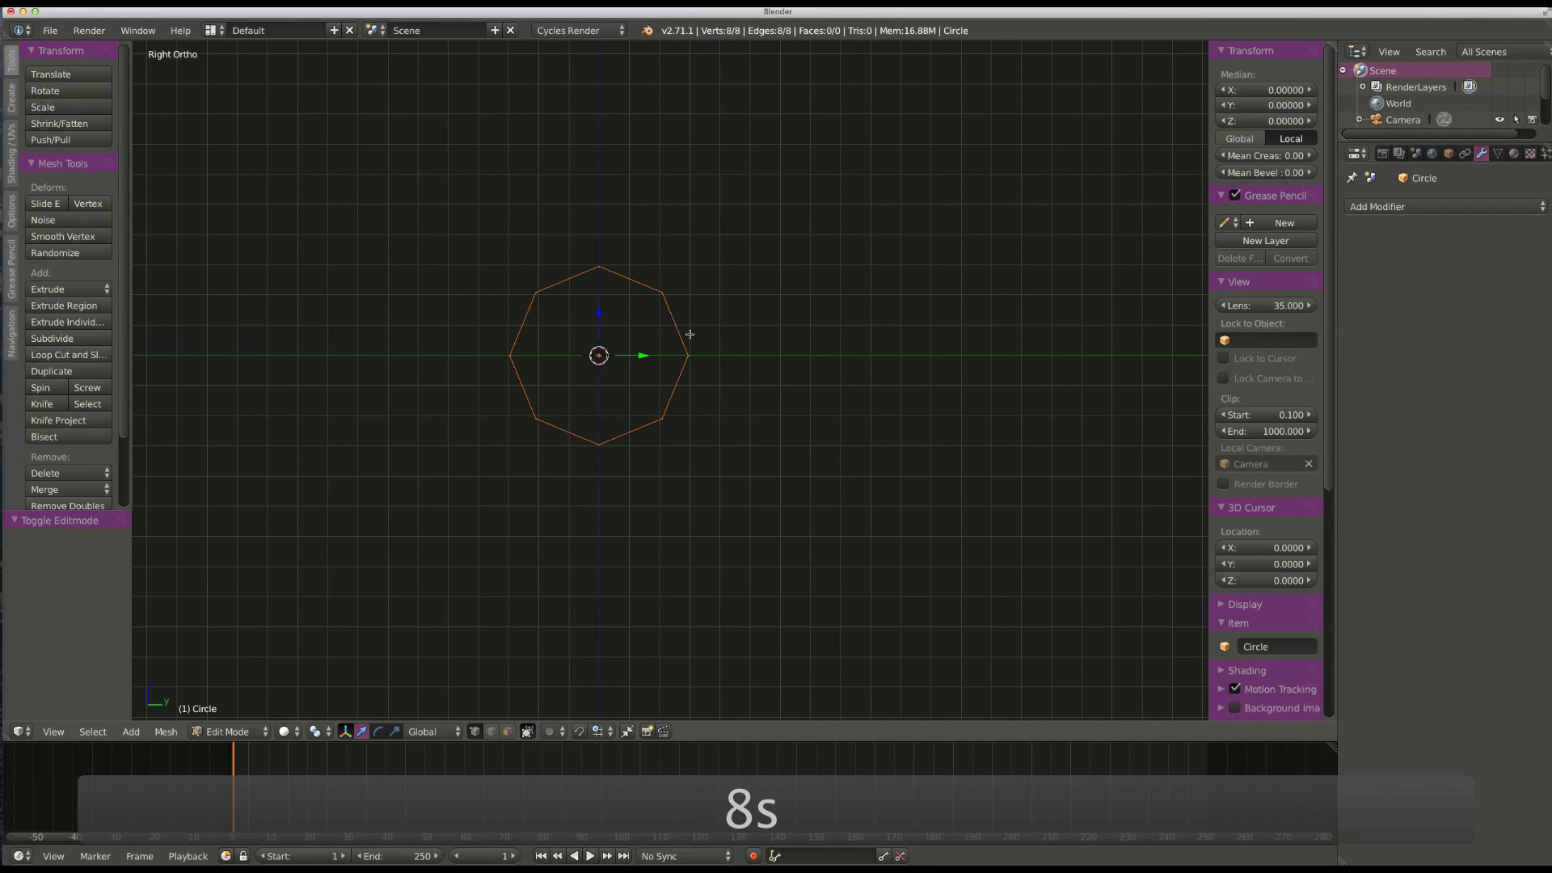
{"action": "key", "text": "f"}
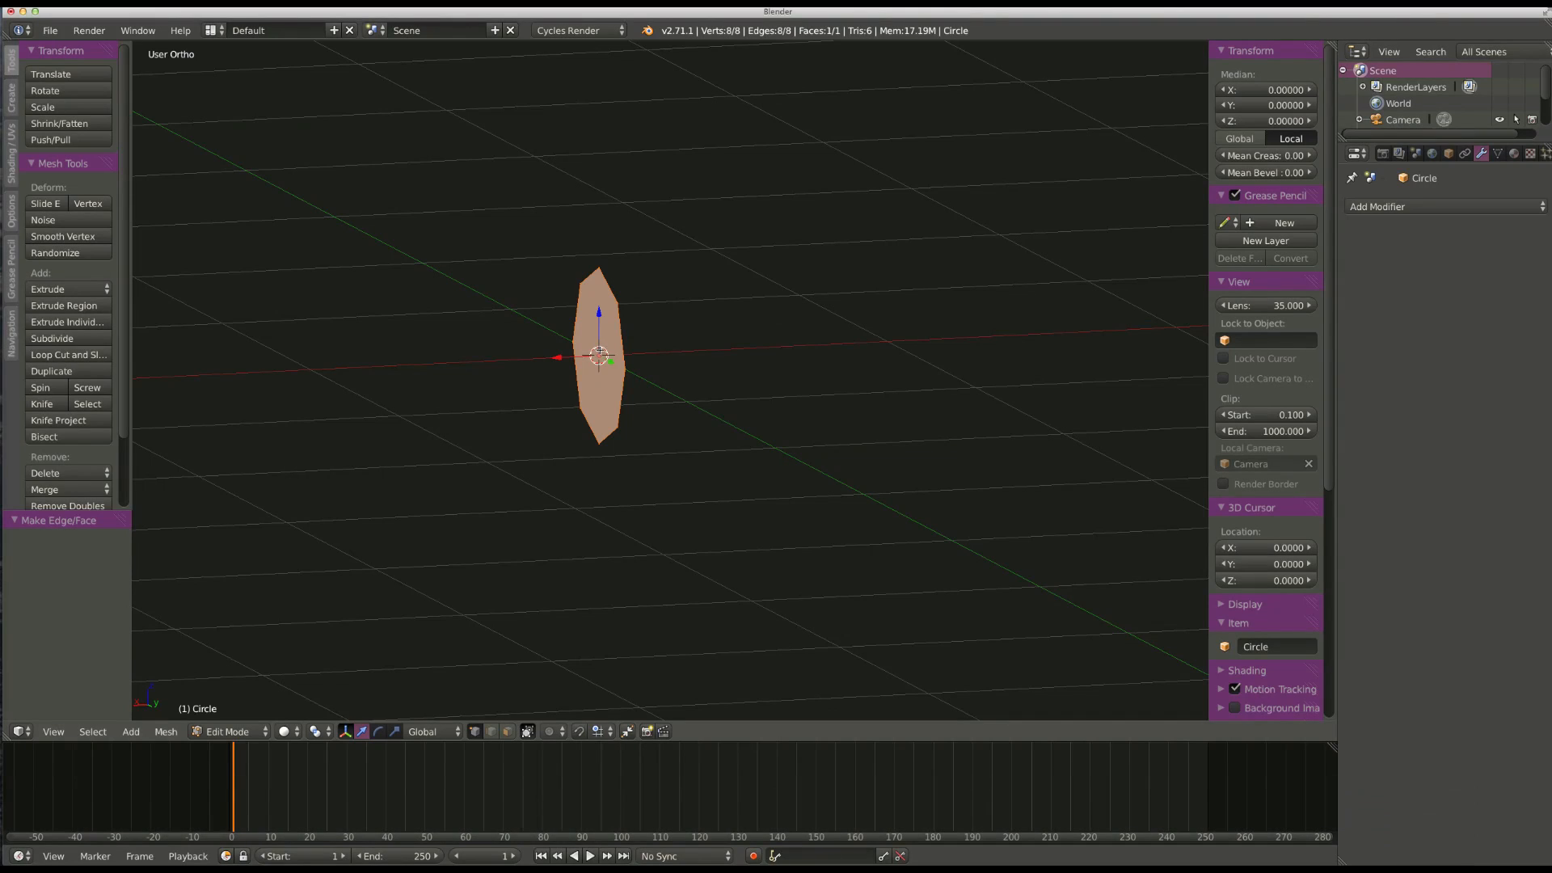
{"action": "key", "text": "e"}
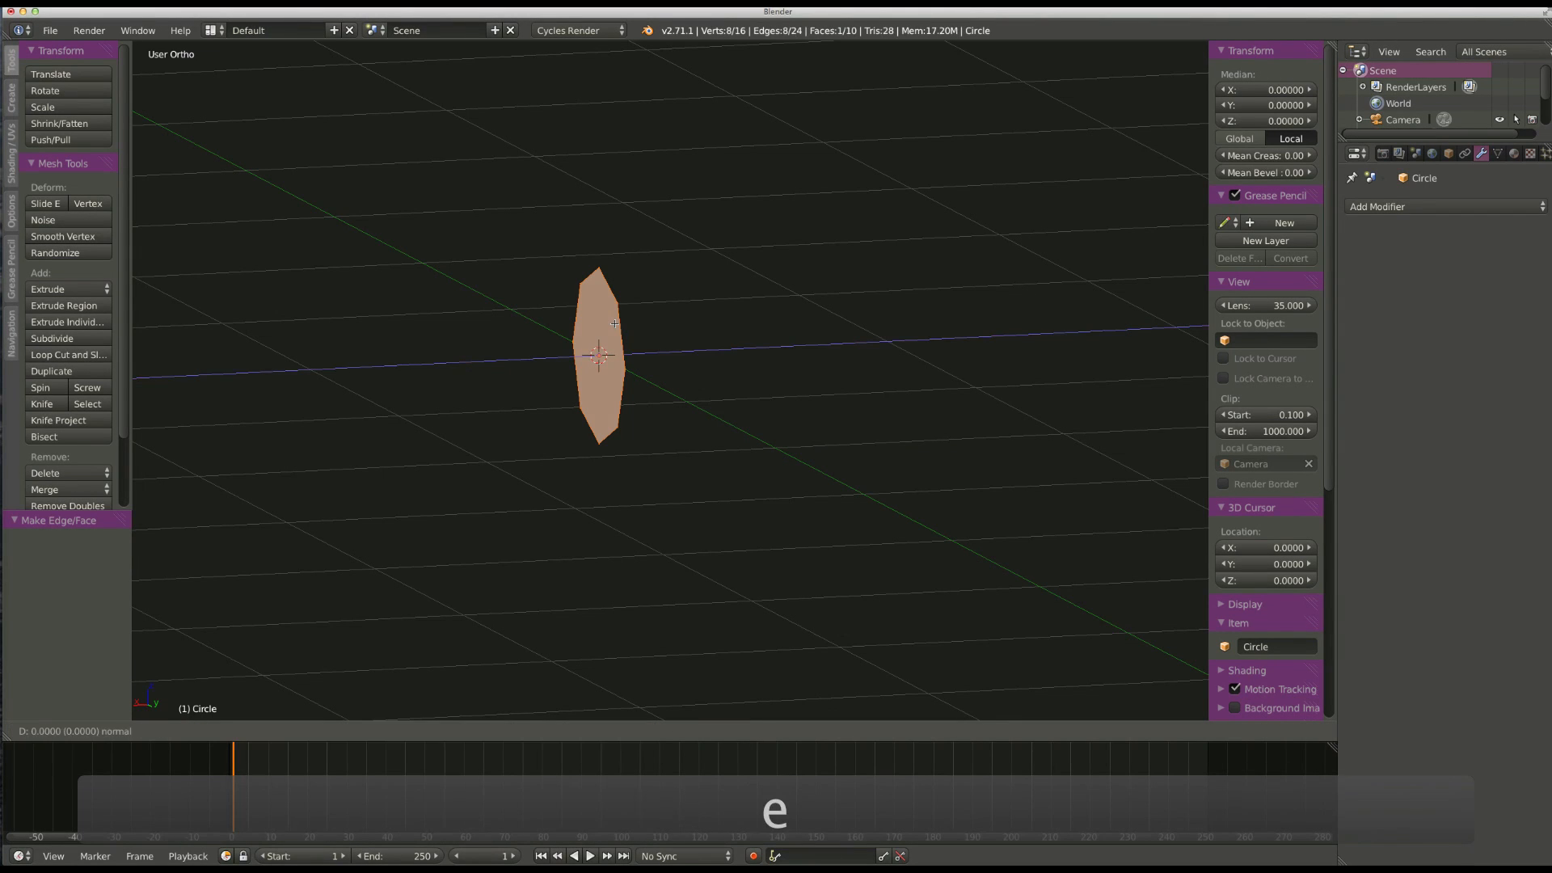
{"action": "key", "text": "x"}
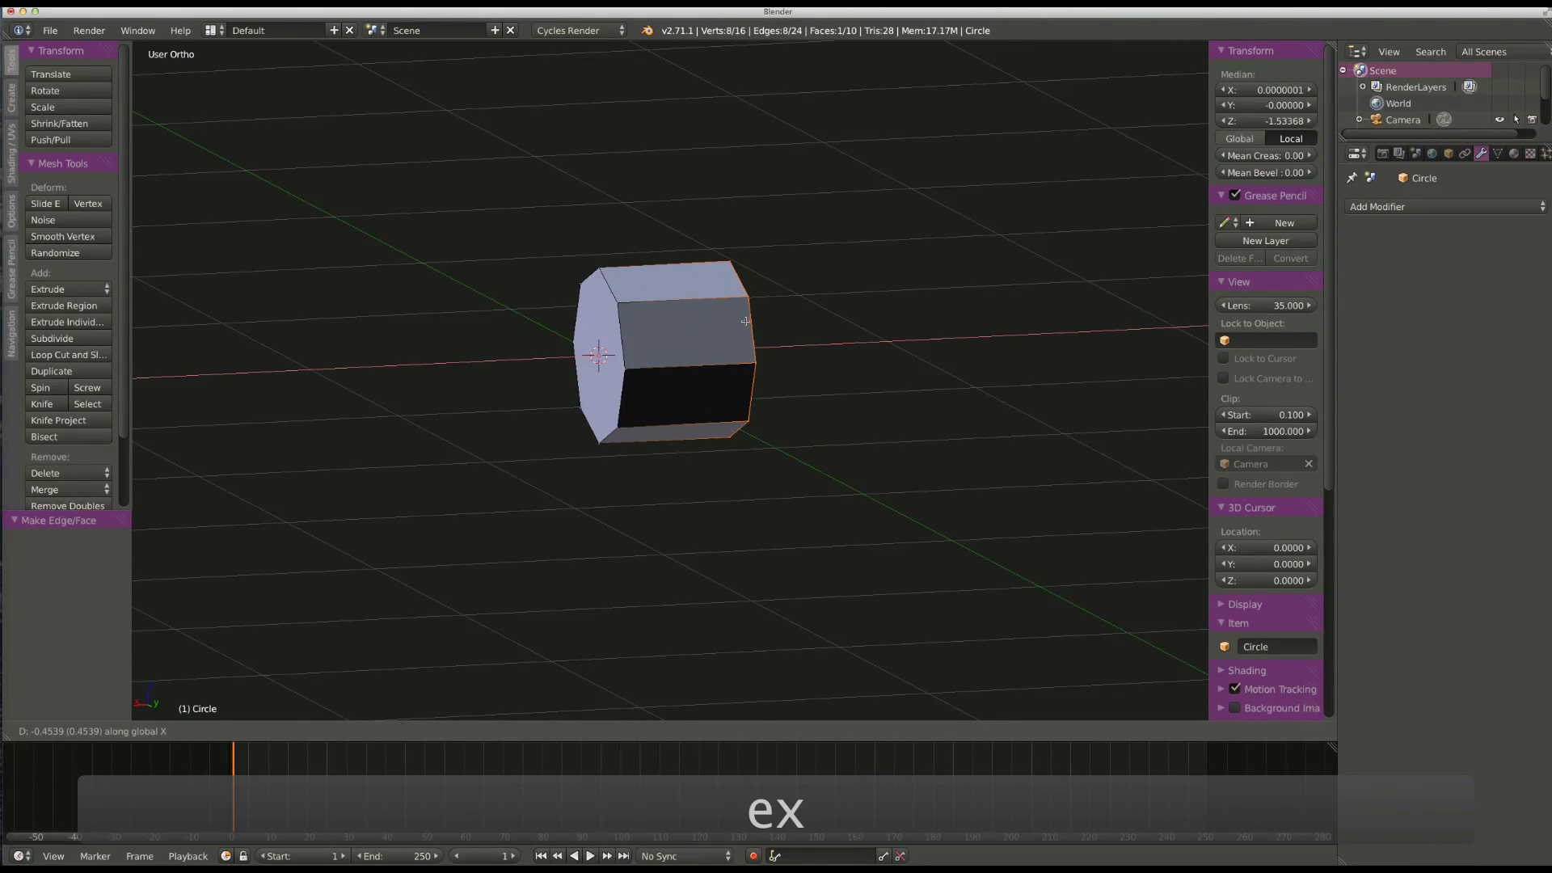
{"action": "key", "text": "3"}
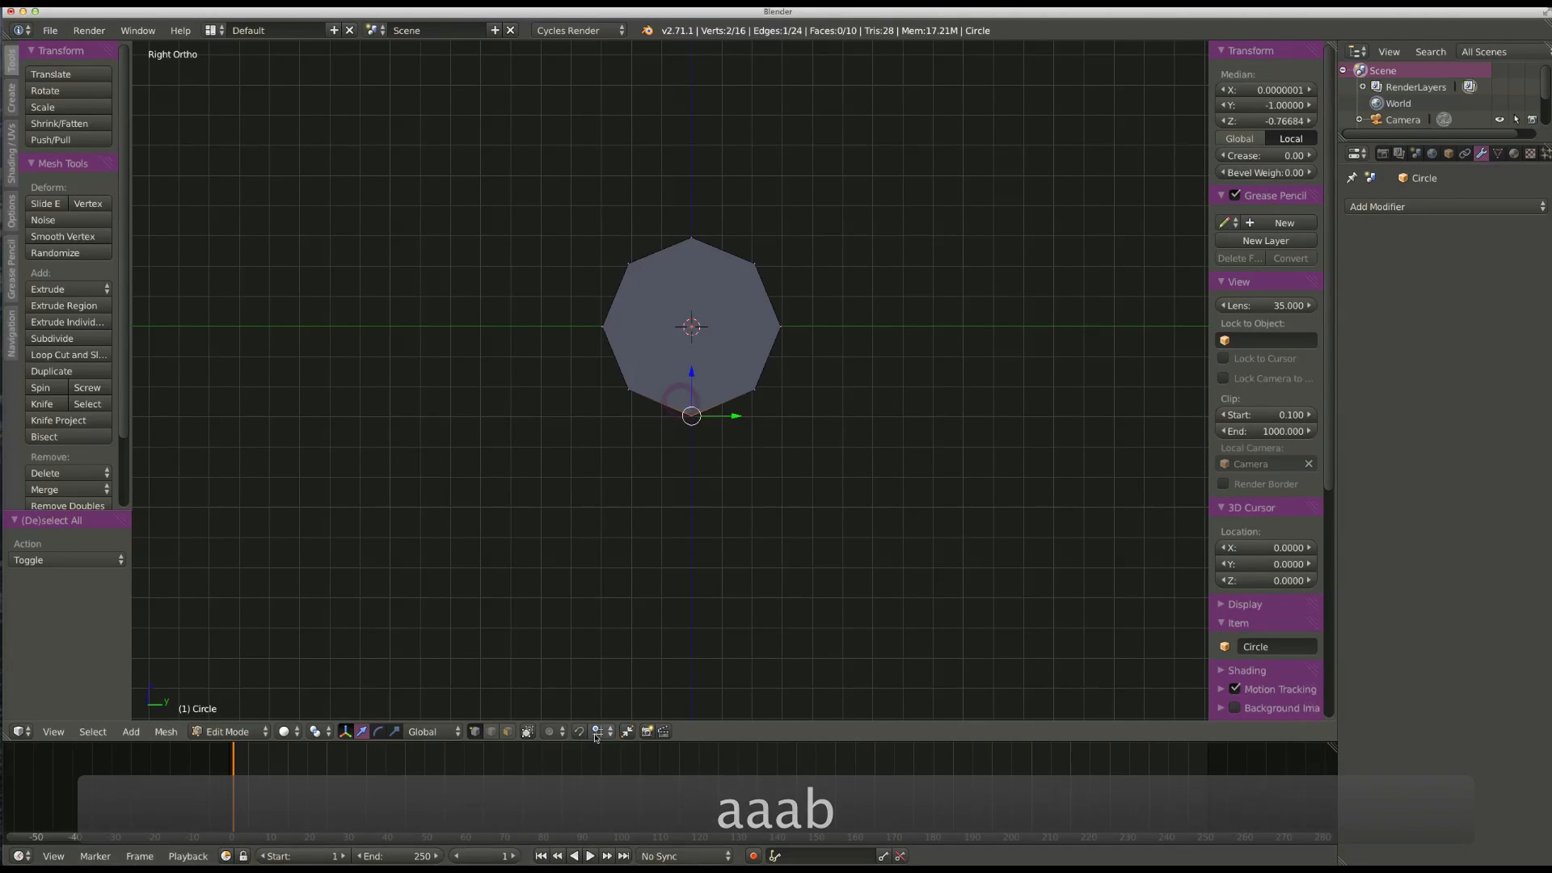
Enable proportional editing and drag the selected lower corner vertices downward.
{"action": "left_click", "coordinate": [561, 732]}
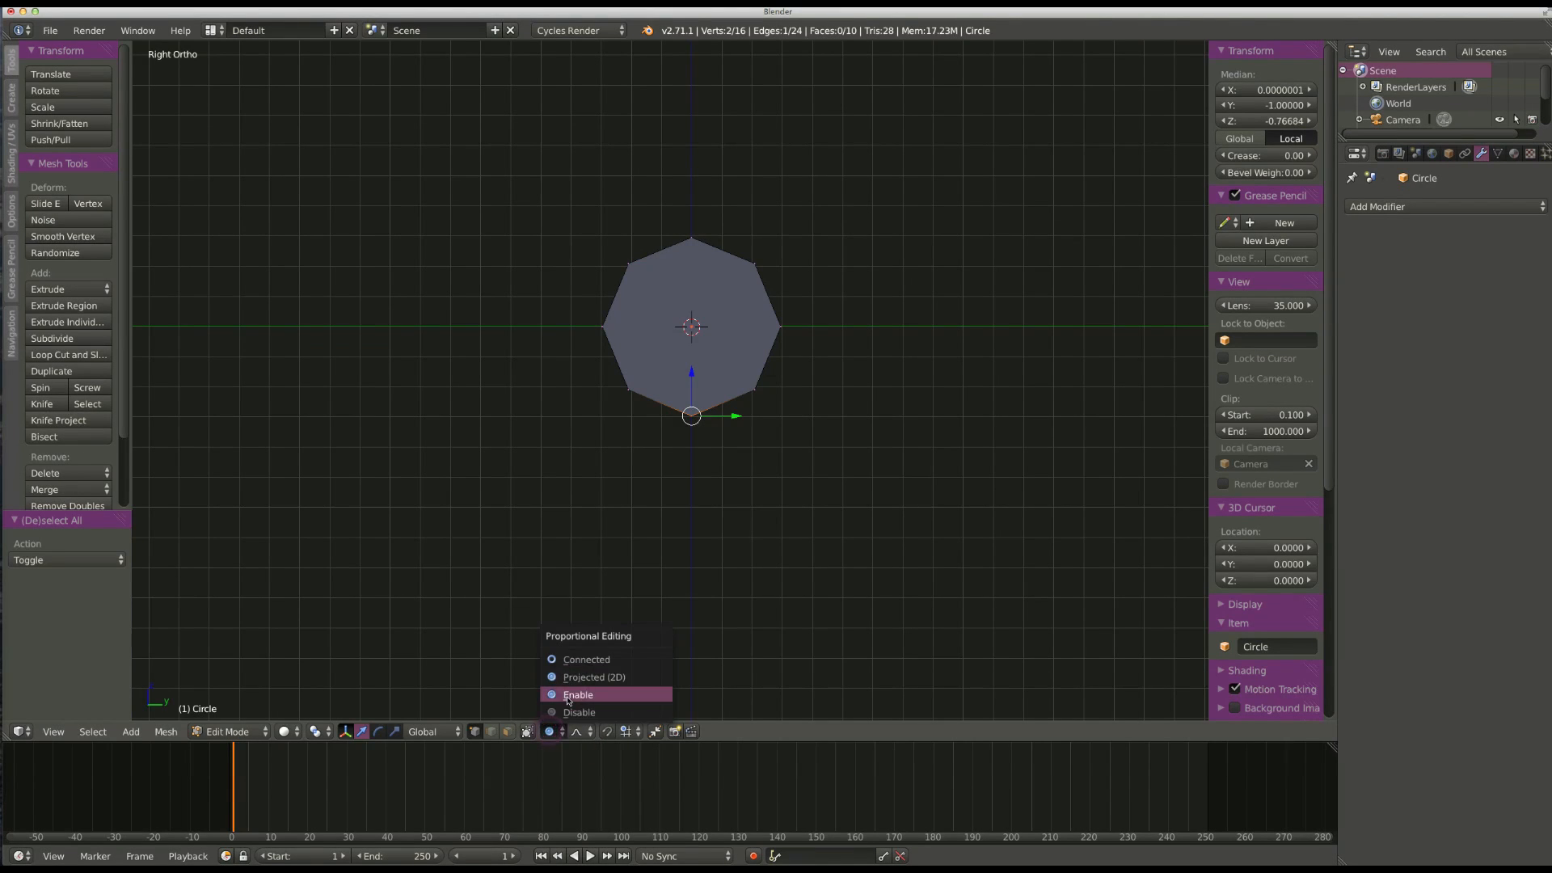
{"action": "left_click", "coordinate": [578, 694]}
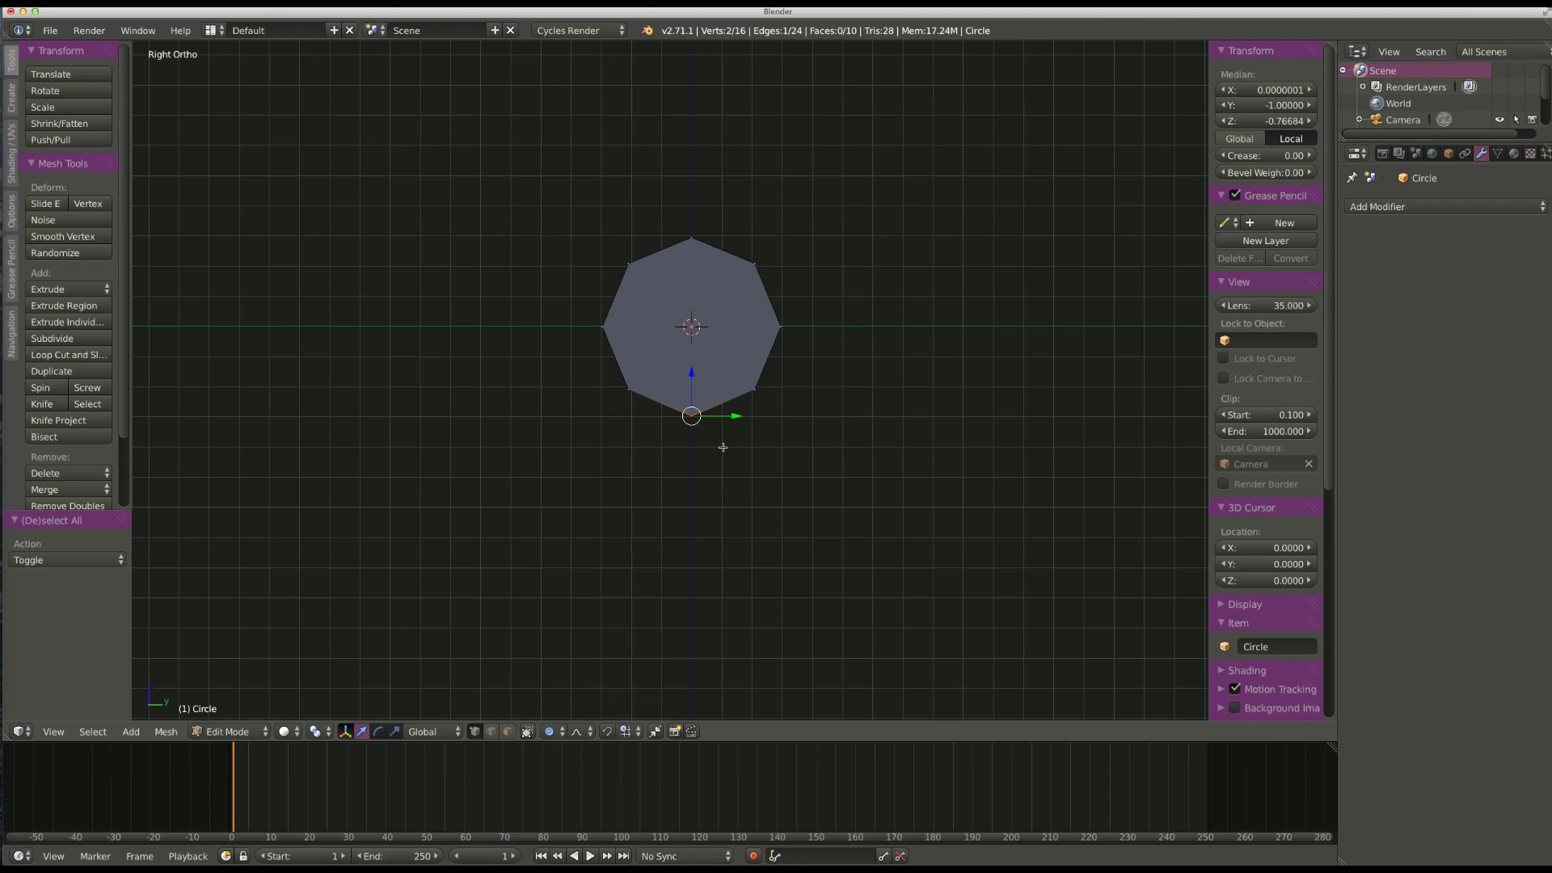
{"action": "key", "text": "g"}
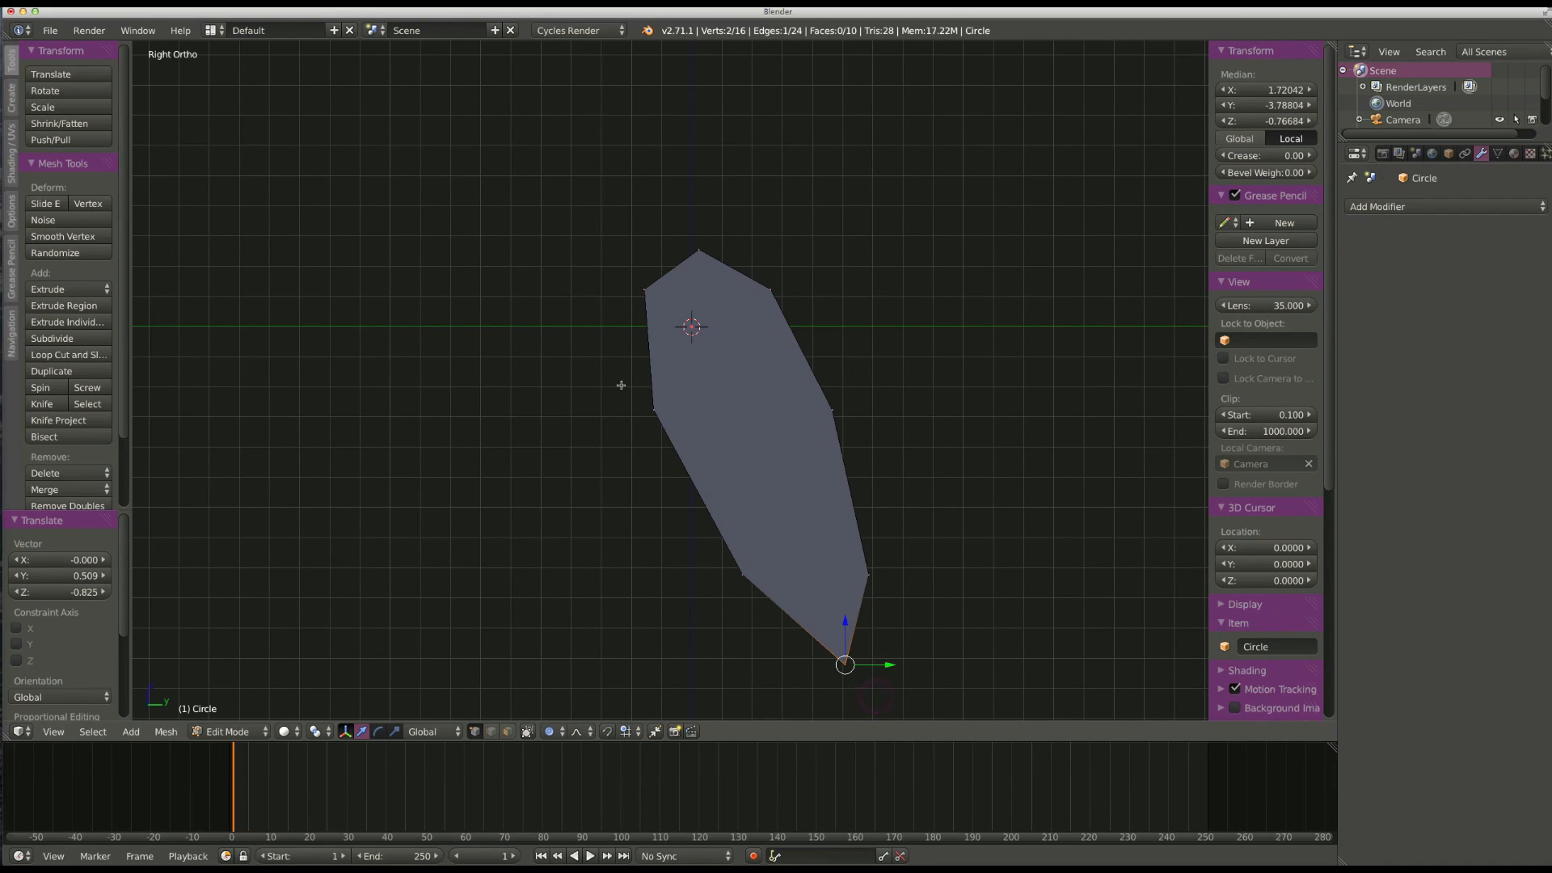
{"action": "key", "text": "space"}
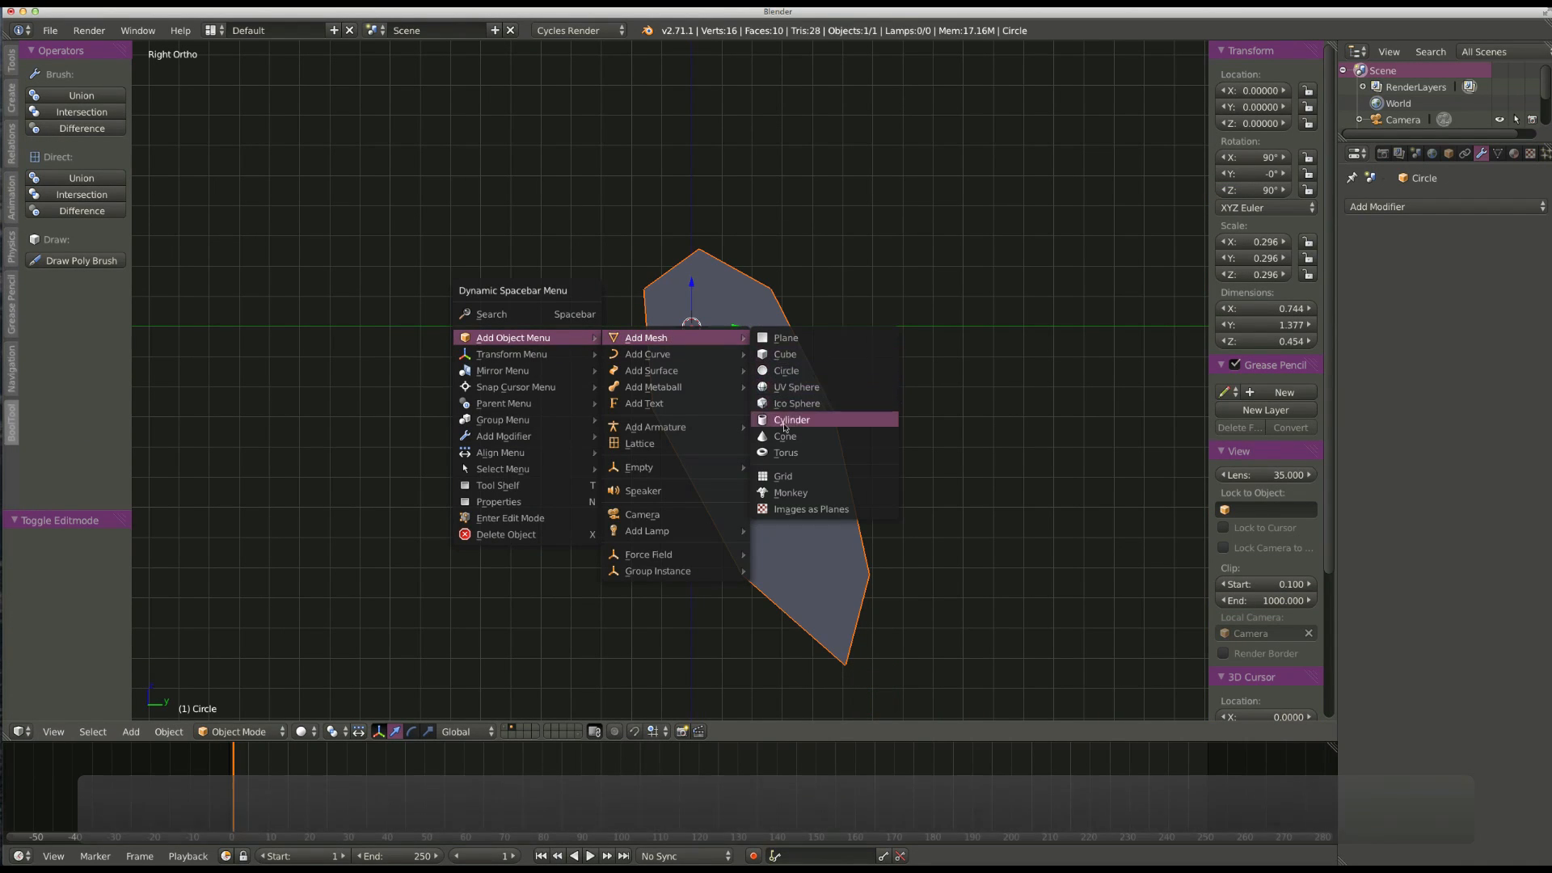
Add a cylinder, scale it longer, check from the side, and duplicate it.
{"action": "left_click", "coordinate": [790, 419]}
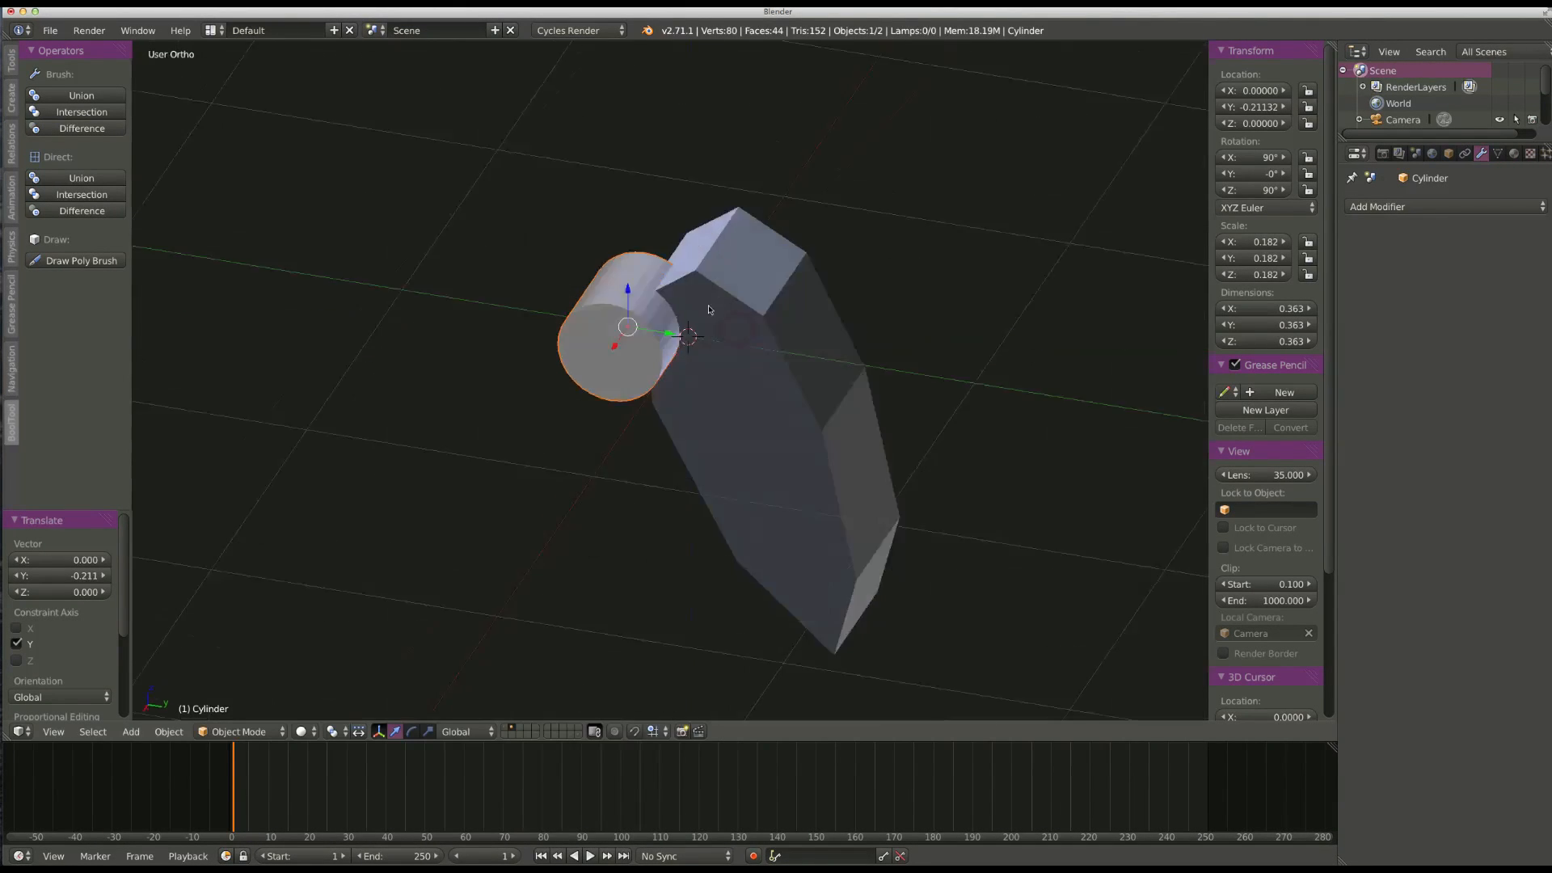
{"action": "key", "text": "s"}
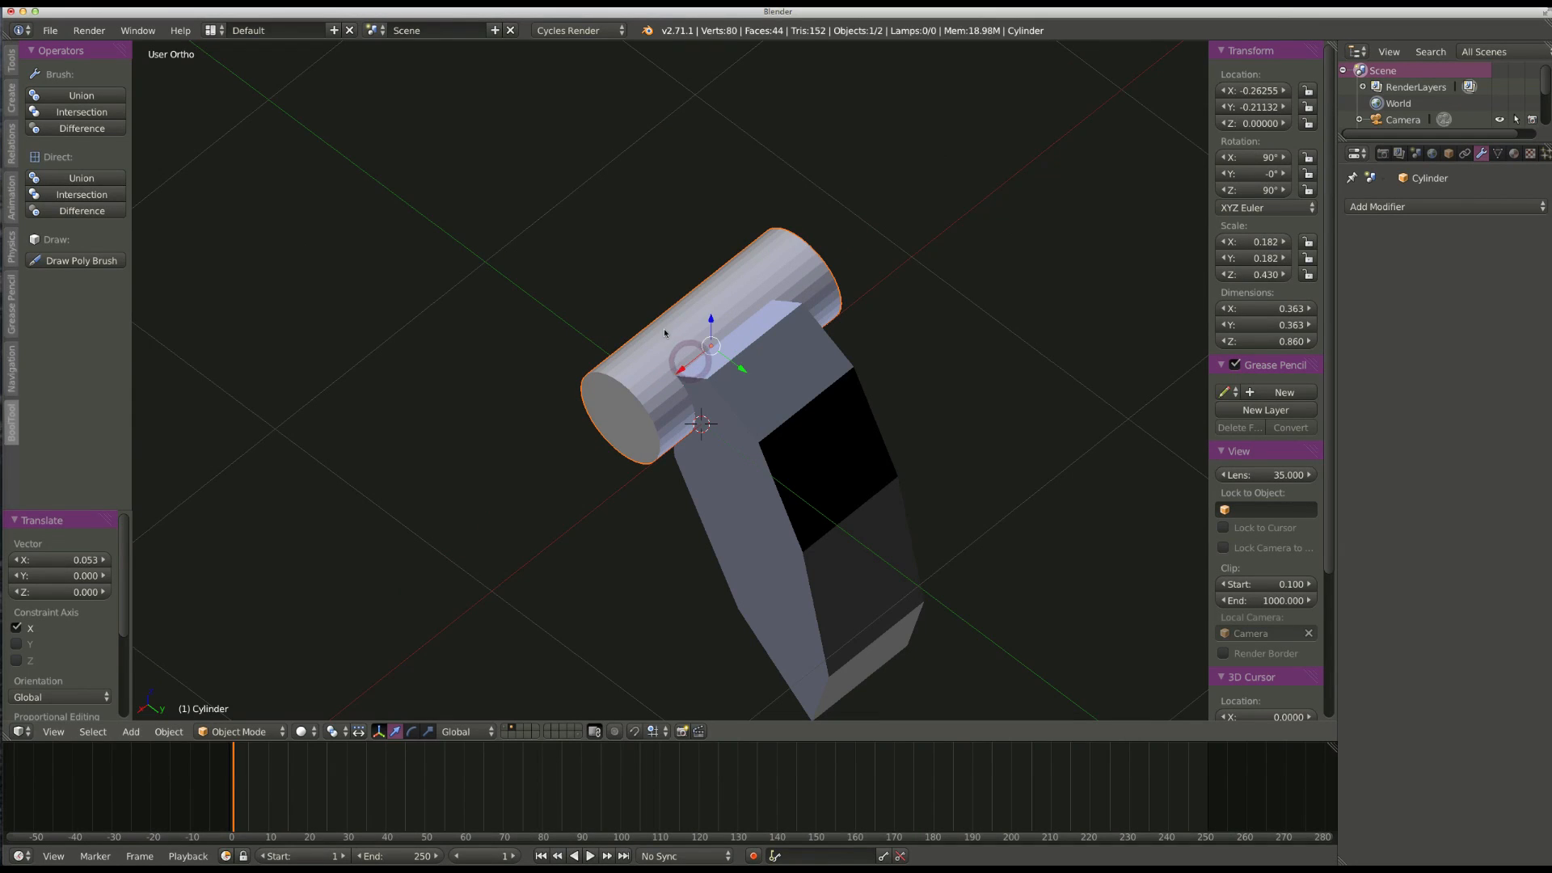
{"action": "key", "text": "3"}
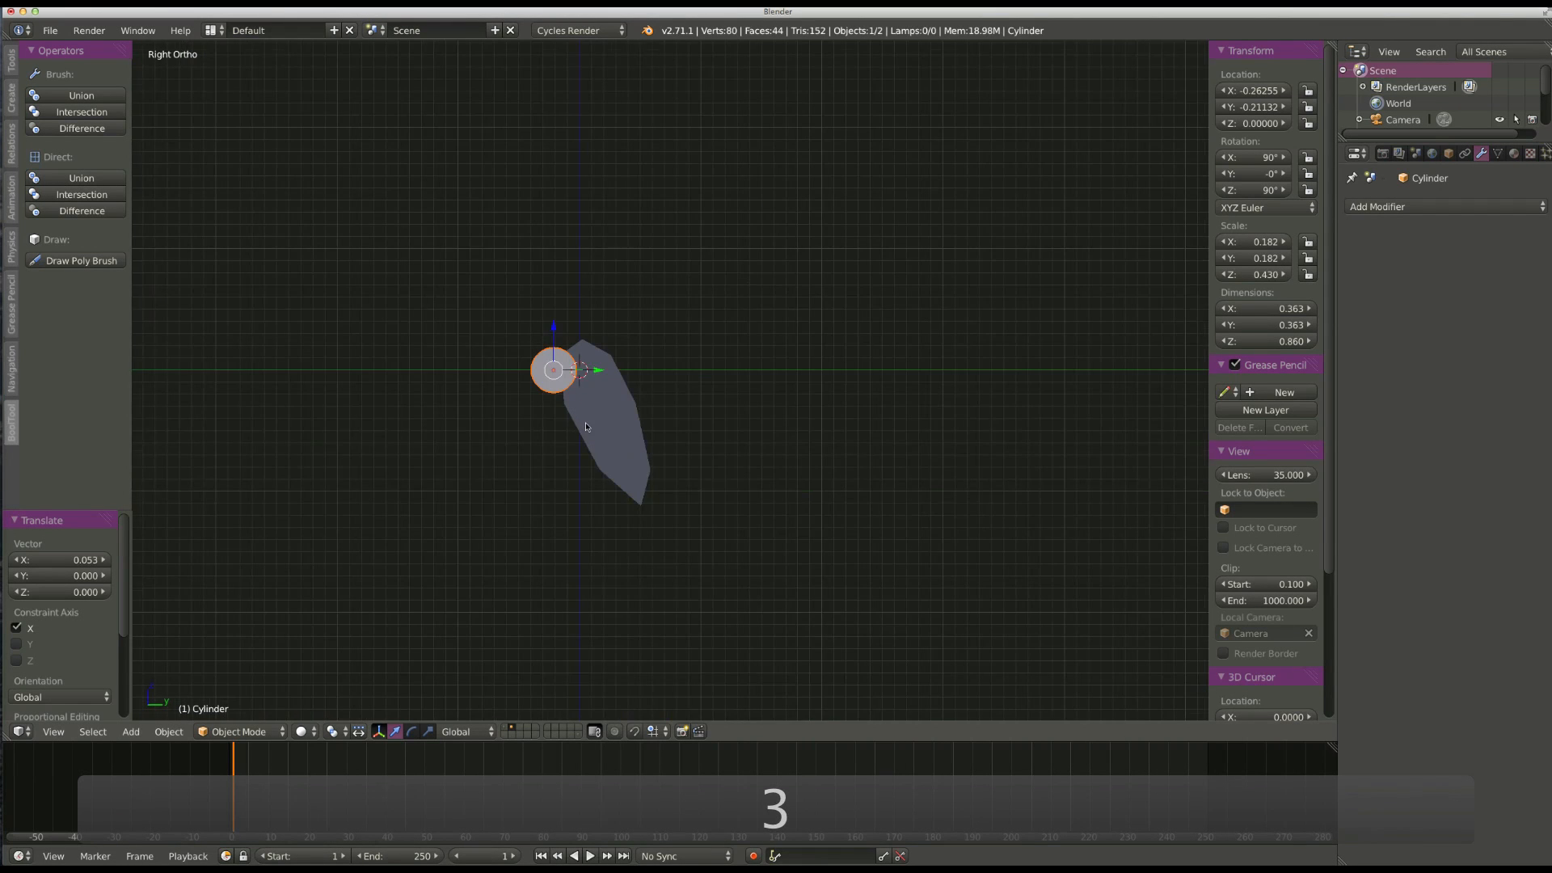
{"action": "key", "text": "d"}
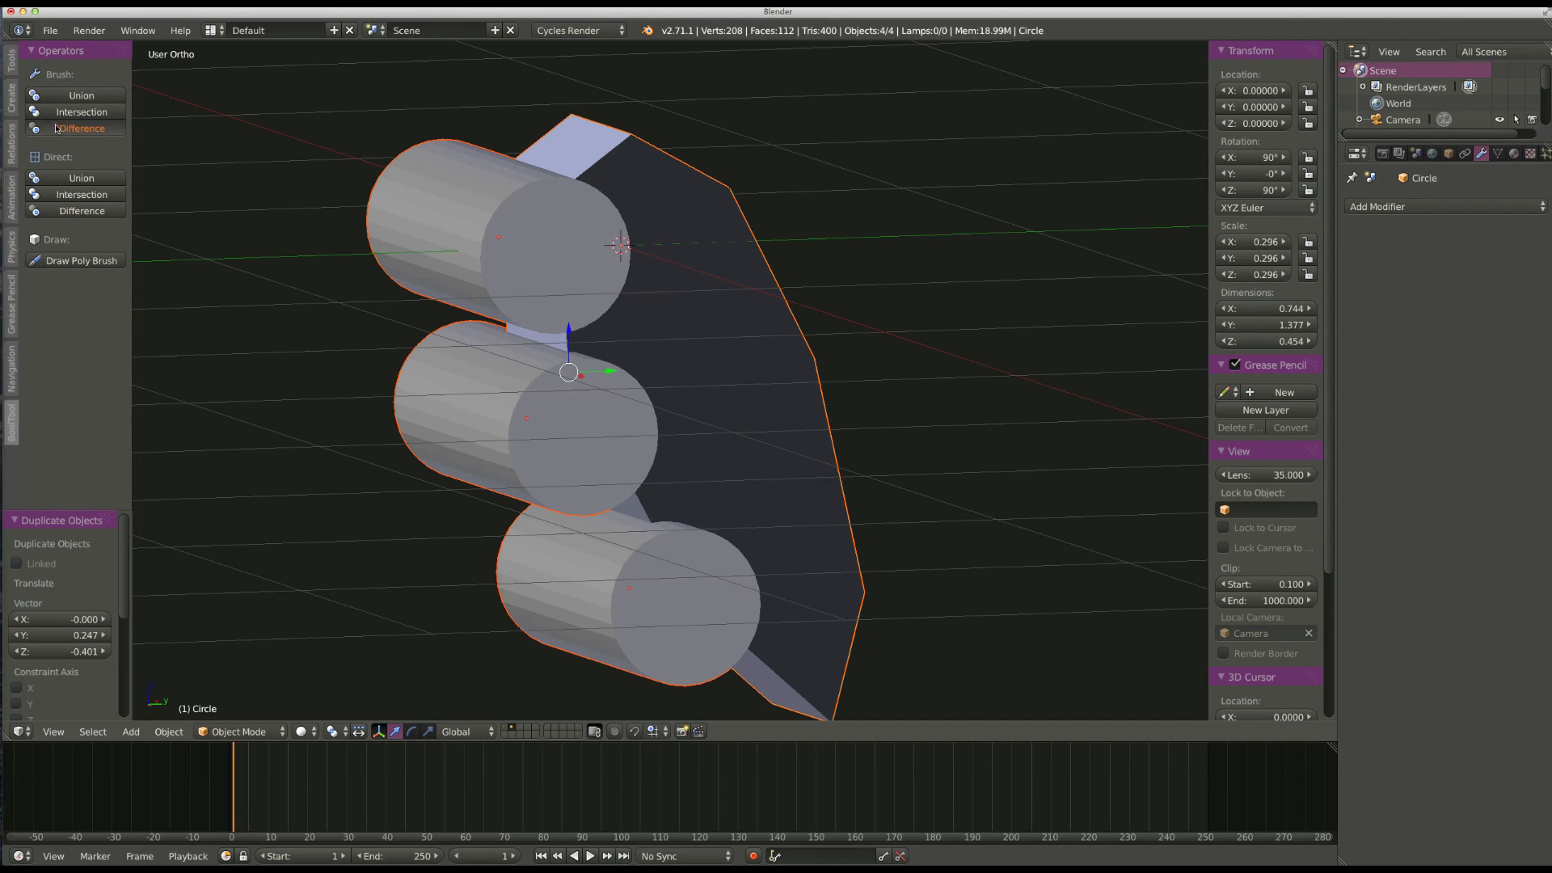
{"action": "left_click", "coordinate": [81, 129]}
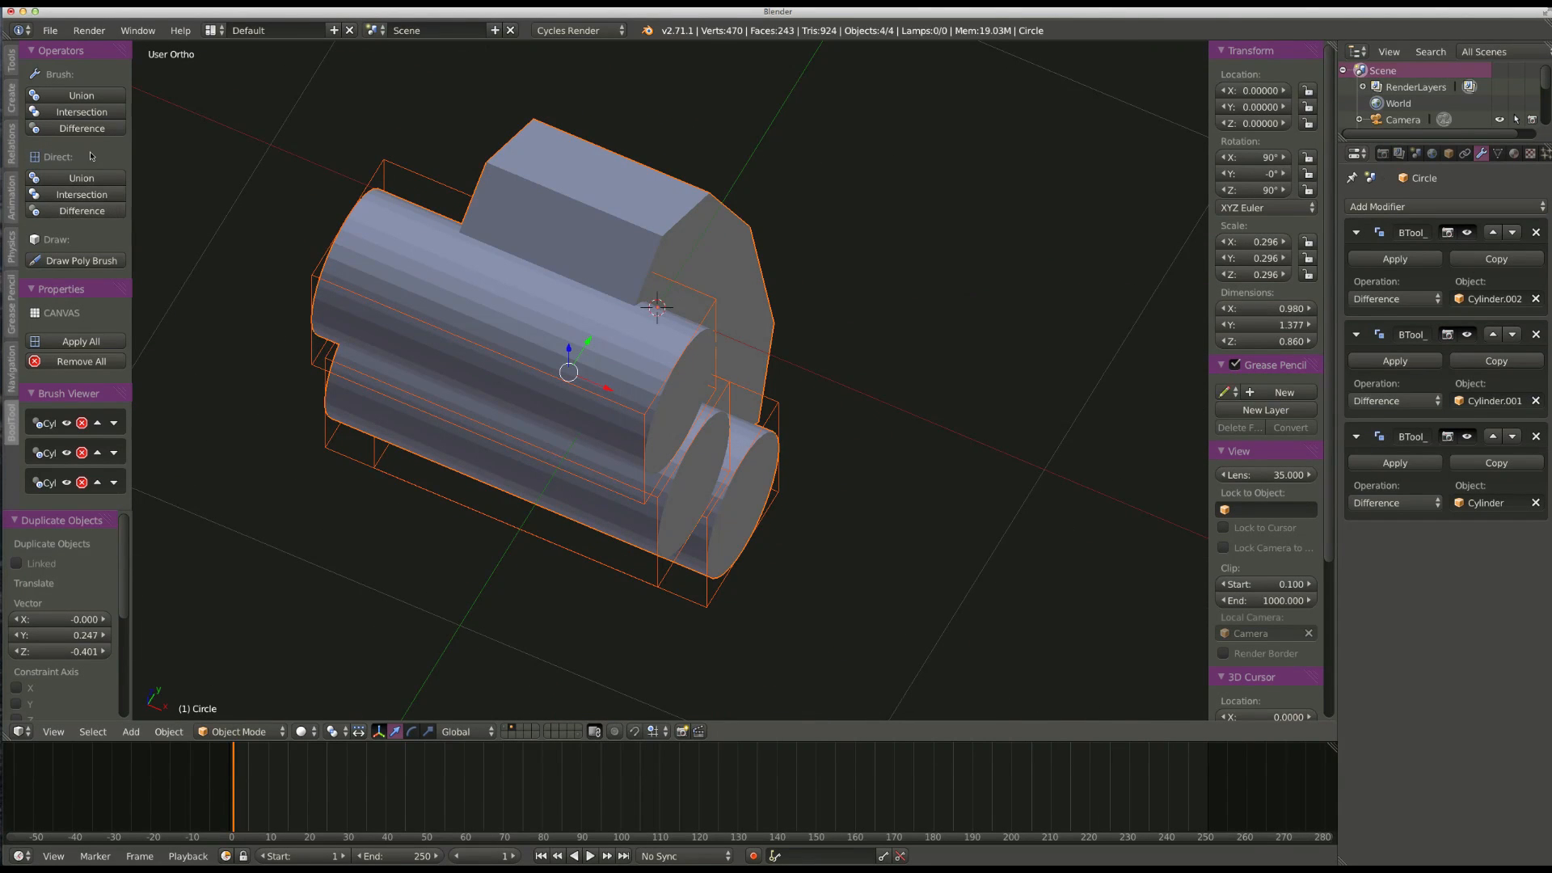
{"action": "mouse_move", "coordinate": [83, 360]}
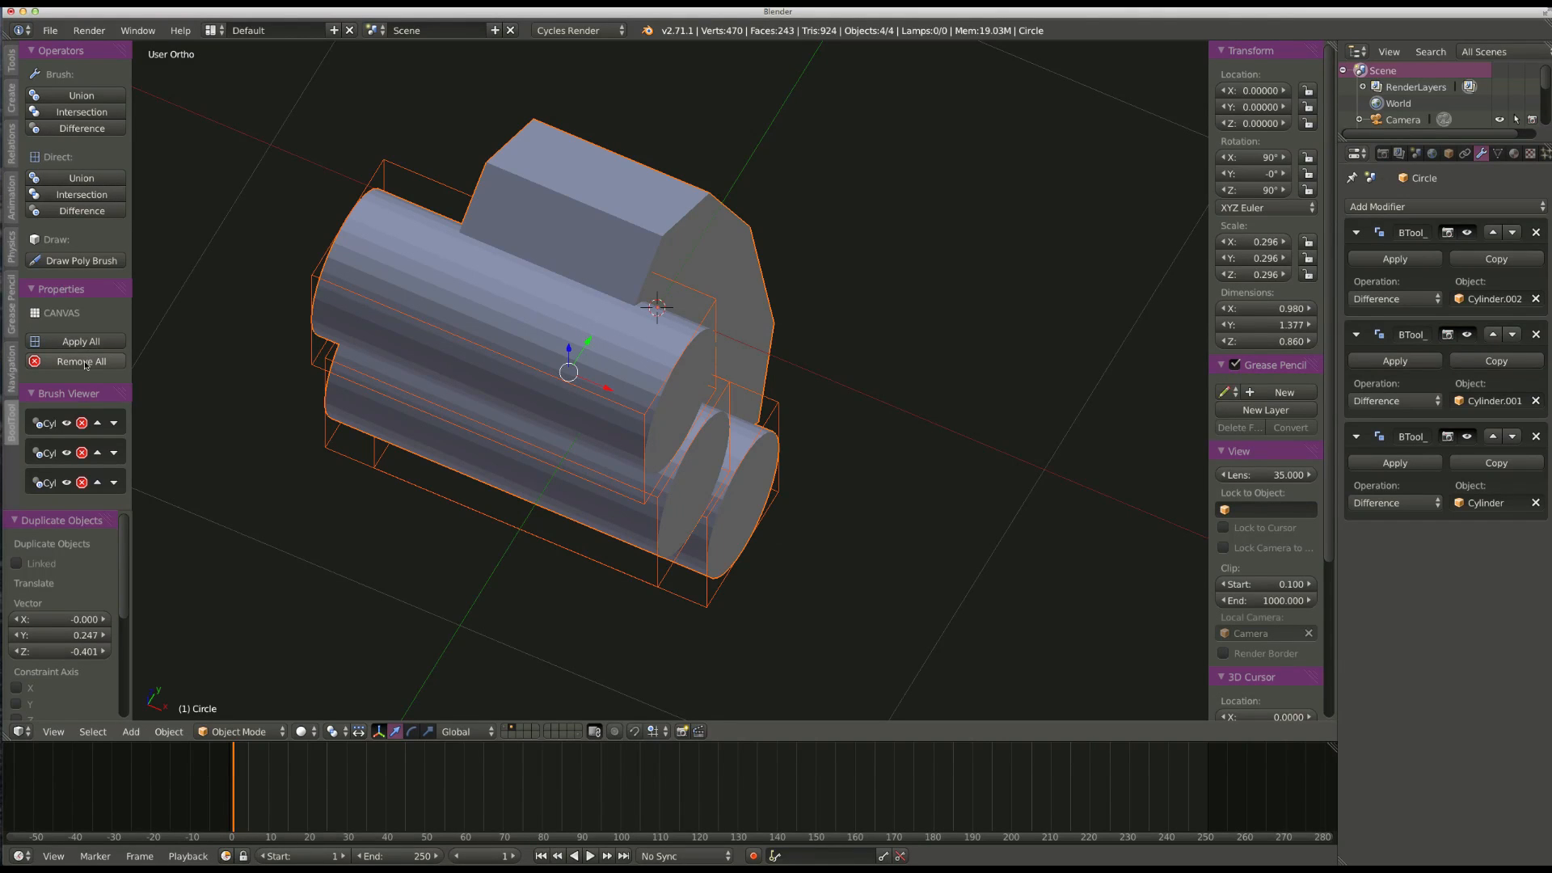
{"action": "left_click", "coordinate": [81, 340]}
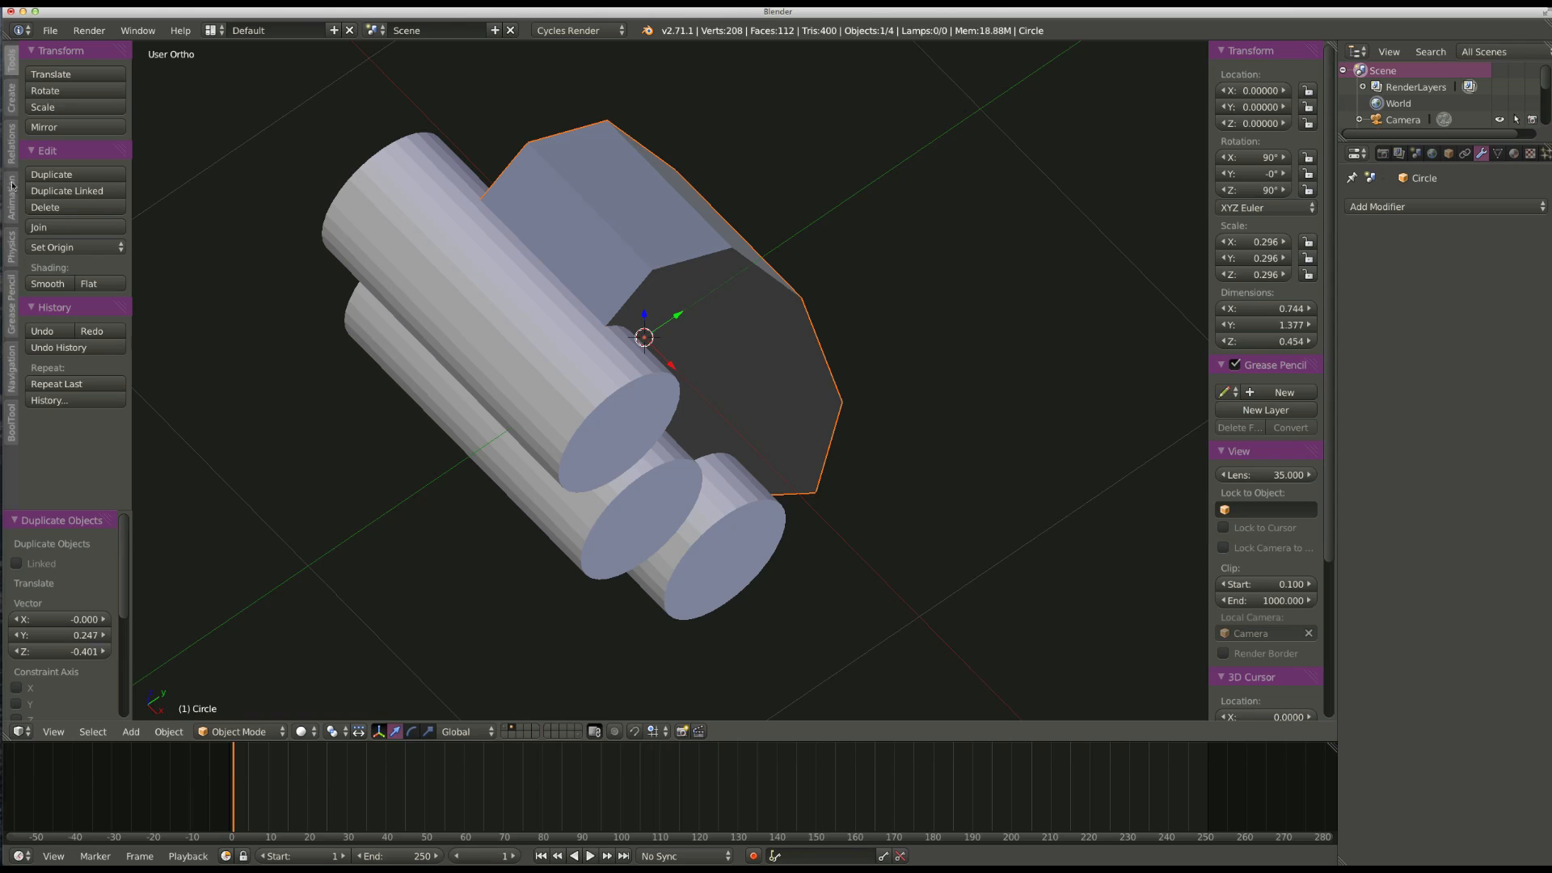
{"action": "left_click", "coordinate": [11, 128]}
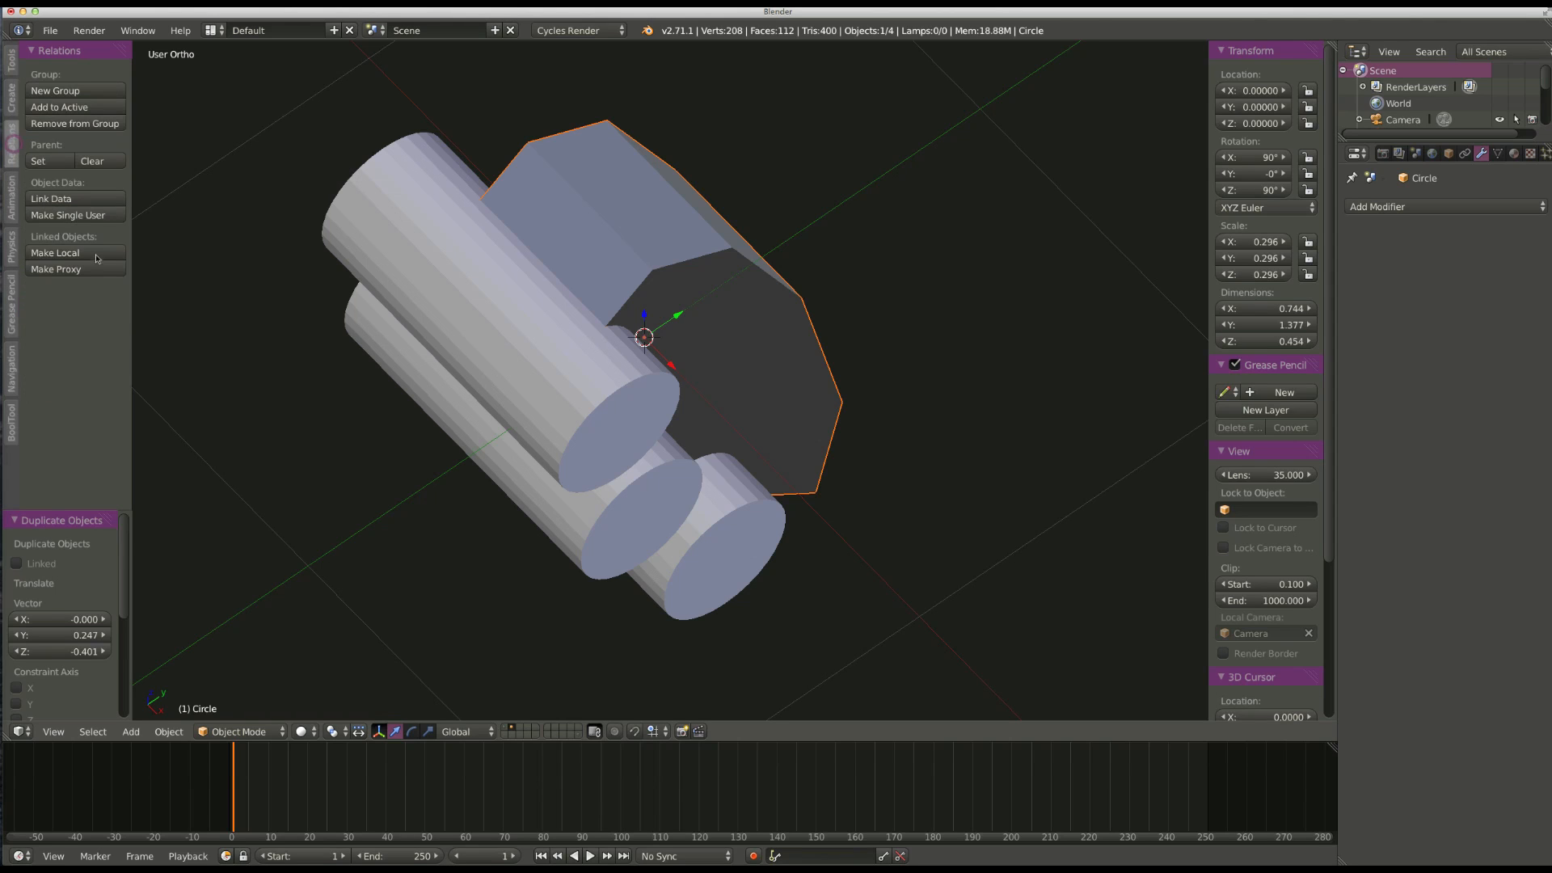
{"action": "mouse_move", "coordinate": [406, 325]}
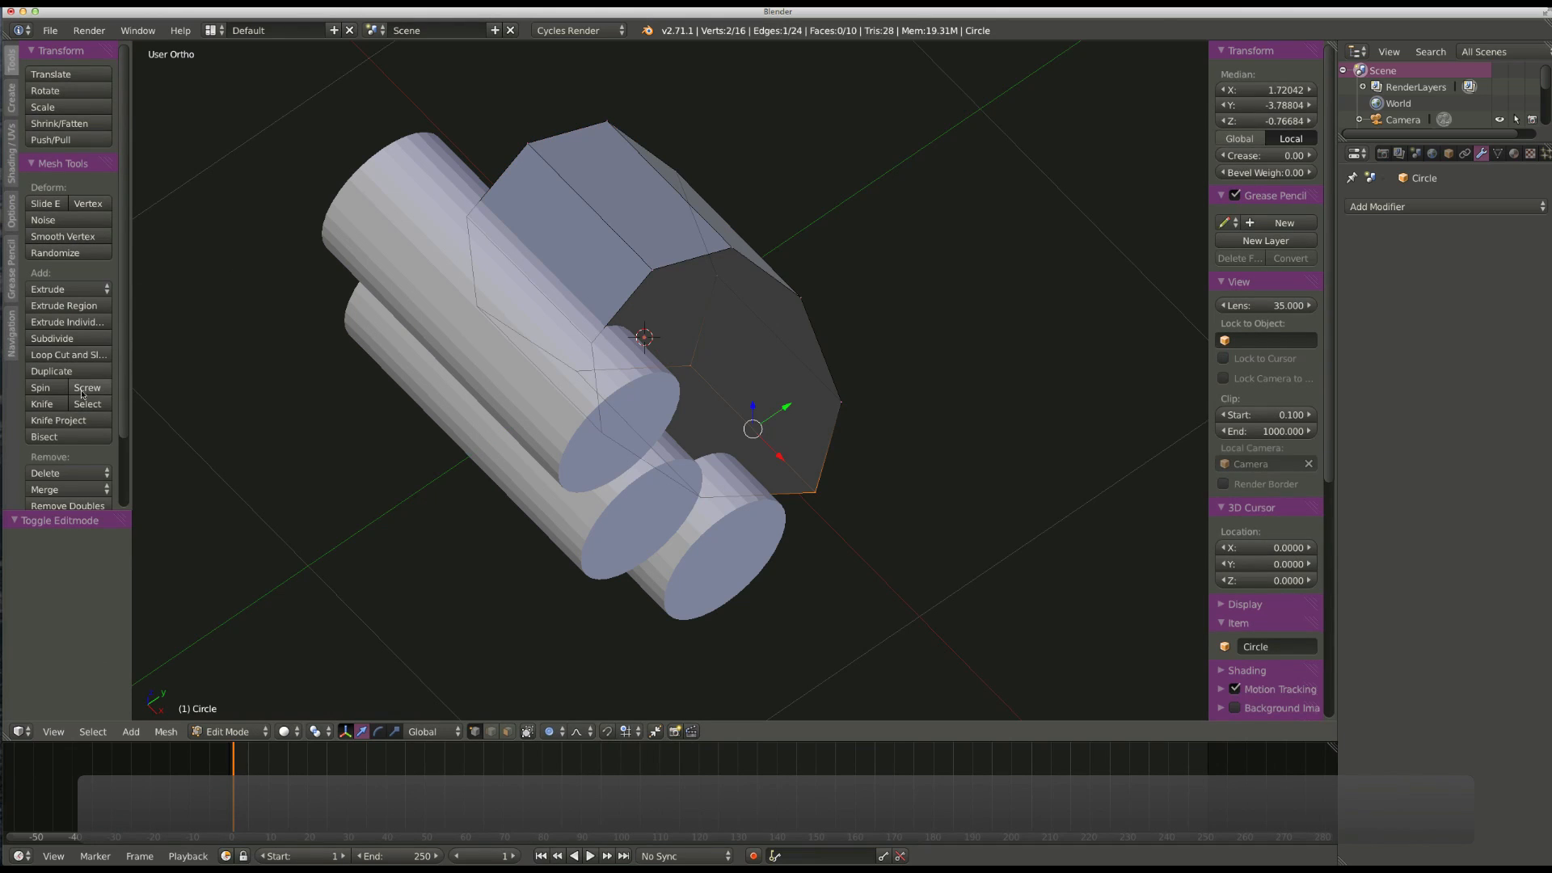
{"action": "mouse_move", "coordinate": [66, 506]}
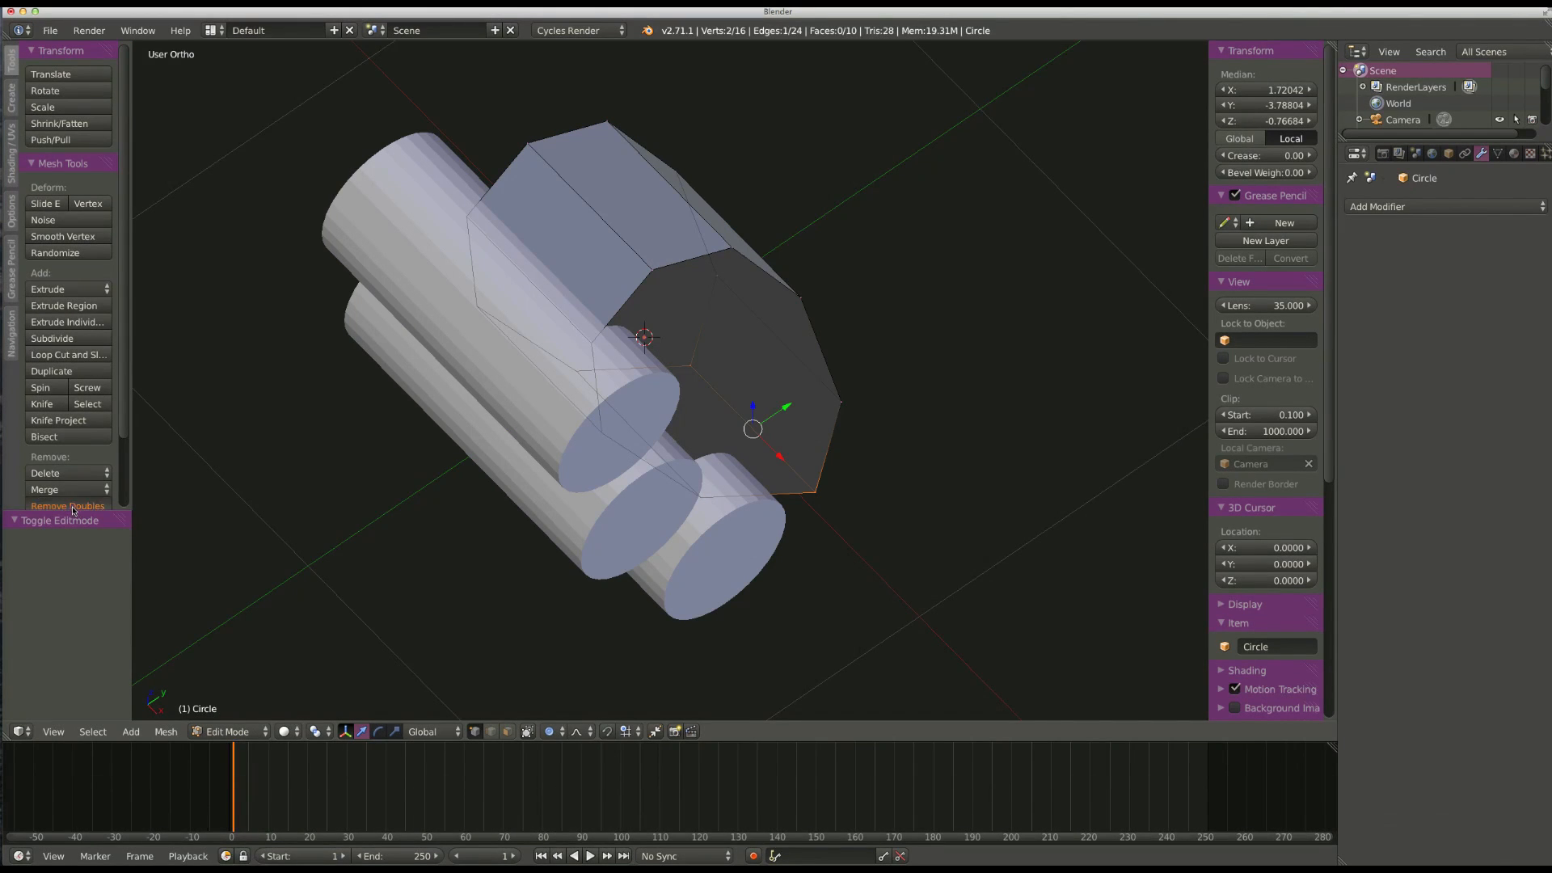
Remove doubles and recalculate normals on the octagon mesh, then return to Object Mode.
{"action": "left_click", "coordinate": [67, 506]}
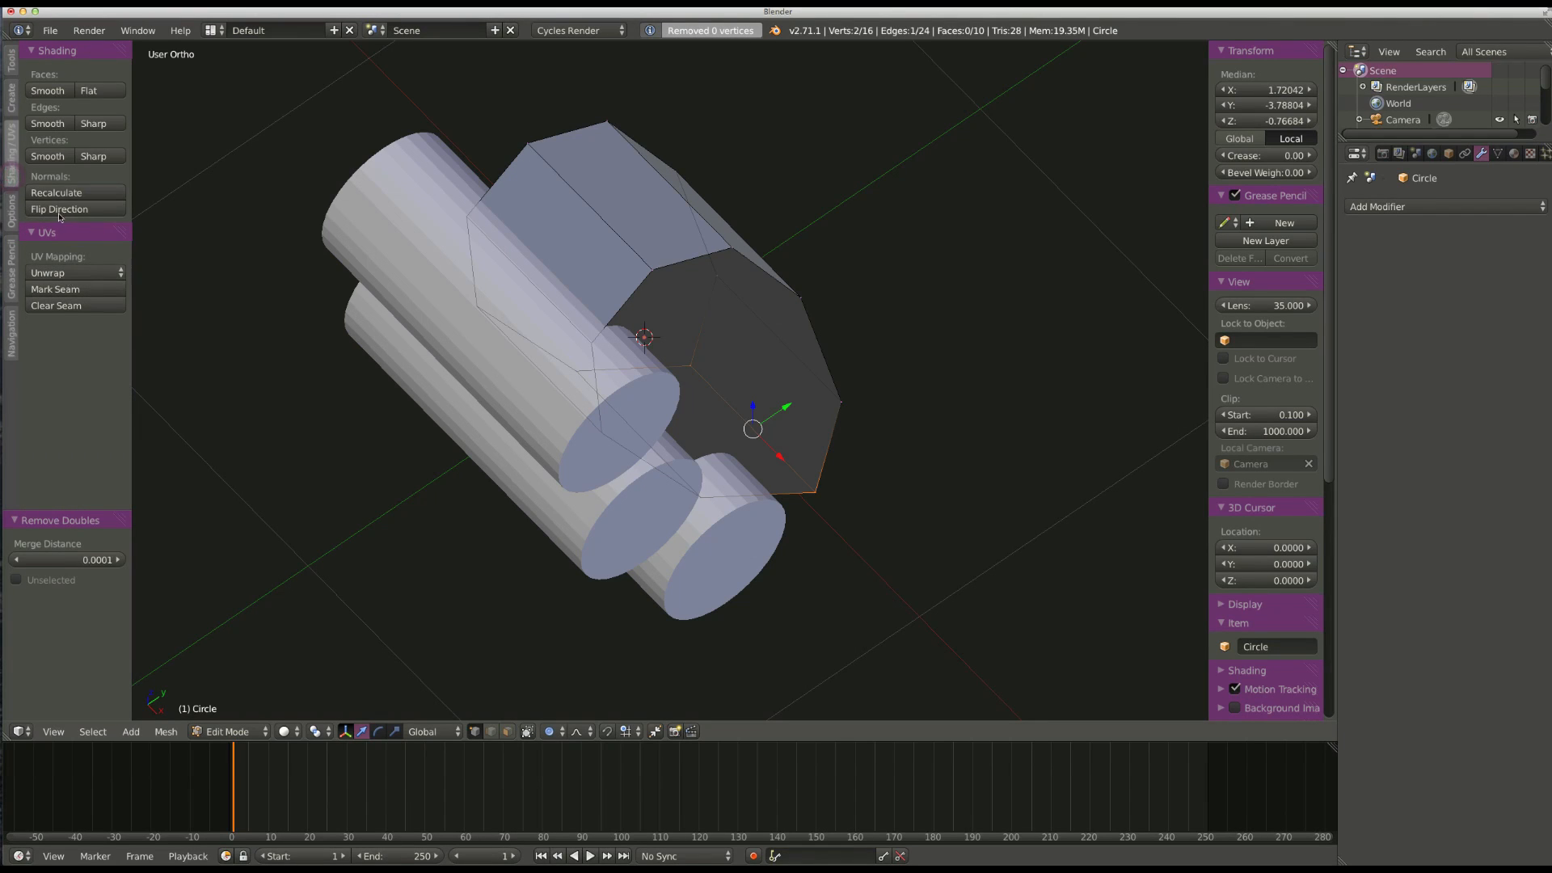
{"action": "left_click", "coordinate": [56, 193]}
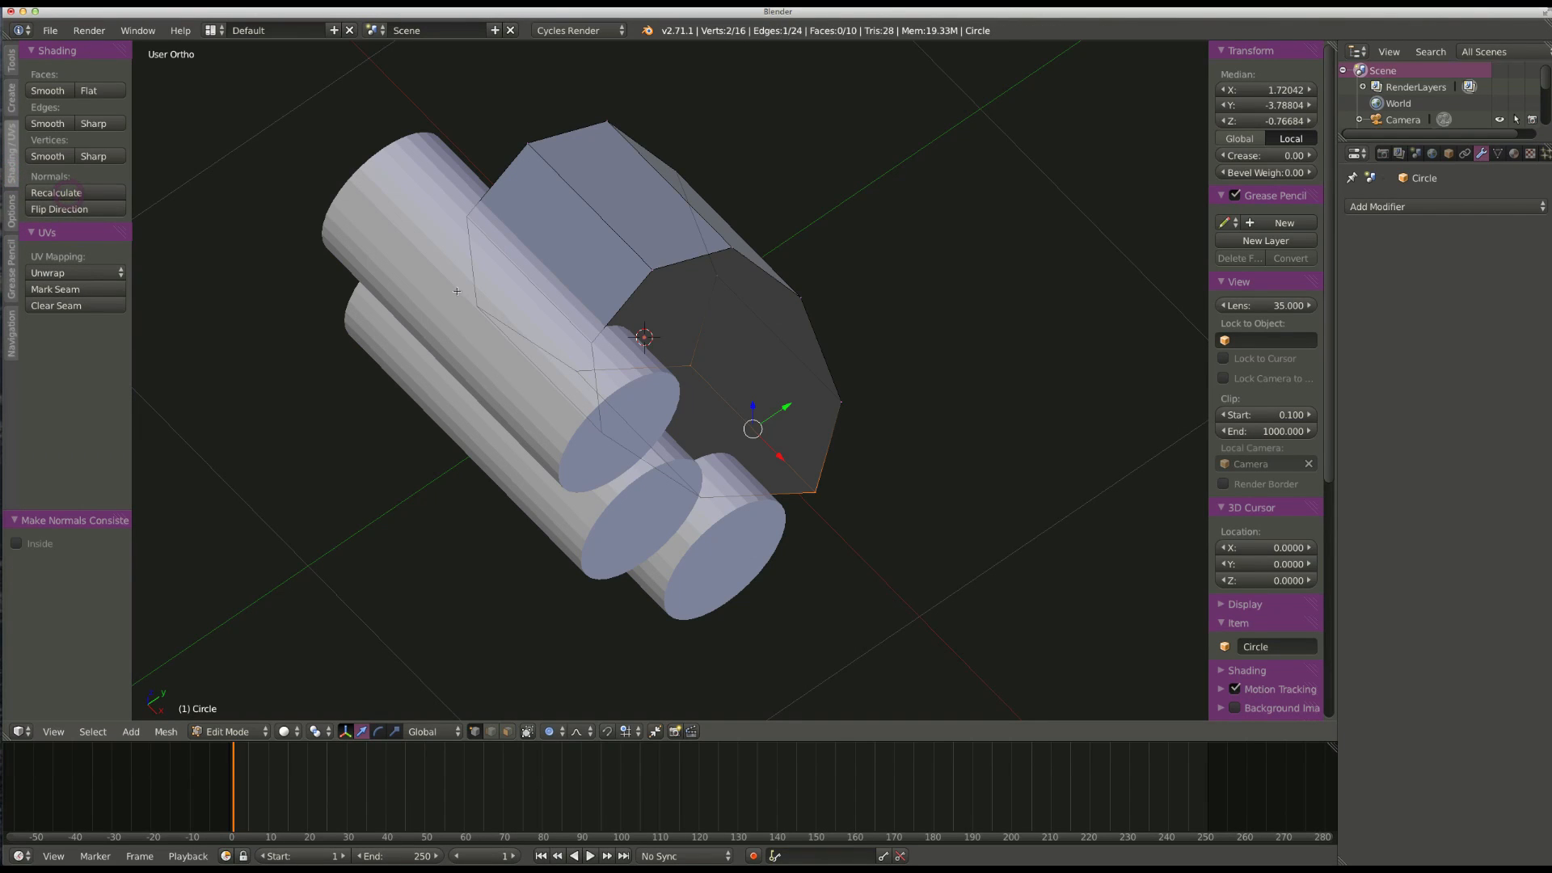
{"action": "key", "text": "Tab"}
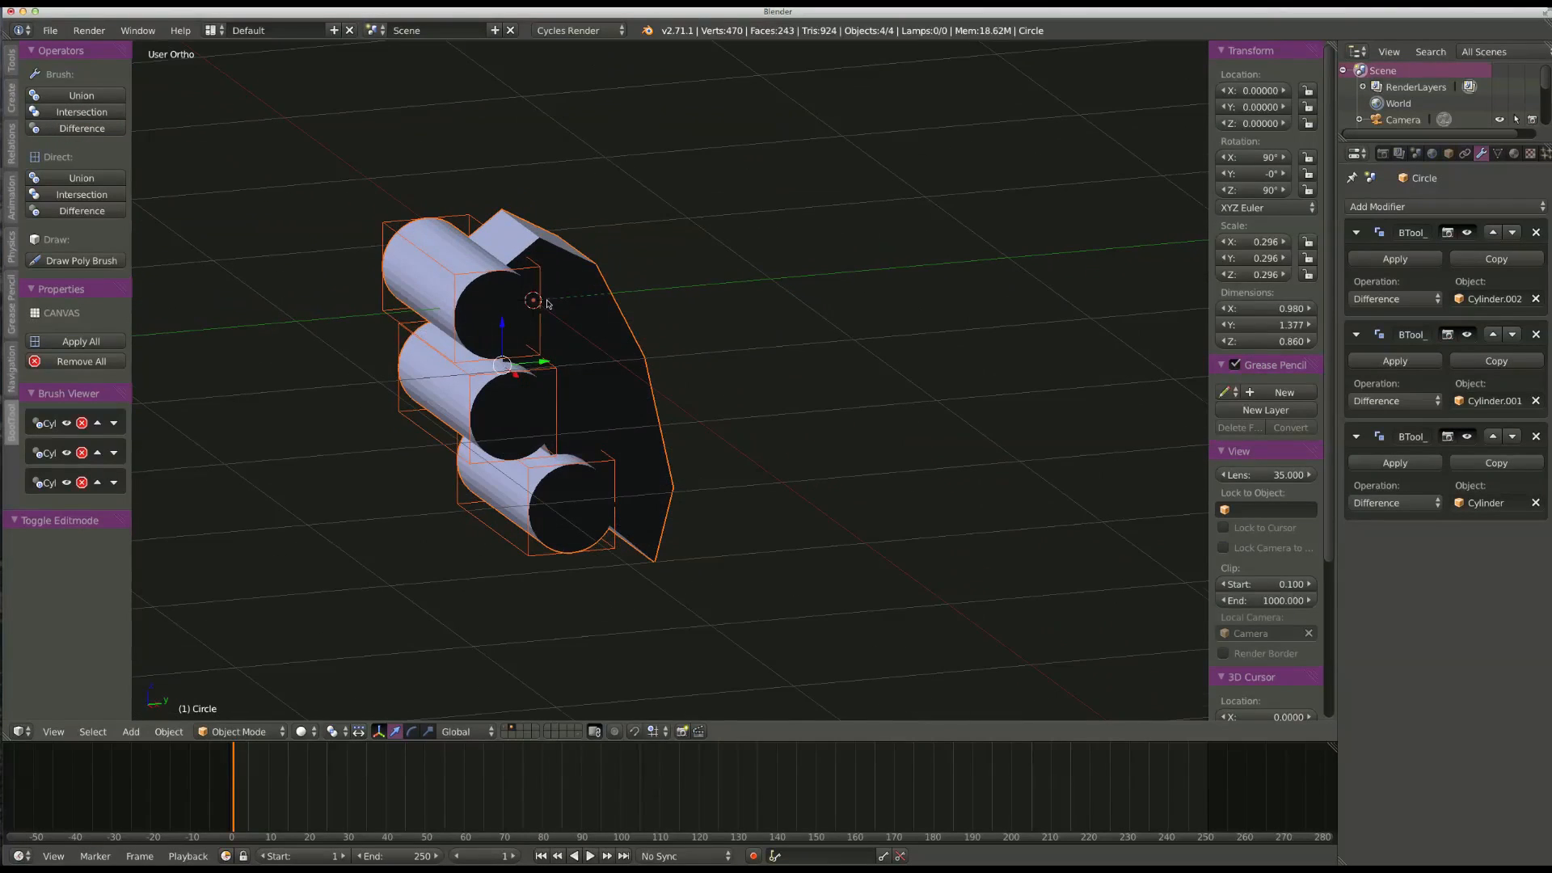
{"action": "mouse_move", "coordinate": [539, 332]}
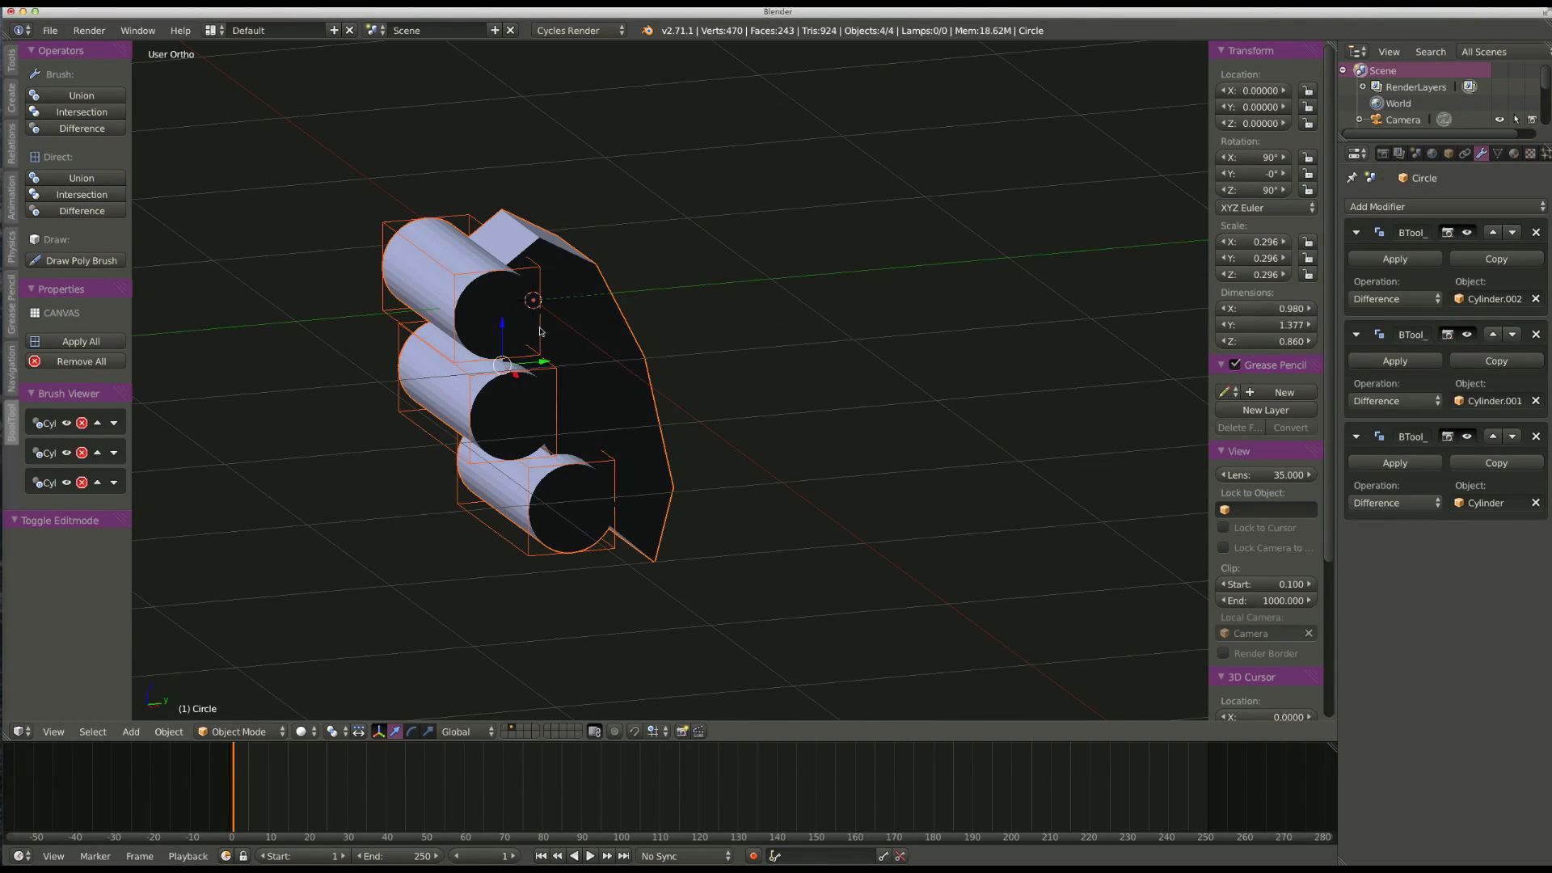
{"action": "mouse_move", "coordinate": [65, 384]}
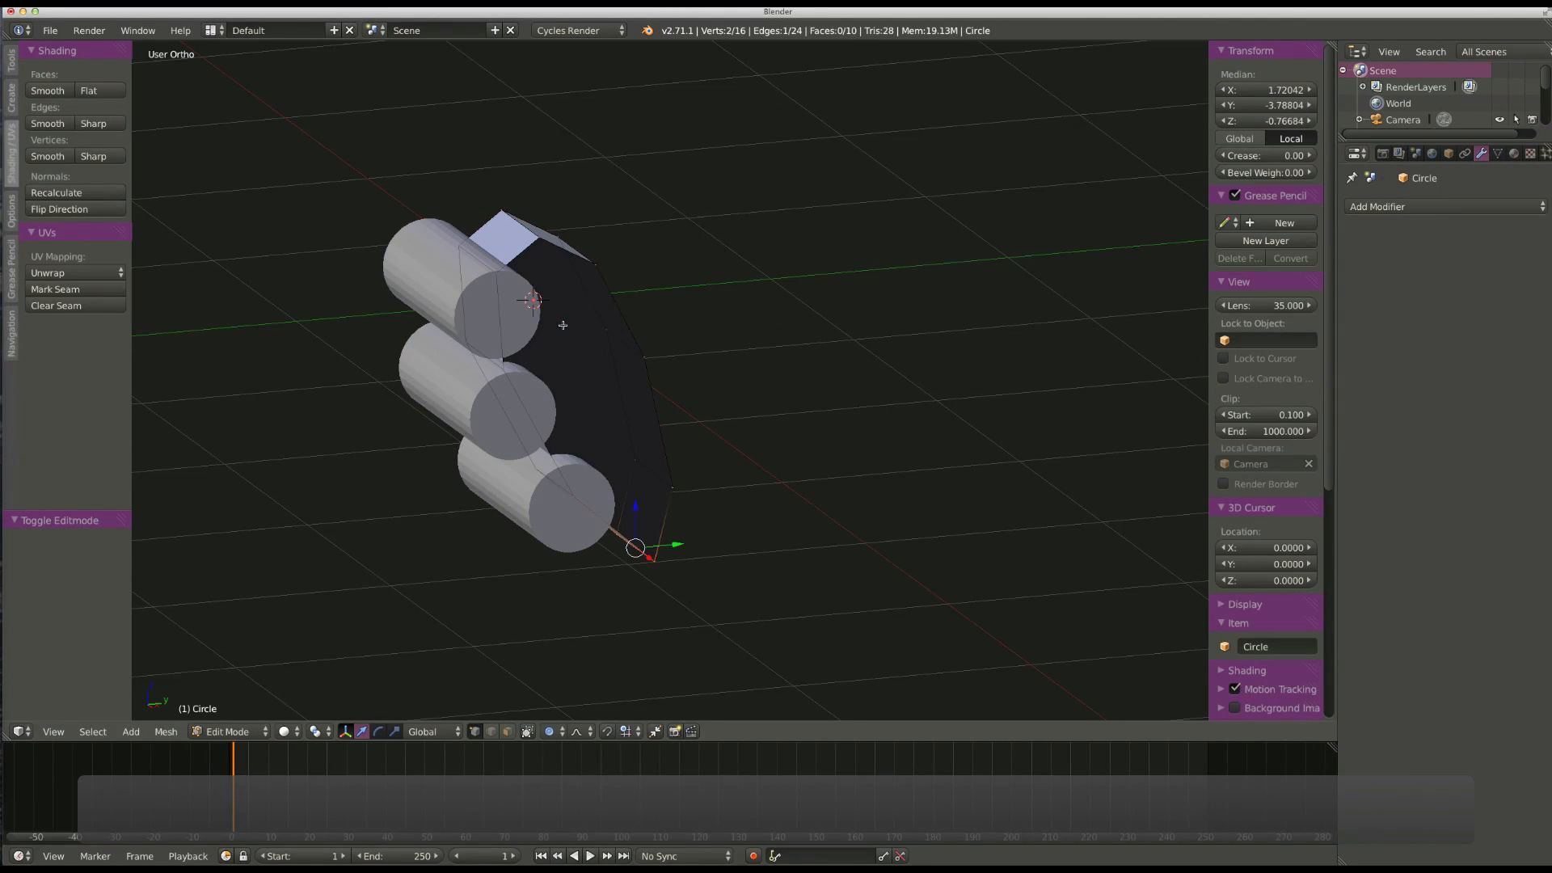
Select all faces of the octagon part and recalculate normals outward, then exit Edit Mode.
{"action": "key", "text": "a"}
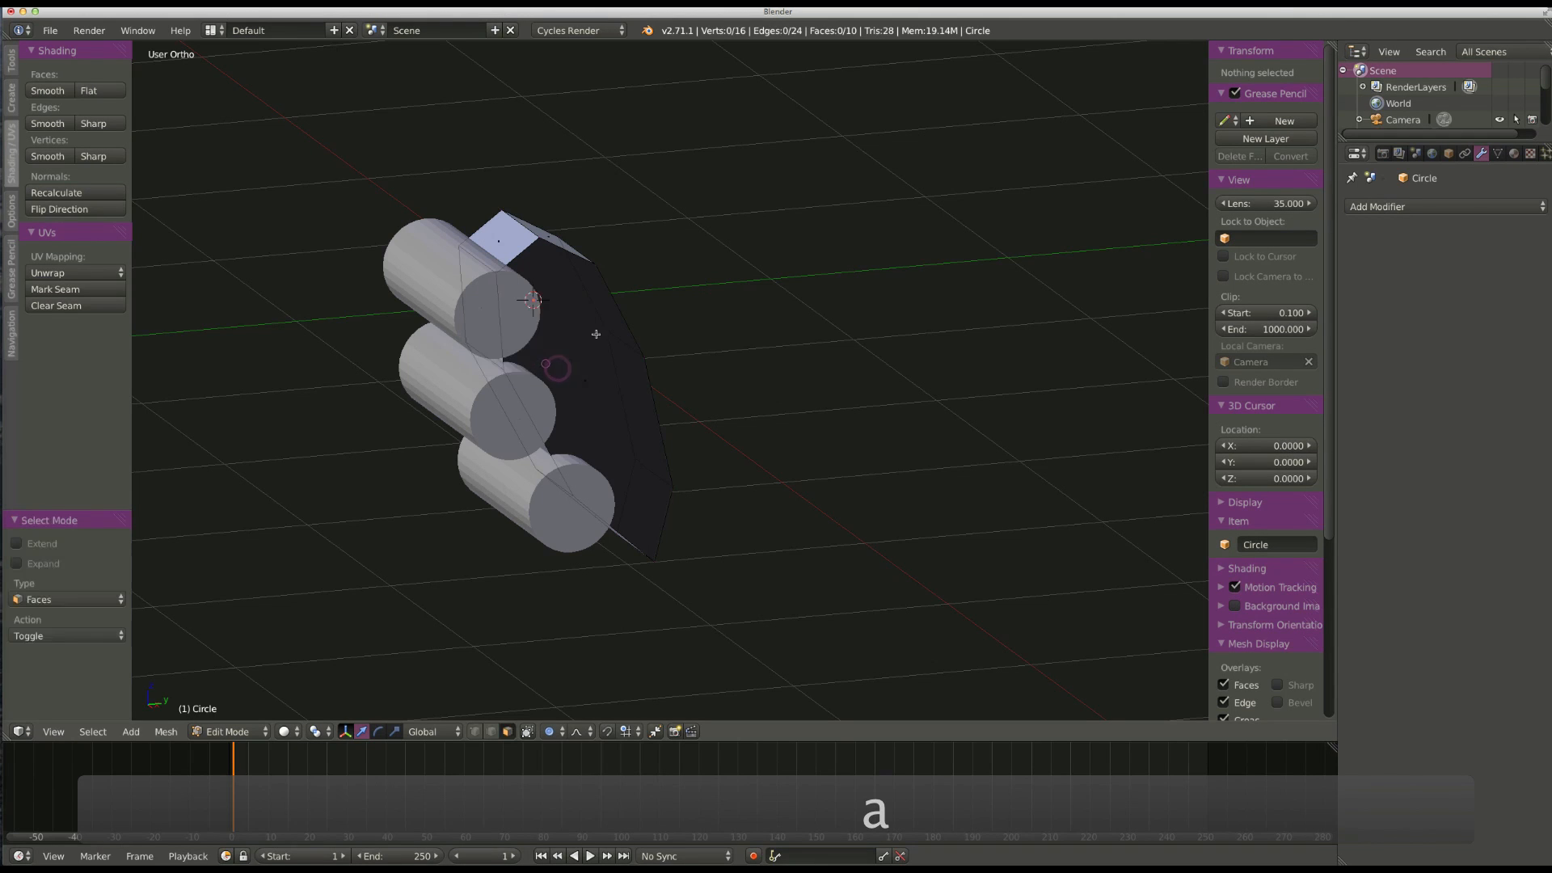
{"action": "key", "text": "a"}
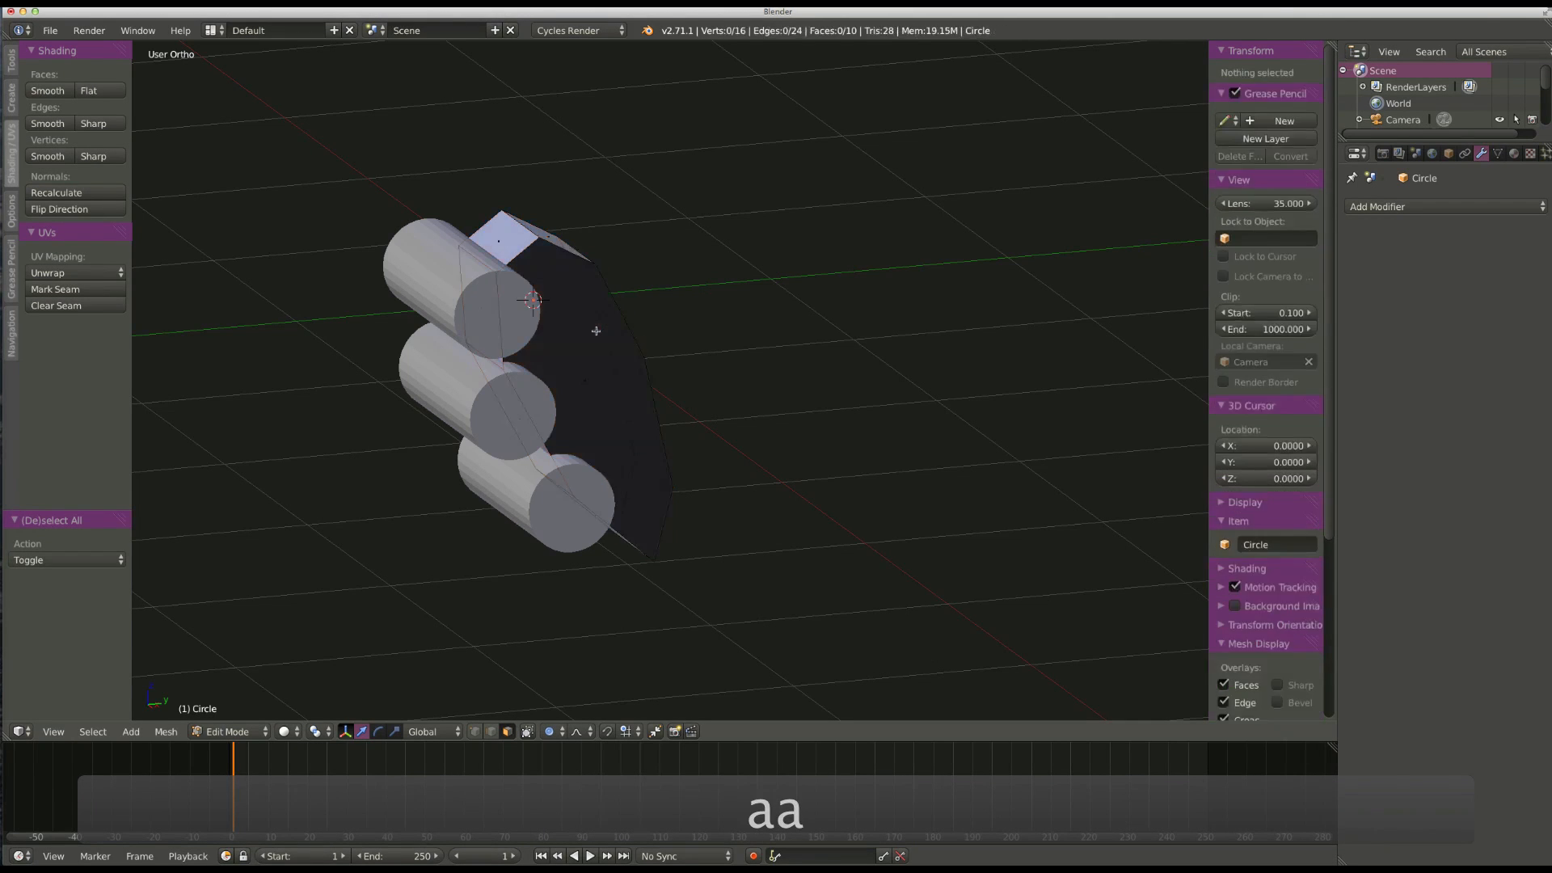
{"action": "key", "text": "a"}
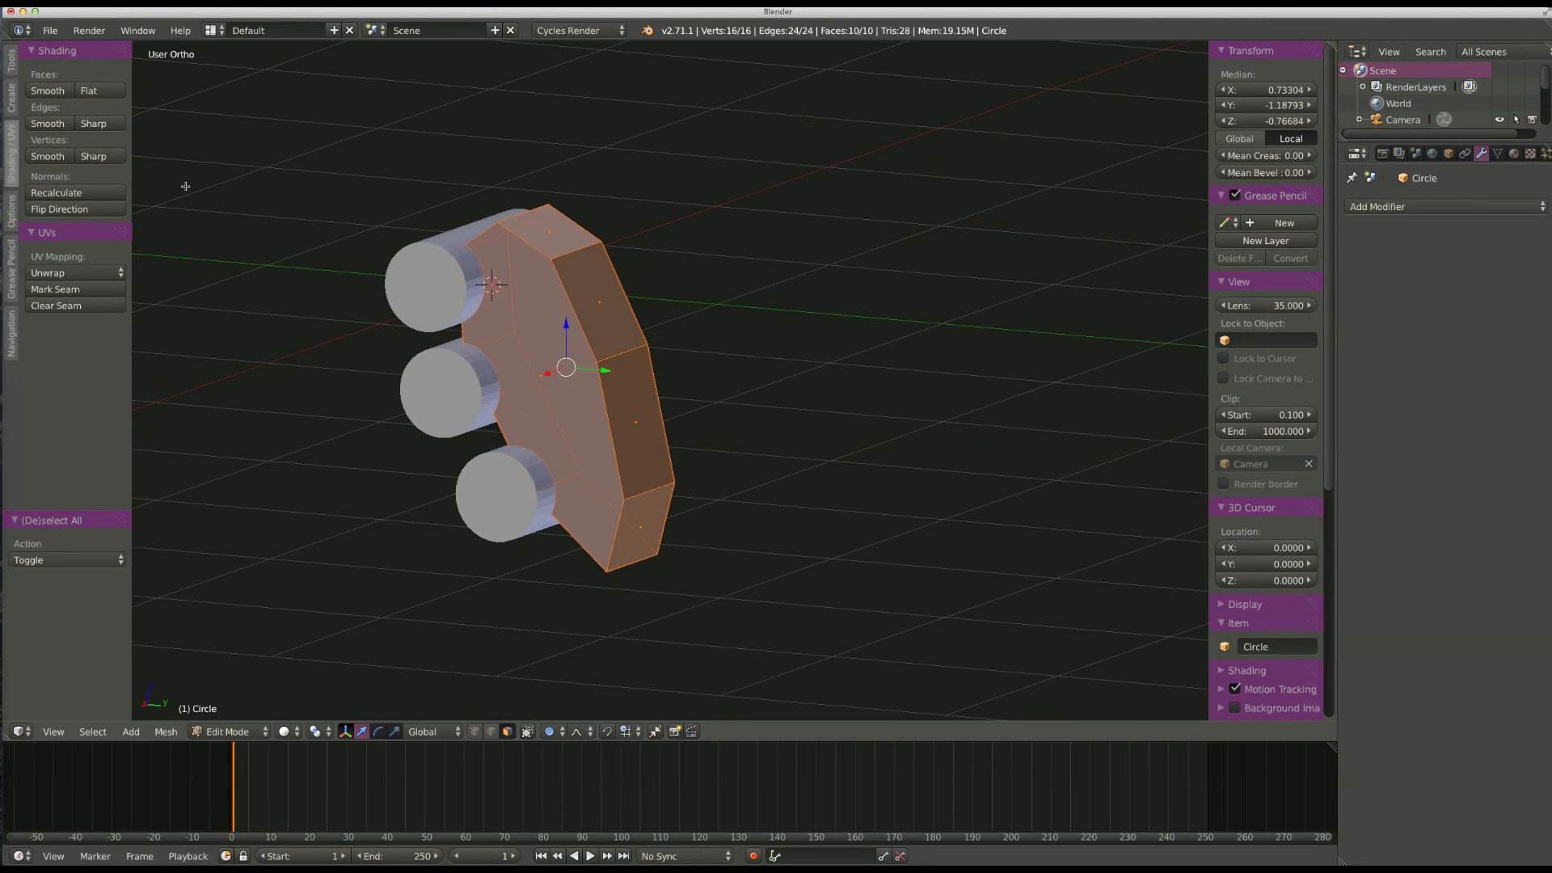
{"action": "left_click", "coordinate": [56, 193]}
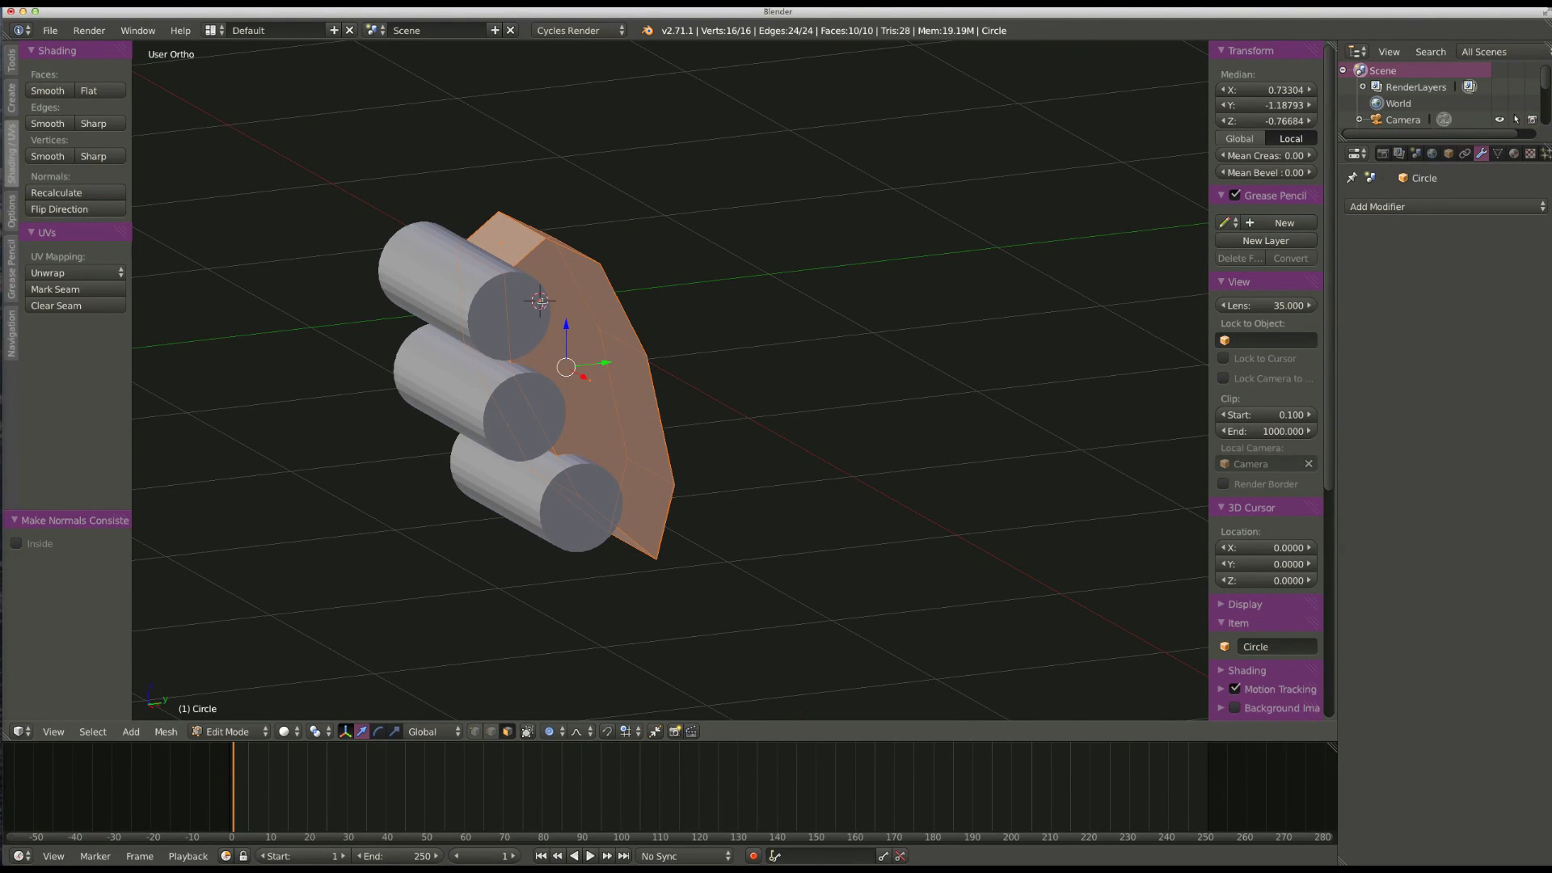
{"action": "key", "text": "Tab"}
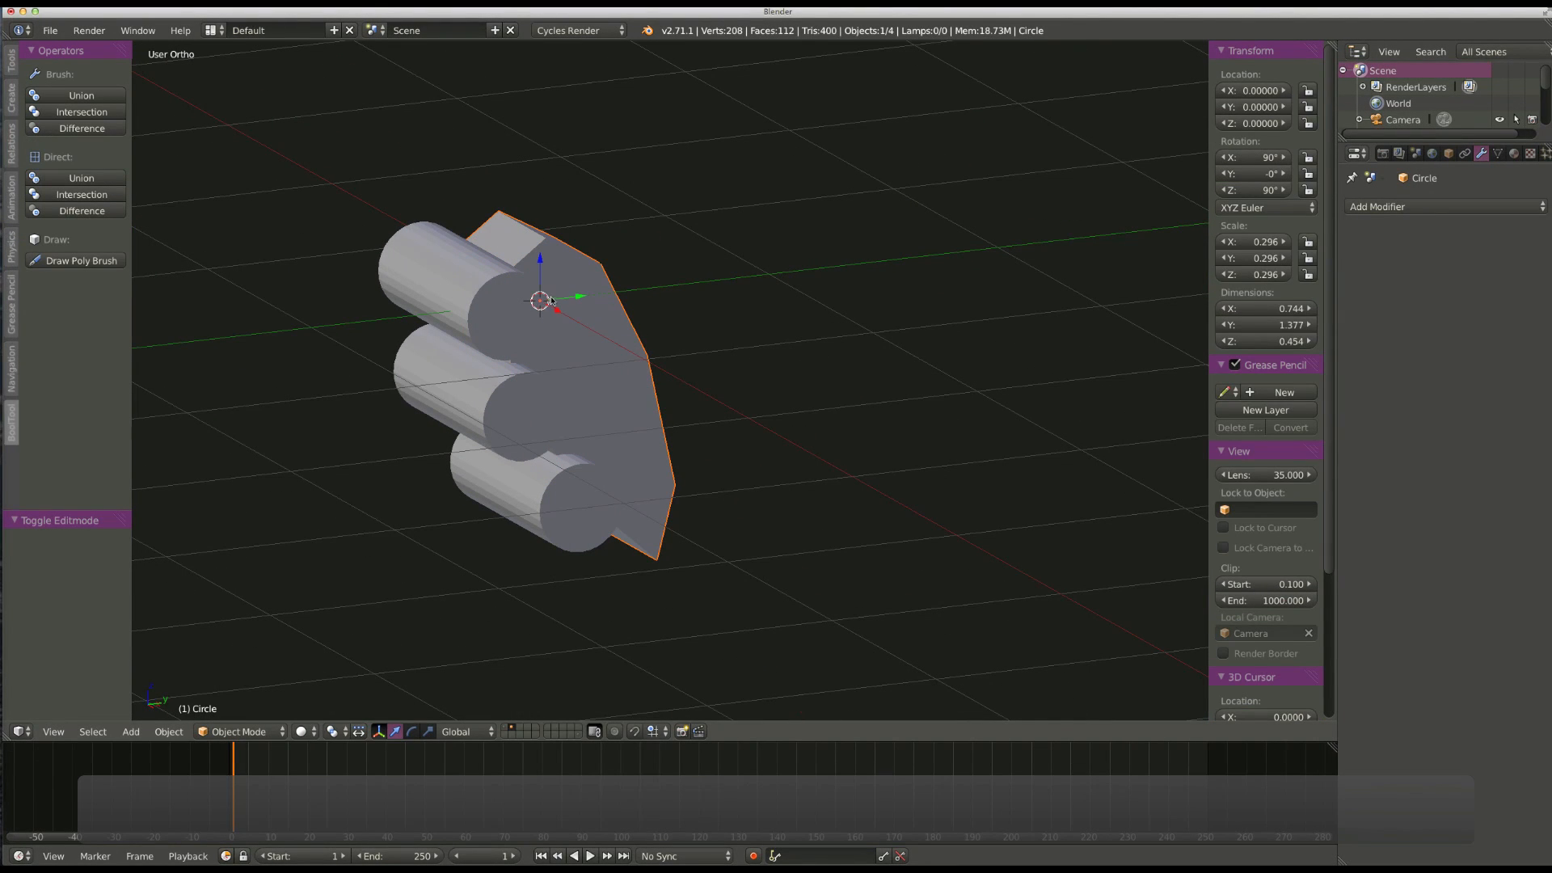
{"action": "mouse_move", "coordinate": [604, 347]}
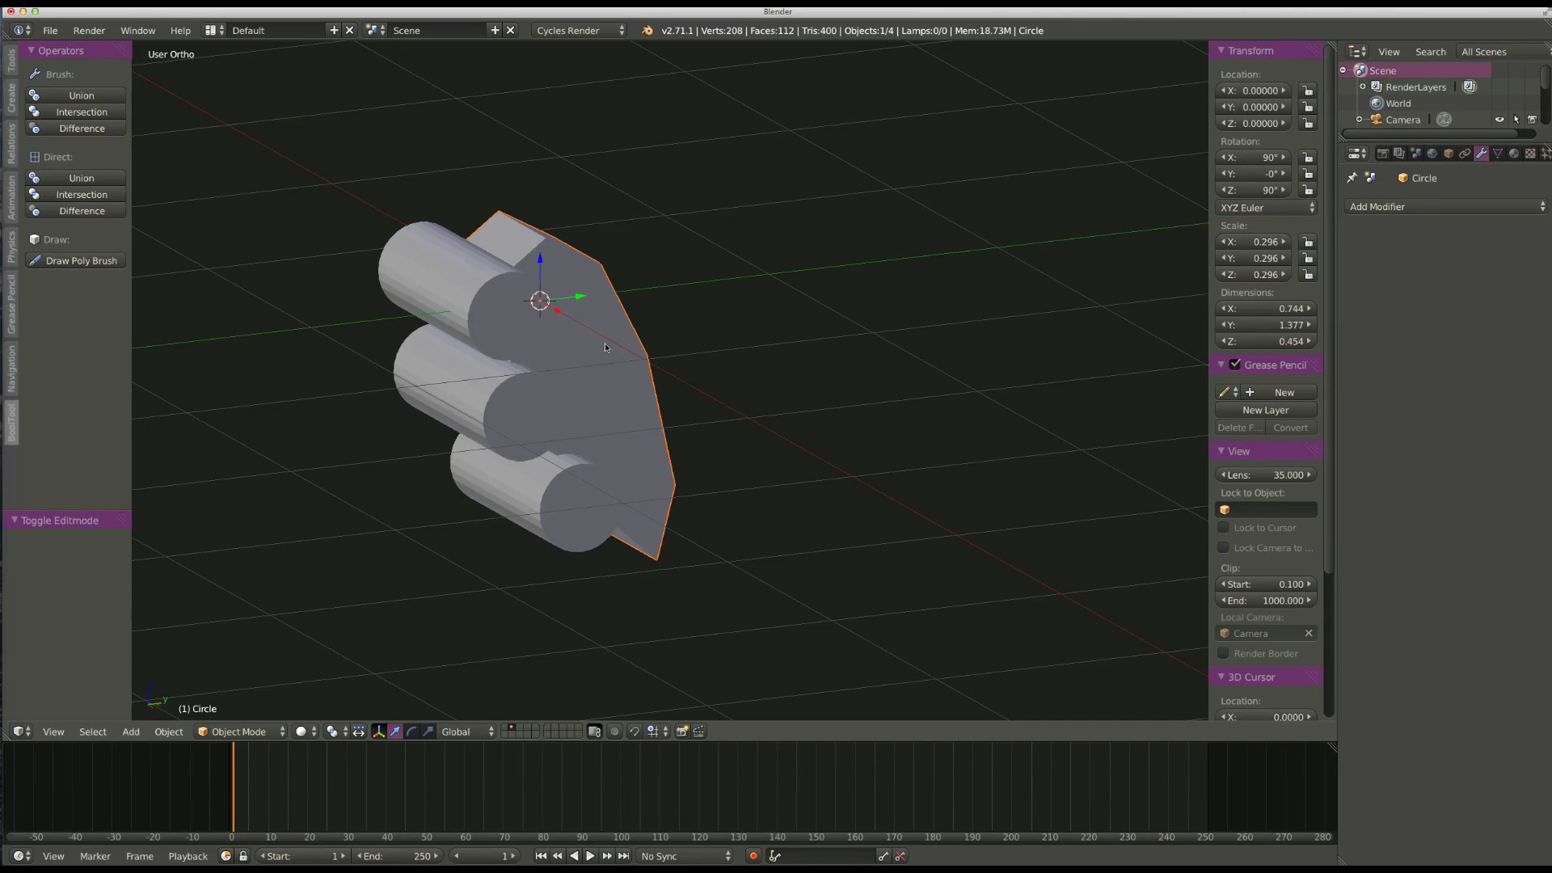
Select the cylinders and apply a BoolTool Difference to the octagon part.
{"action": "left_click", "coordinate": [446, 278]}
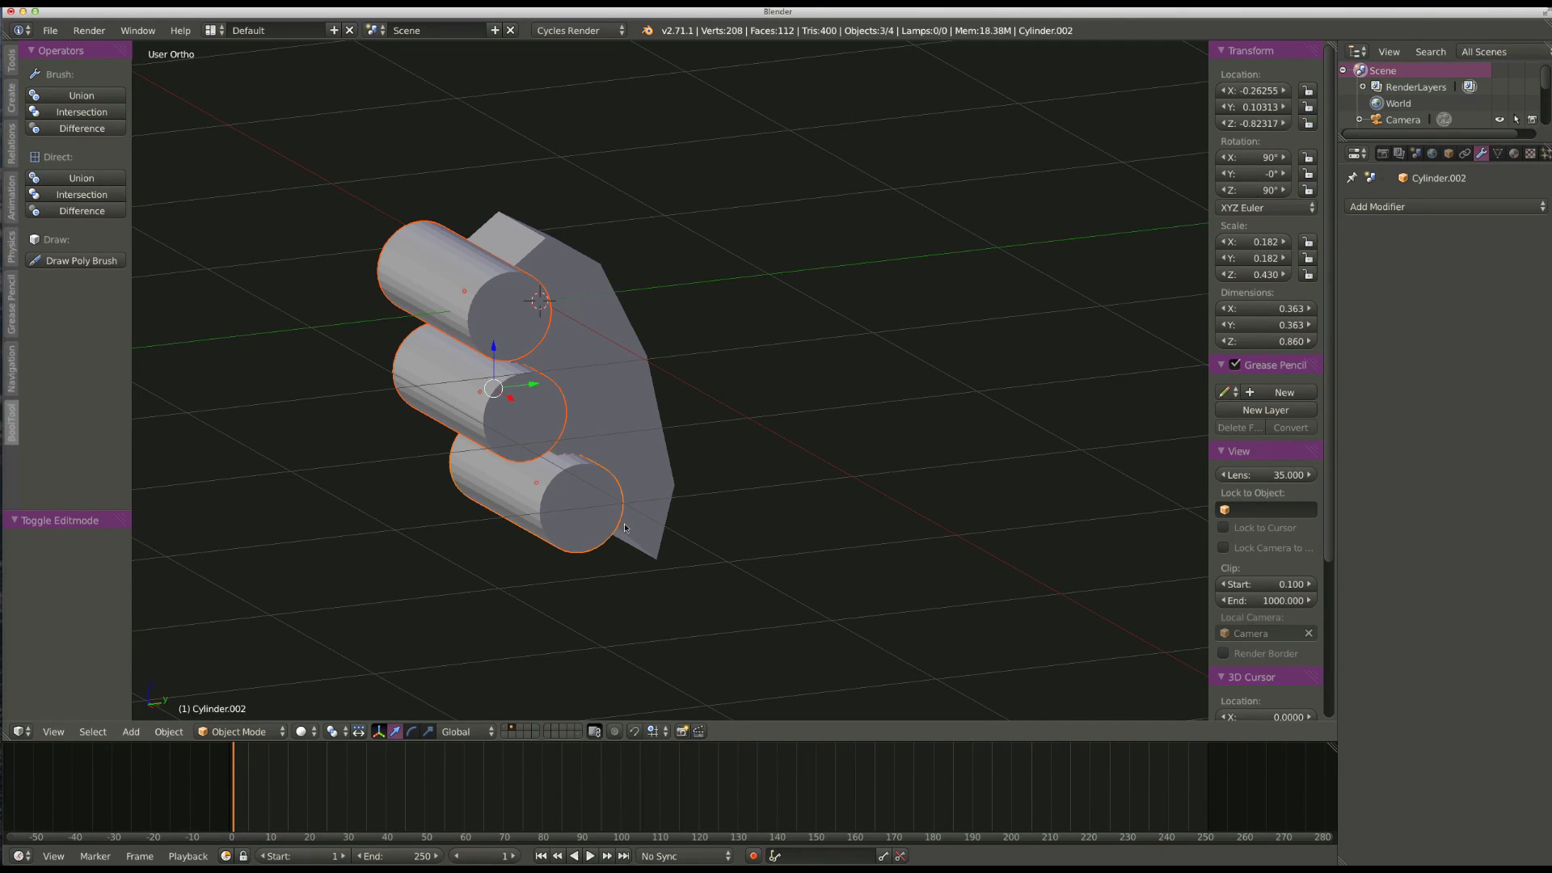
{"action": "mouse_move", "coordinate": [540, 362]}
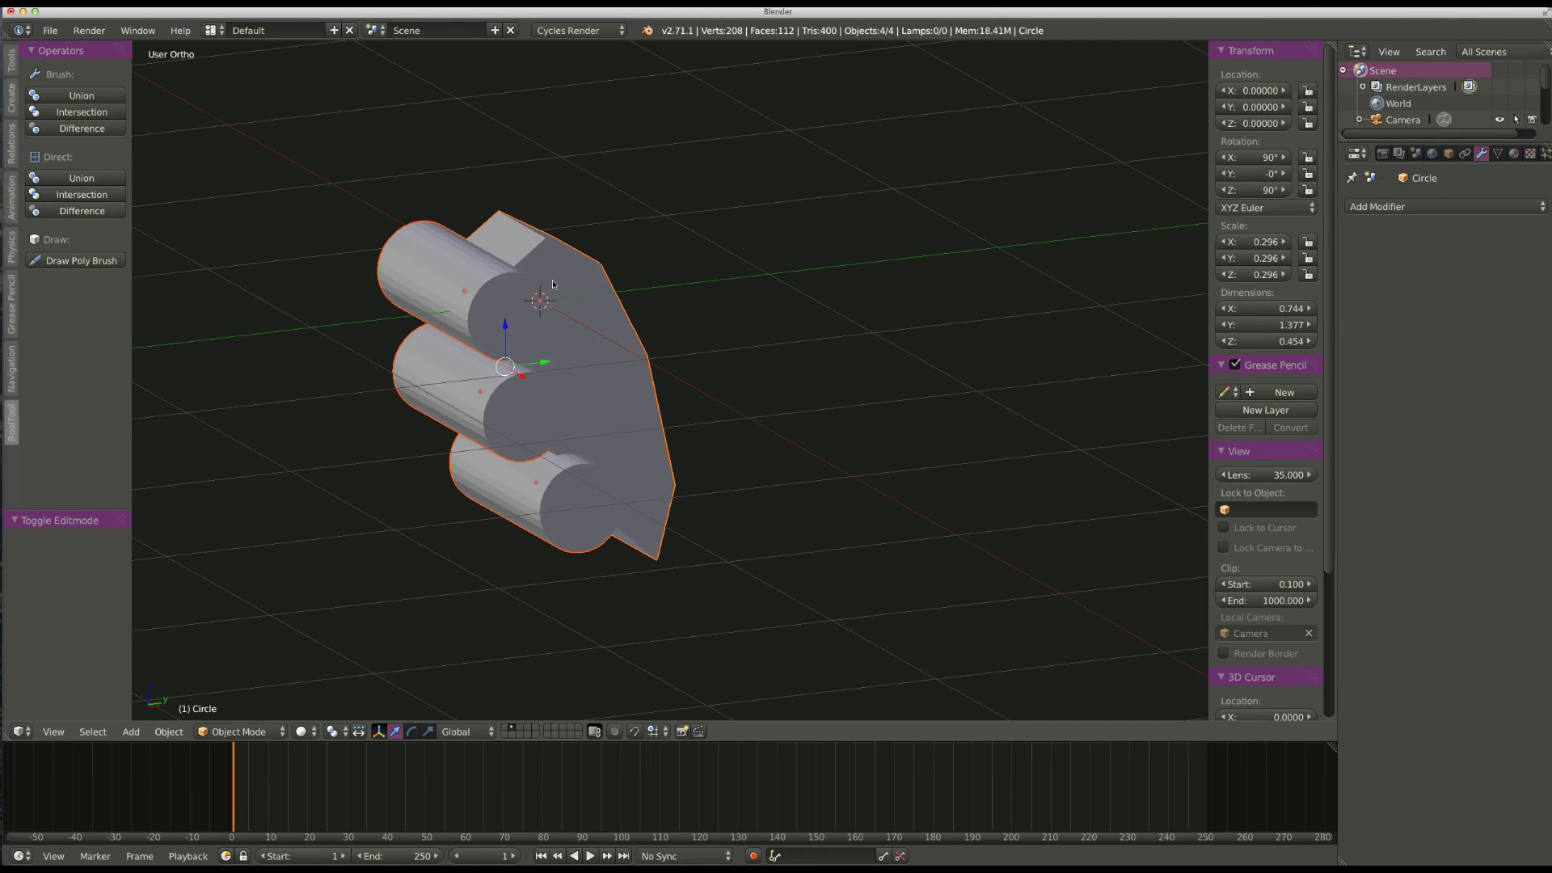
{"action": "mouse_move", "coordinate": [279, 238]}
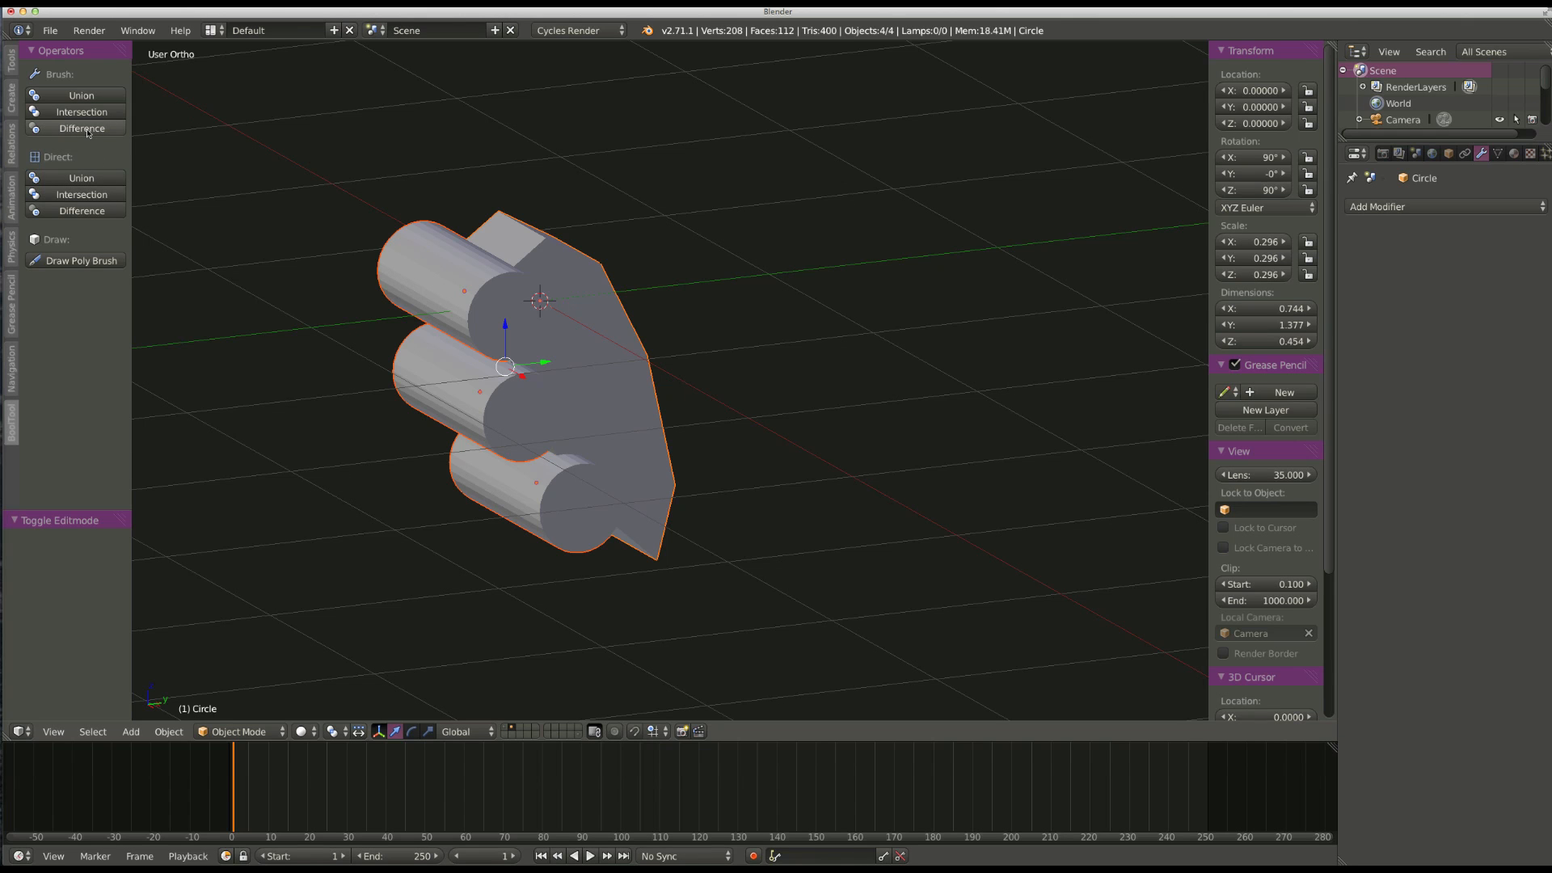
{"action": "left_click", "coordinate": [82, 128]}
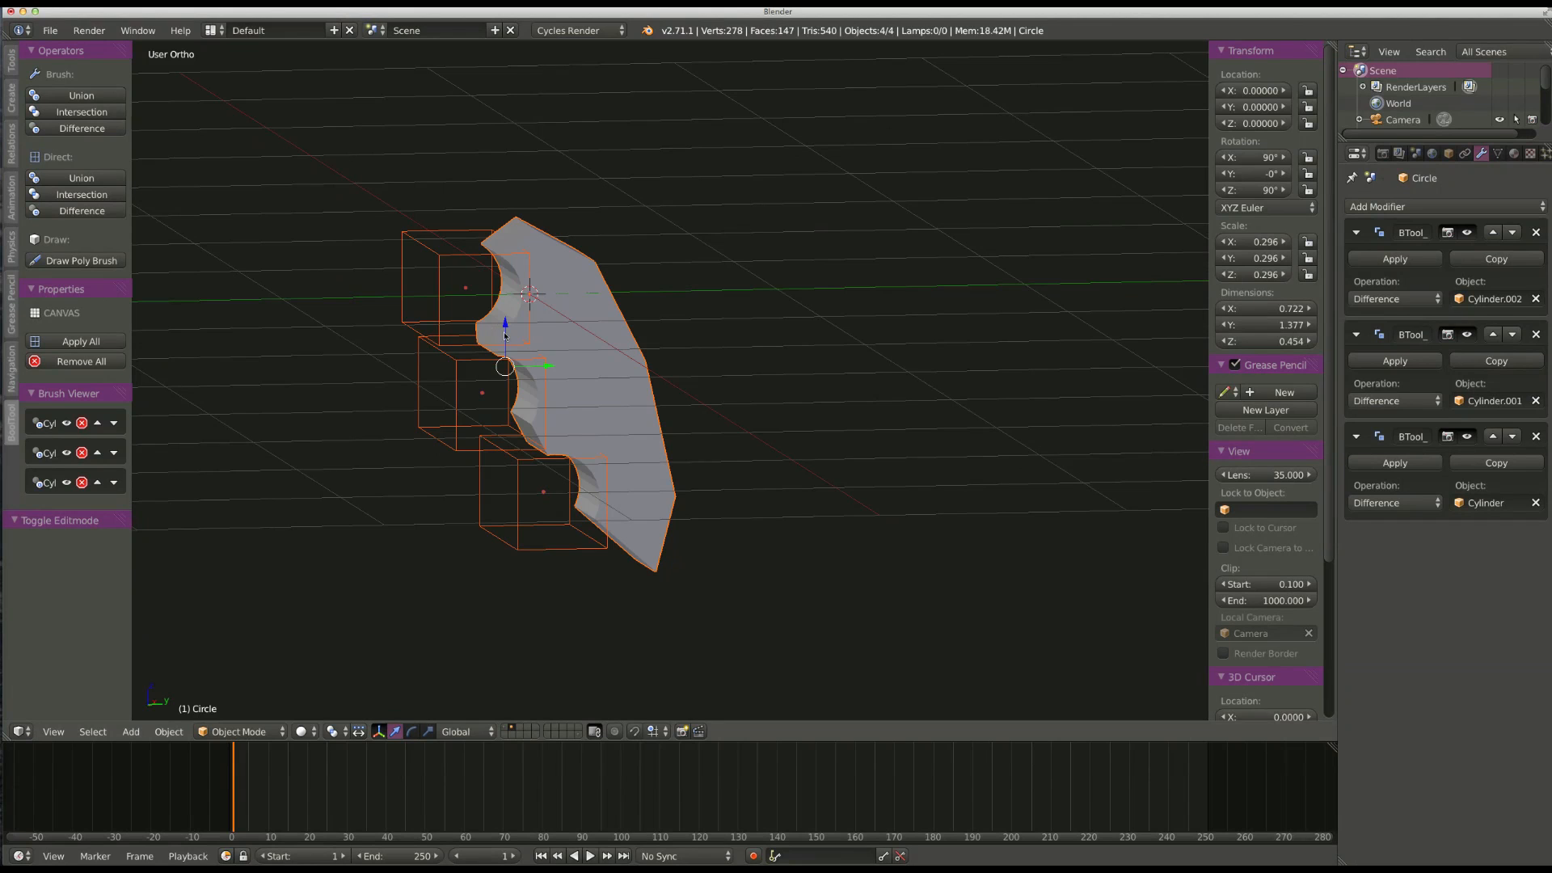
{"action": "mouse_move", "coordinate": [82, 341]}
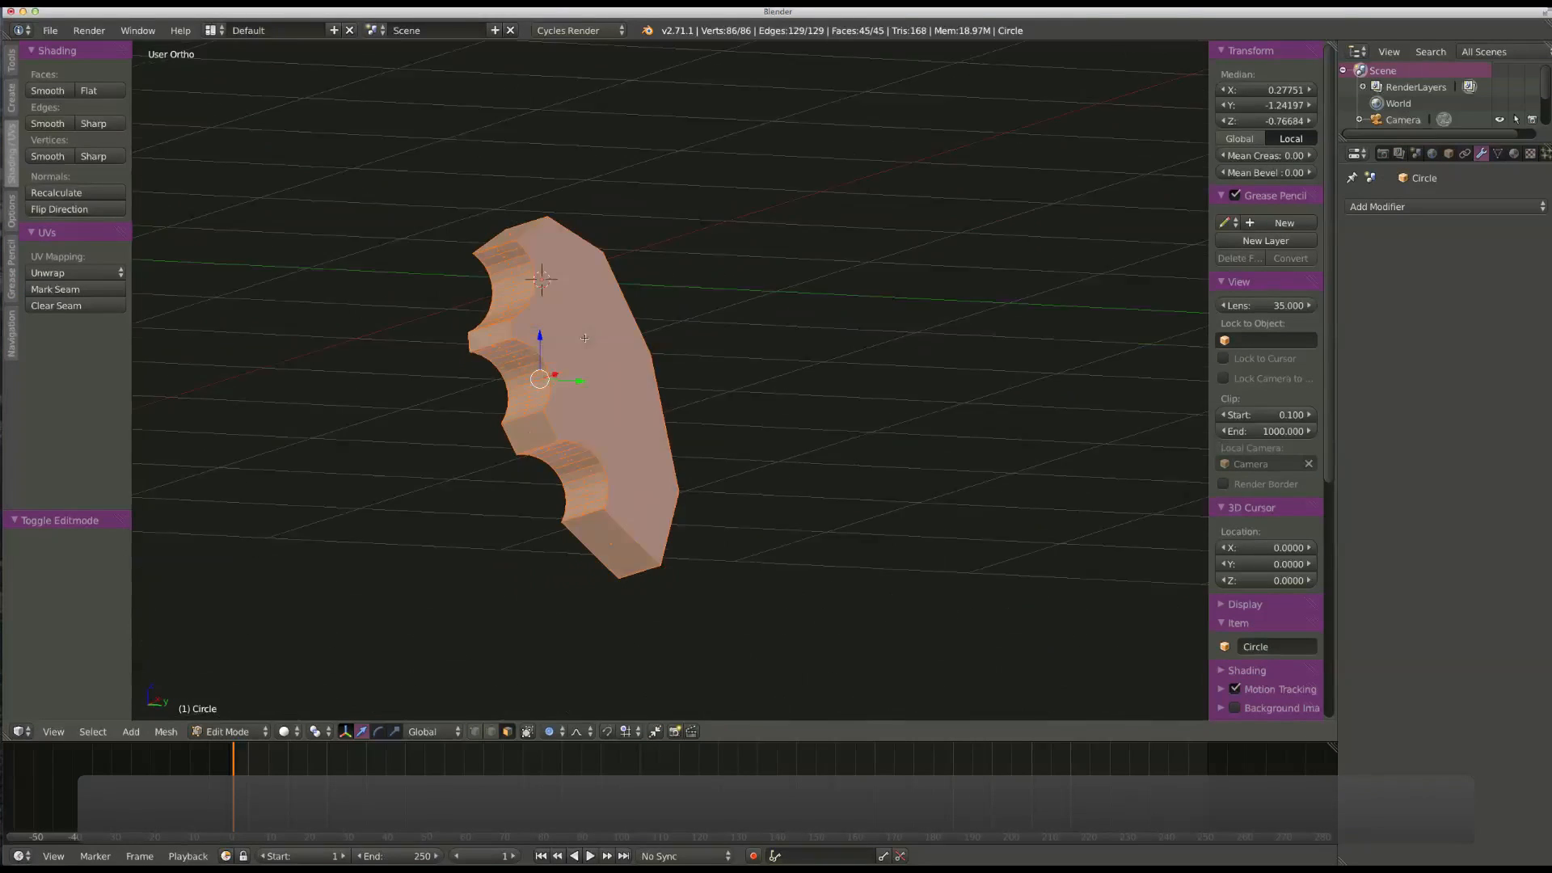
Select the whole mesh, triangulate with Ctrl+T, and convert tris to quads with Alt+J.
{"action": "key", "text": "a"}
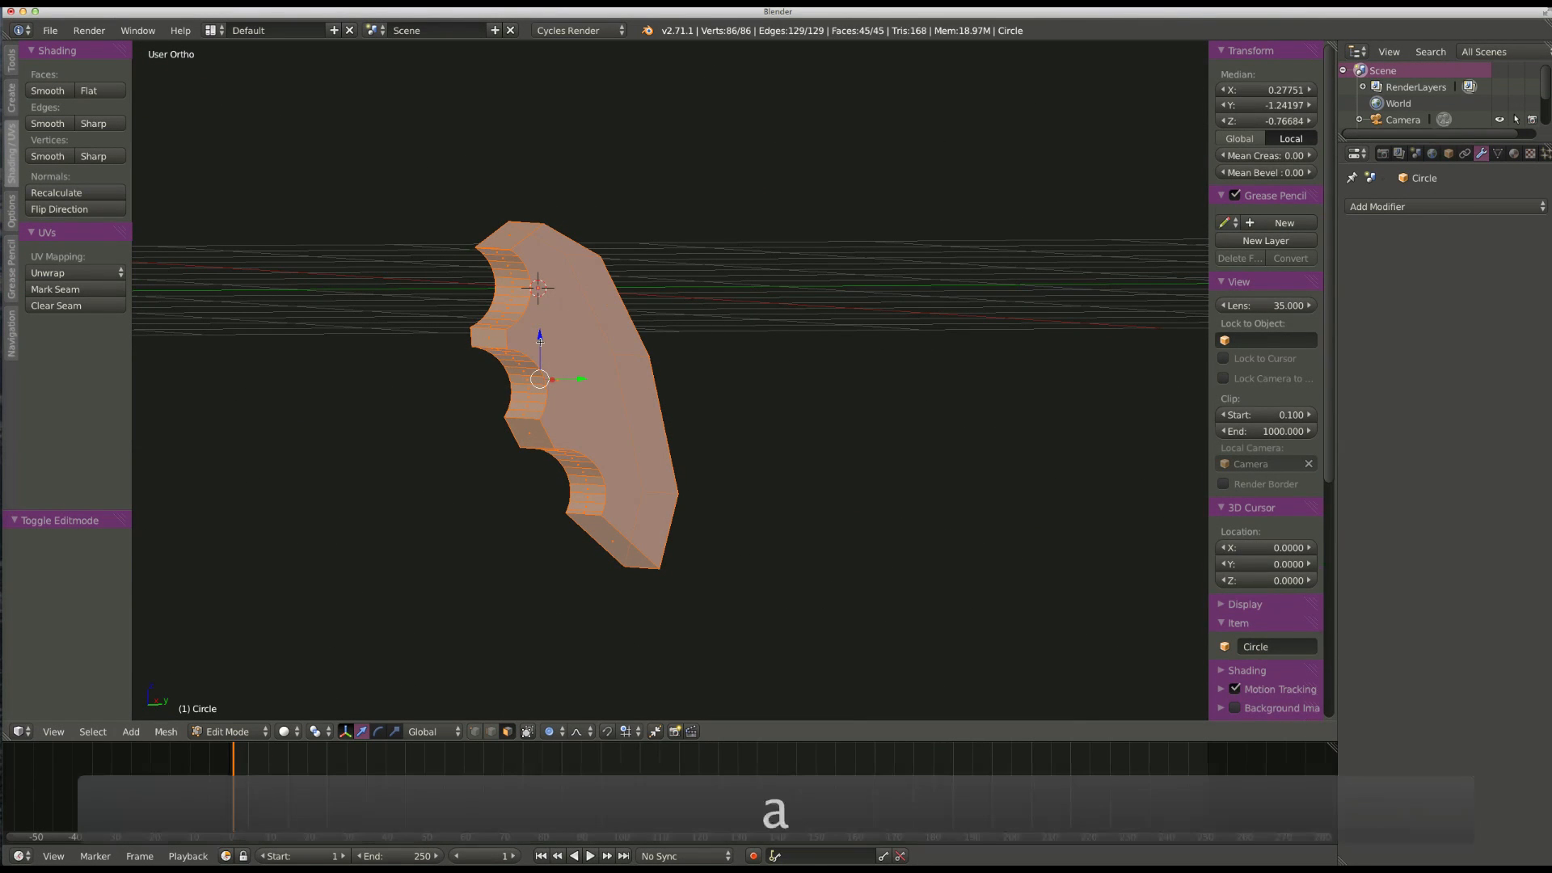
{"action": "key", "text": "a"}
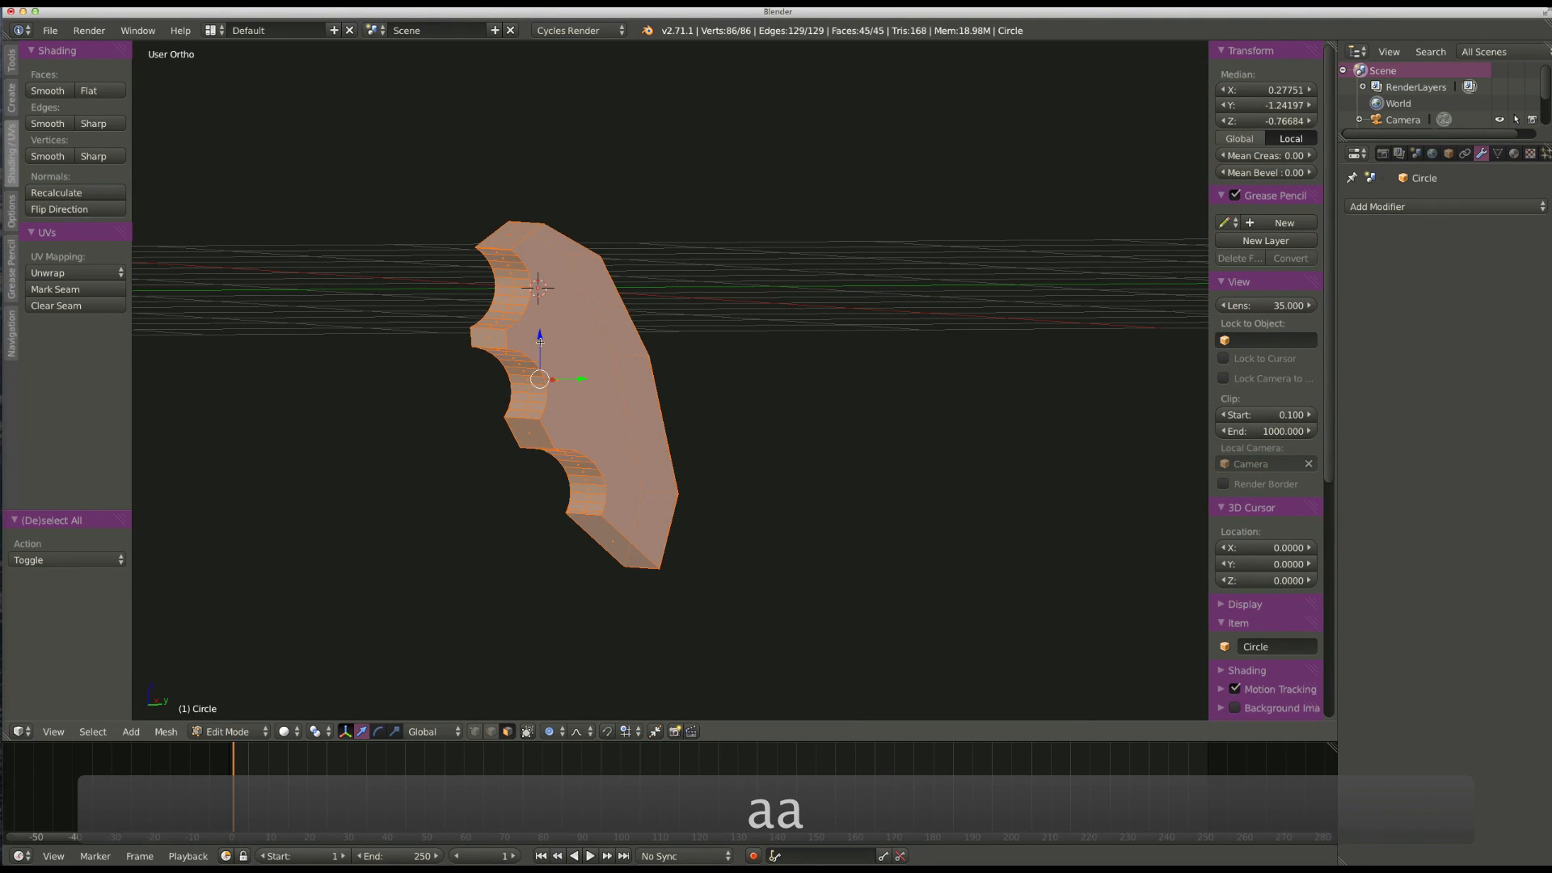
{"action": "key", "text": "Ctrl+T"}
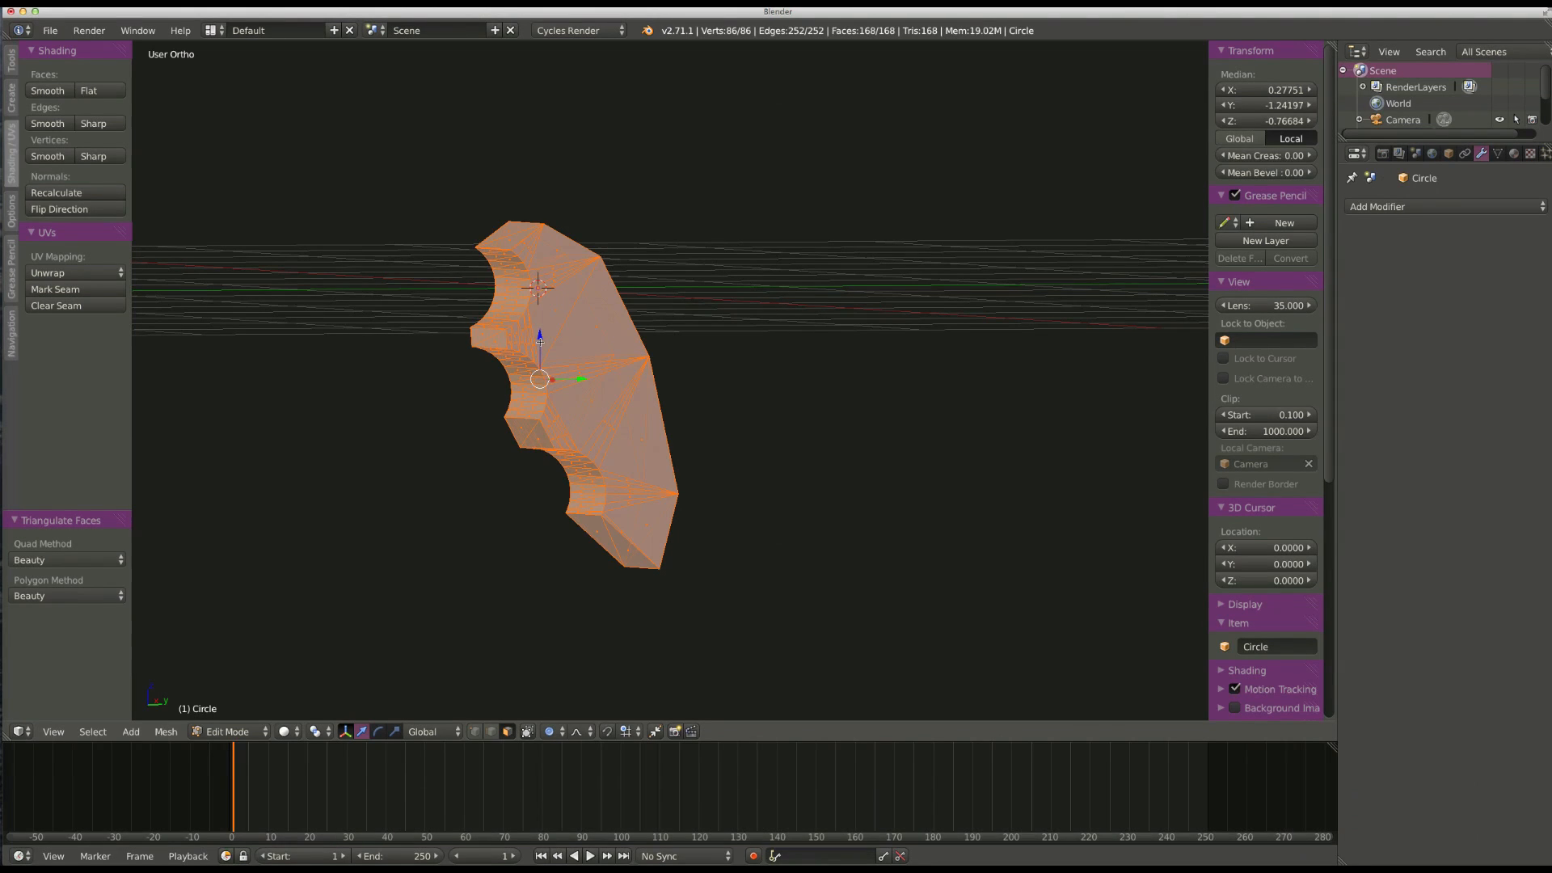
{"action": "key", "text": "alt+j"}
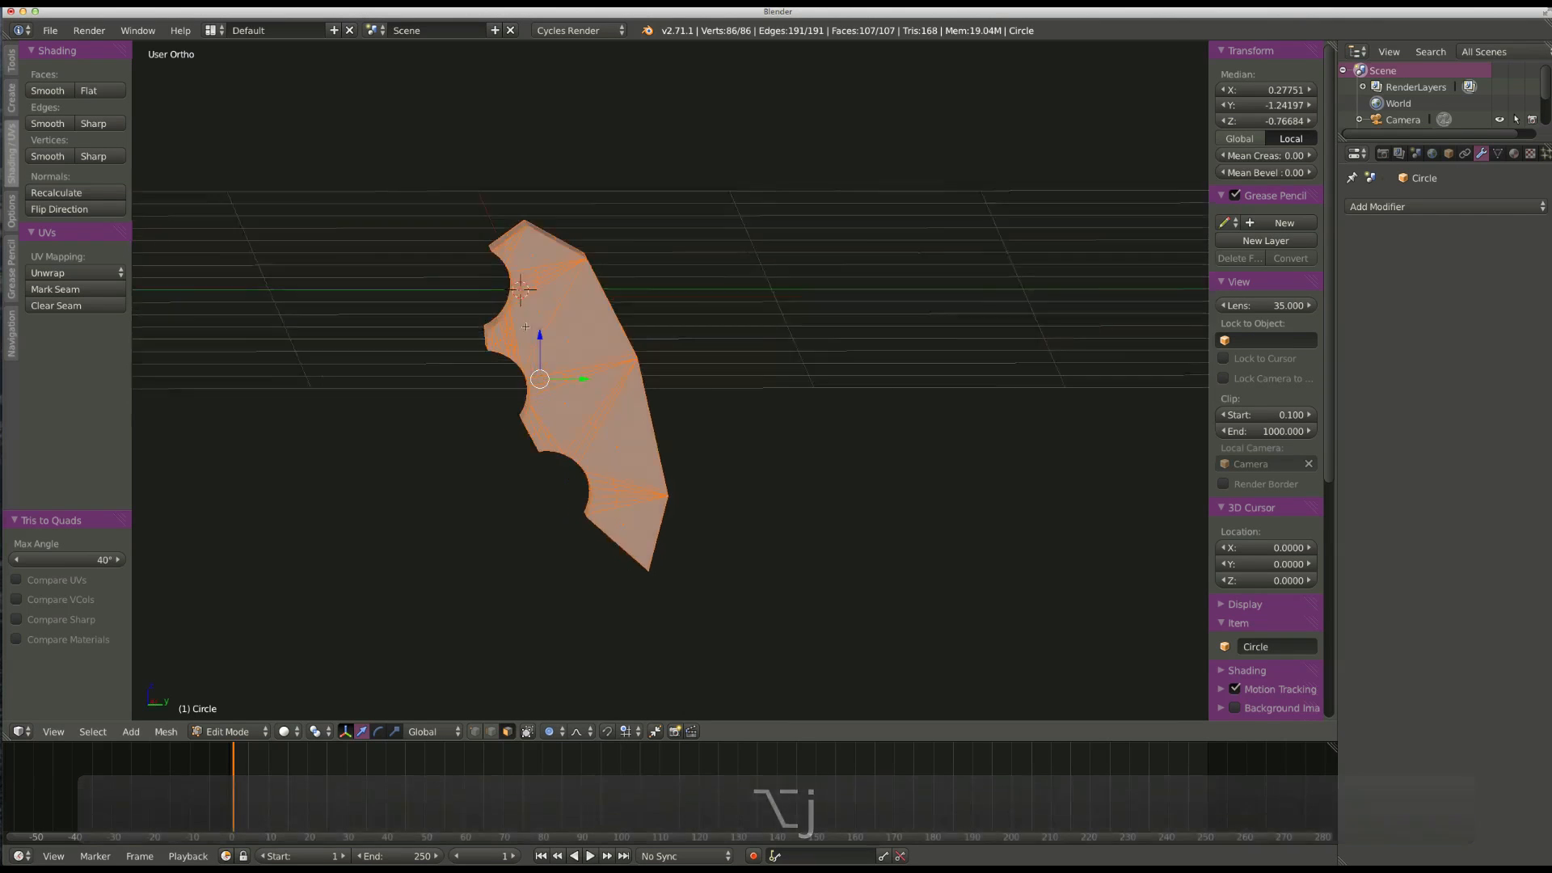
{"action": "left_click_drag", "start_coordinate": [555, 396], "coordinate": [594, 357]}
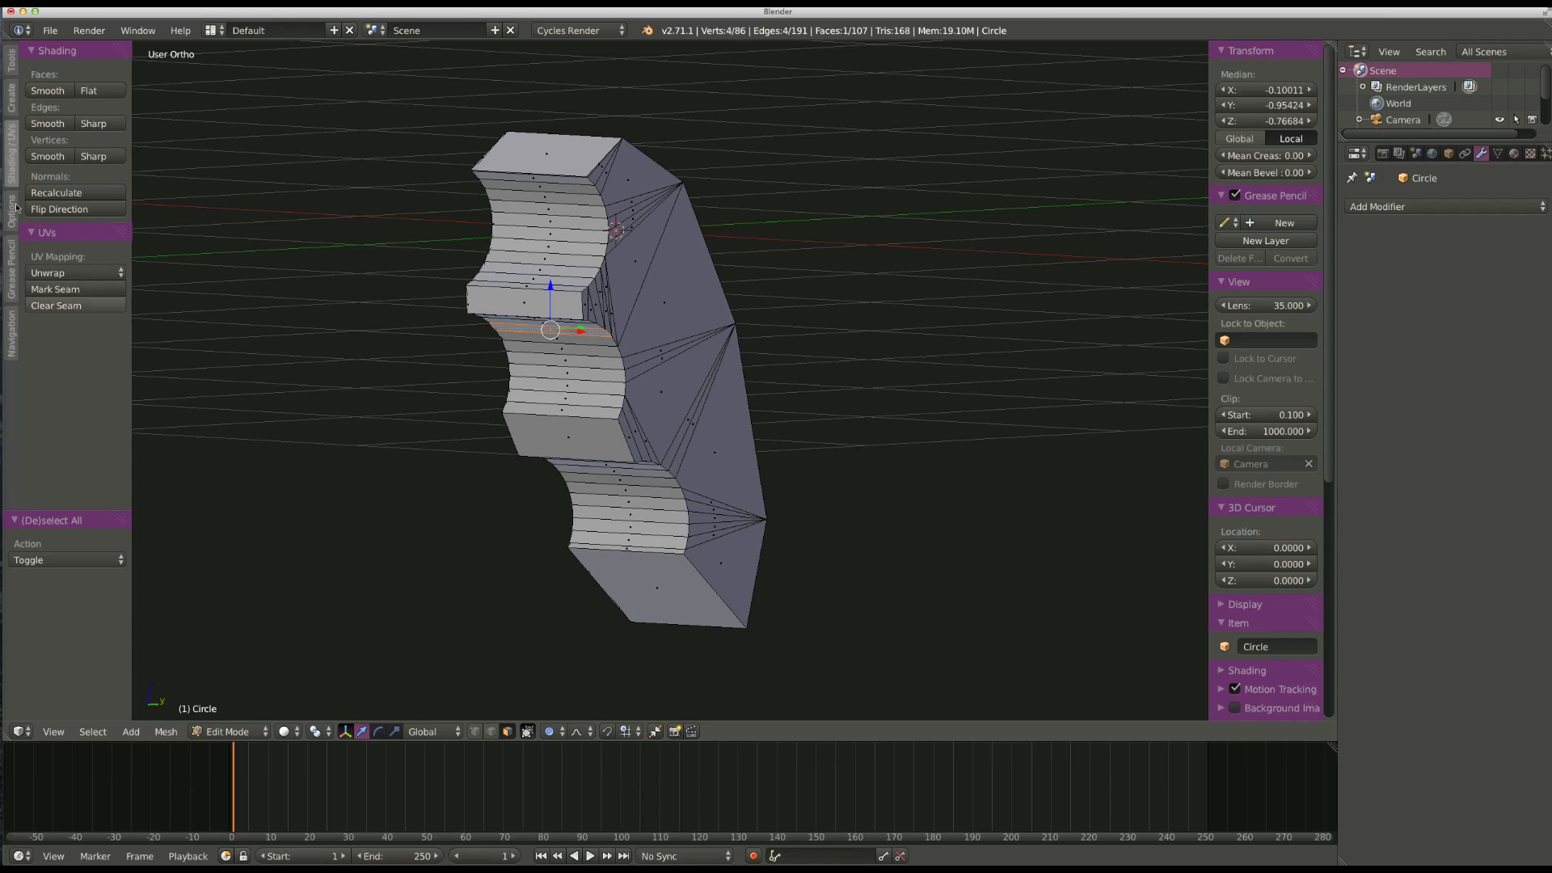
{"action": "mouse_move", "coordinate": [463, 223]}
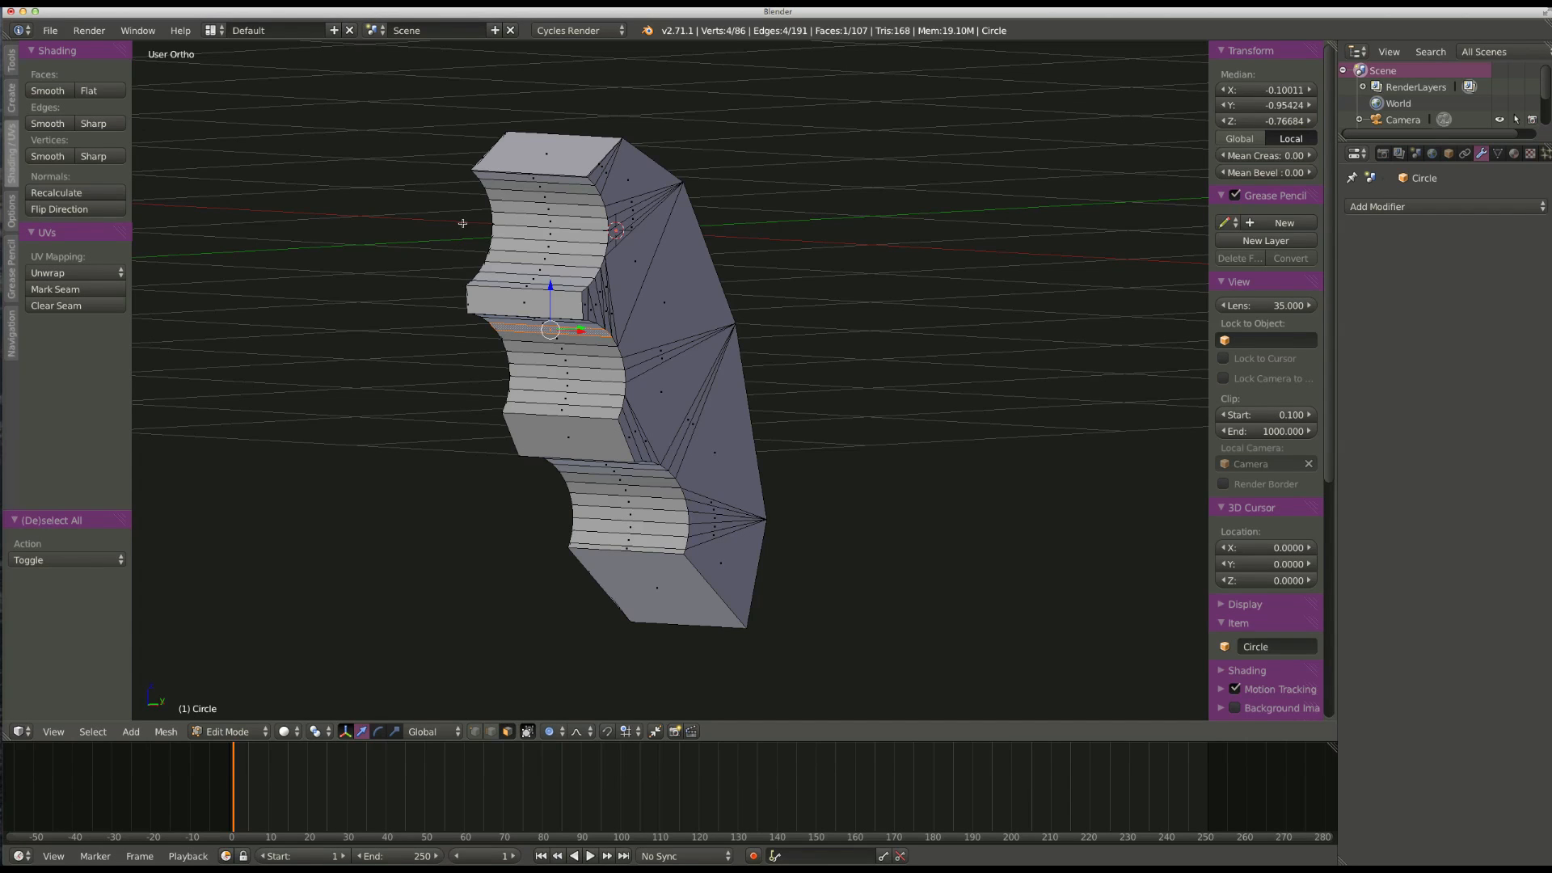
{"action": "mouse_move", "coordinate": [380, 136]}
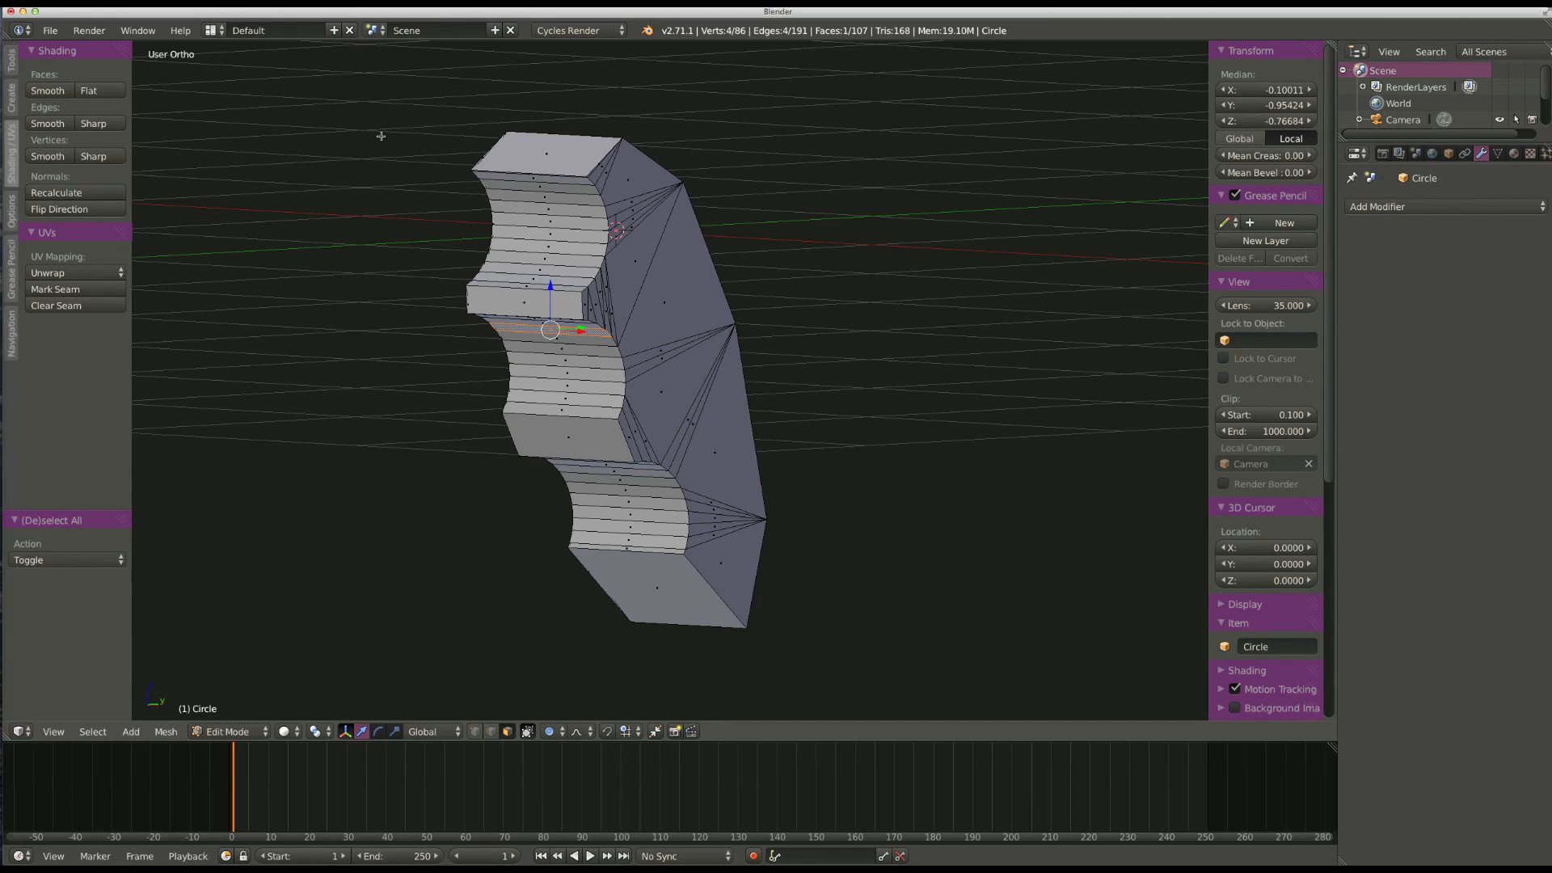
{"action": "mouse_move", "coordinate": [431, 141]}
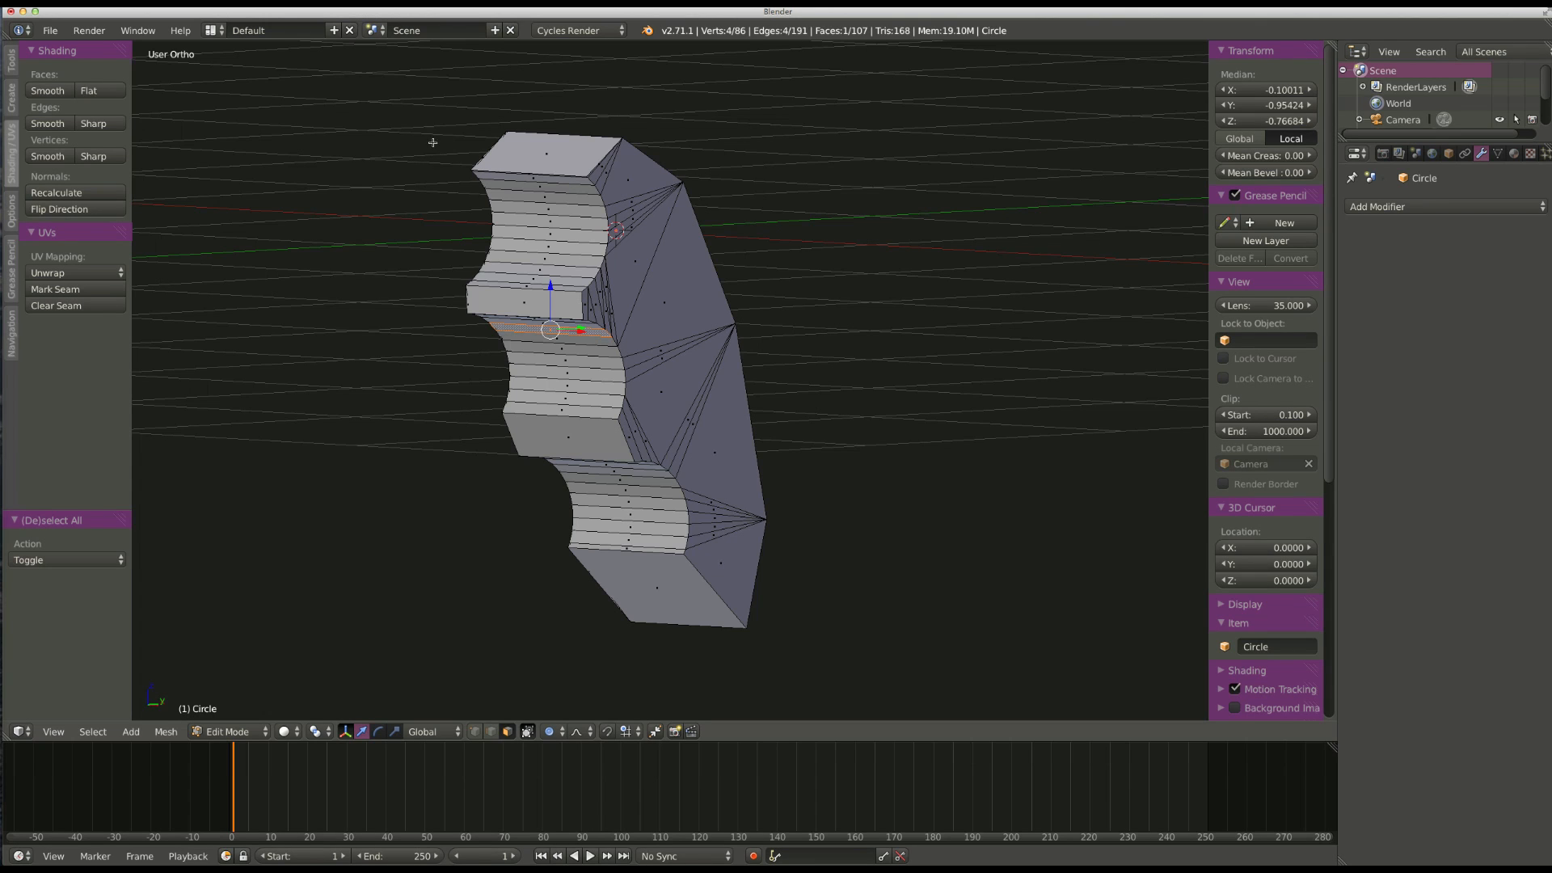